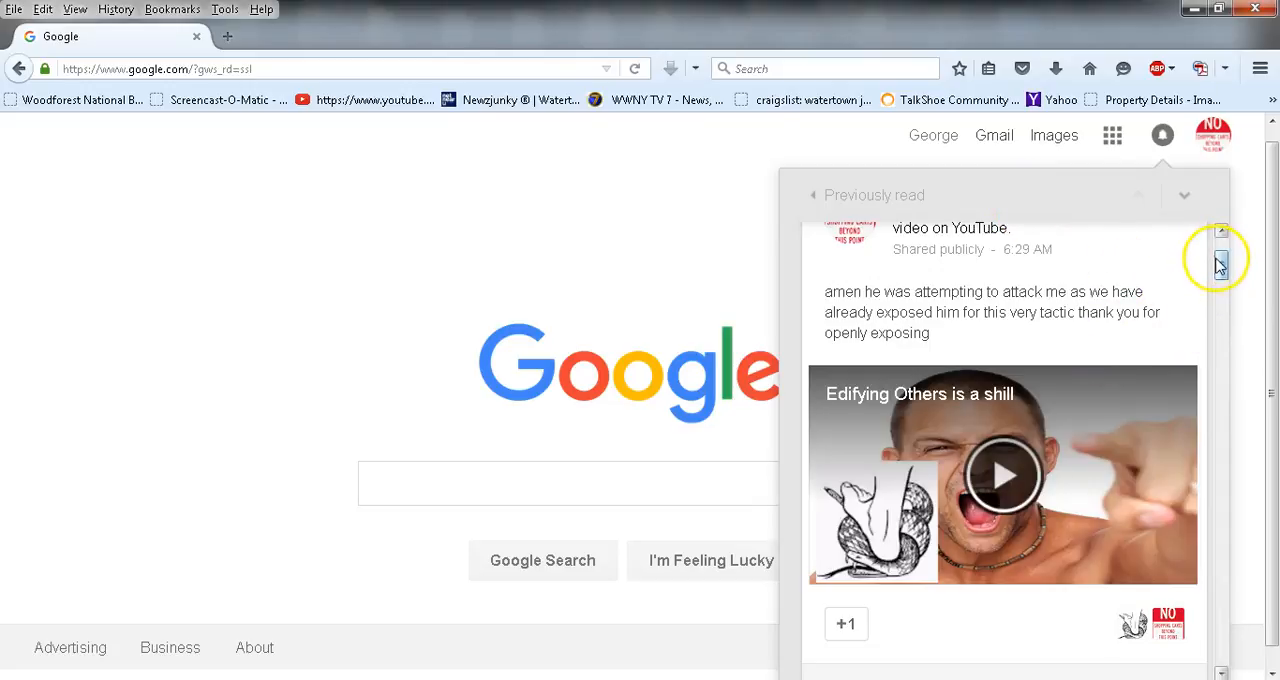
# Expand the full 1:36 PM comment and read through the comment thread
pyautogui.scroll(-3)
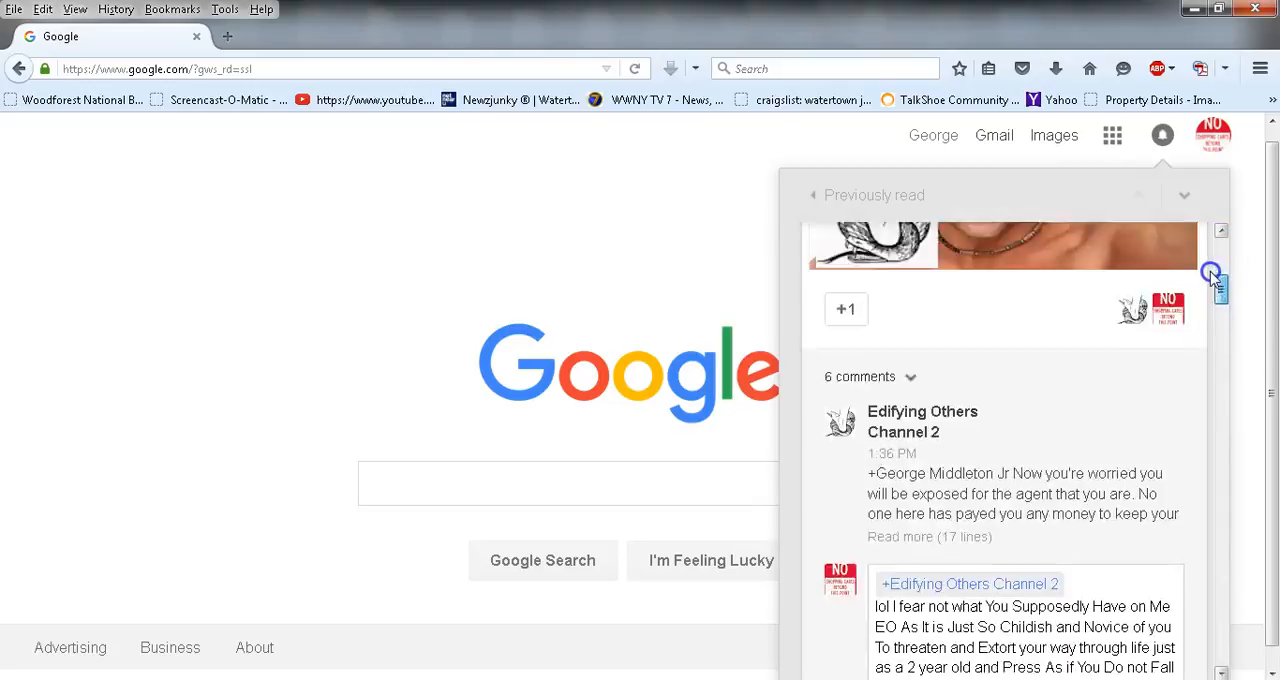
pyautogui.scroll(3)
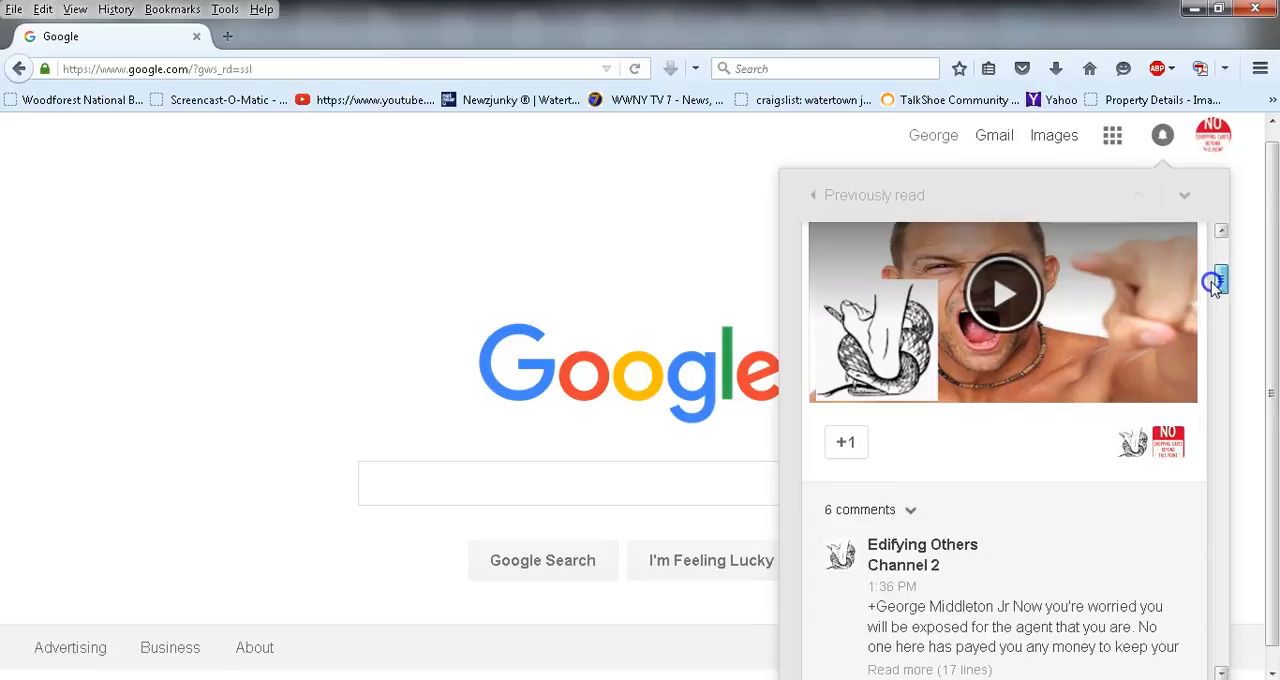
pyautogui.scroll(-3)
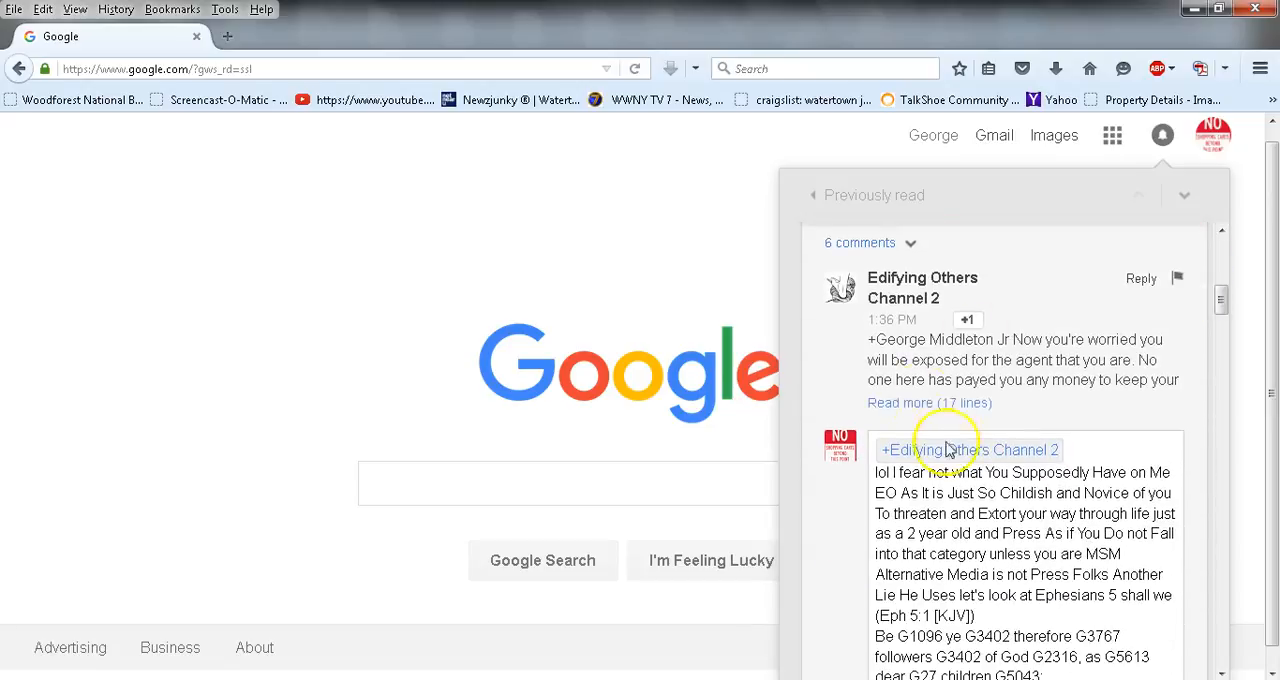
pyautogui.click(929, 402)
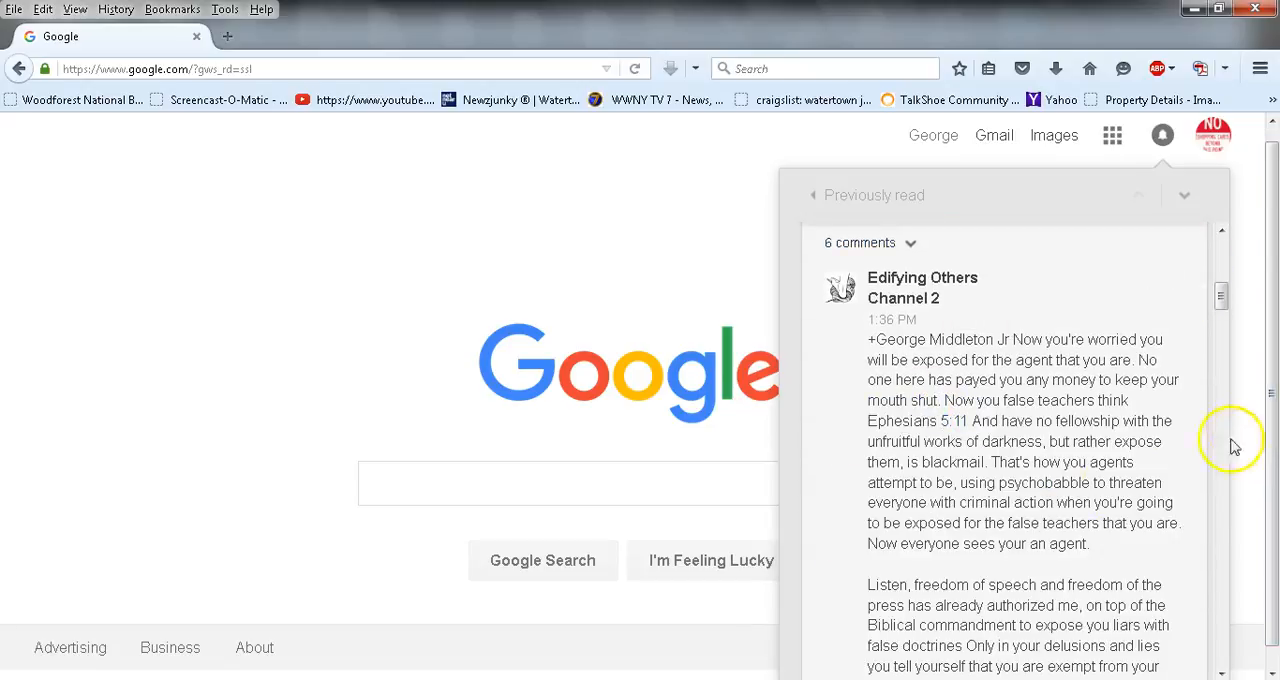
pyautogui.moveTo(1220, 550)
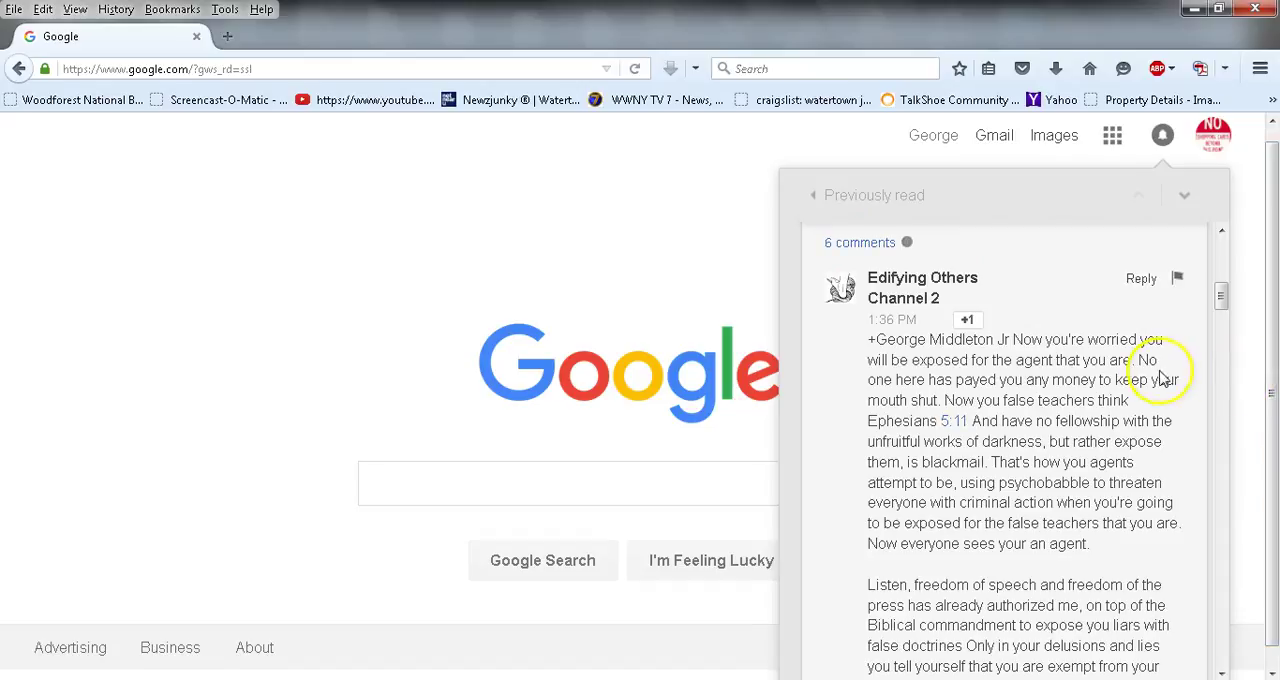
pyautogui.moveTo(1267, 307)
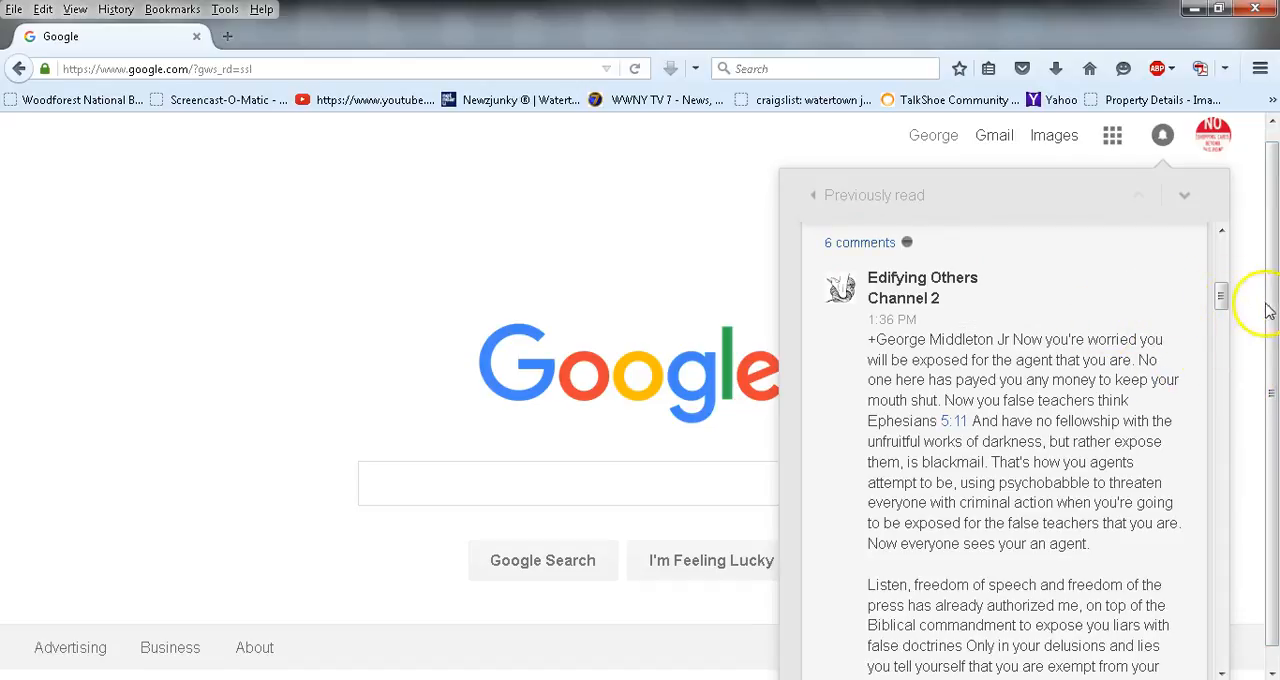
pyautogui.scroll(-3)
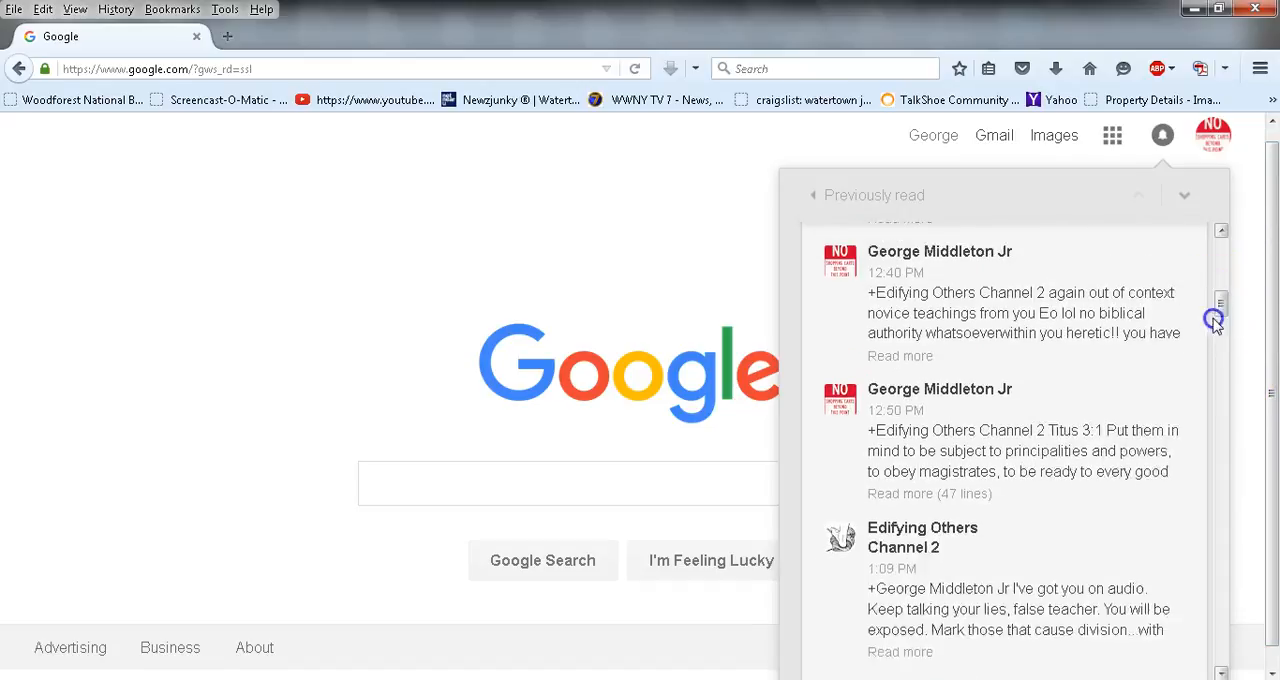
pyautogui.scroll(-3)
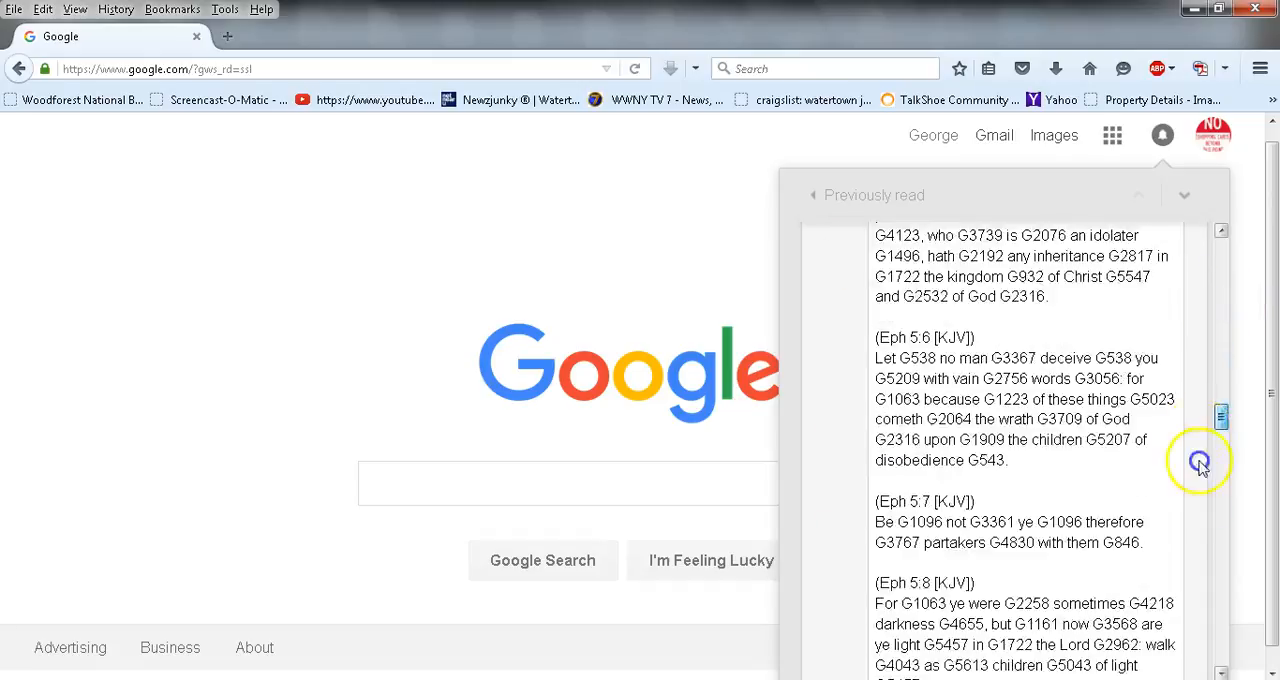
pyautogui.scroll(-3)
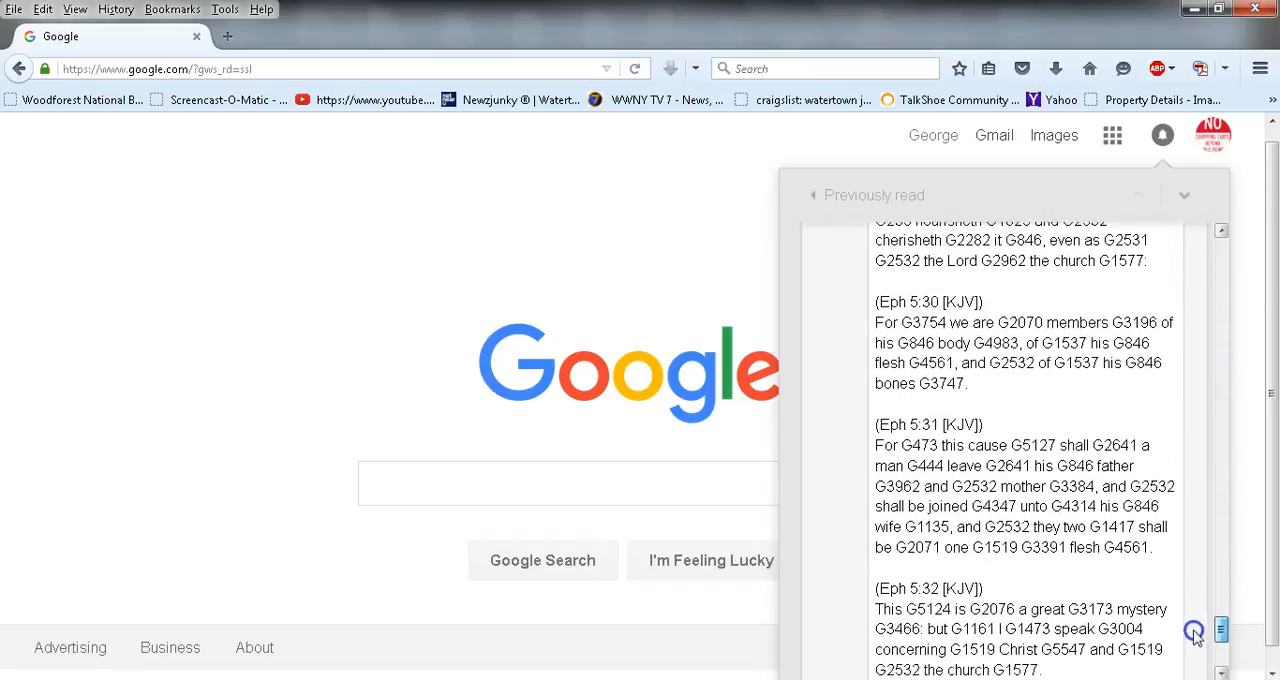
pyautogui.scroll(3)
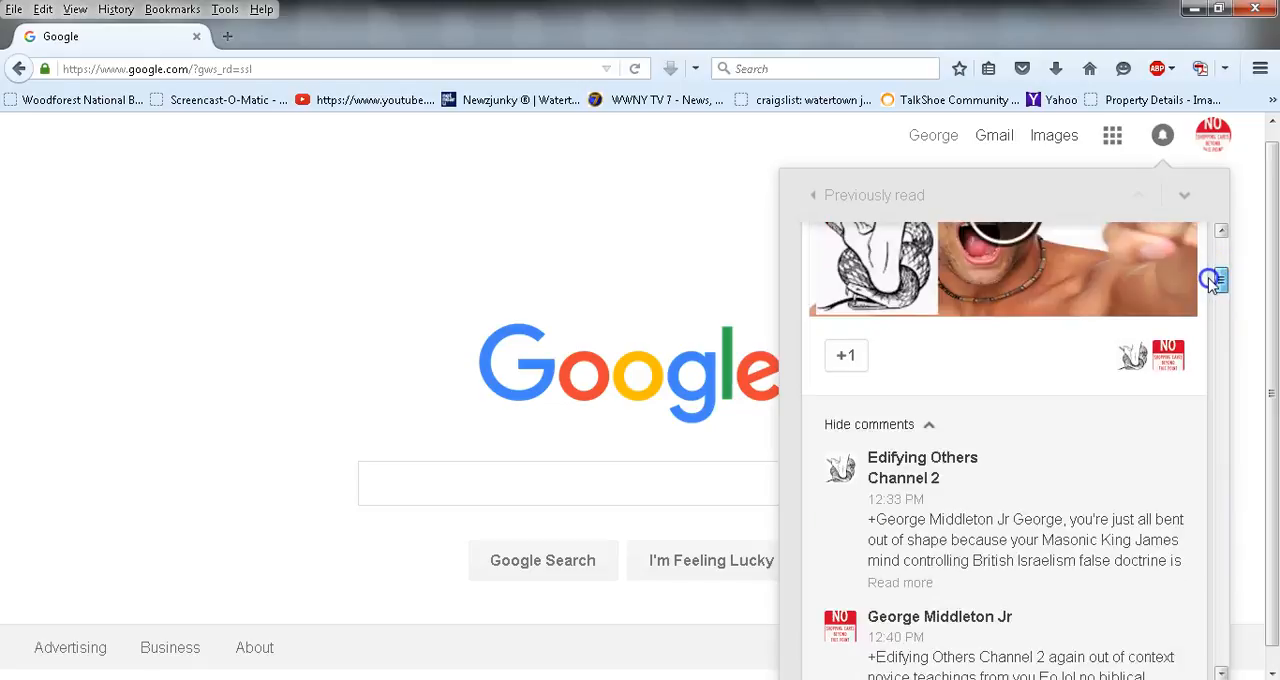
# Expand the 47-line 12:50 PM Titus 3 comment and the 12:33 PM comment in full
pyautogui.scroll(-3)
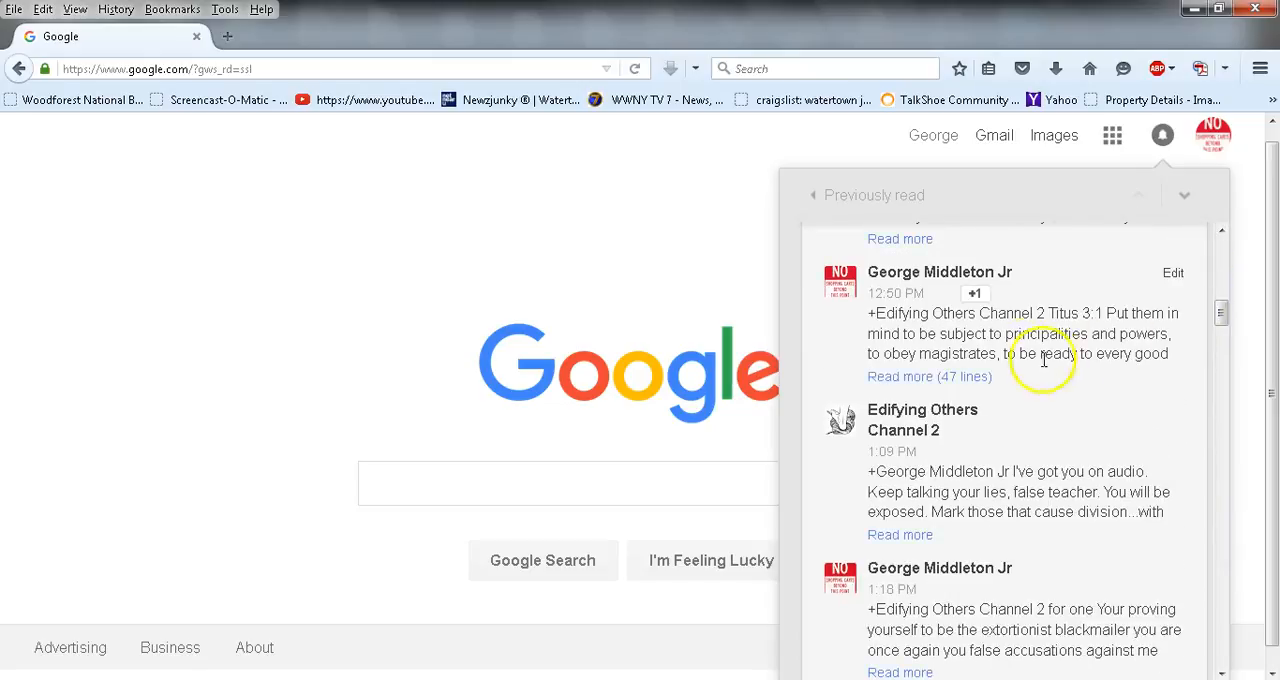
pyautogui.click(929, 376)
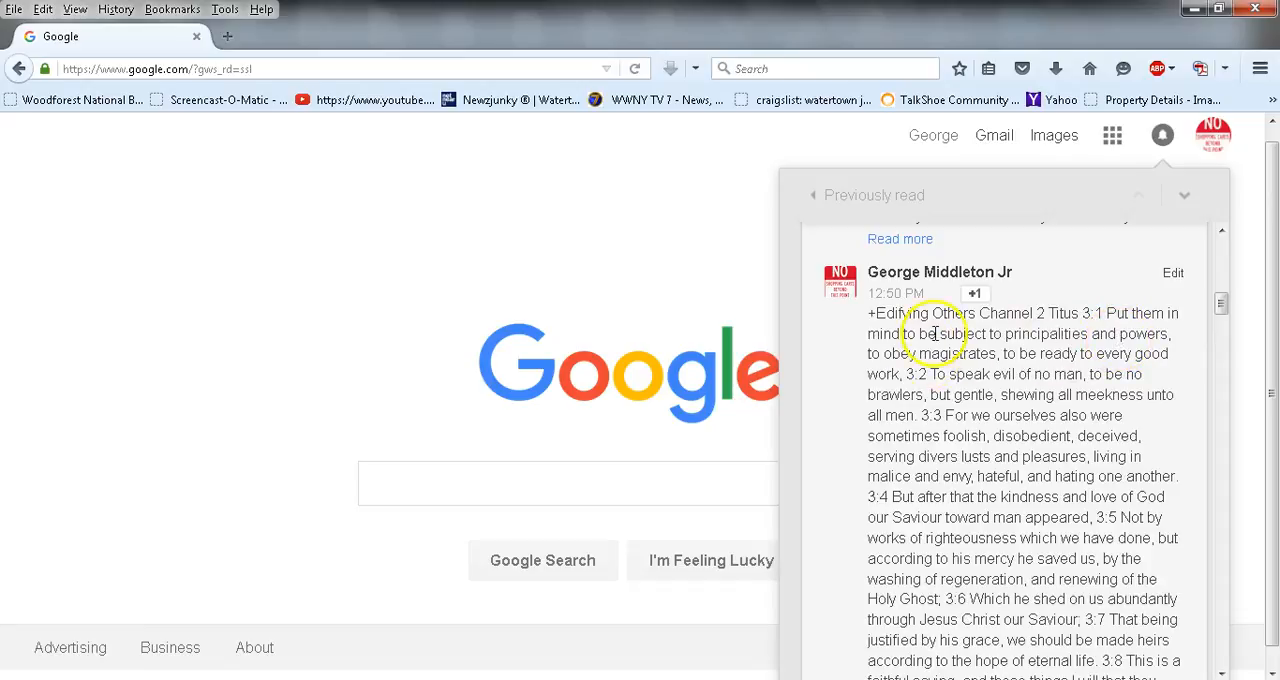
pyautogui.scroll(-3)
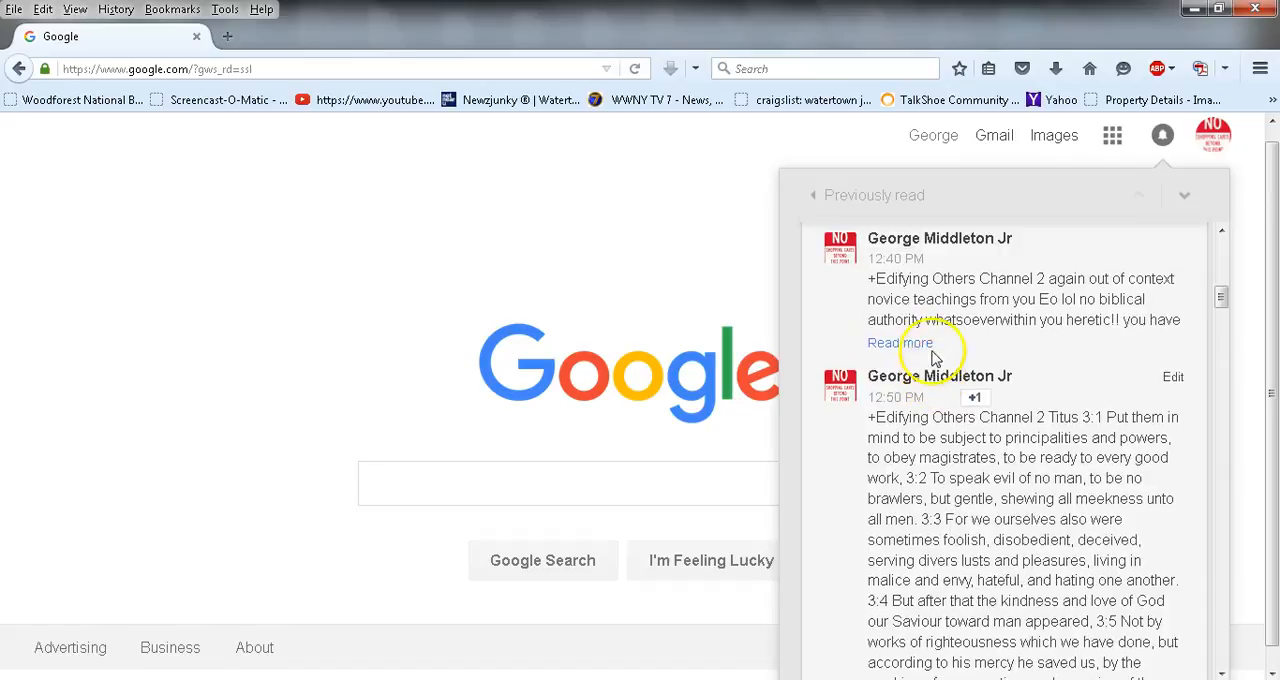
pyautogui.scroll(3)
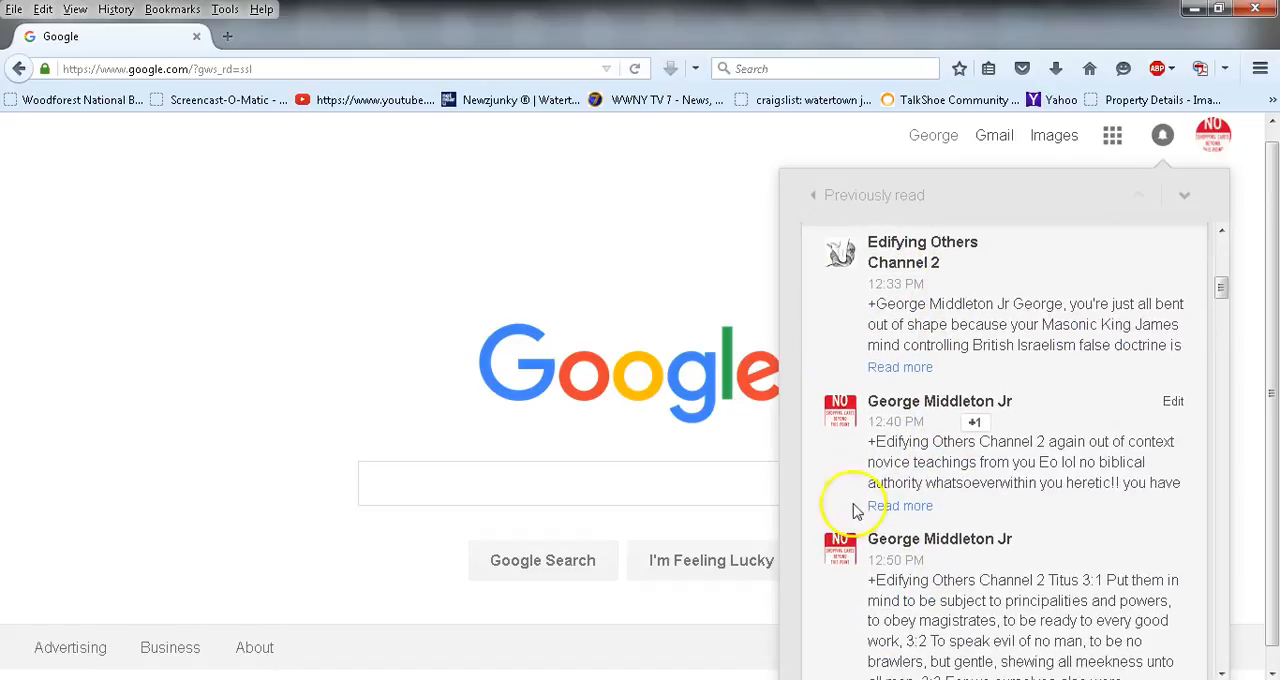
pyautogui.click(899, 367)
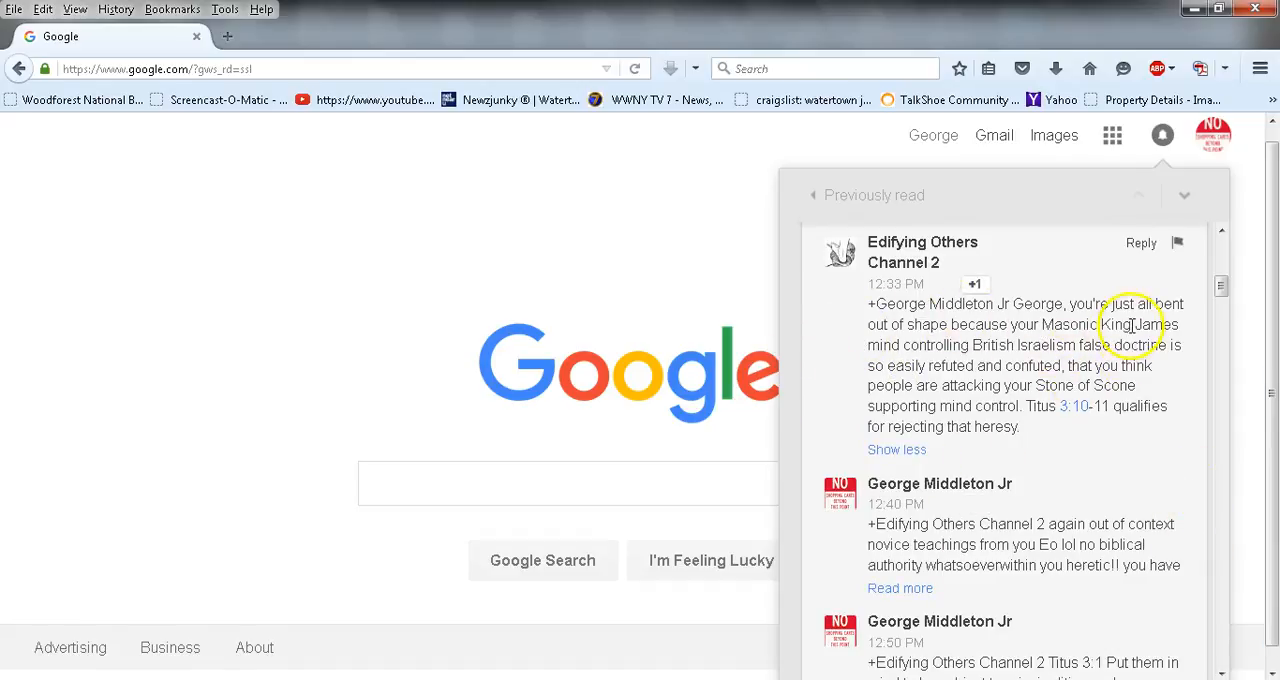
pyautogui.moveTo(1055, 410)
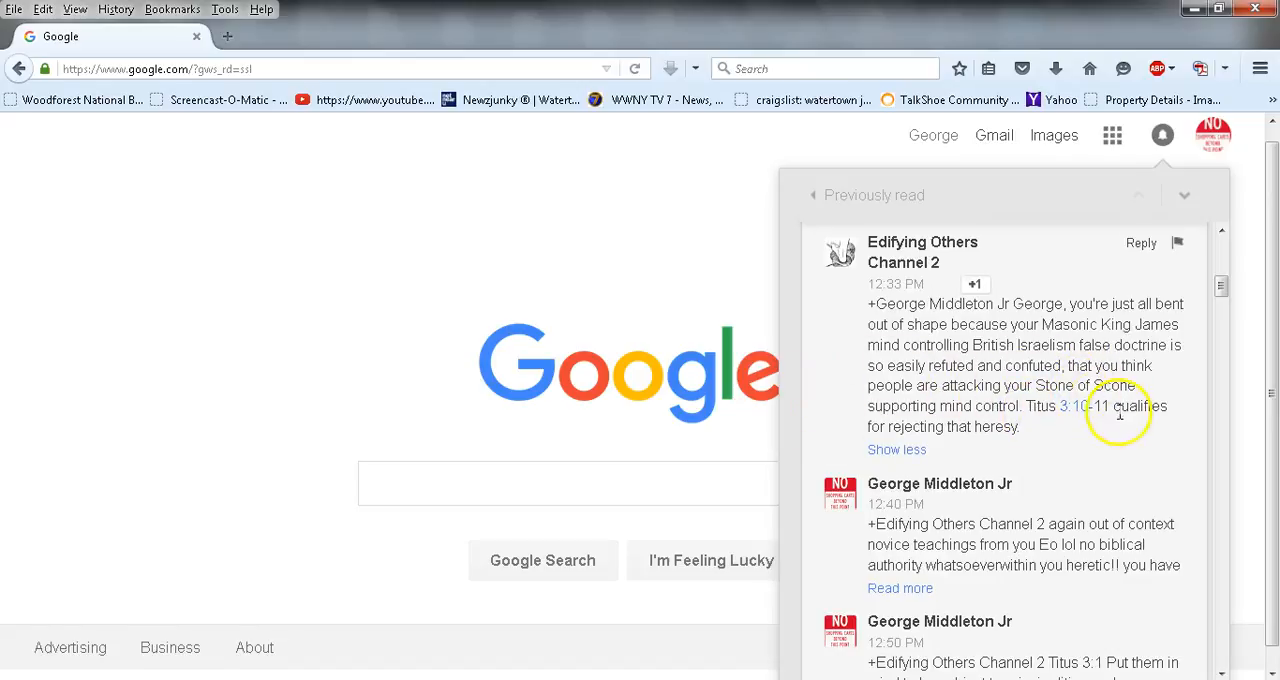
pyautogui.moveTo(1120, 440)
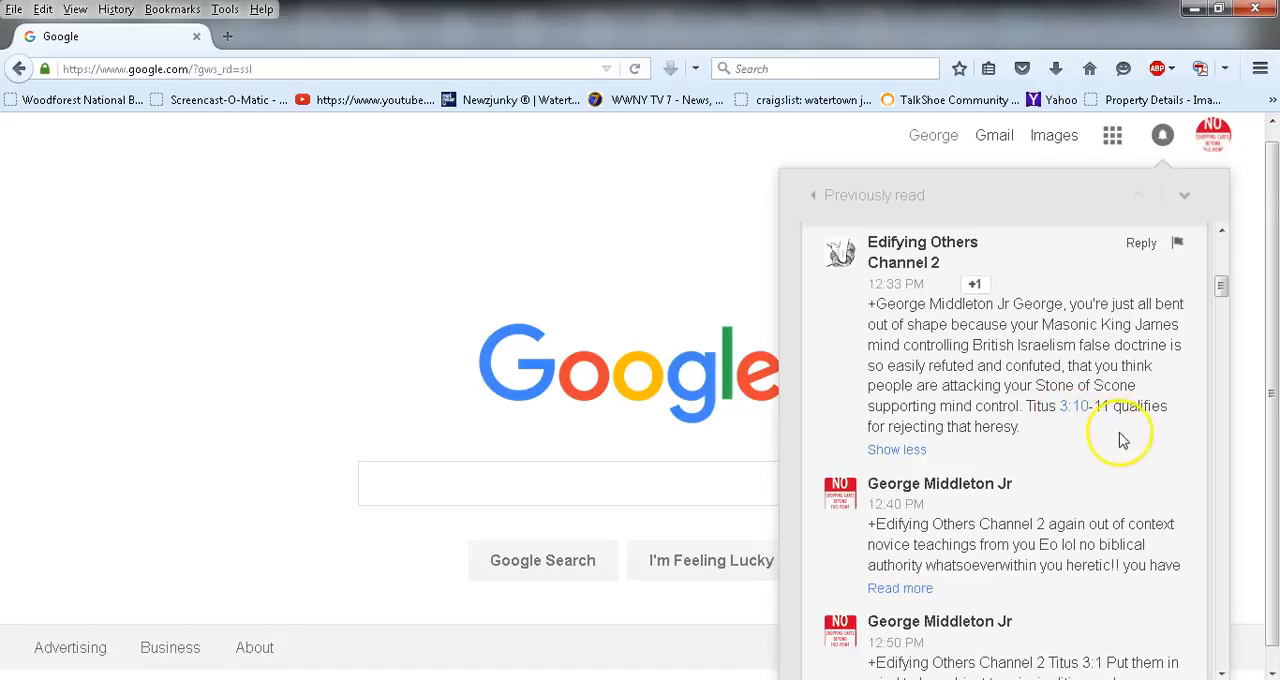
pyautogui.moveTo(1113, 437)
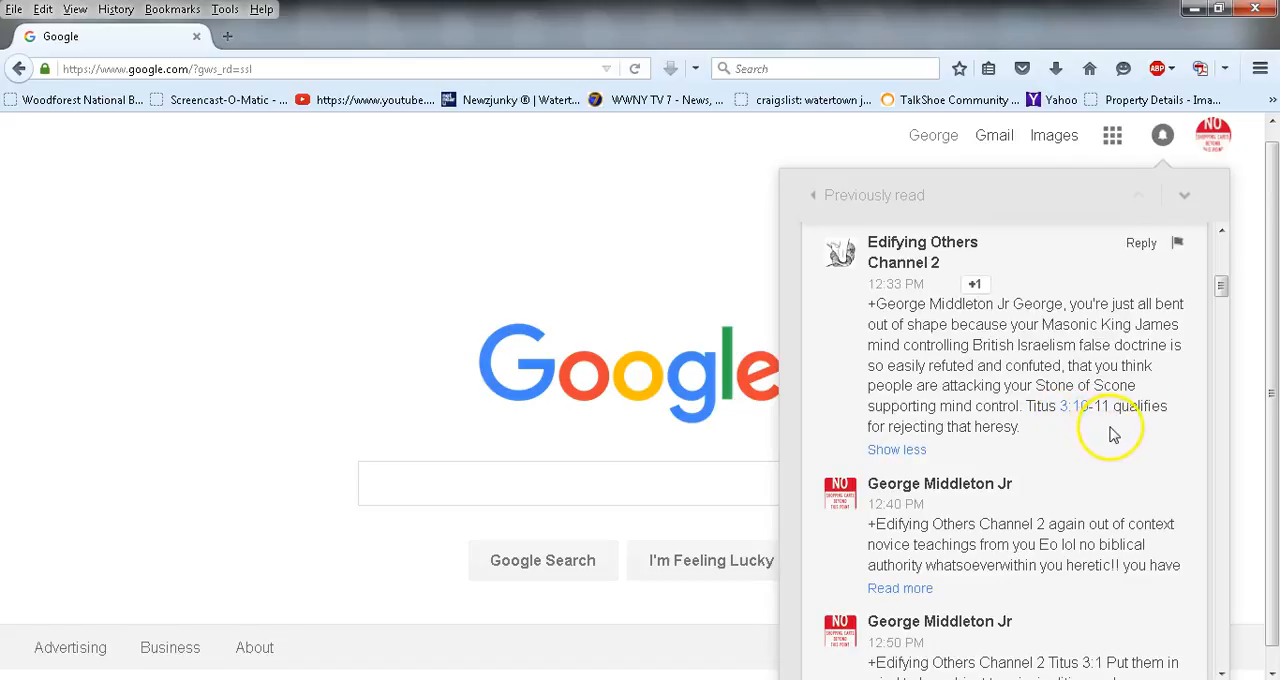
# Expand the 12:40 PM heresy comment, then collapse it back to its preview
pyautogui.scroll(-3)
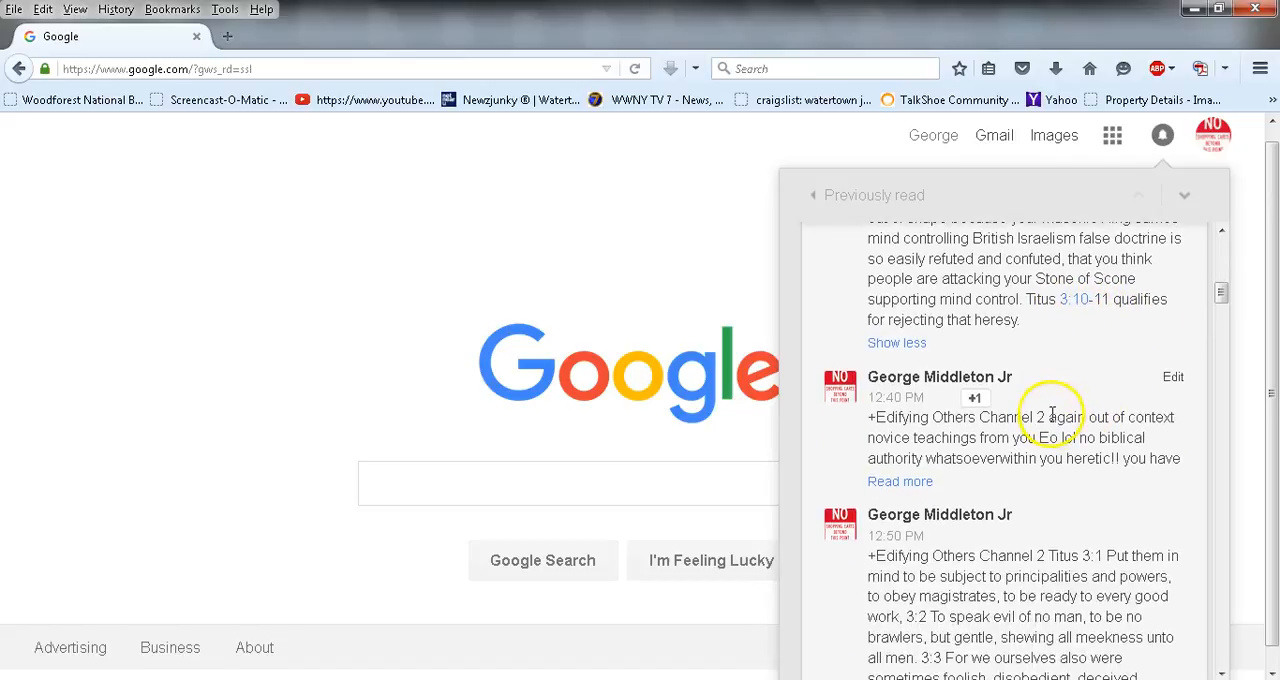
pyautogui.click(899, 481)
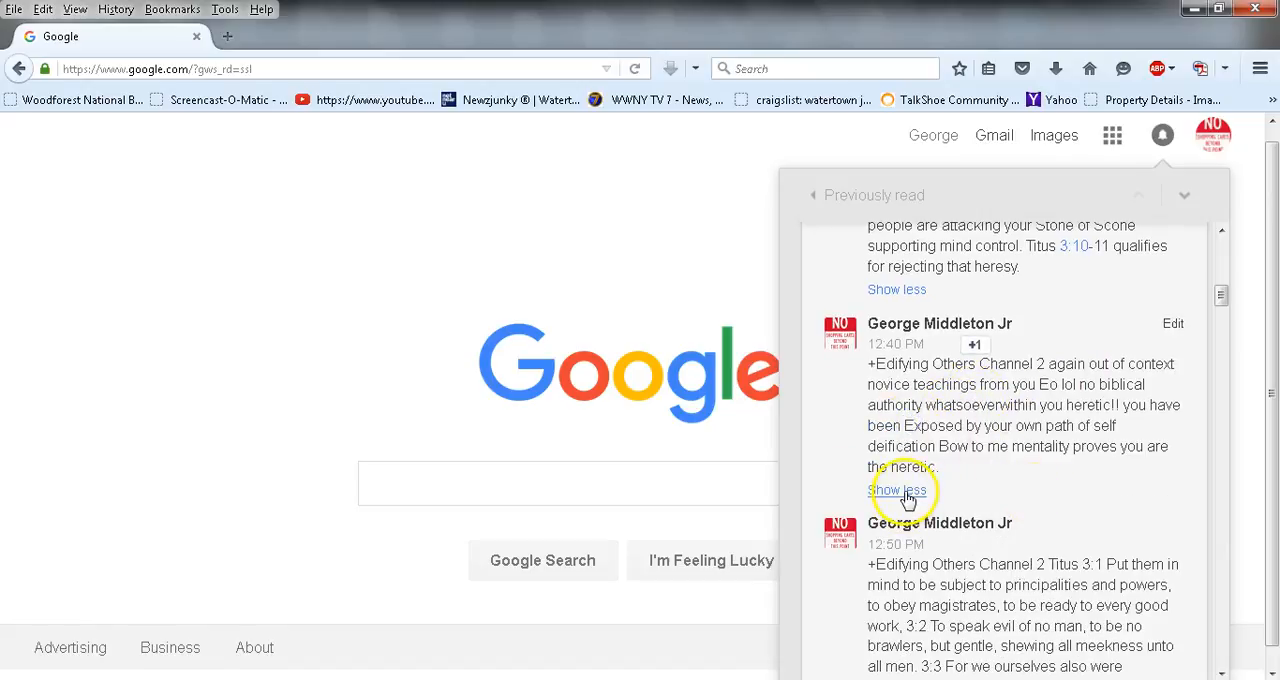
pyautogui.click(897, 490)
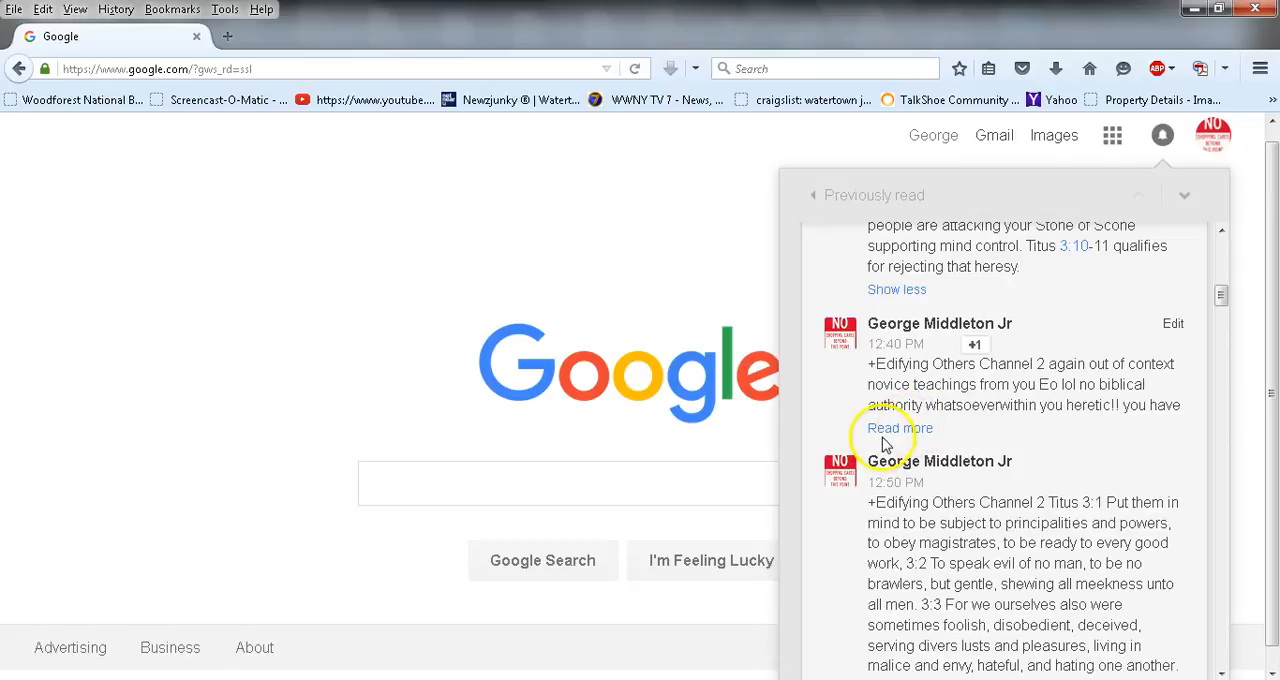
pyautogui.moveTo(1050, 435)
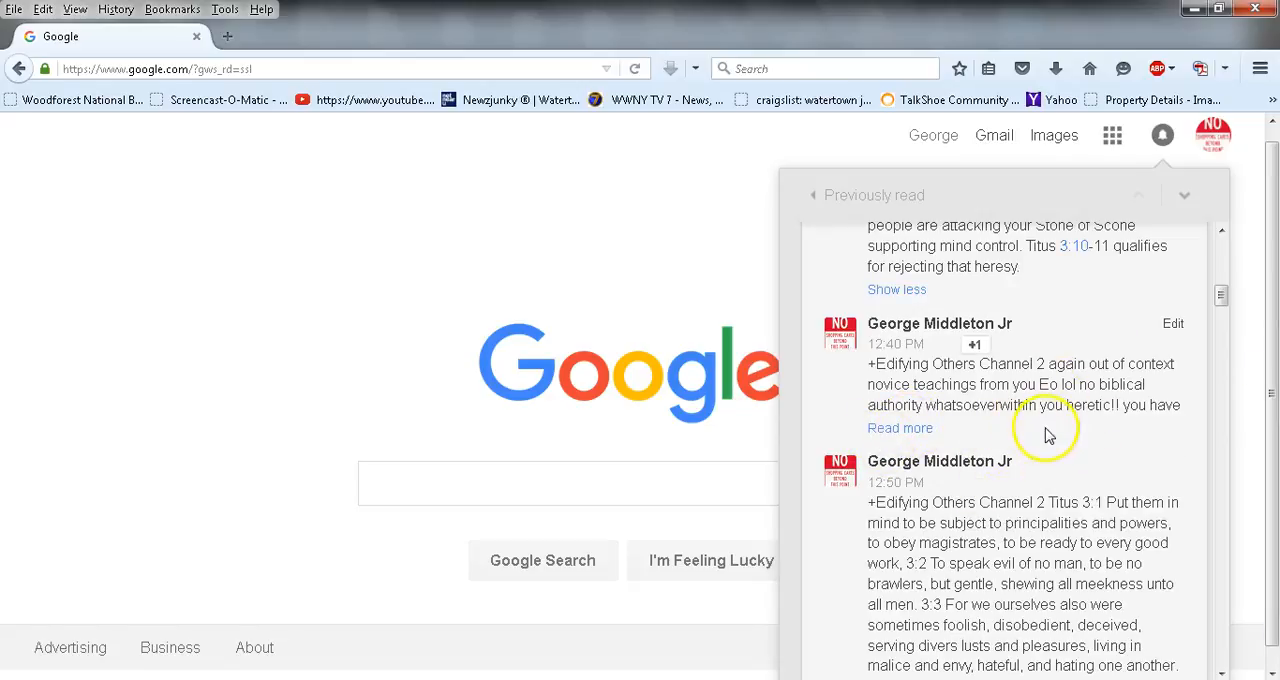
pyautogui.moveTo(912, 432)
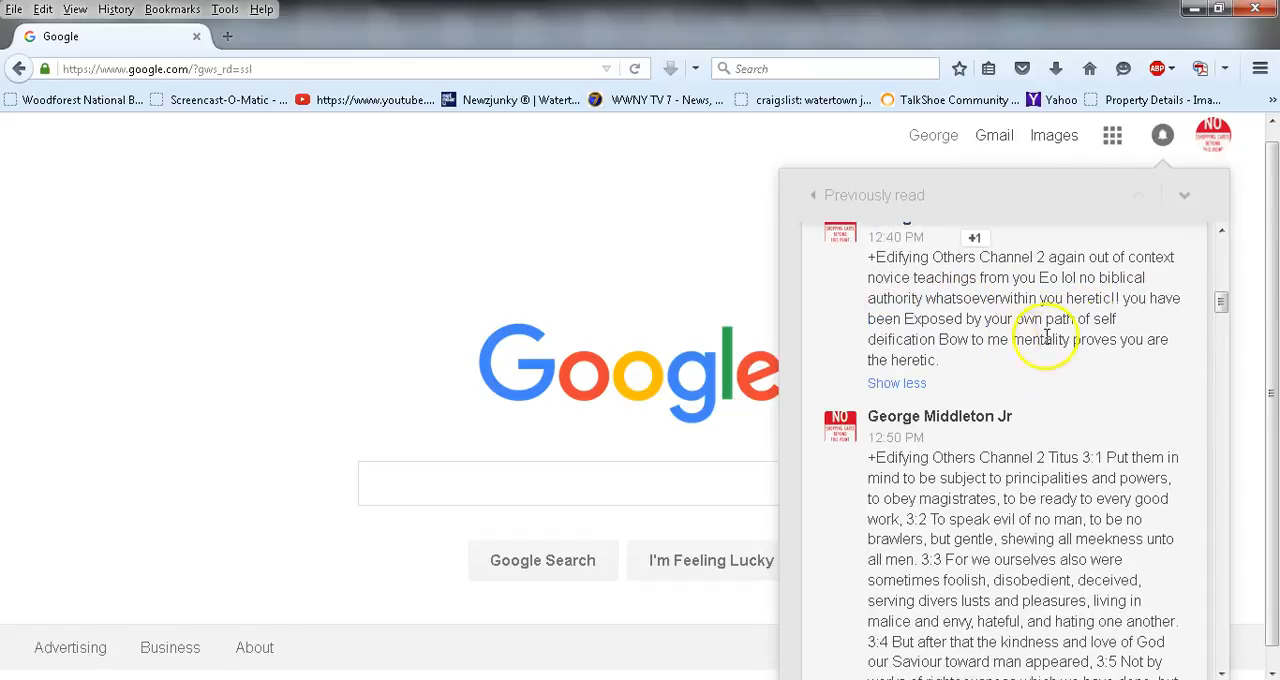
pyautogui.moveTo(985, 360)
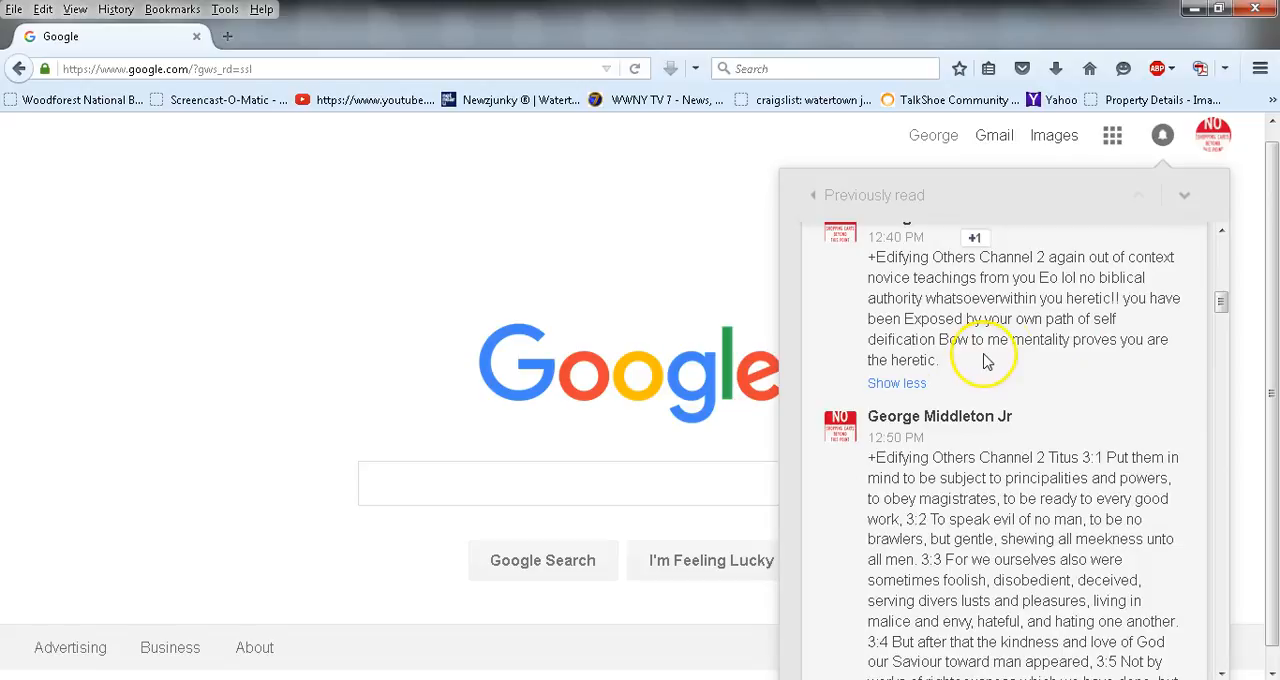
pyautogui.moveTo(1013, 390)
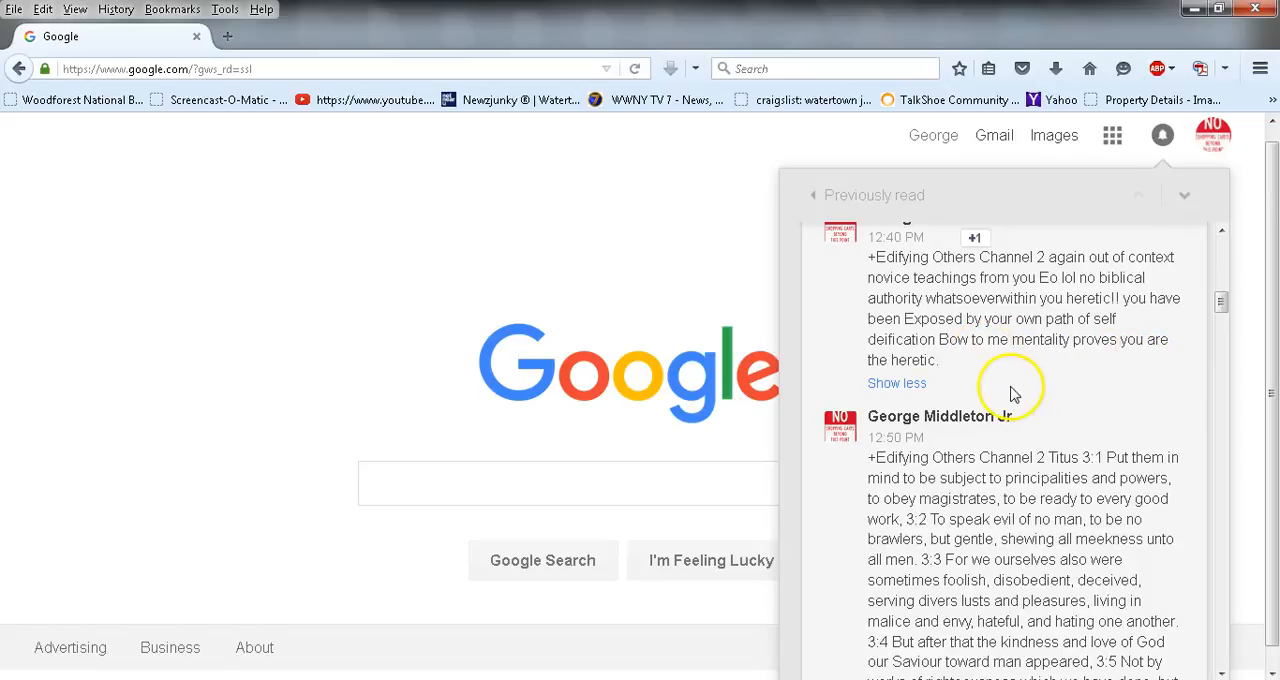
pyautogui.scroll(-3)
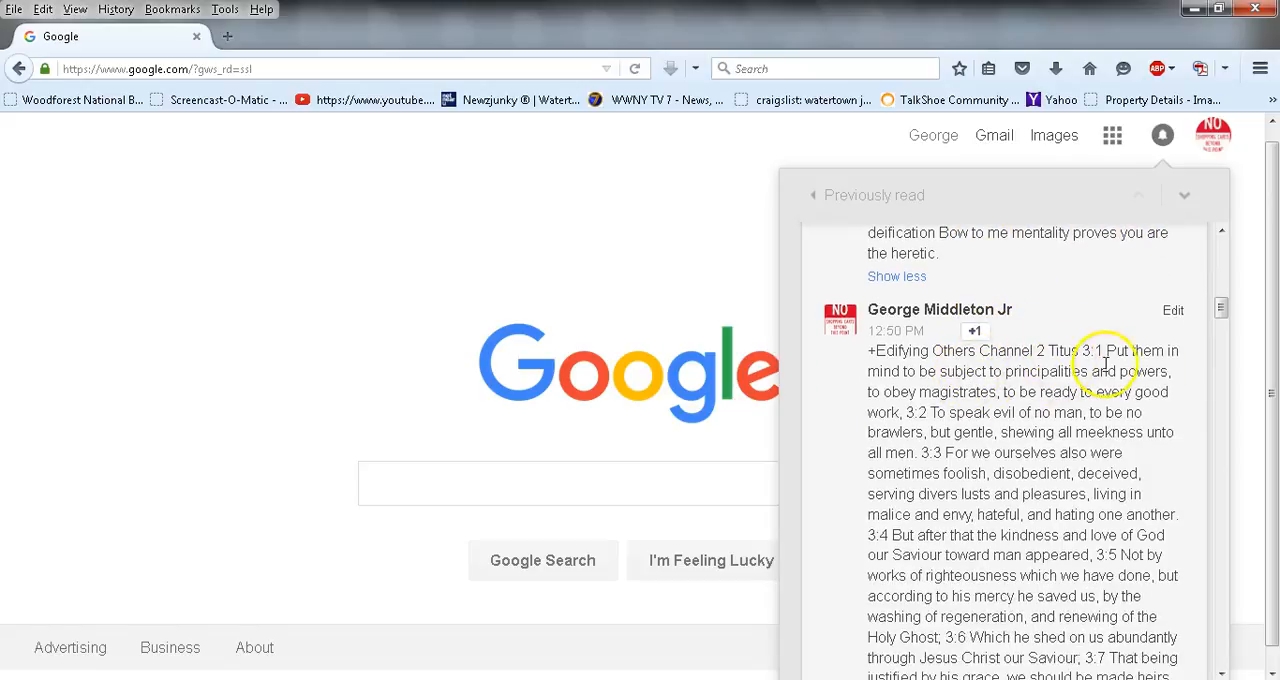
pyautogui.moveTo(1180, 388)
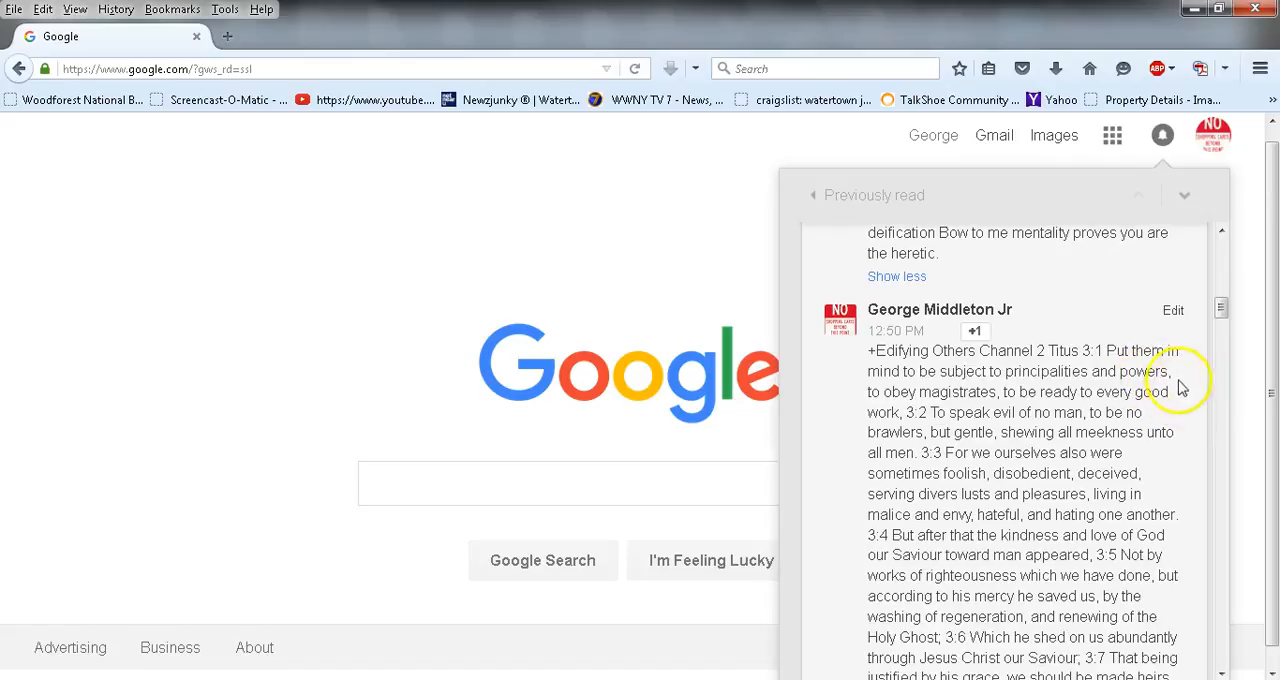
pyautogui.moveTo(1070, 390)
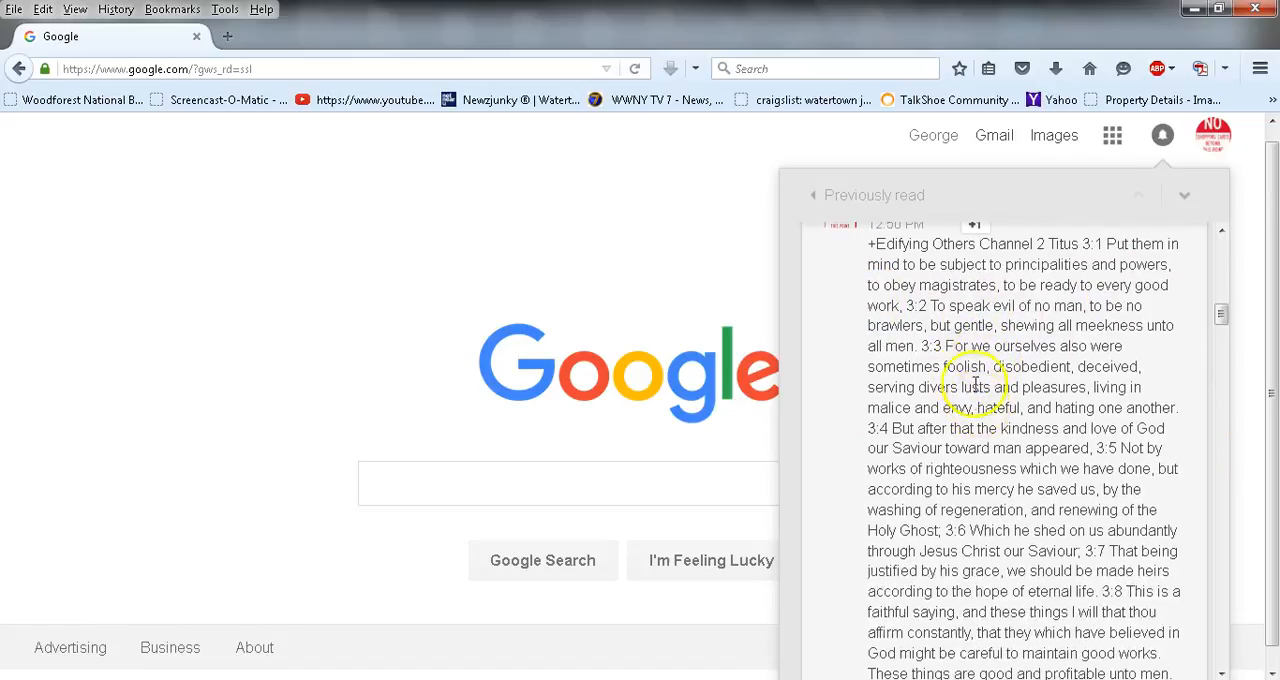
pyautogui.moveTo(900, 355)
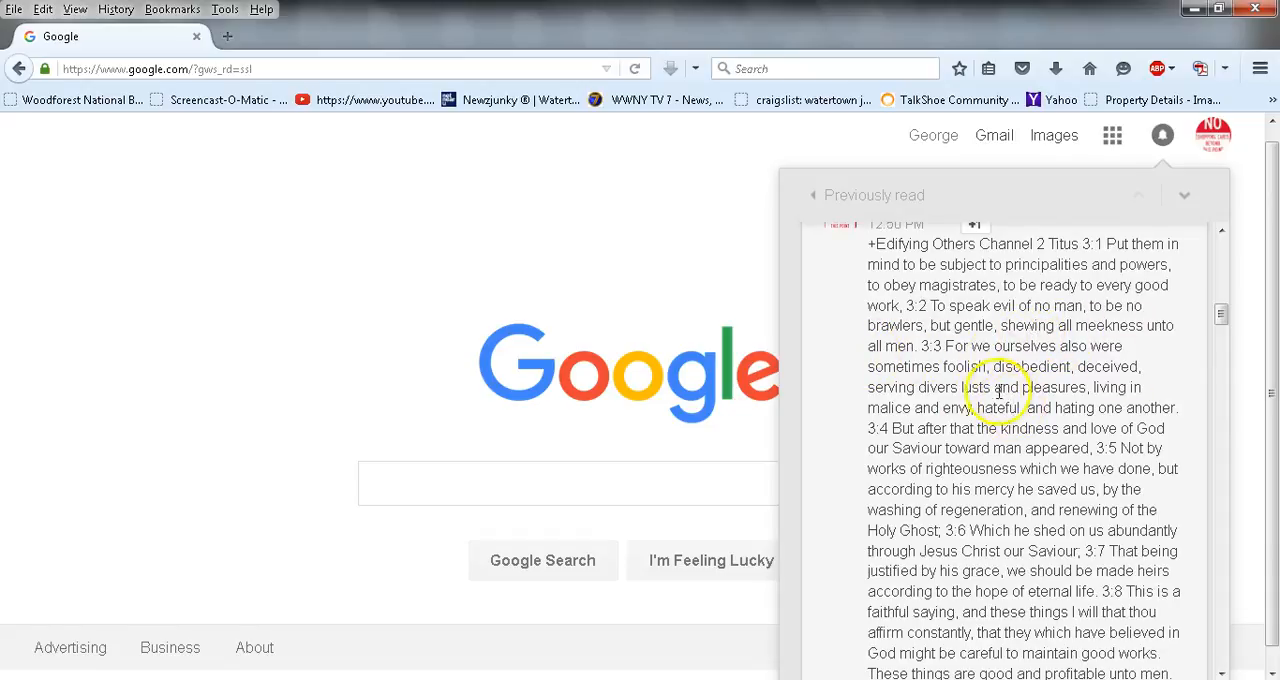
pyautogui.moveTo(990, 350)
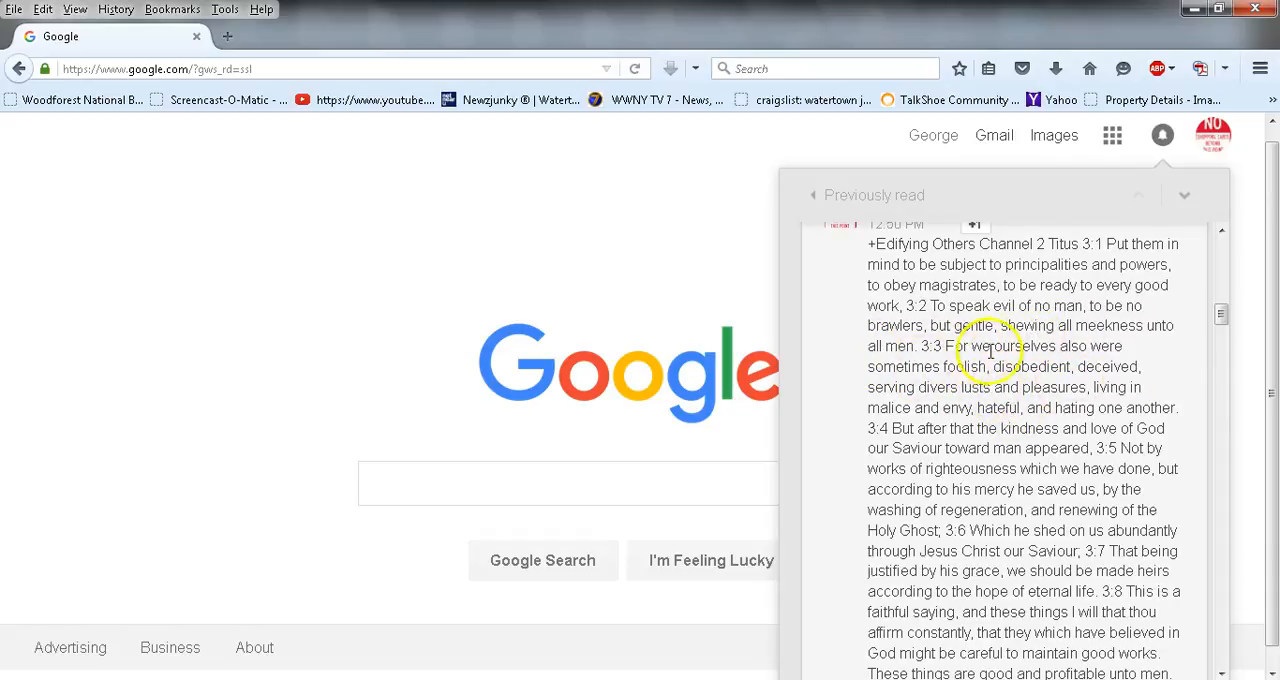
pyautogui.moveTo(1040, 362)
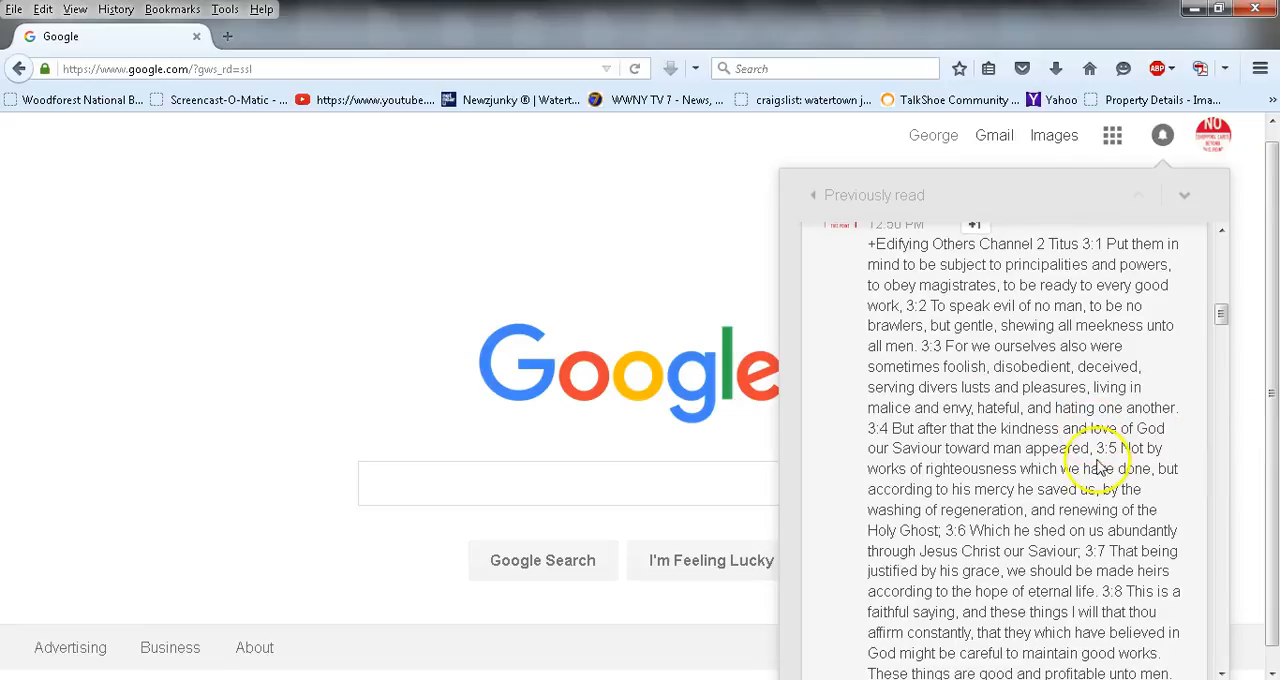
pyautogui.moveTo(1090, 447)
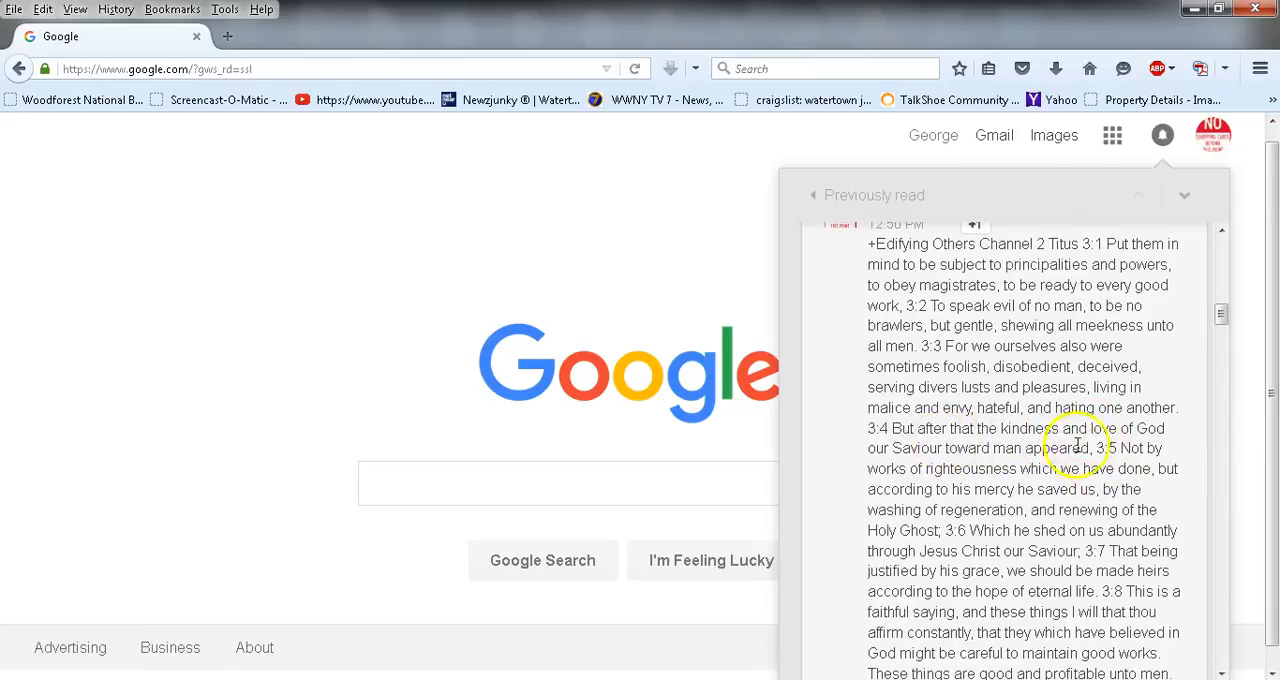
pyautogui.moveTo(1108, 470)
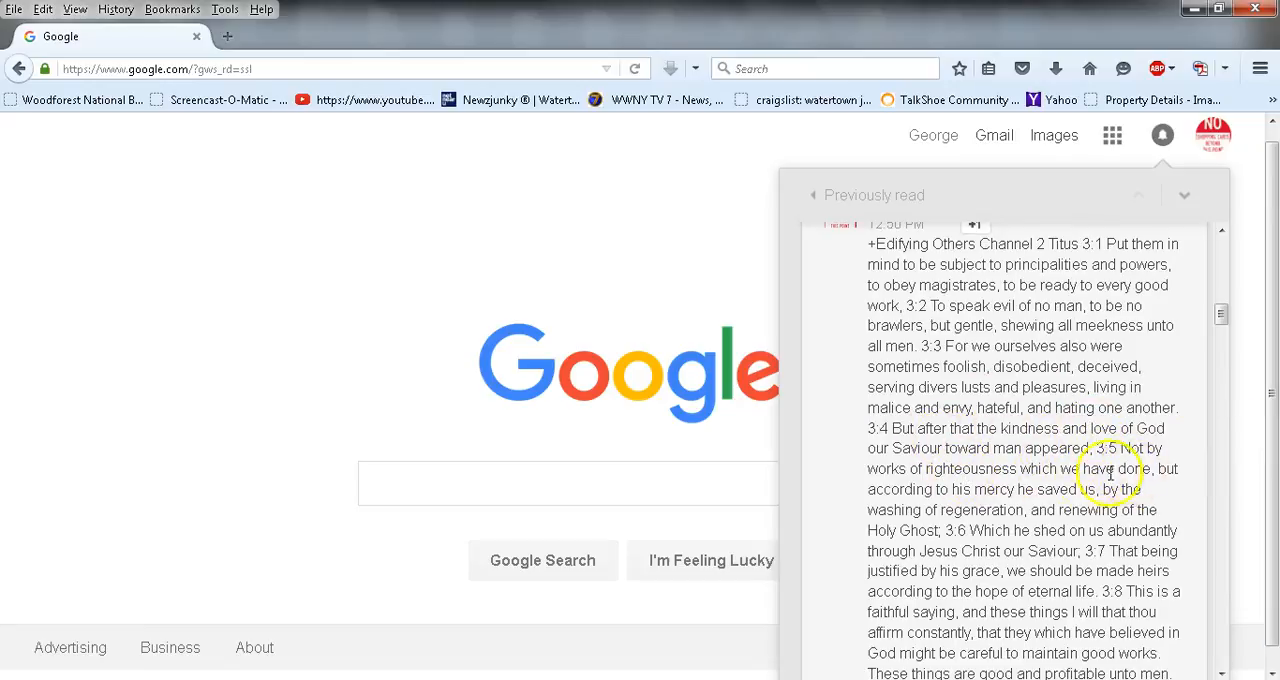
pyautogui.moveTo(1130, 490)
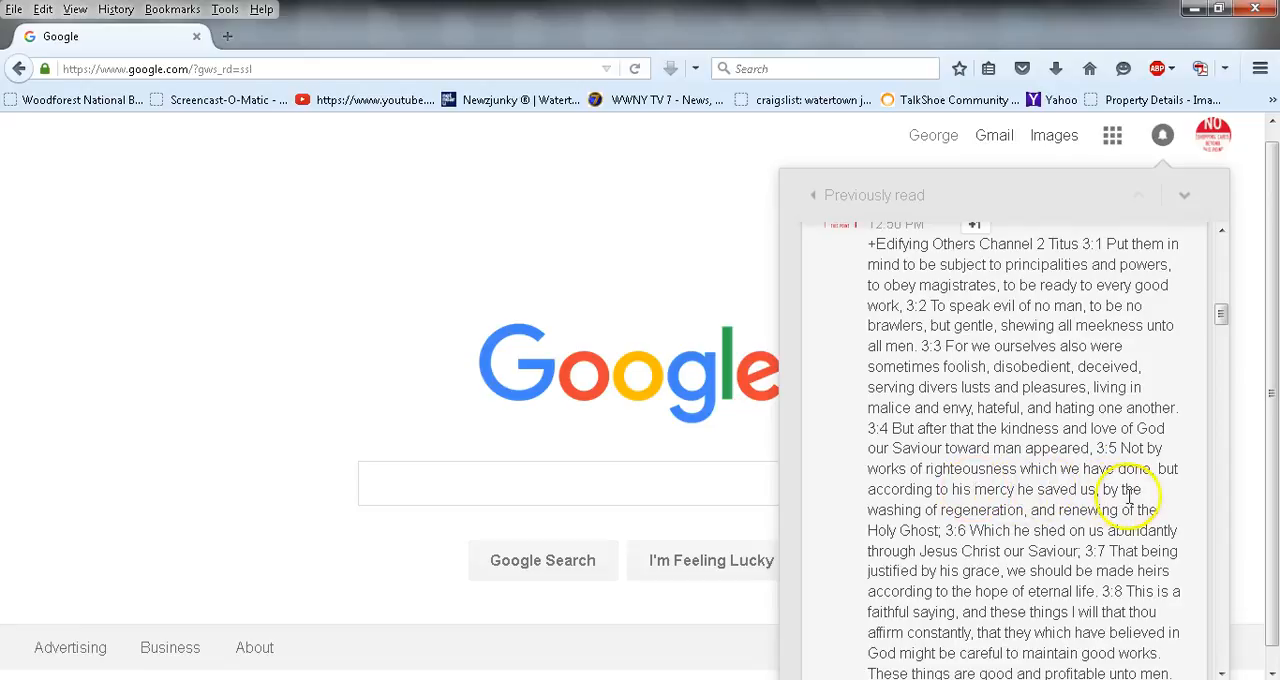
pyautogui.moveTo(1015, 527)
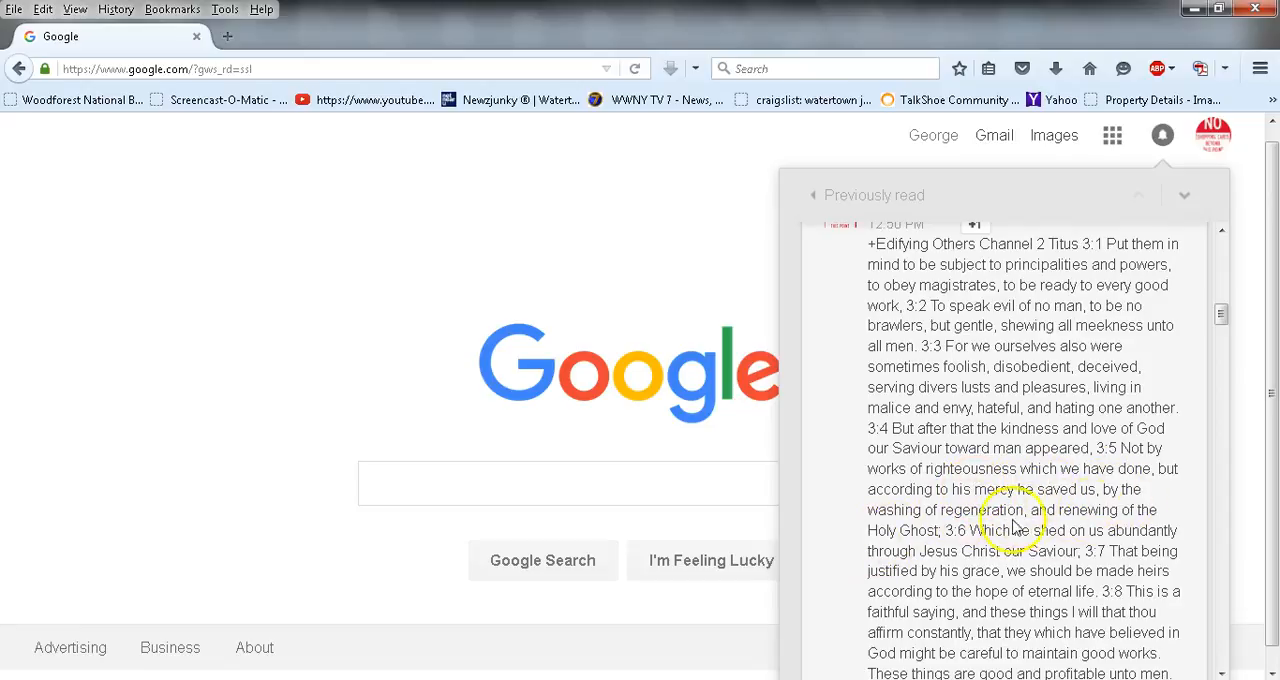
pyautogui.scroll(-3)
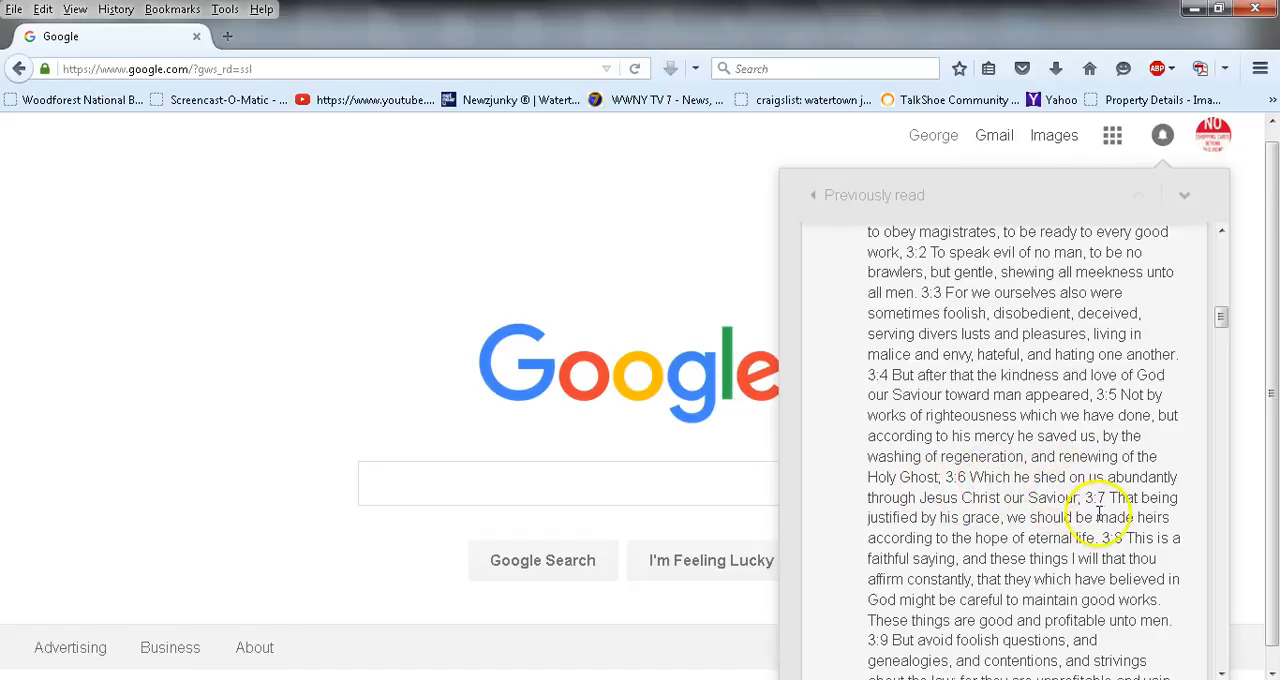
# Read down past the 12:50 PM comment until the 1:09 PM and 1:18 PM replies appear
pyautogui.scroll(-3)
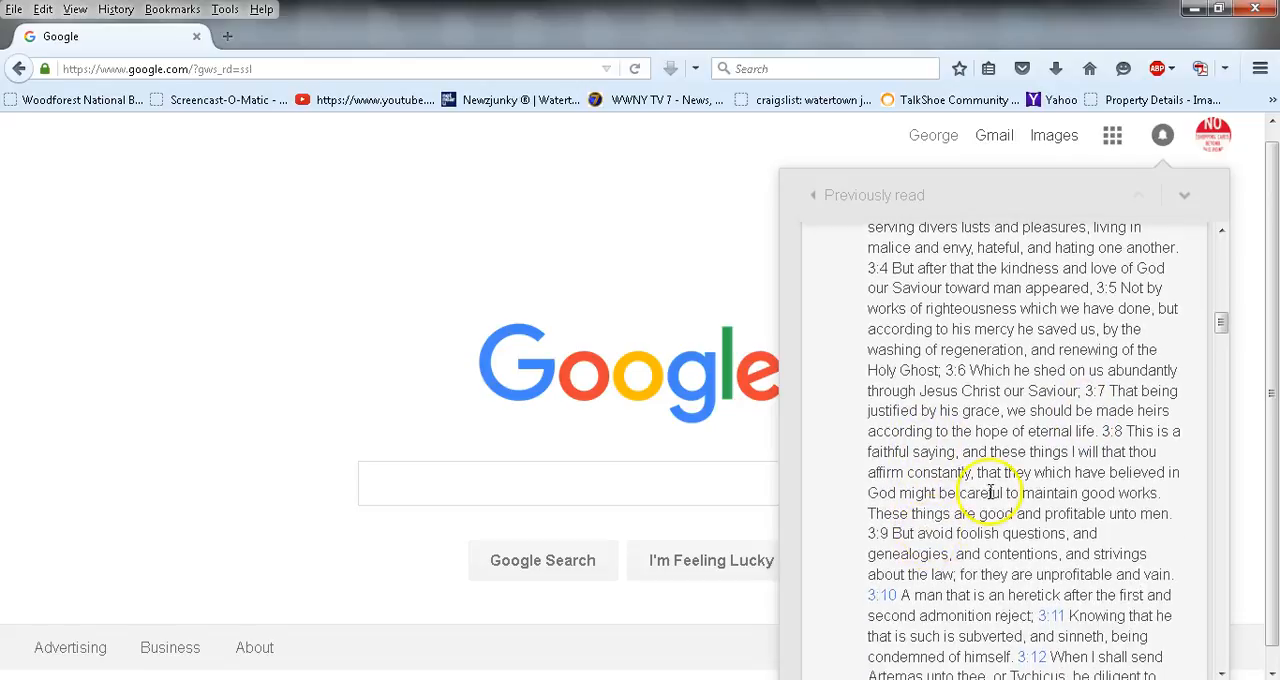
pyautogui.moveTo(1100, 475)
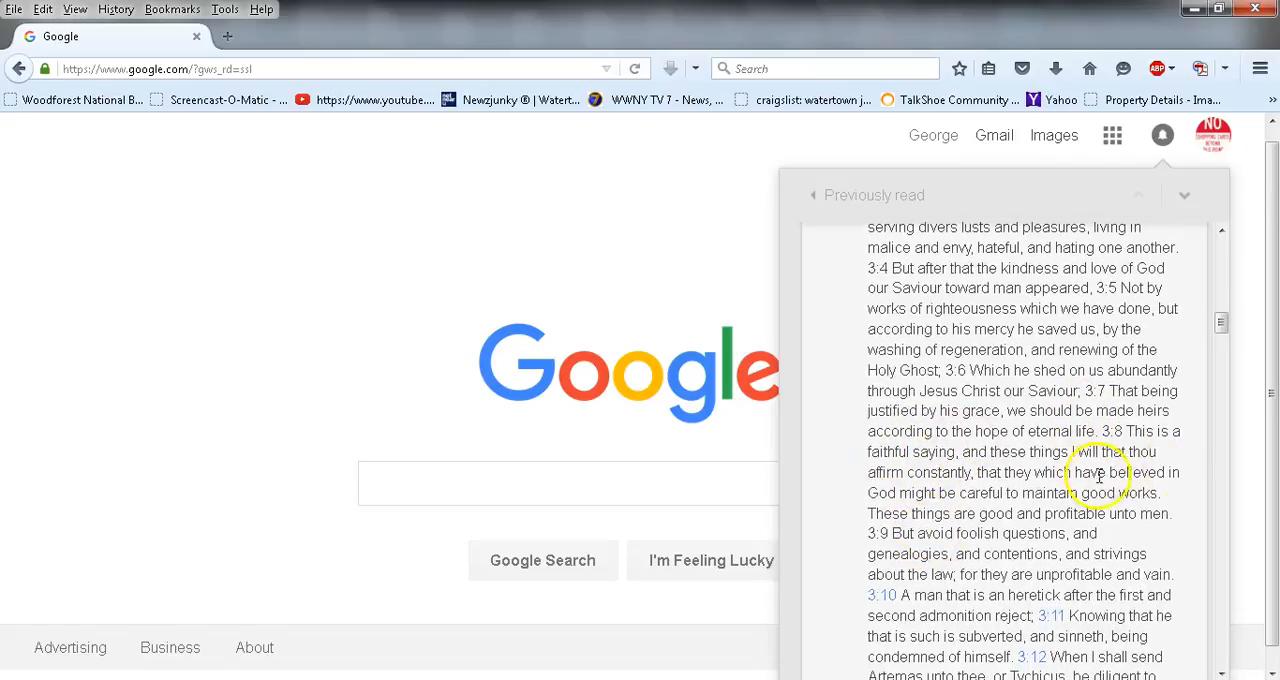
pyautogui.moveTo(1050, 465)
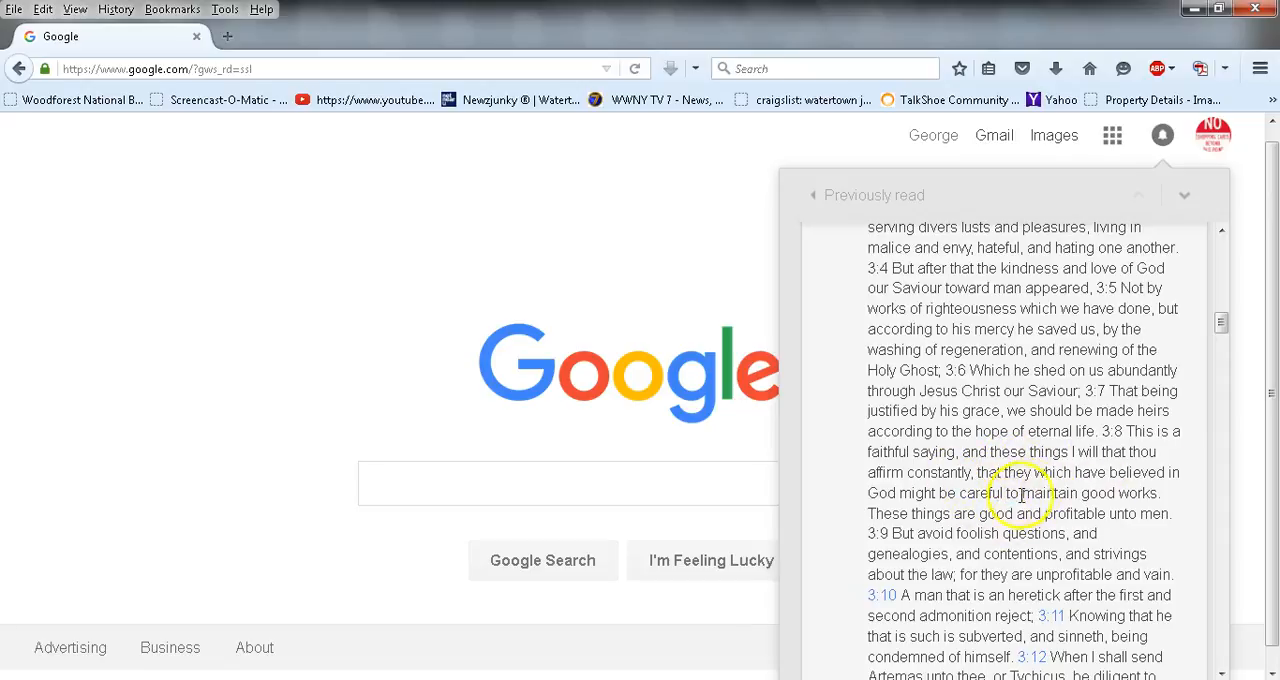
pyautogui.moveTo(927, 512)
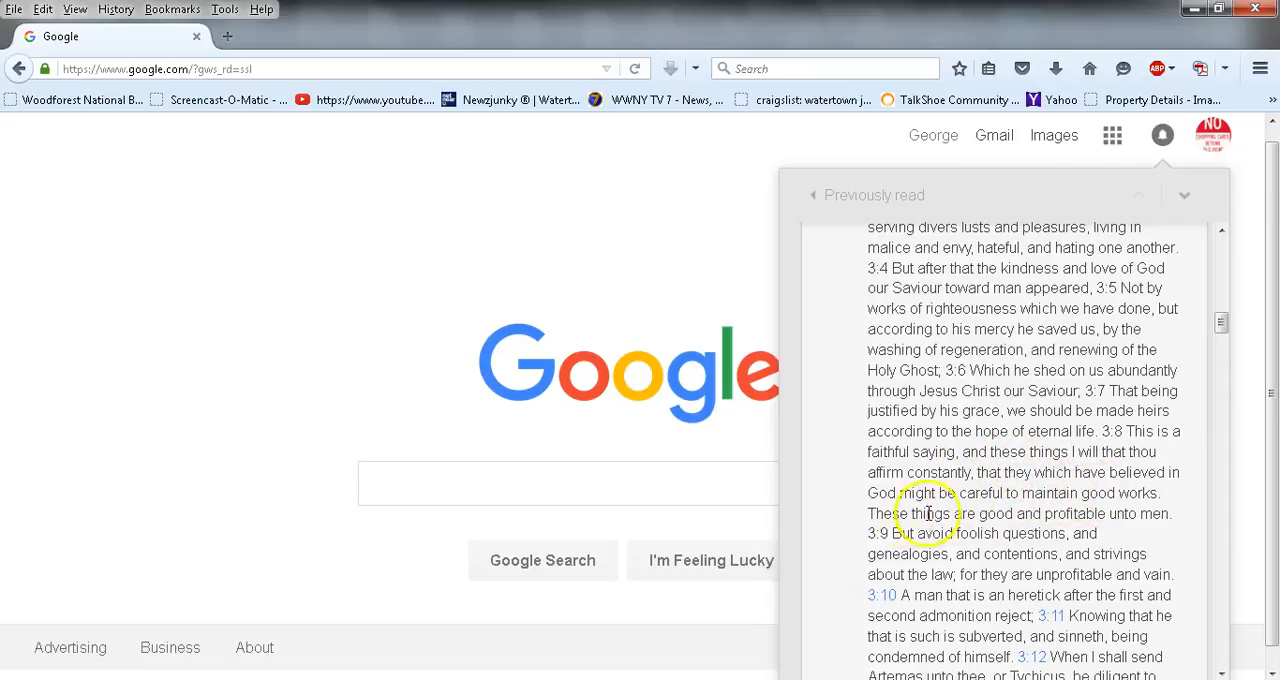
pyautogui.moveTo(1040, 533)
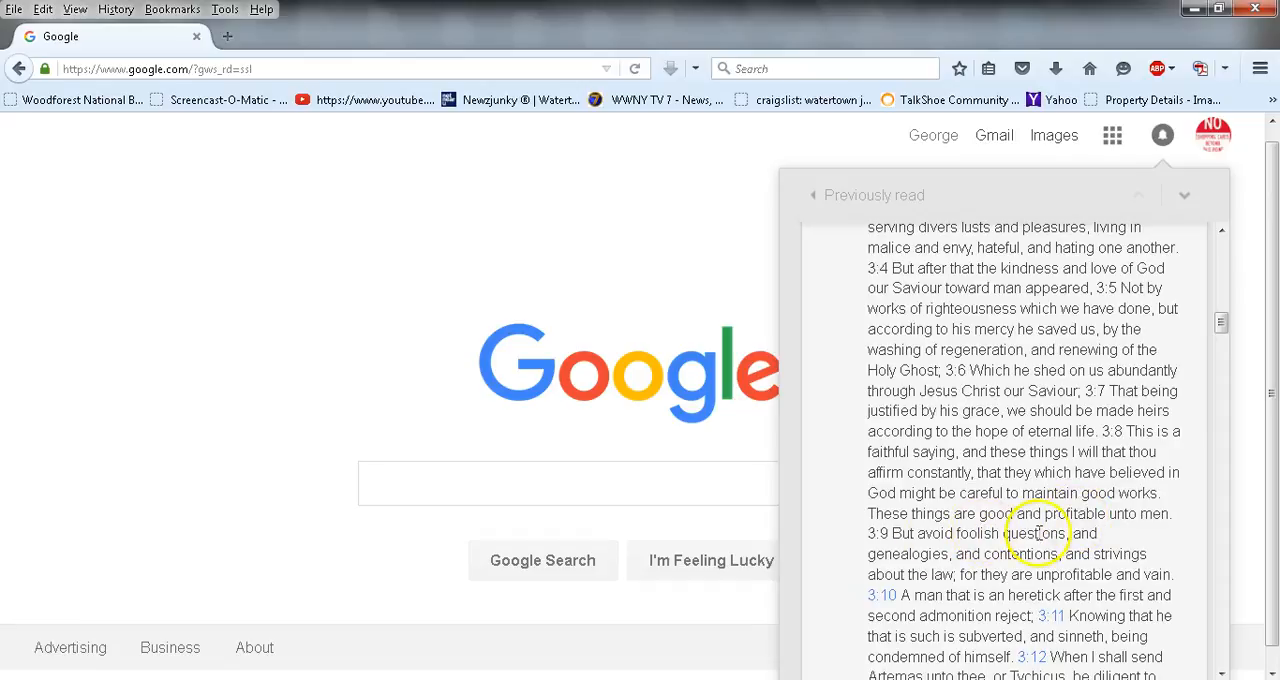
pyautogui.moveTo(1030, 550)
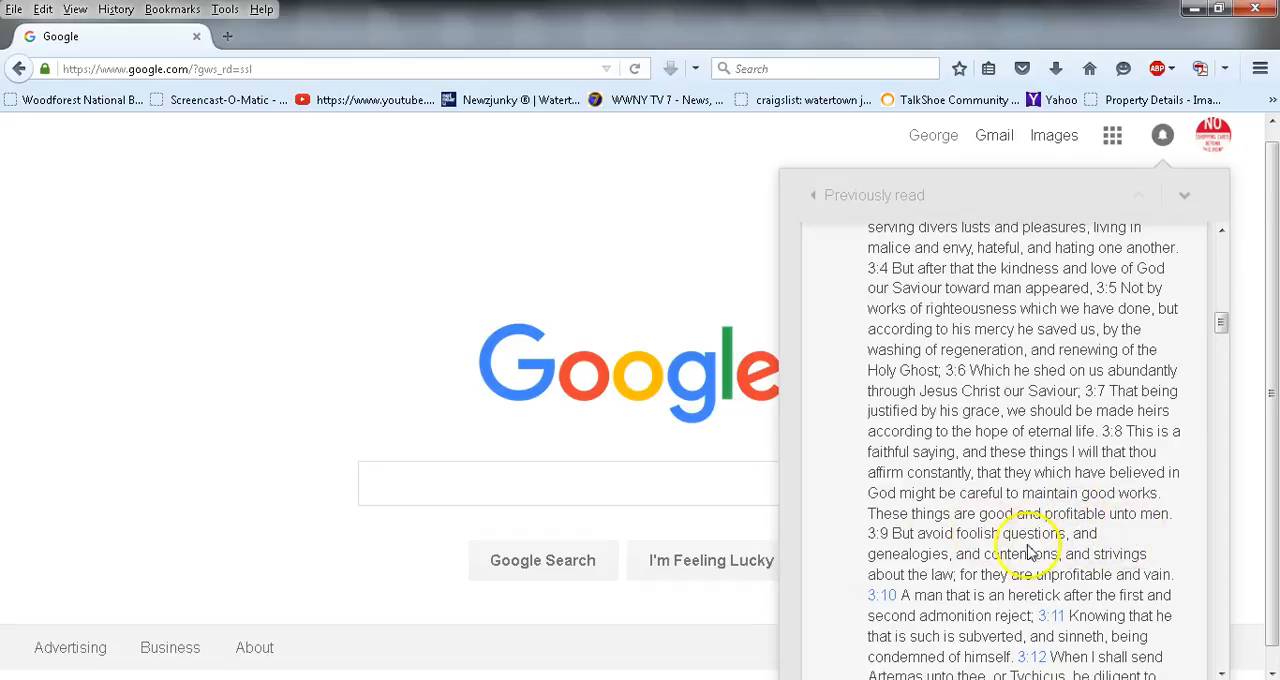
pyautogui.scroll(-3)
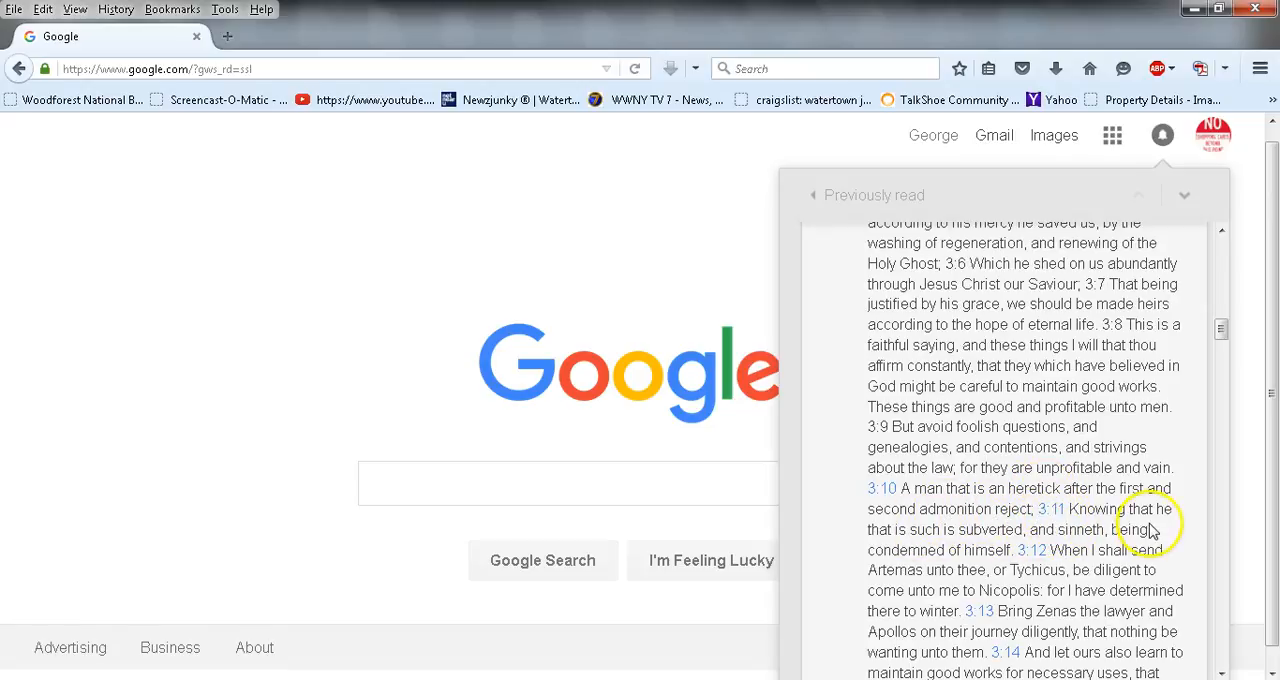
pyautogui.scroll(-3)
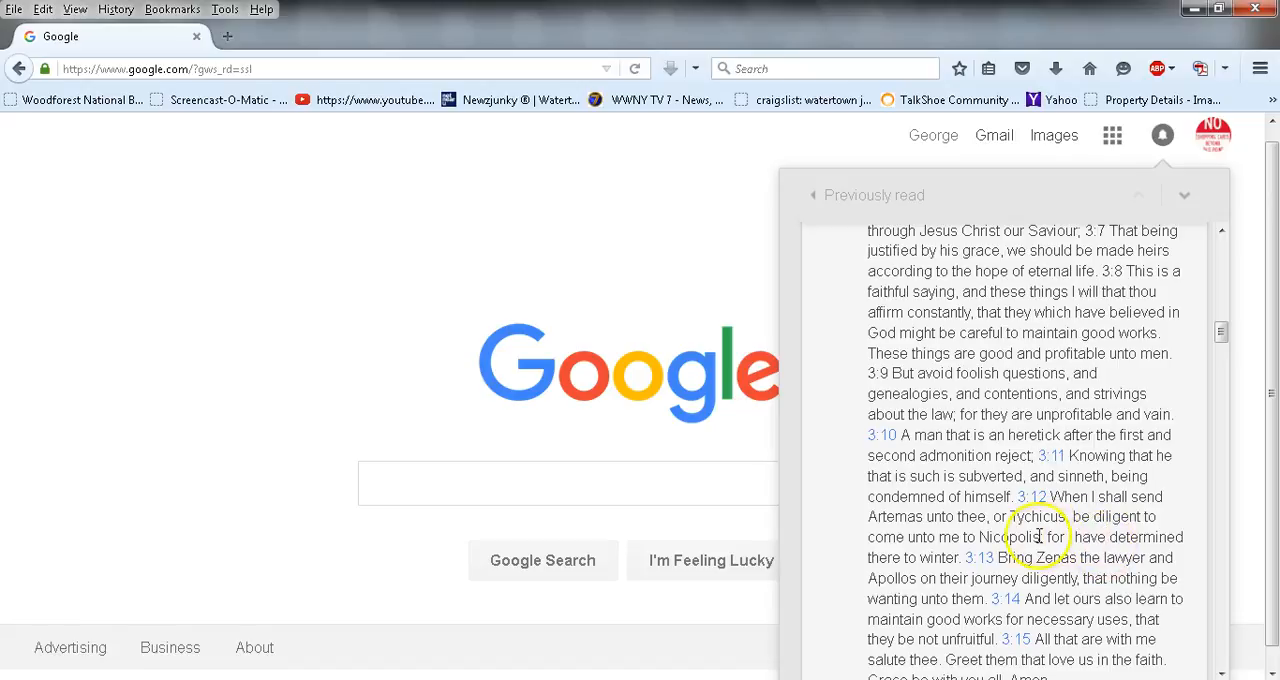
pyautogui.moveTo(1088, 524)
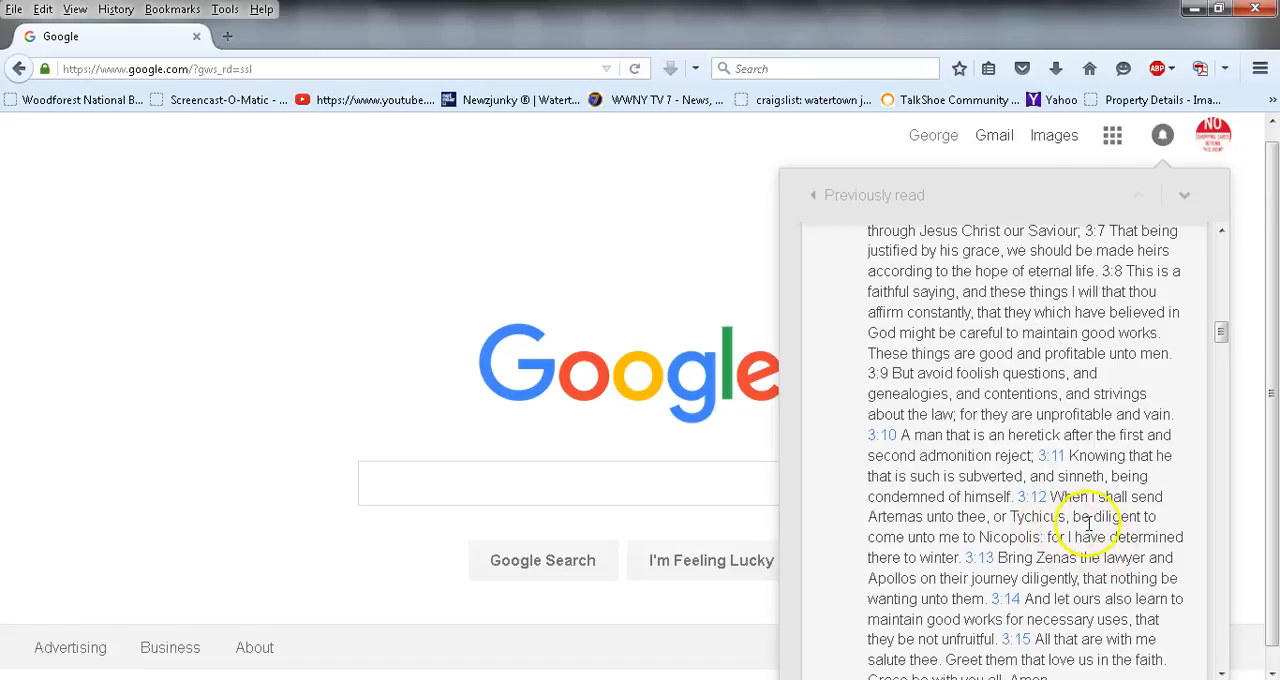
pyautogui.scroll(-3)
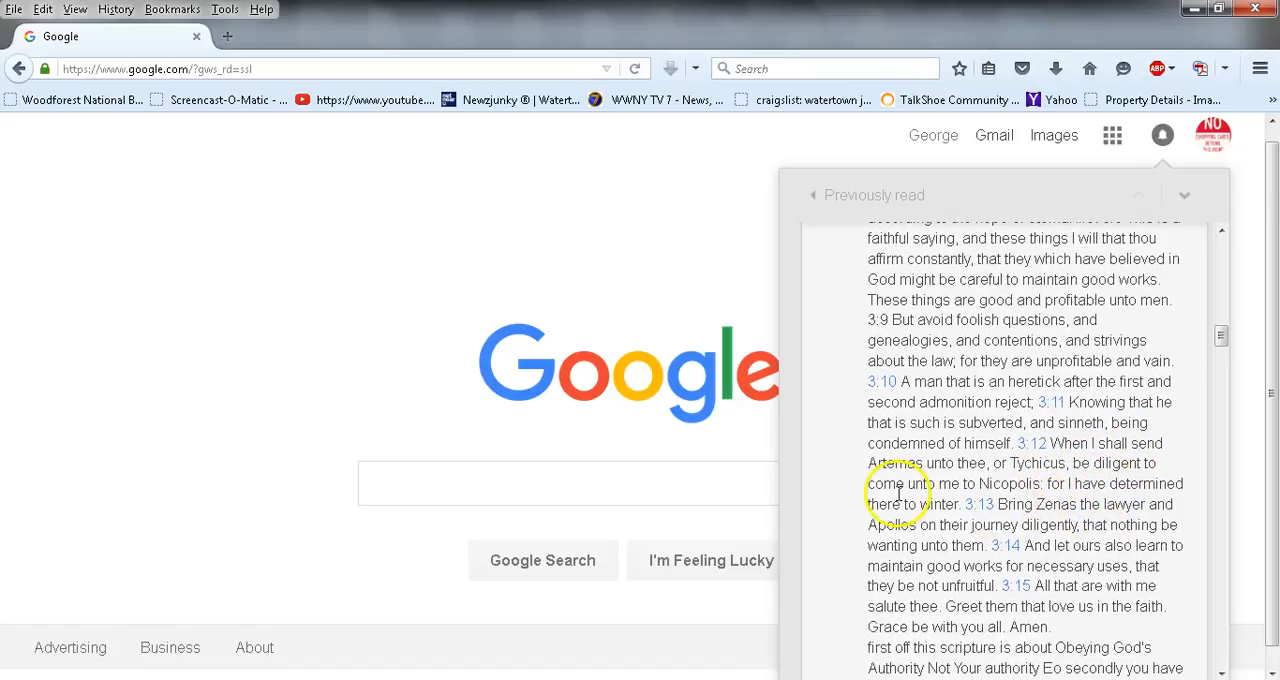
pyautogui.scroll(-3)
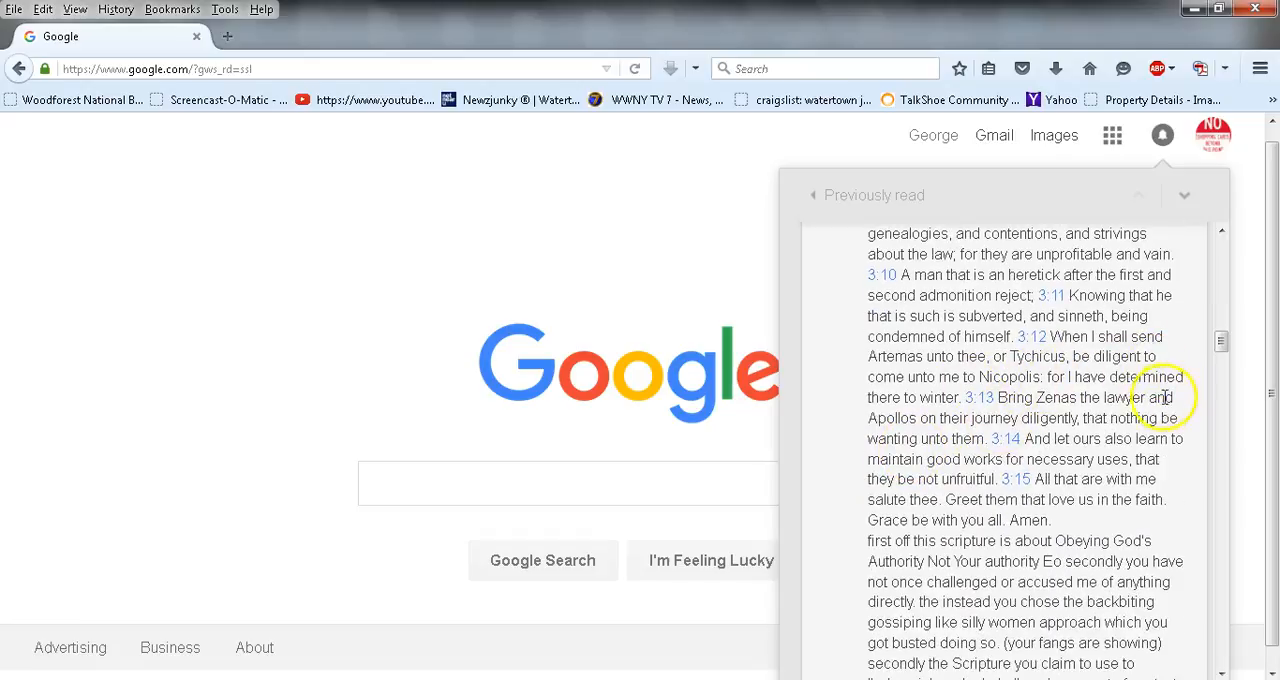
pyautogui.moveTo(1218, 423)
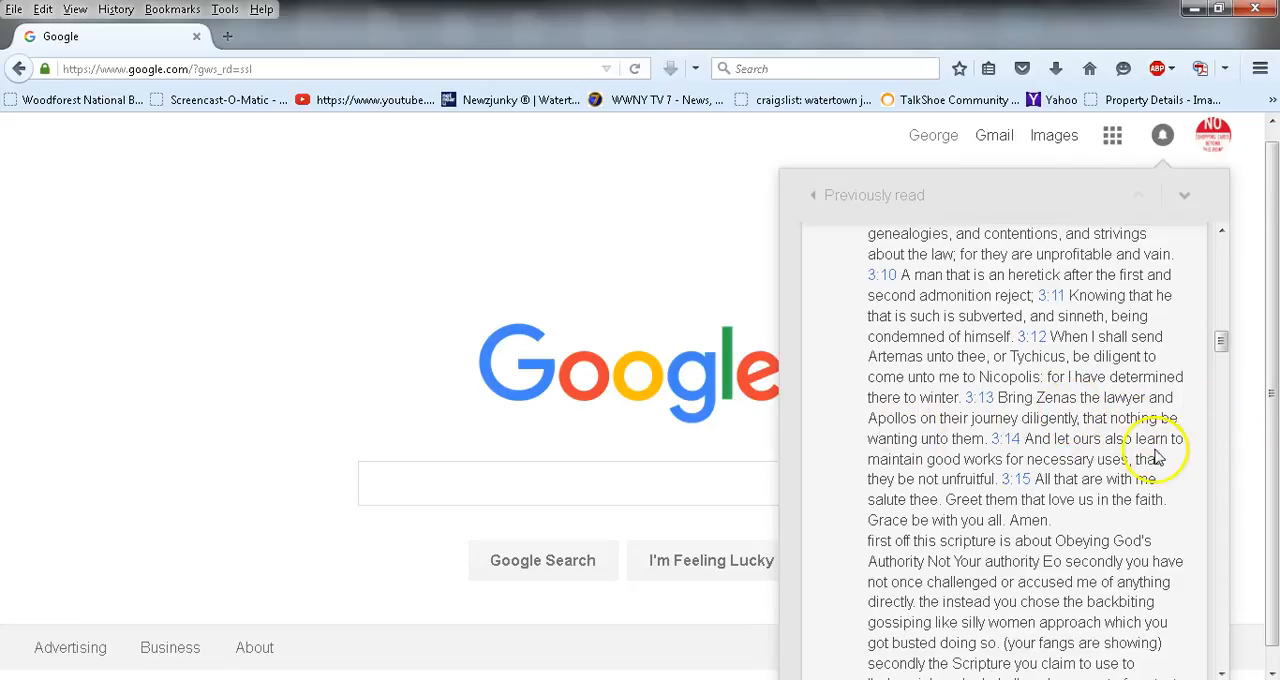
pyautogui.moveTo(1013, 453)
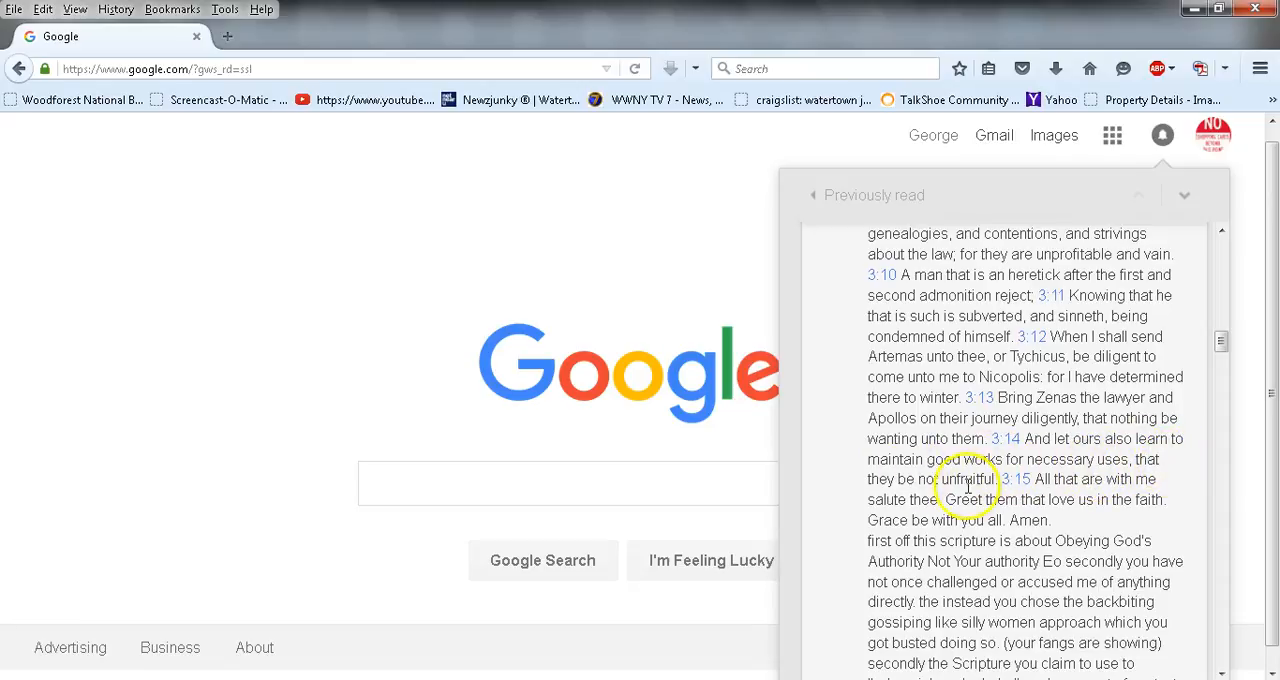
pyautogui.moveTo(1070, 500)
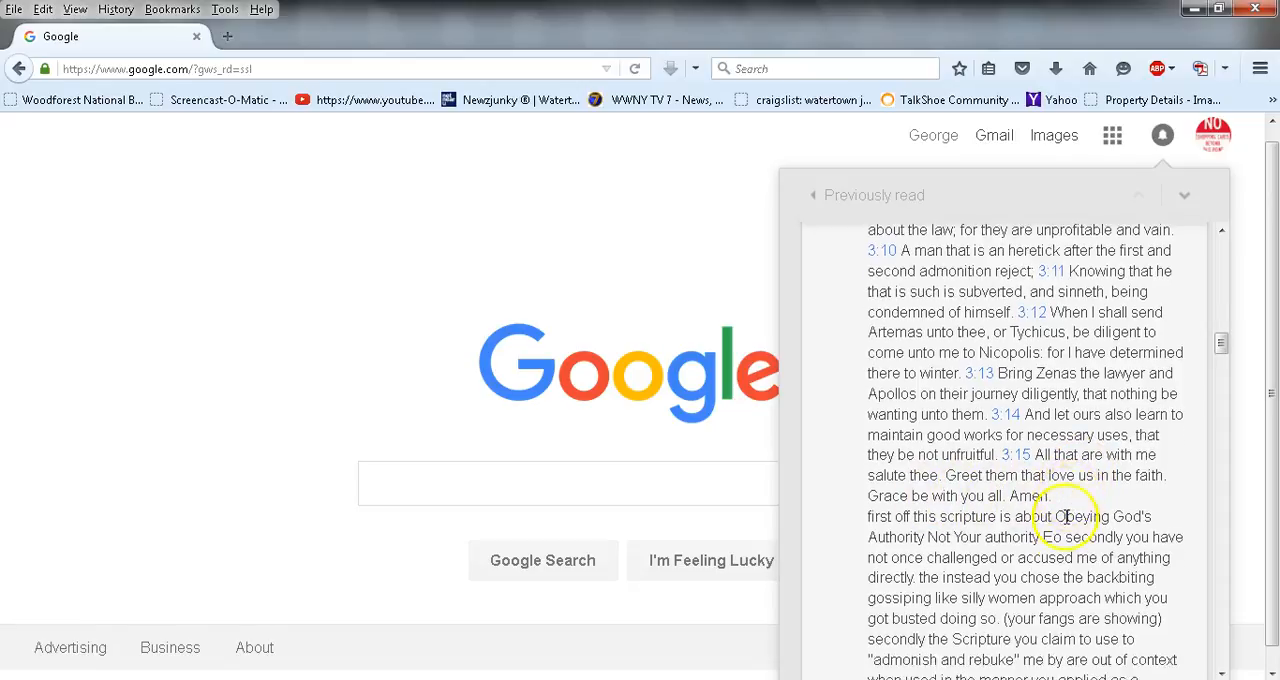
pyautogui.scroll(-3)
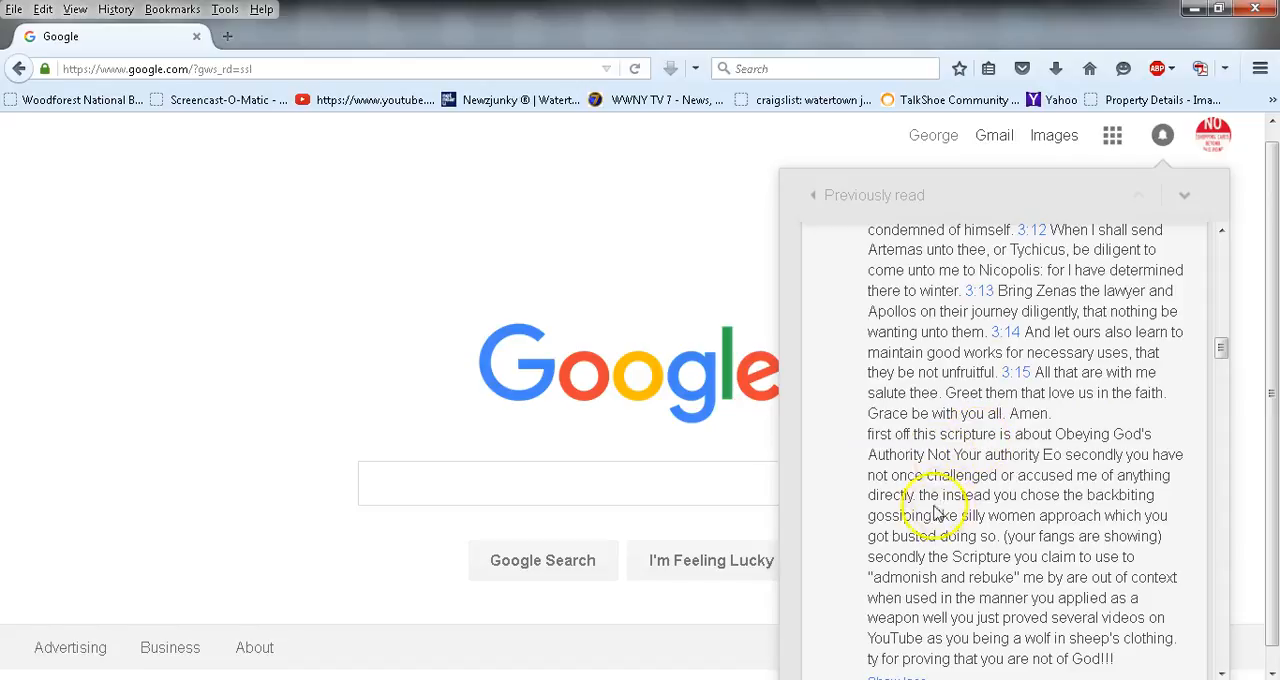
pyautogui.moveTo(905, 455)
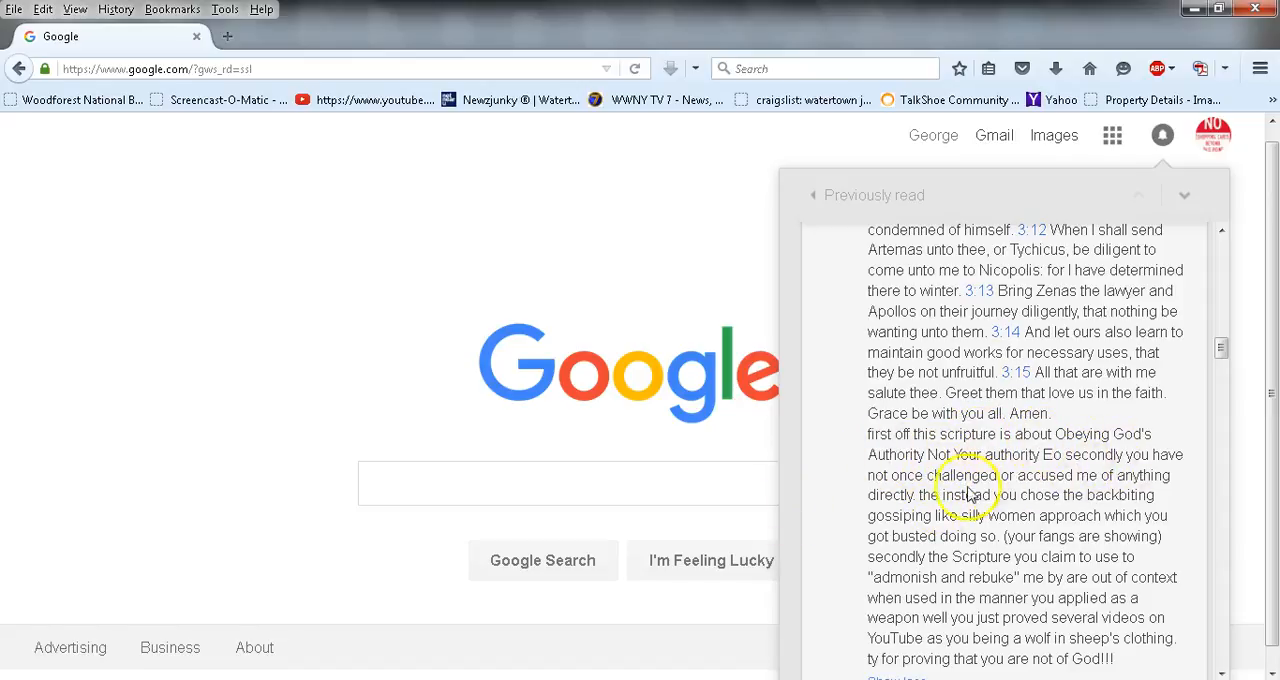
pyautogui.scroll(-3)
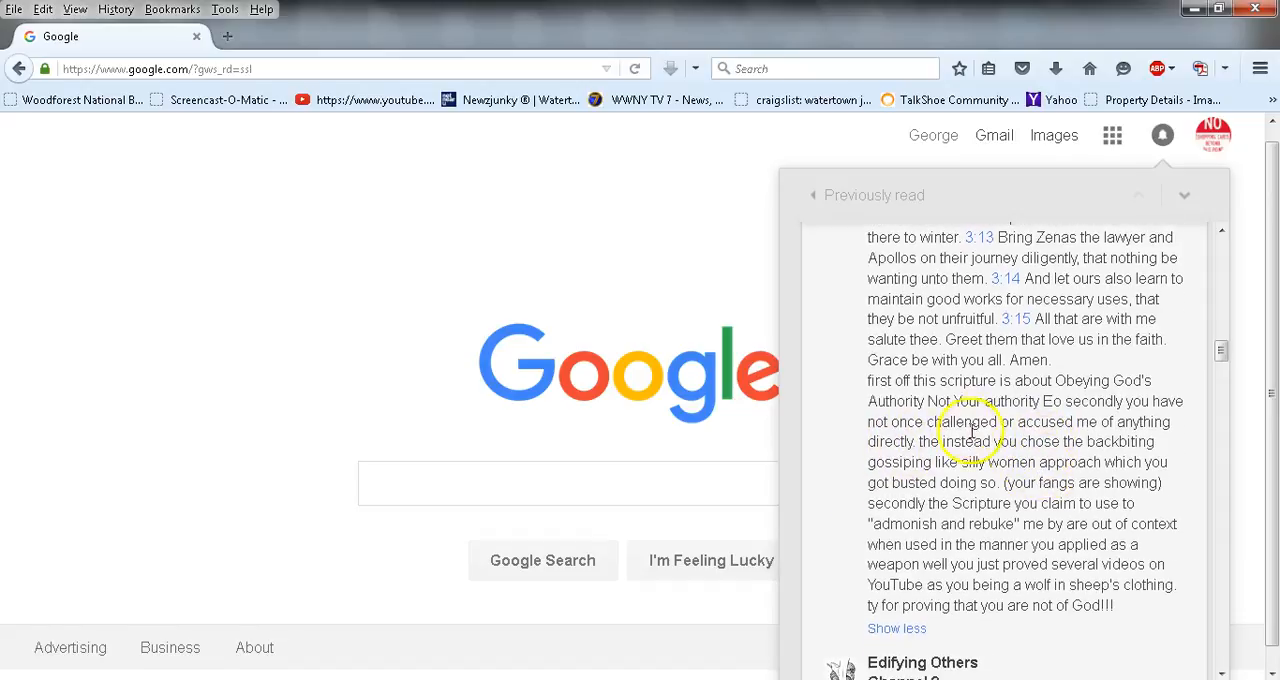
pyautogui.moveTo(955, 447)
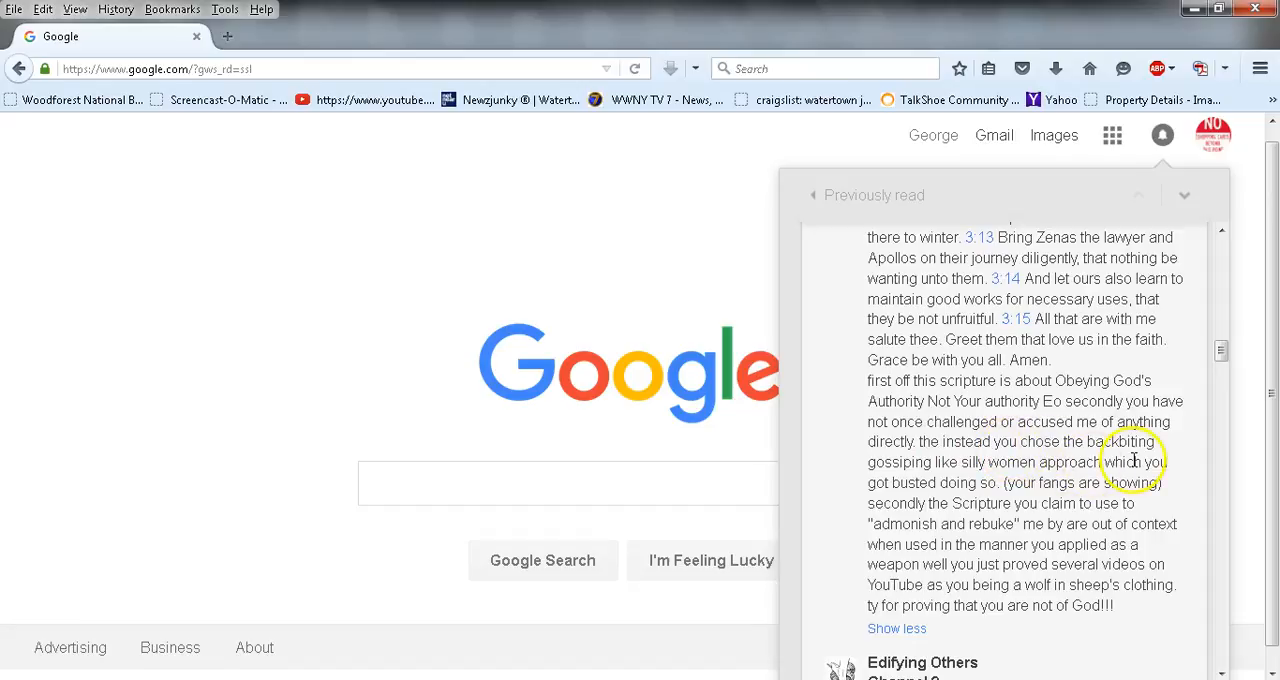
pyautogui.moveTo(963, 480)
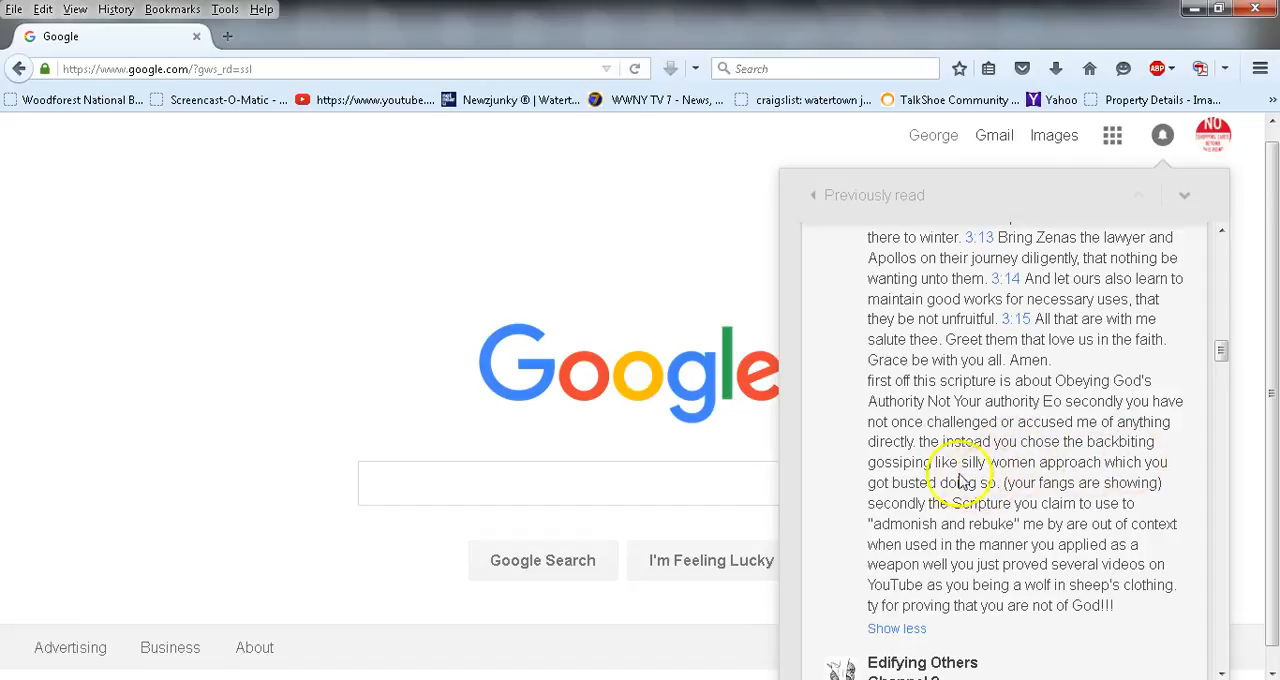
pyautogui.scroll(-3)
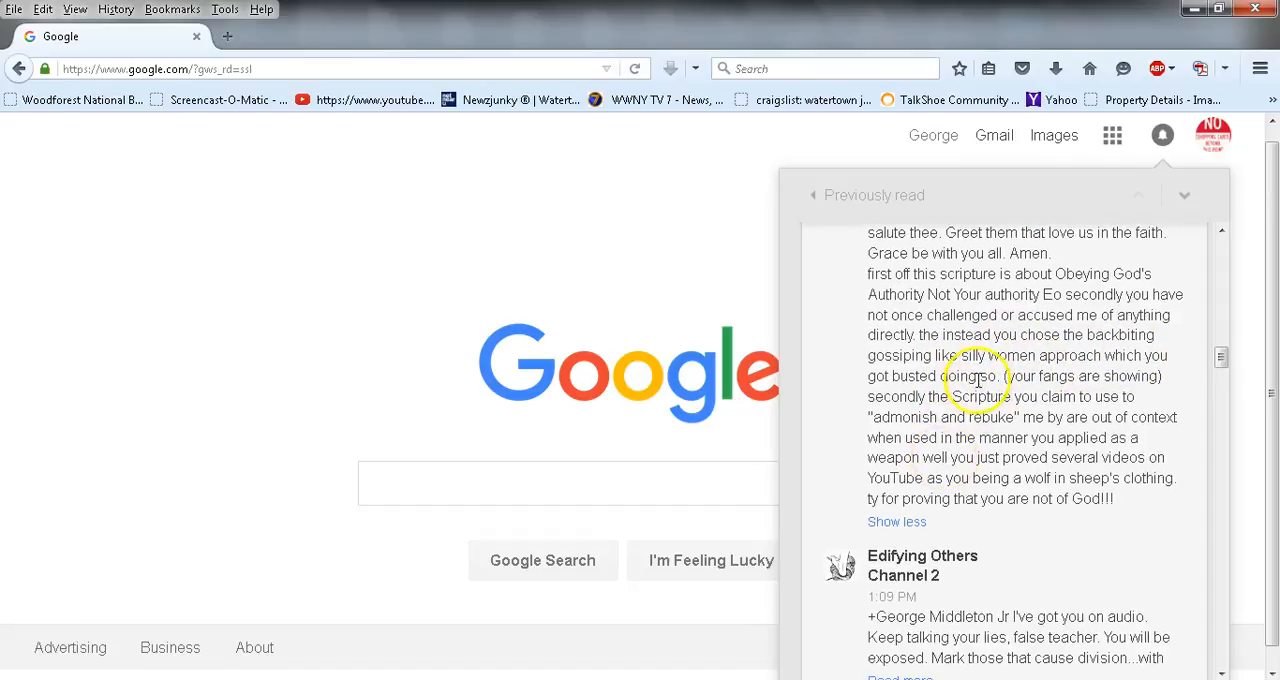
pyautogui.moveTo(940, 412)
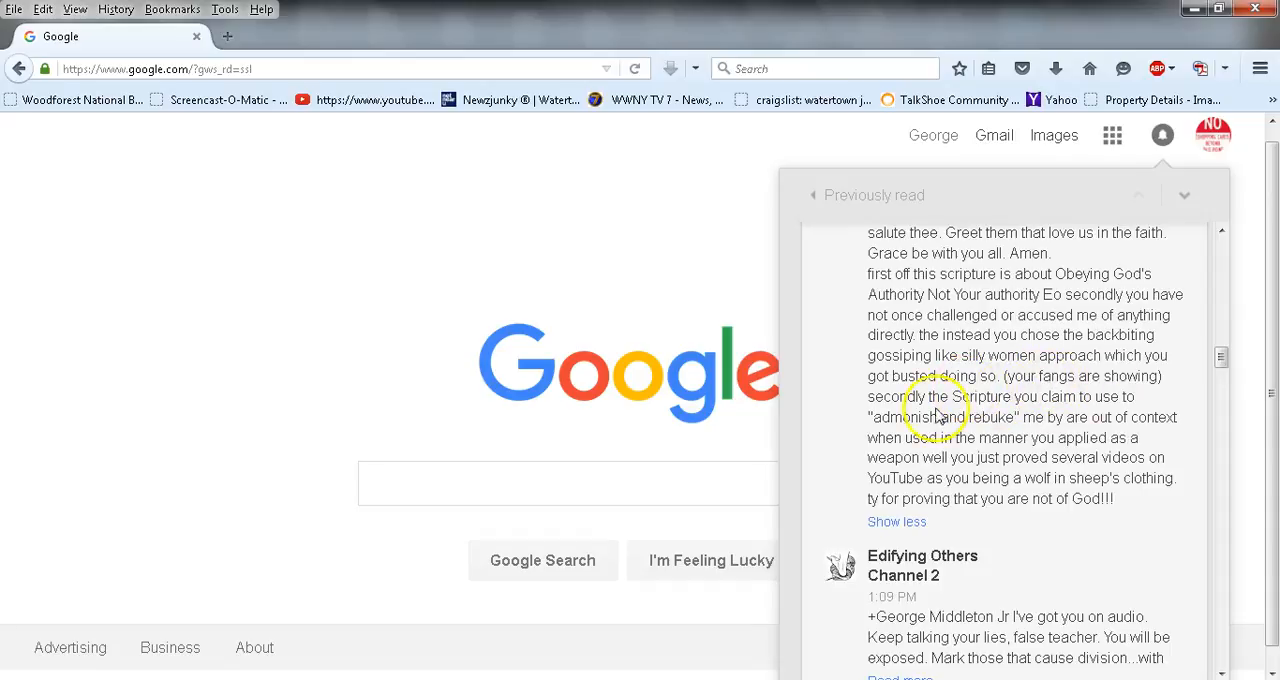
pyautogui.moveTo(900, 430)
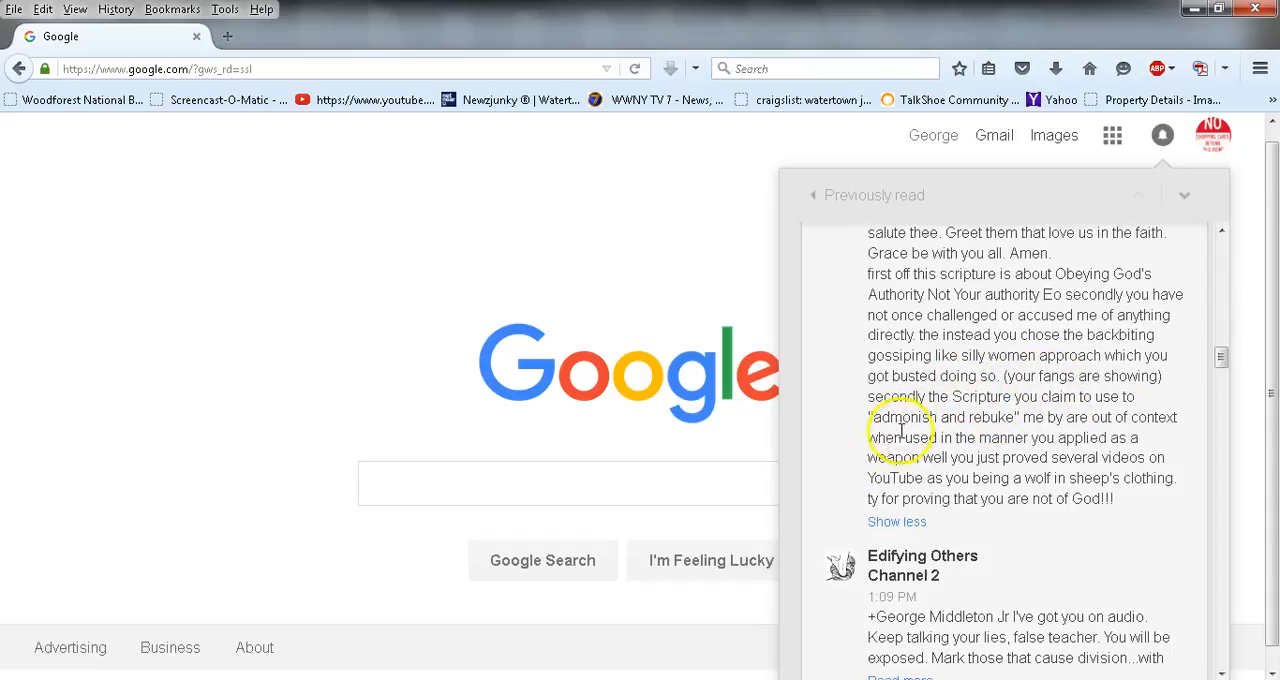
pyautogui.moveTo(1114, 434)
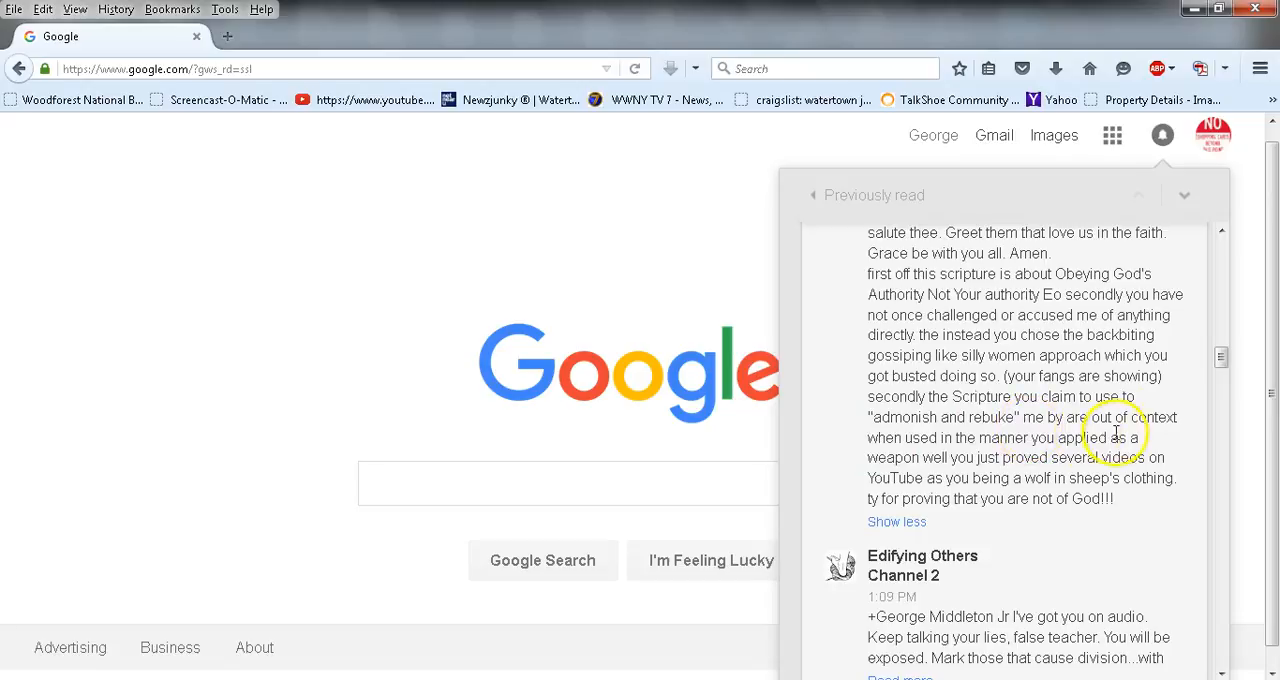
pyautogui.moveTo(1058, 457)
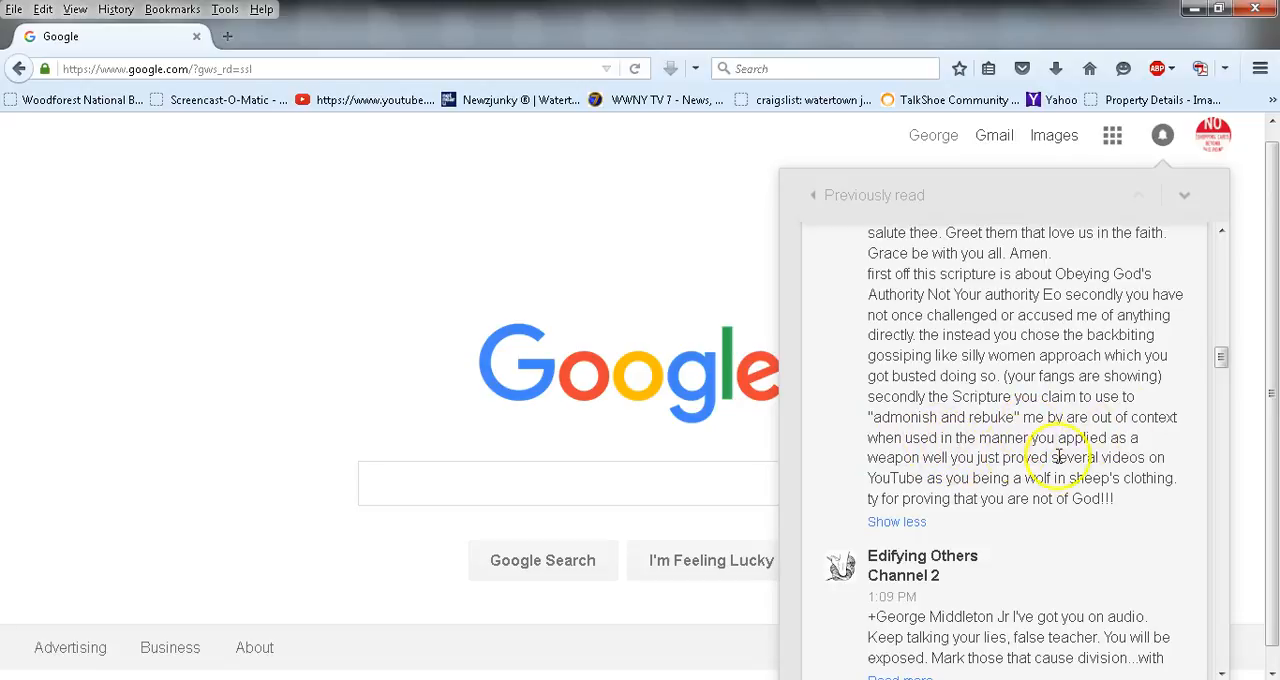
pyautogui.scroll(-3)
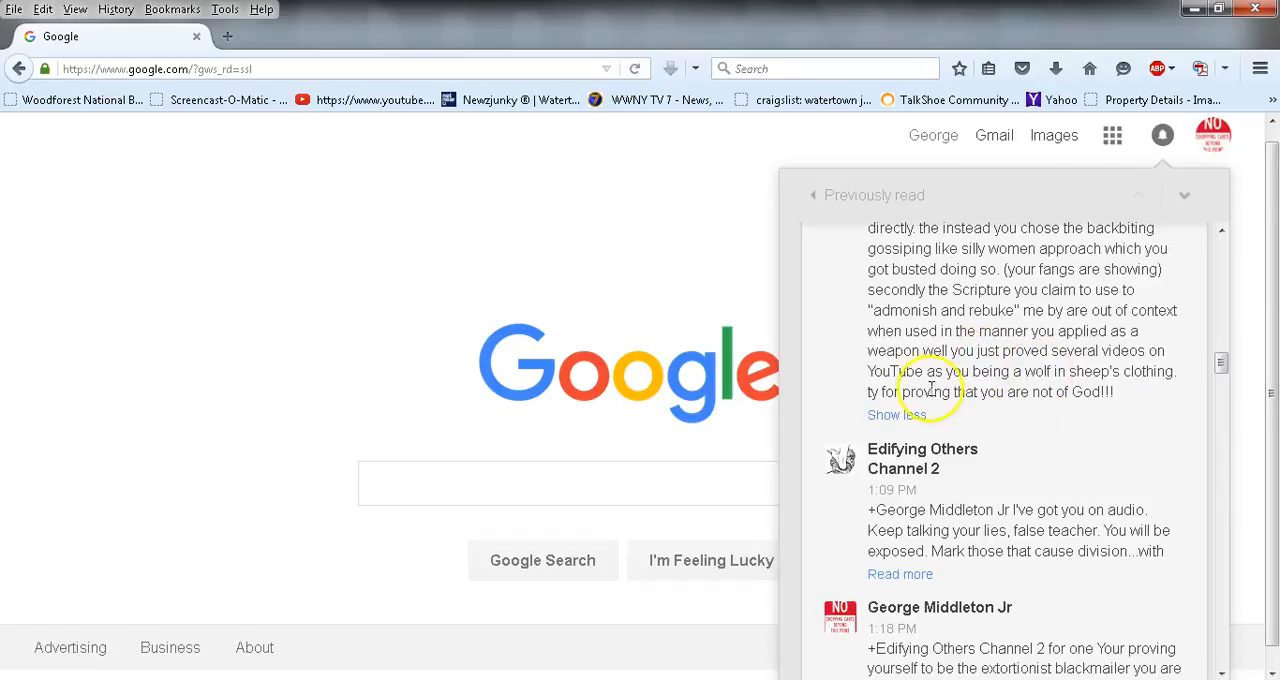
pyautogui.moveTo(1052, 392)
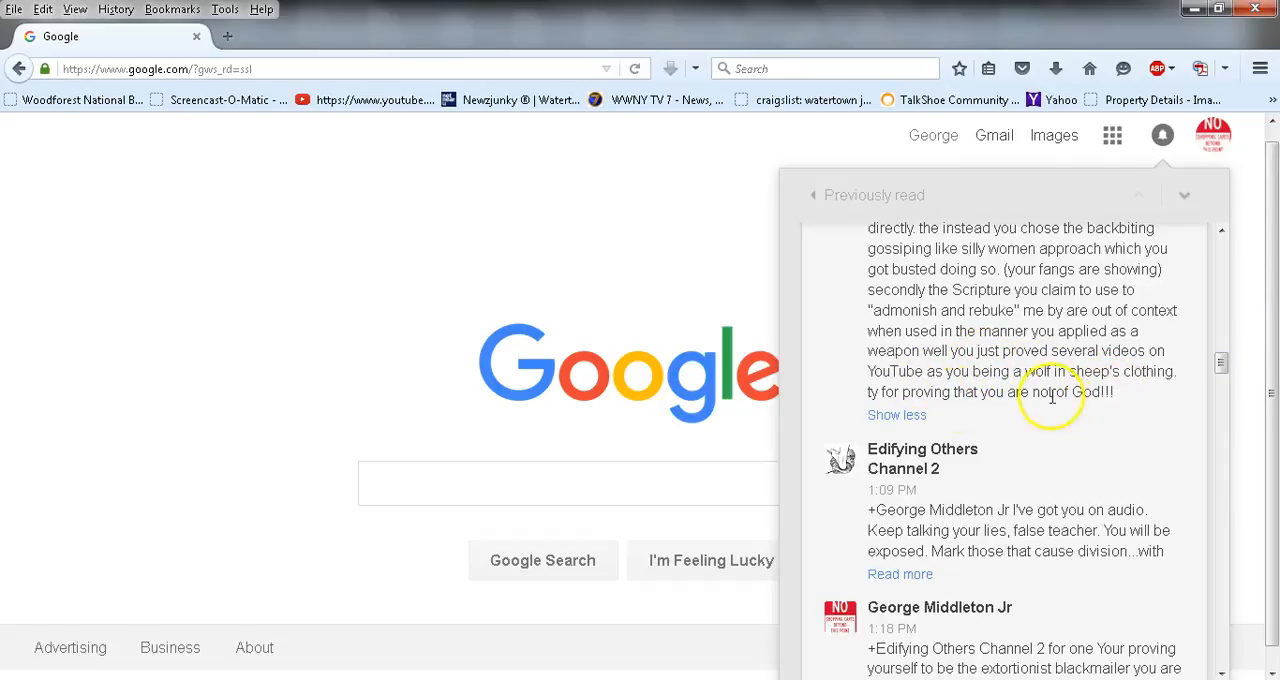
pyautogui.moveTo(950, 425)
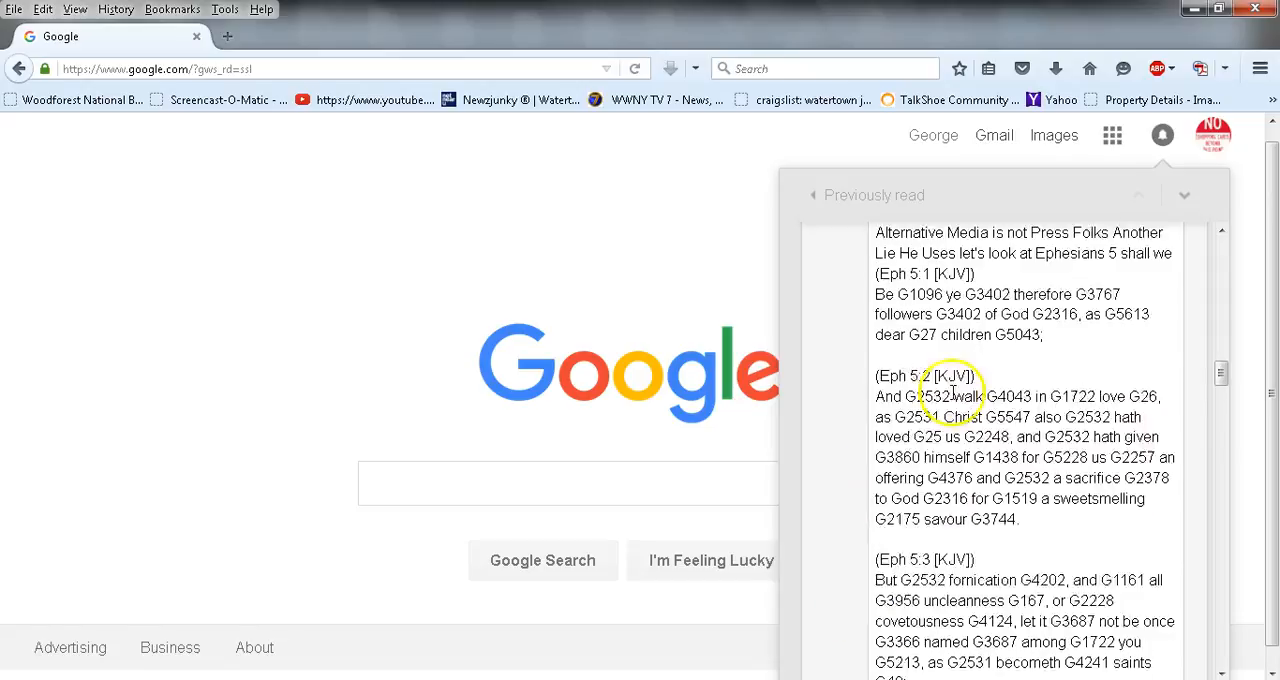
# Expand the 17-line 1:36 PM comment and read down to the Ephesians 5 reply
pyautogui.scroll(3)
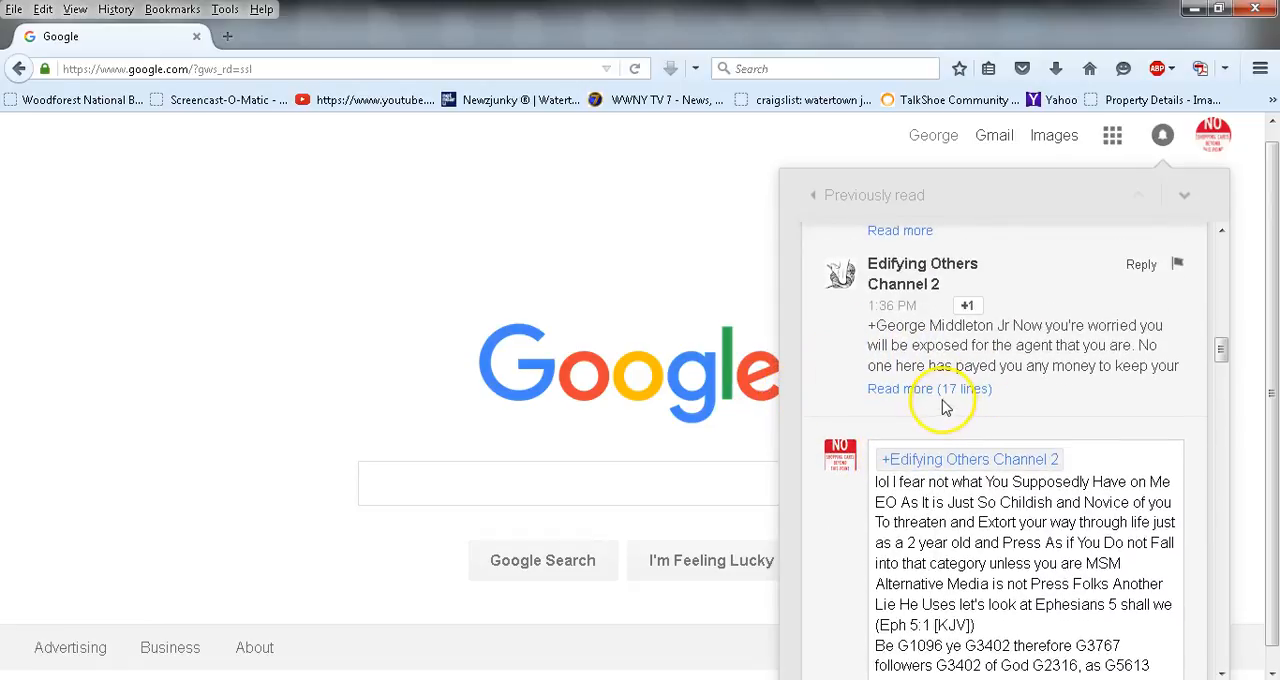
pyautogui.click(929, 388)
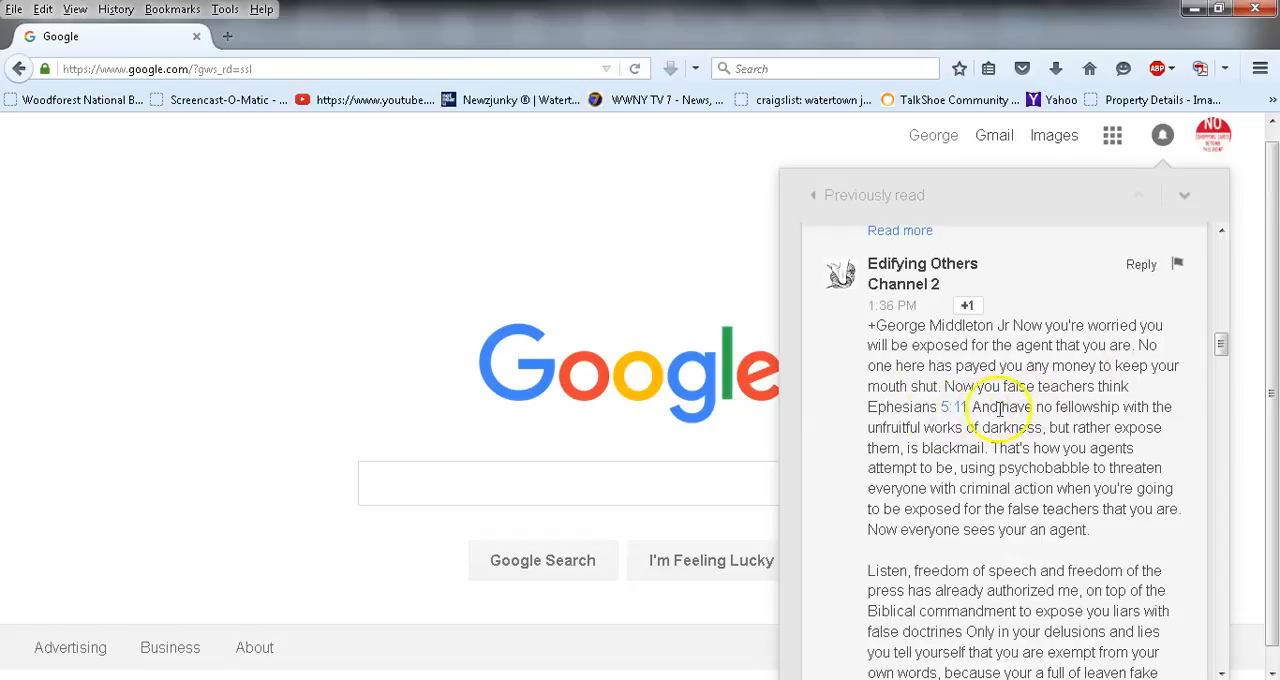
pyautogui.scroll(-3)
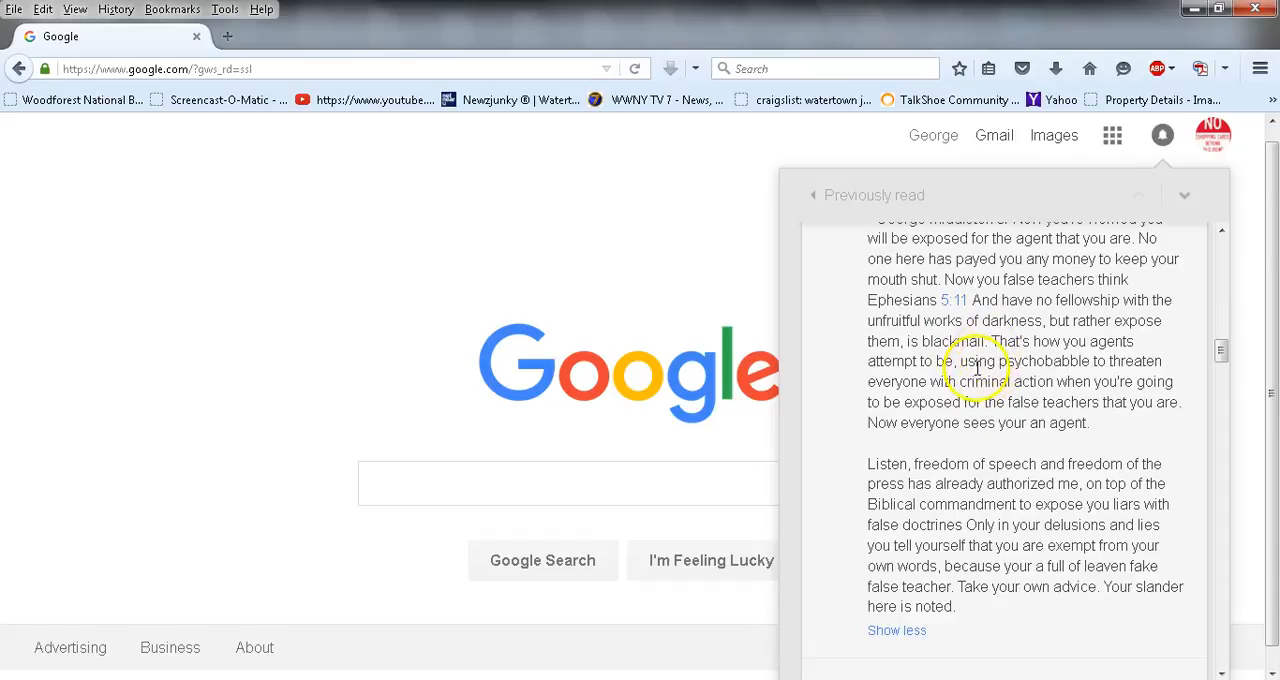
pyautogui.scroll(-3)
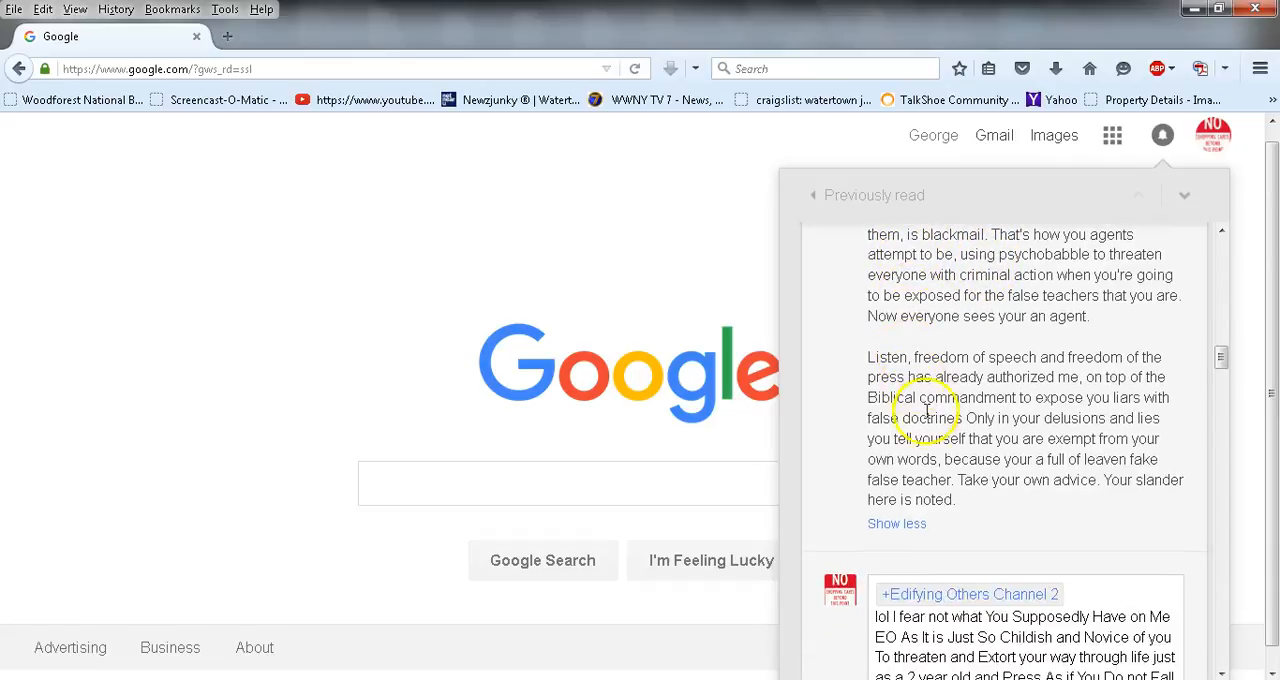
pyautogui.scroll(-3)
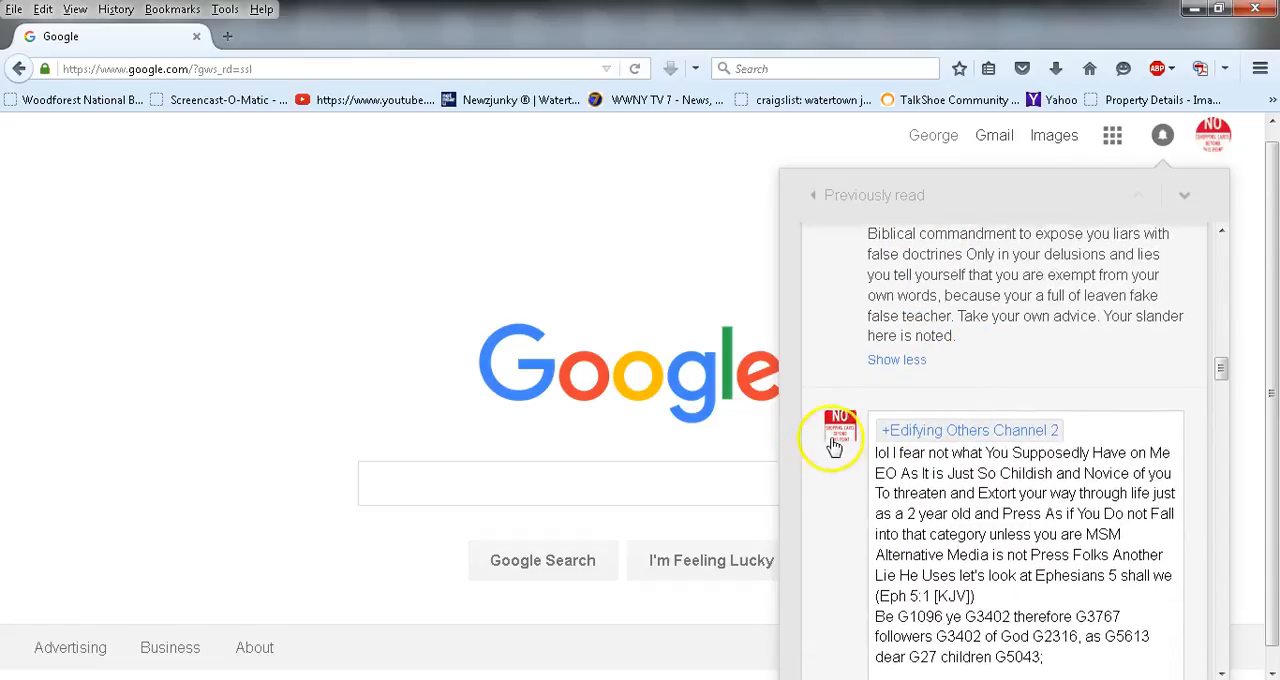
pyautogui.scroll(-3)
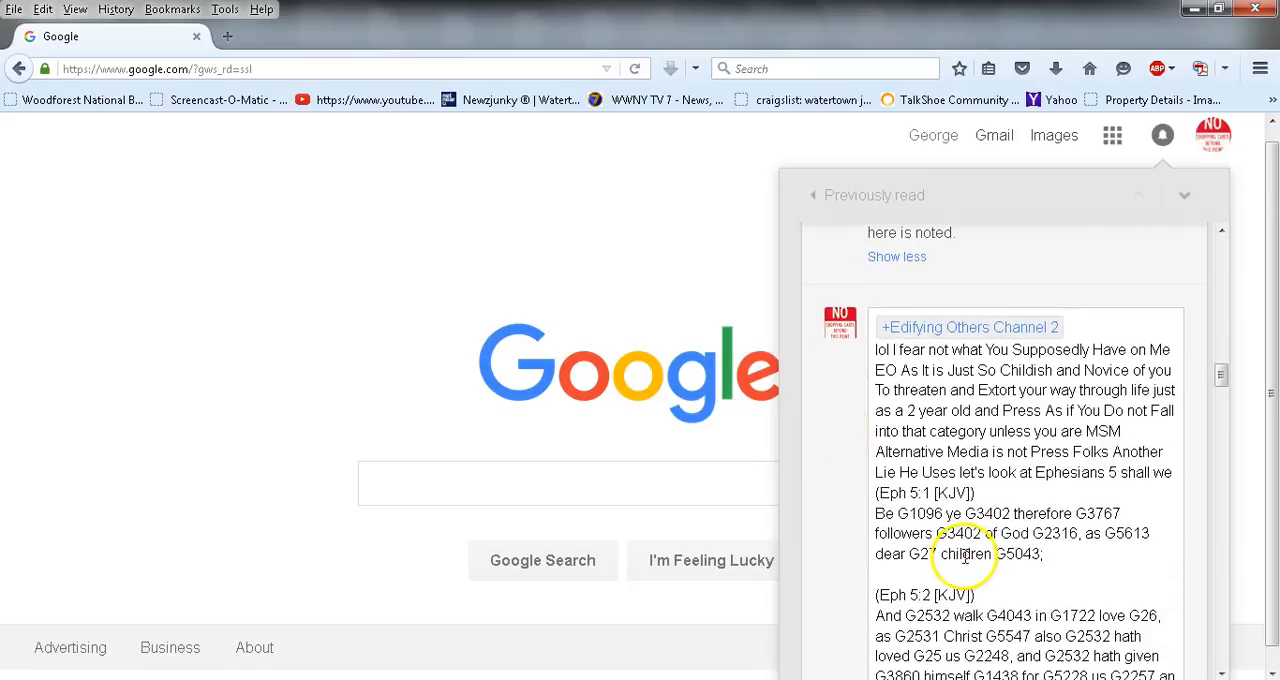
pyautogui.moveTo(1095, 545)
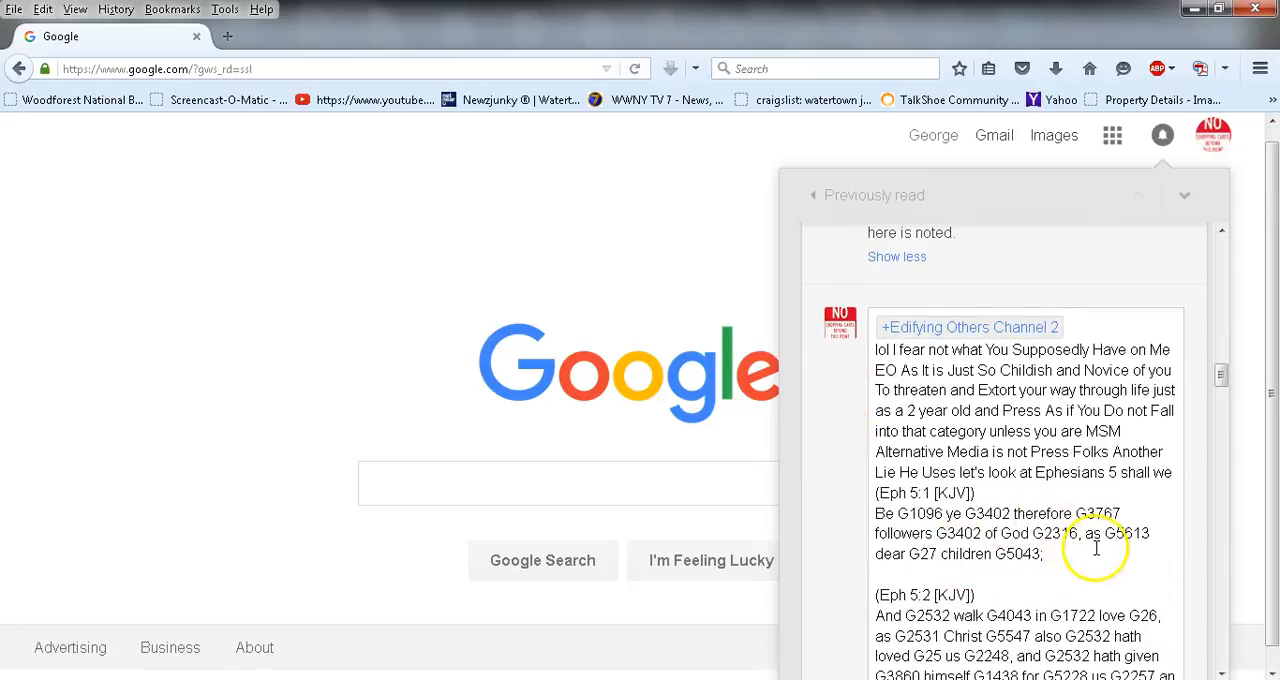
pyautogui.scroll(-3)
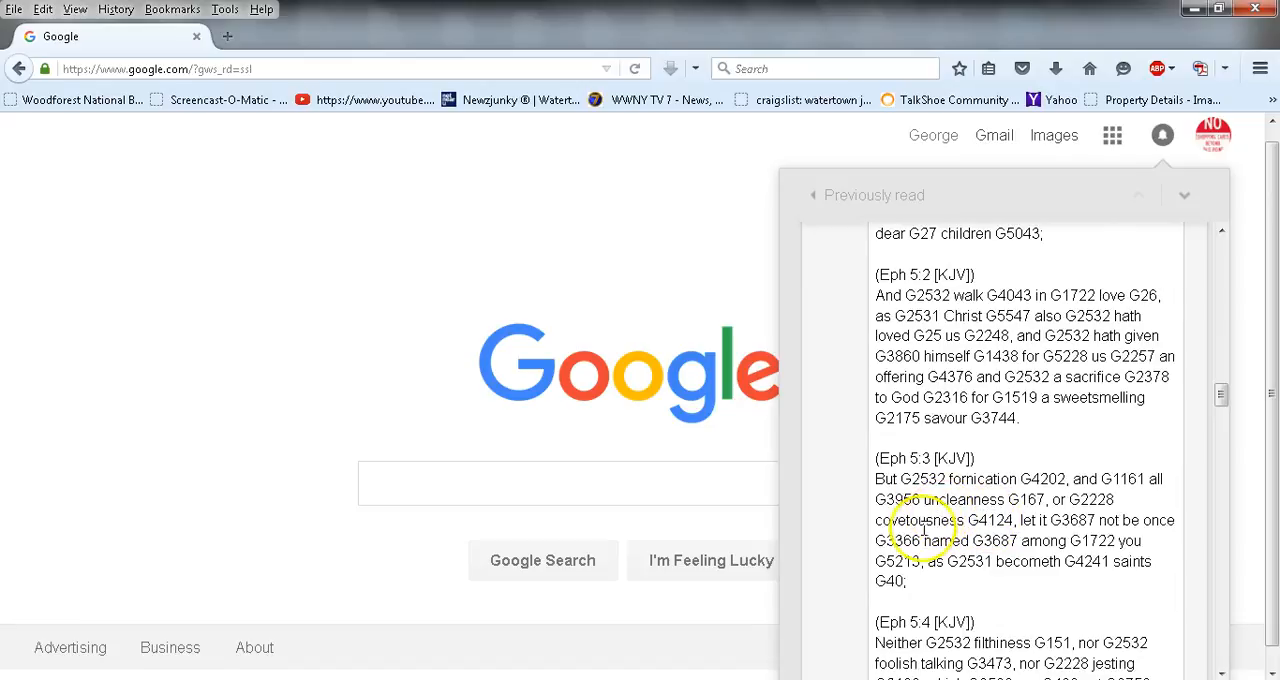
pyautogui.scroll(3)
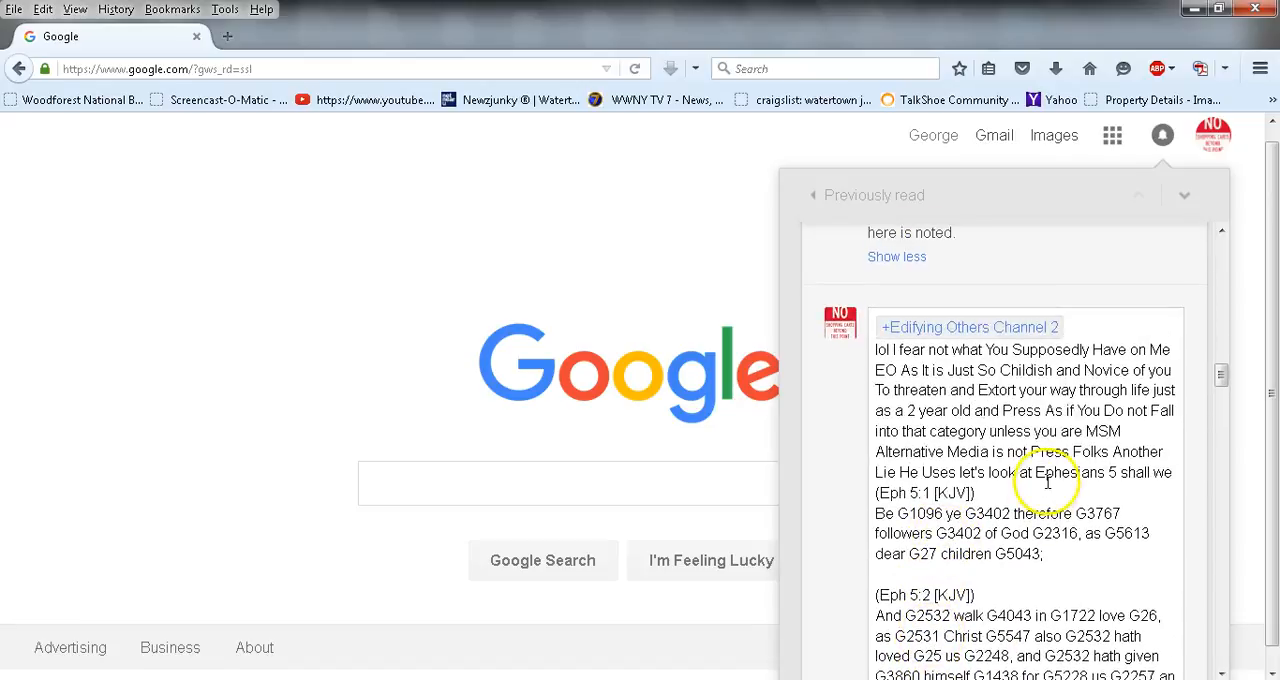
# Read the Ephesians 5 KJV quote up to verse 5:5, where verse 5:6 starts
pyautogui.scroll(-3)
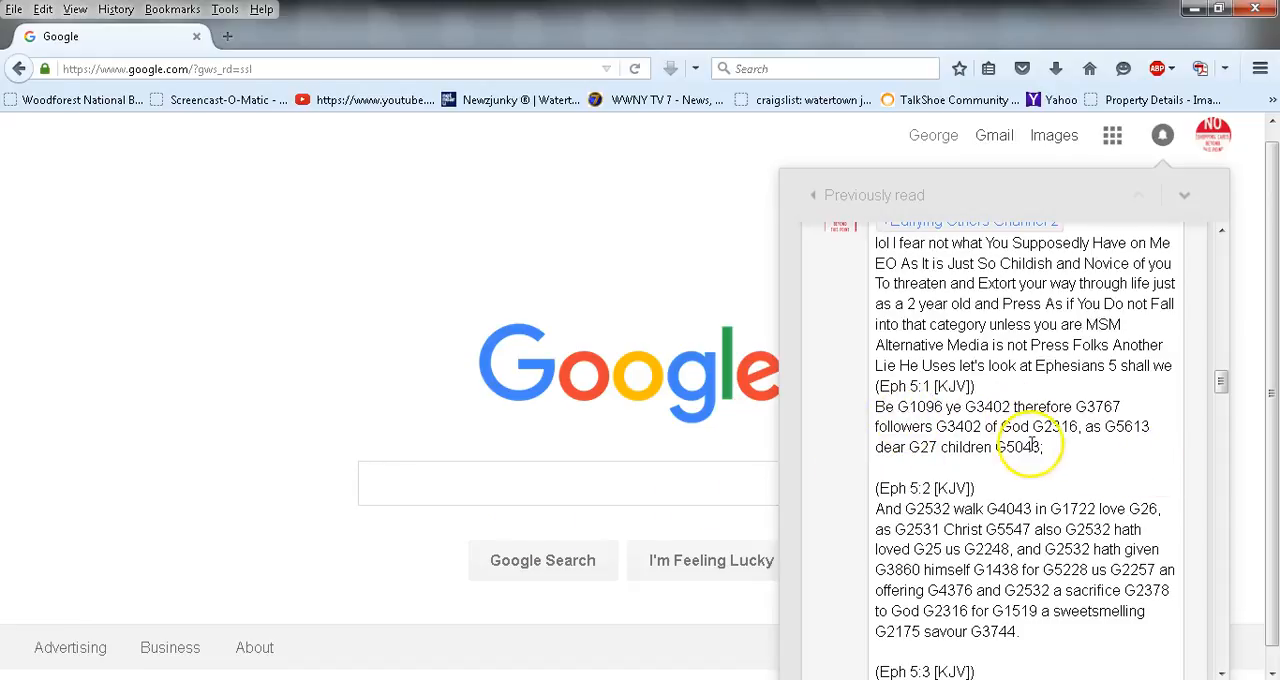
pyautogui.moveTo(1125, 522)
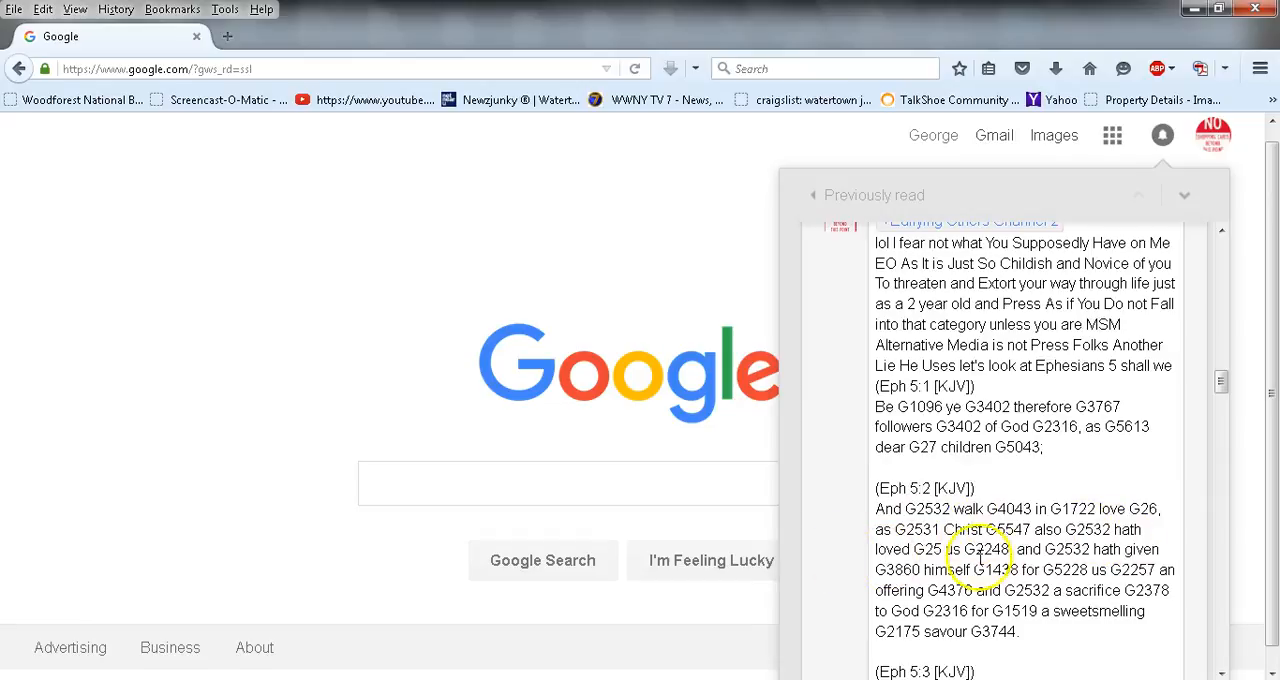
pyautogui.scroll(-3)
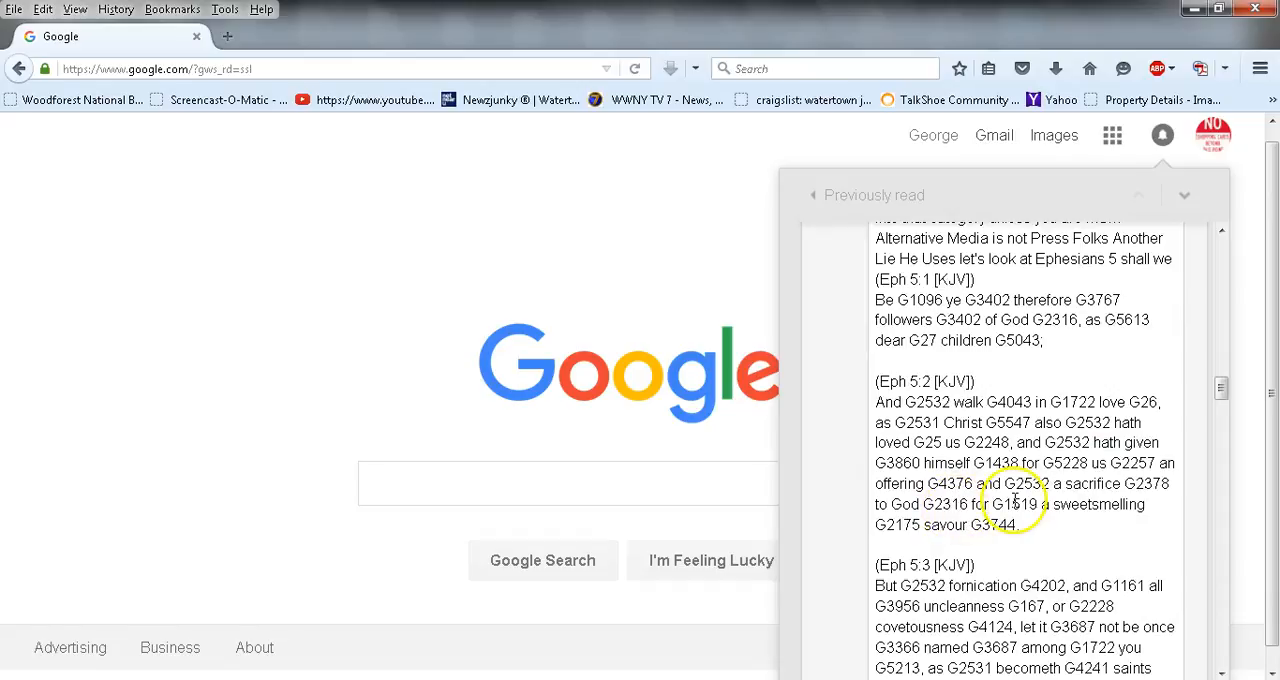
pyautogui.moveTo(913, 535)
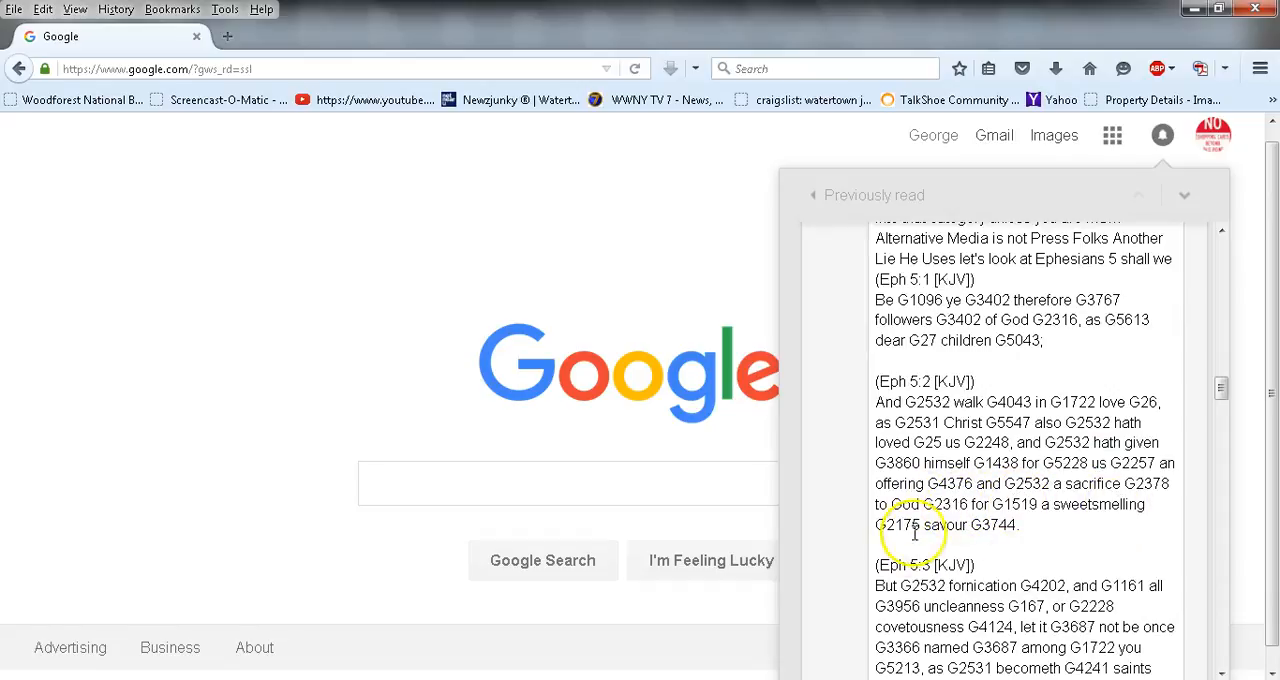
pyautogui.moveTo(1046, 533)
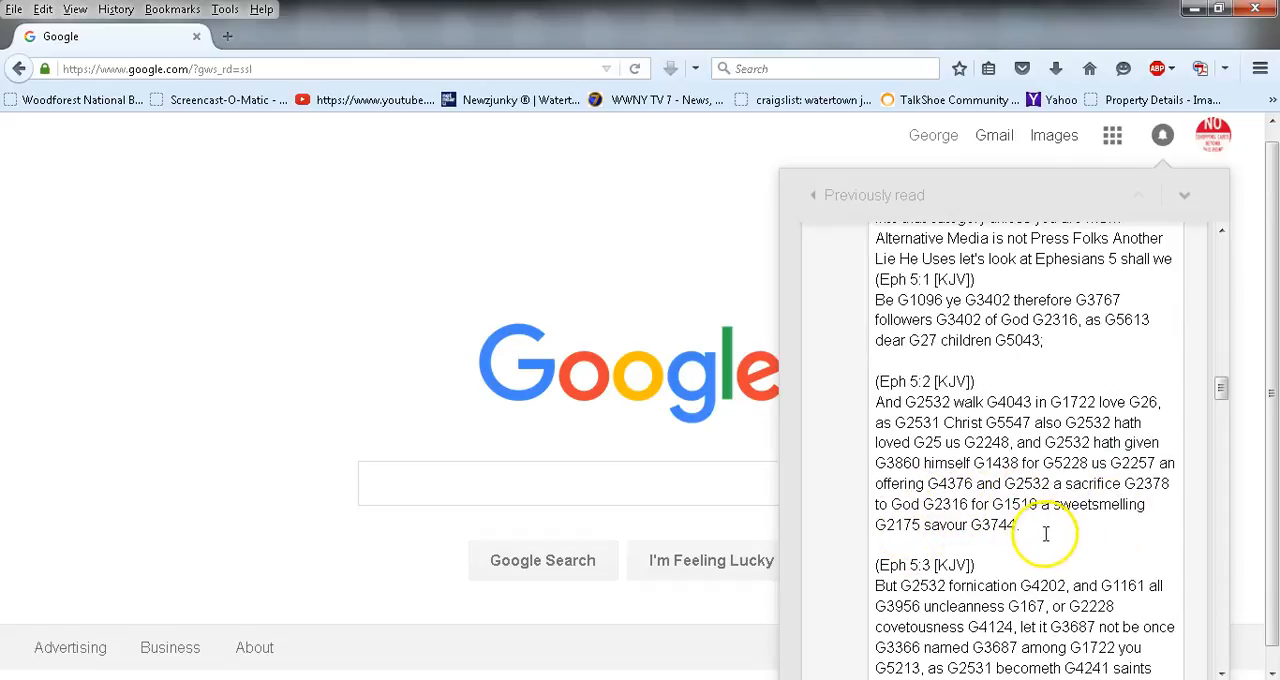
pyautogui.scroll(-3)
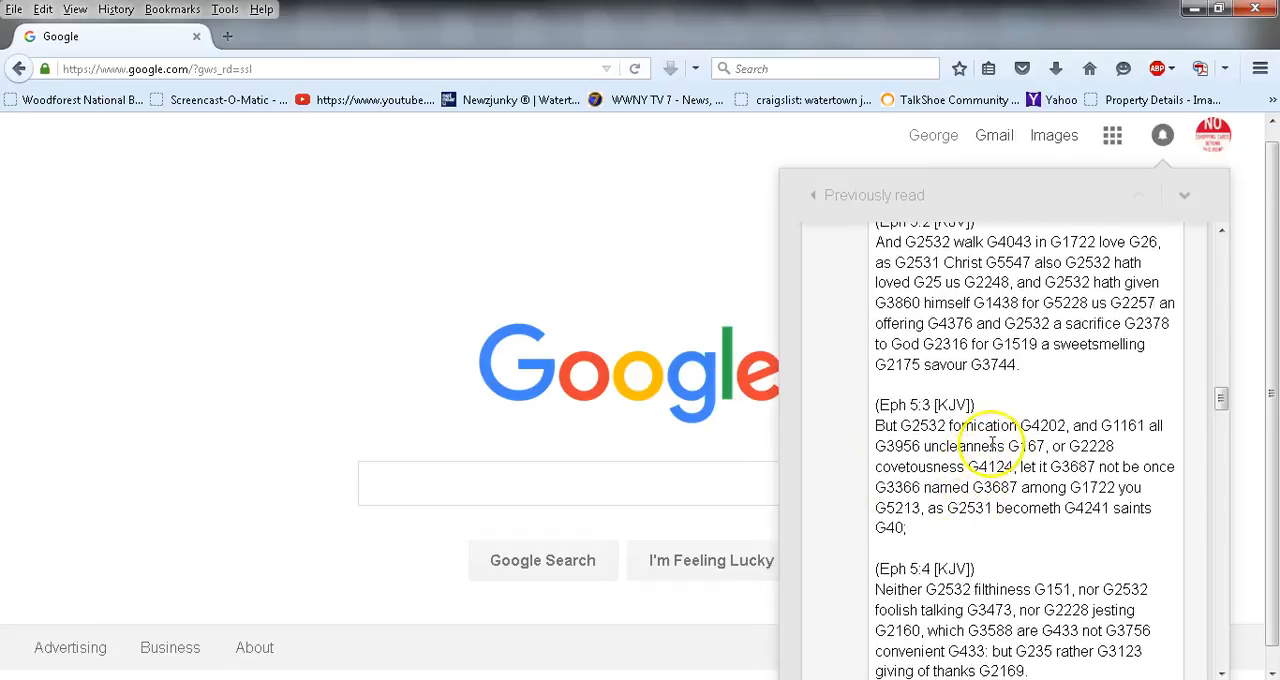
pyautogui.moveTo(990, 467)
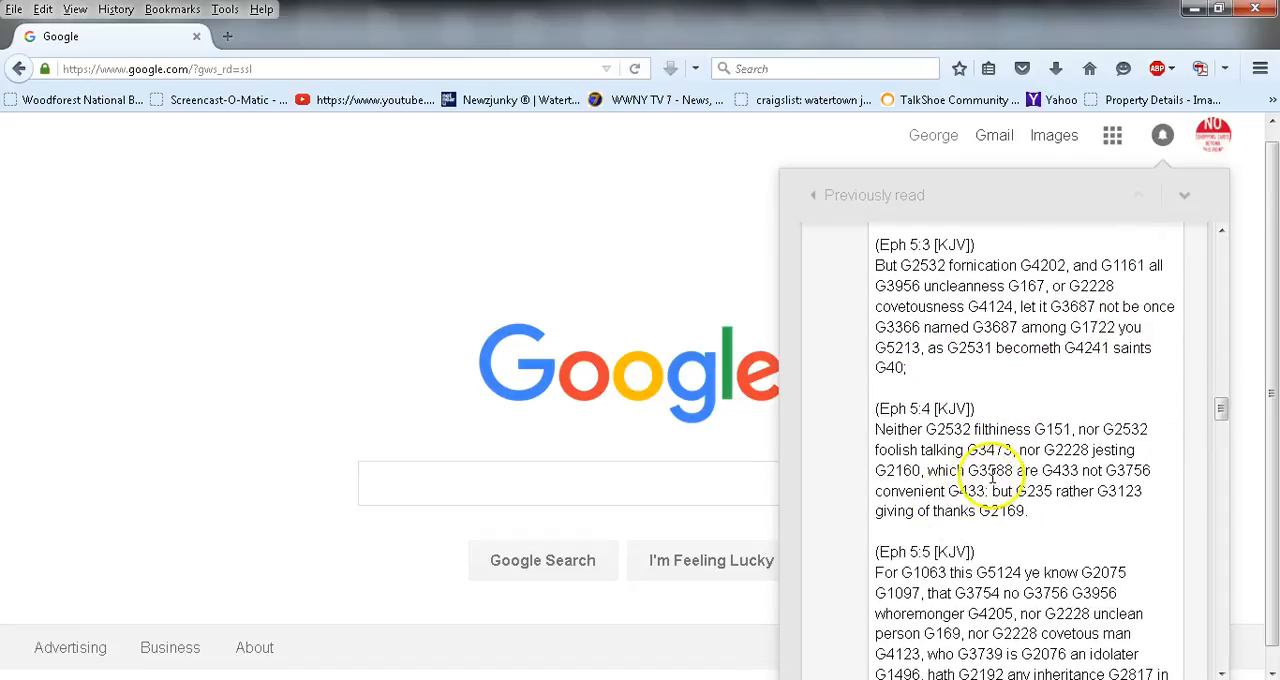
pyautogui.moveTo(1040, 462)
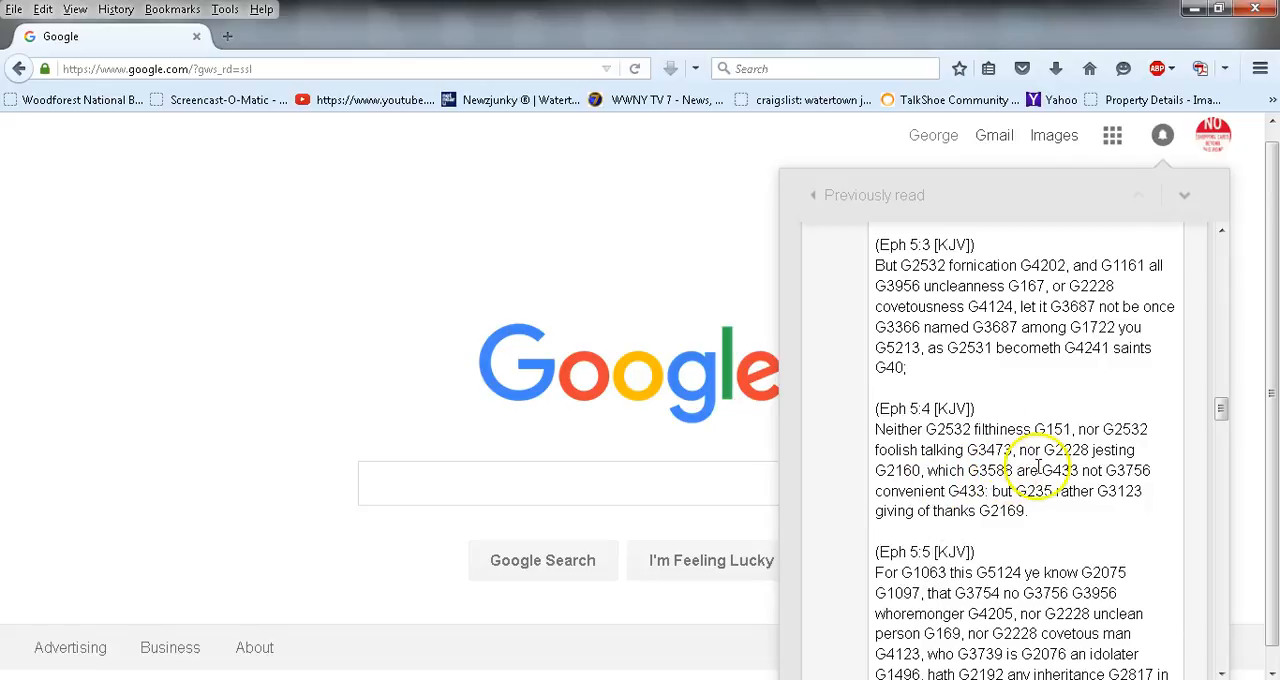
pyautogui.moveTo(1100, 480)
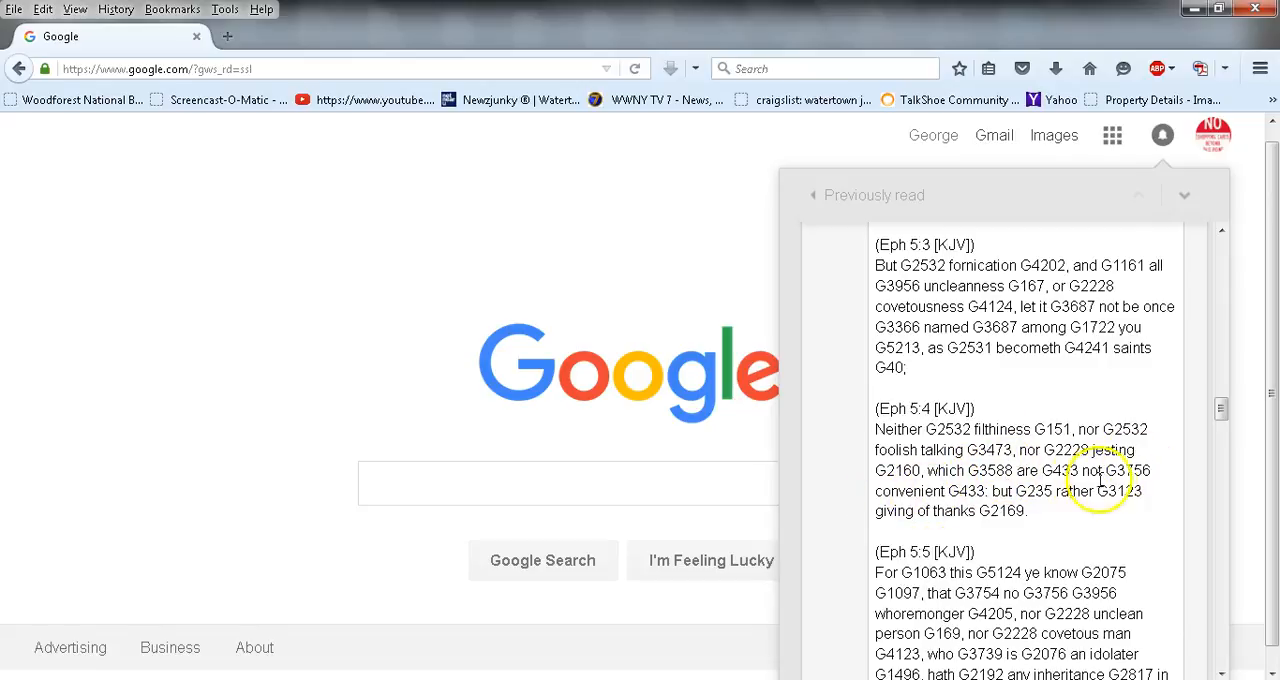
pyautogui.moveTo(943, 545)
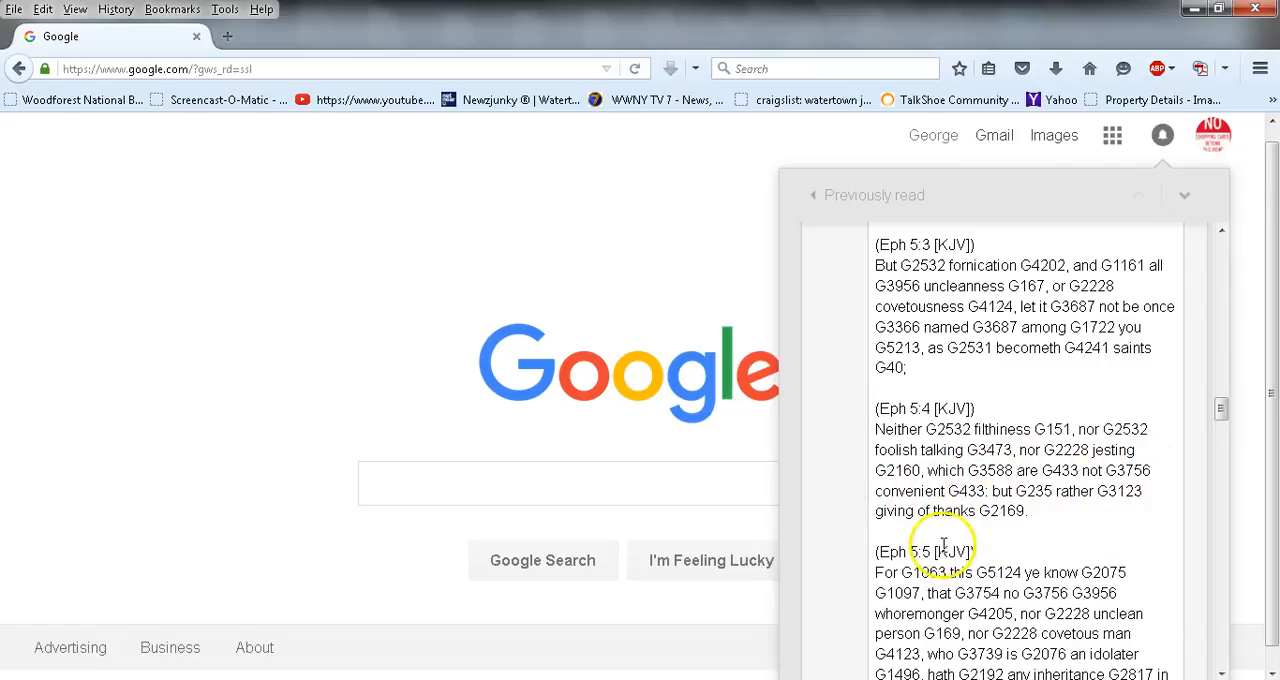
pyautogui.scroll(-3)
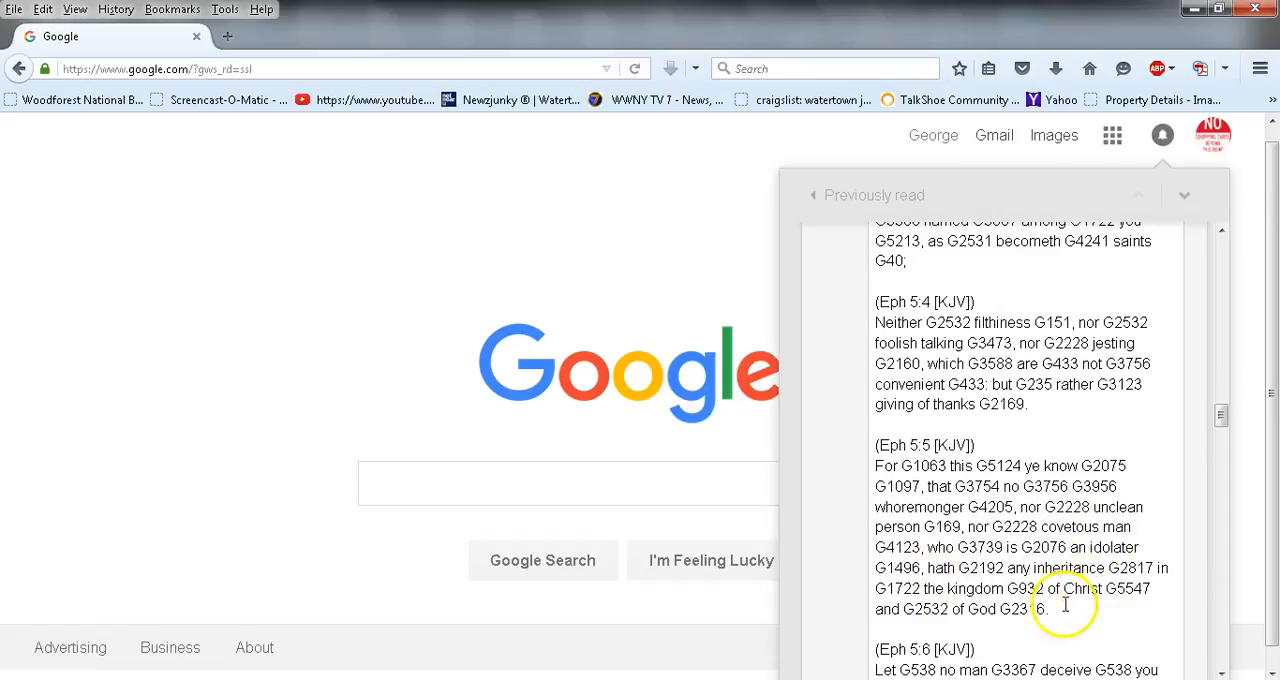
# Read Ephesians 5:7 through 5:19 with Strong's numbers, reaching the start of verse 5:20
pyautogui.scroll(-3)
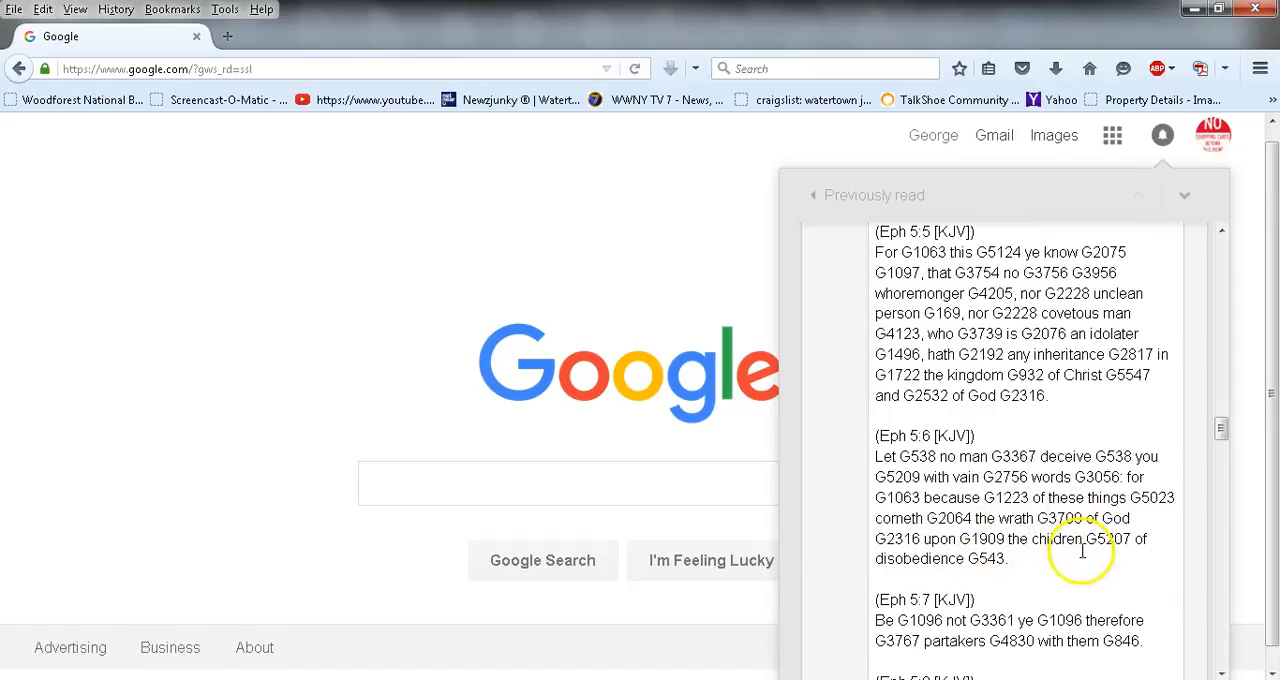
pyautogui.scroll(-3)
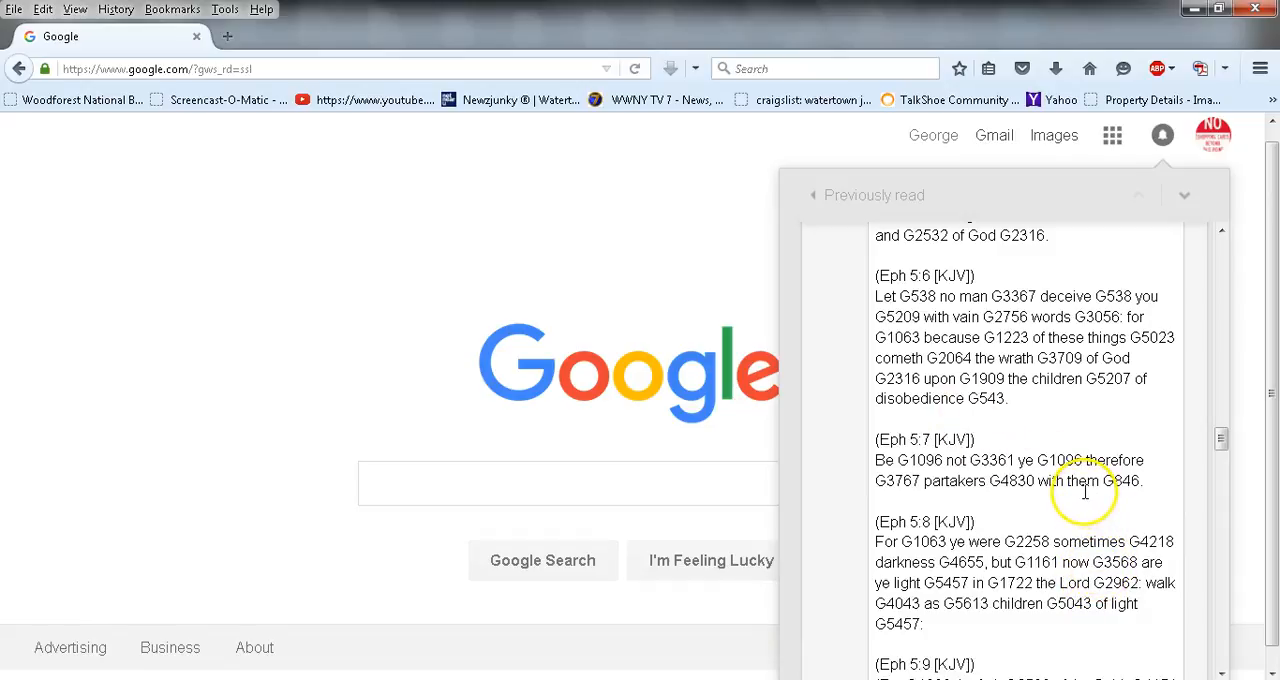
pyautogui.moveTo(995, 507)
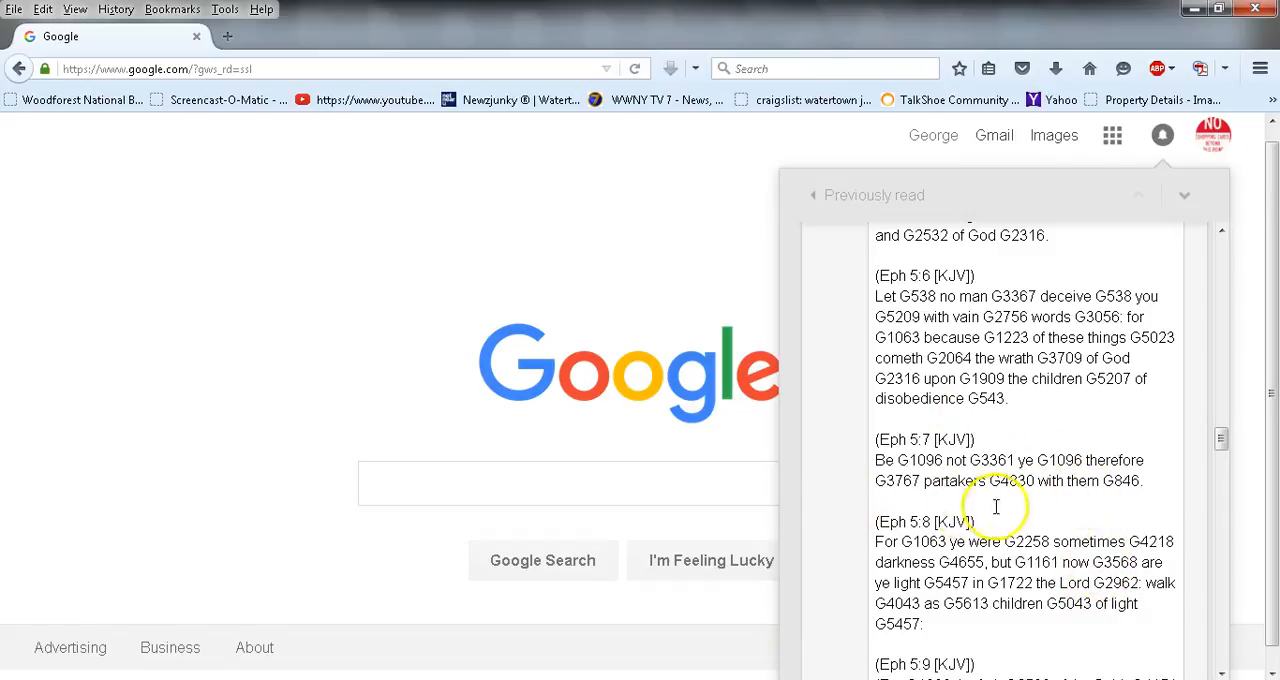
pyautogui.scroll(-3)
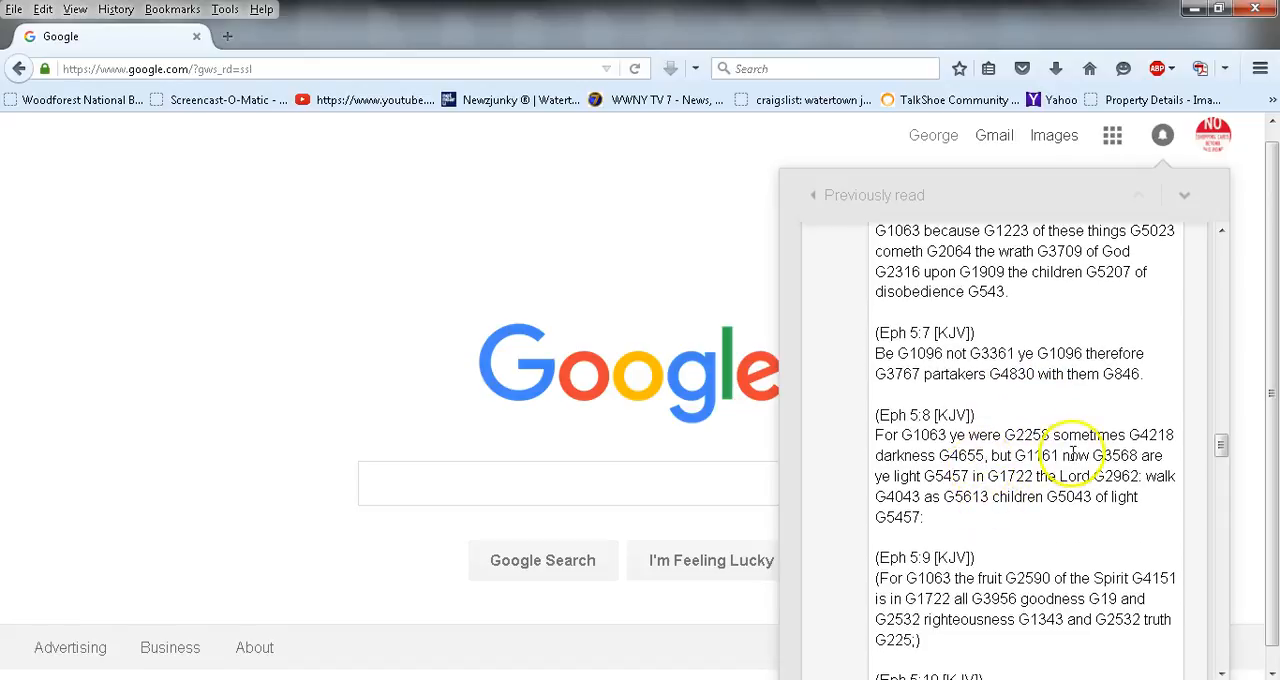
pyautogui.moveTo(965, 458)
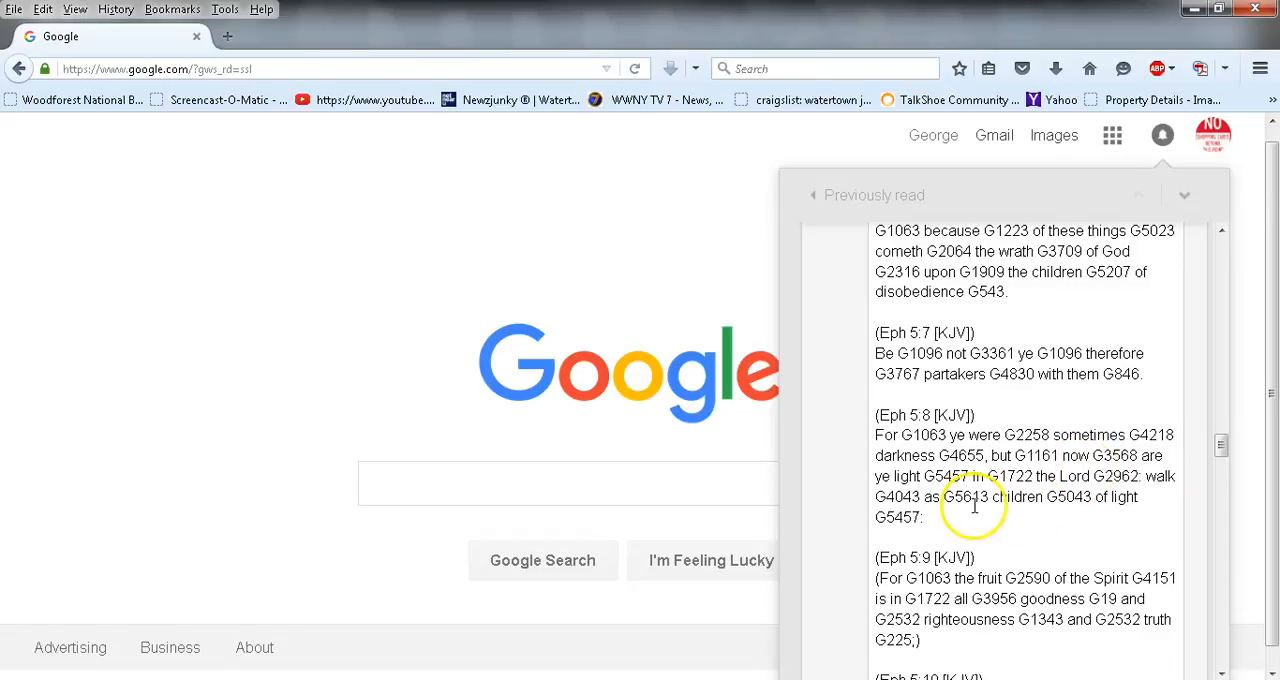
pyautogui.moveTo(1095, 490)
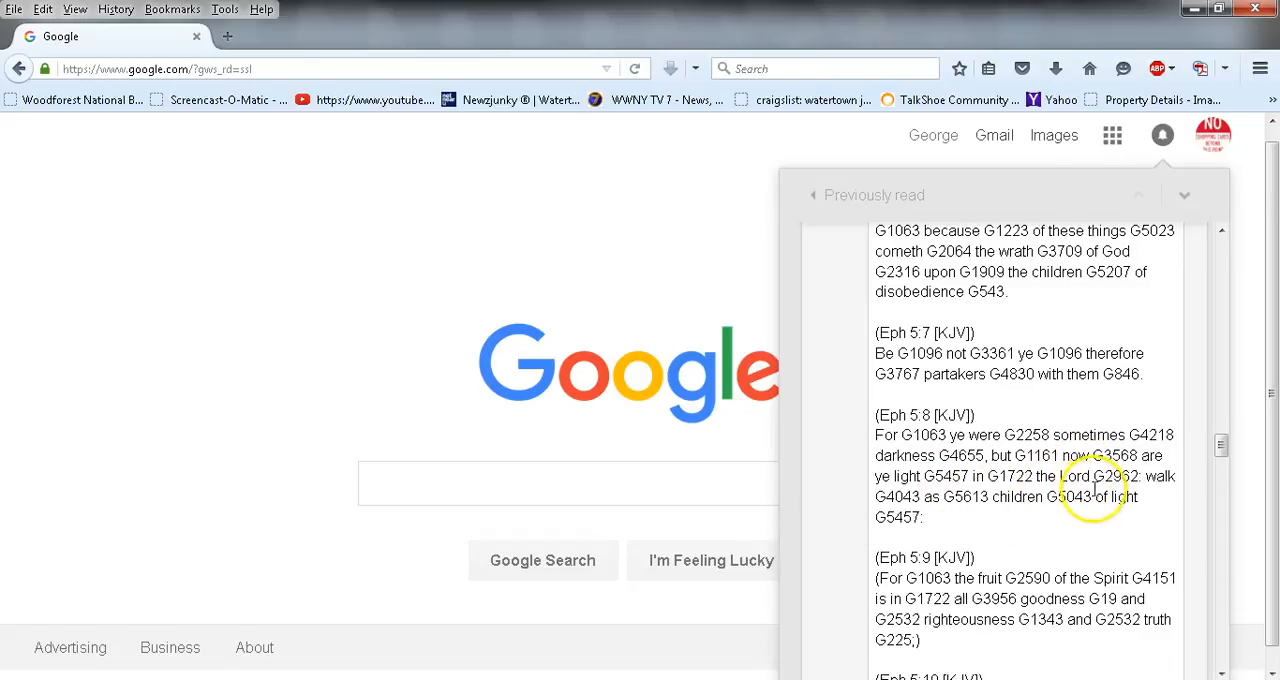
pyautogui.moveTo(1107, 520)
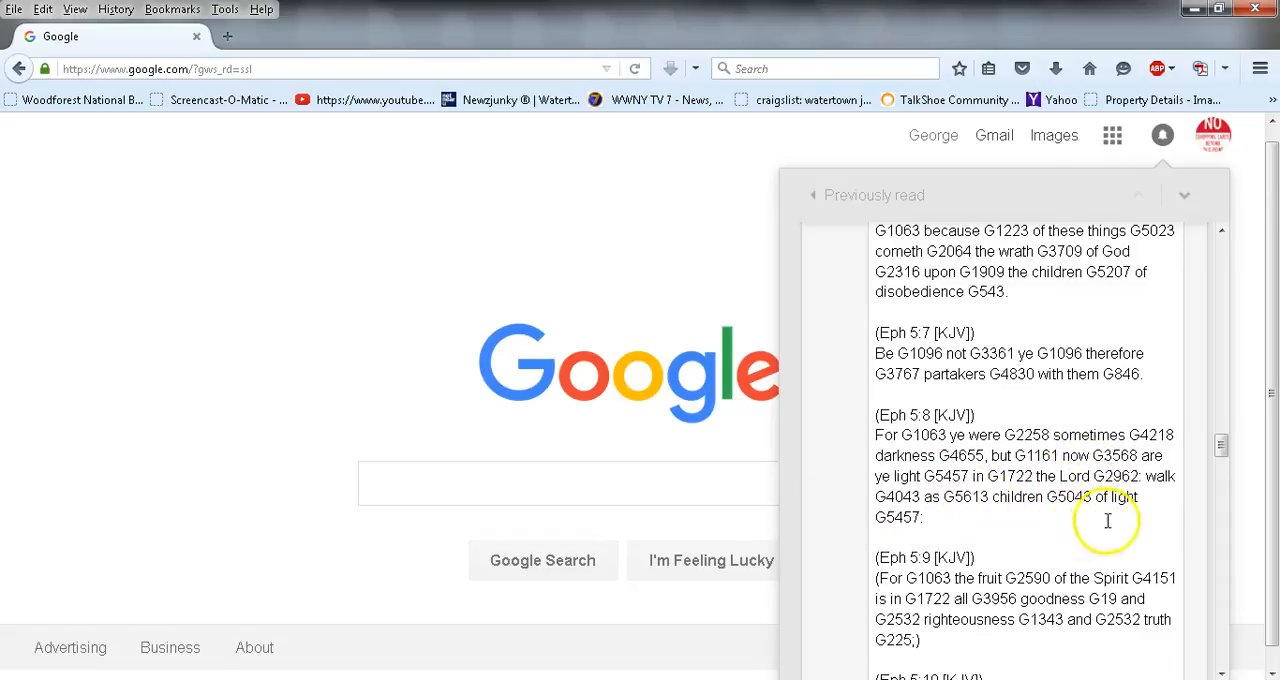
pyautogui.scroll(-3)
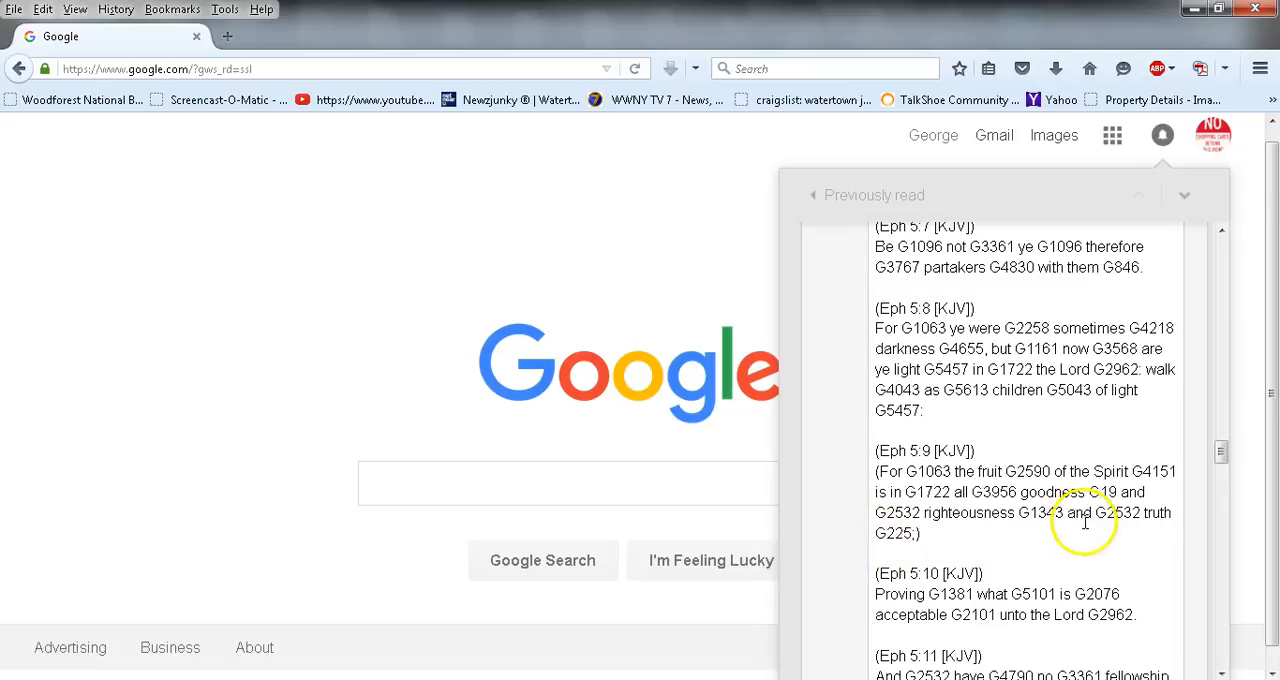
pyautogui.scroll(-3)
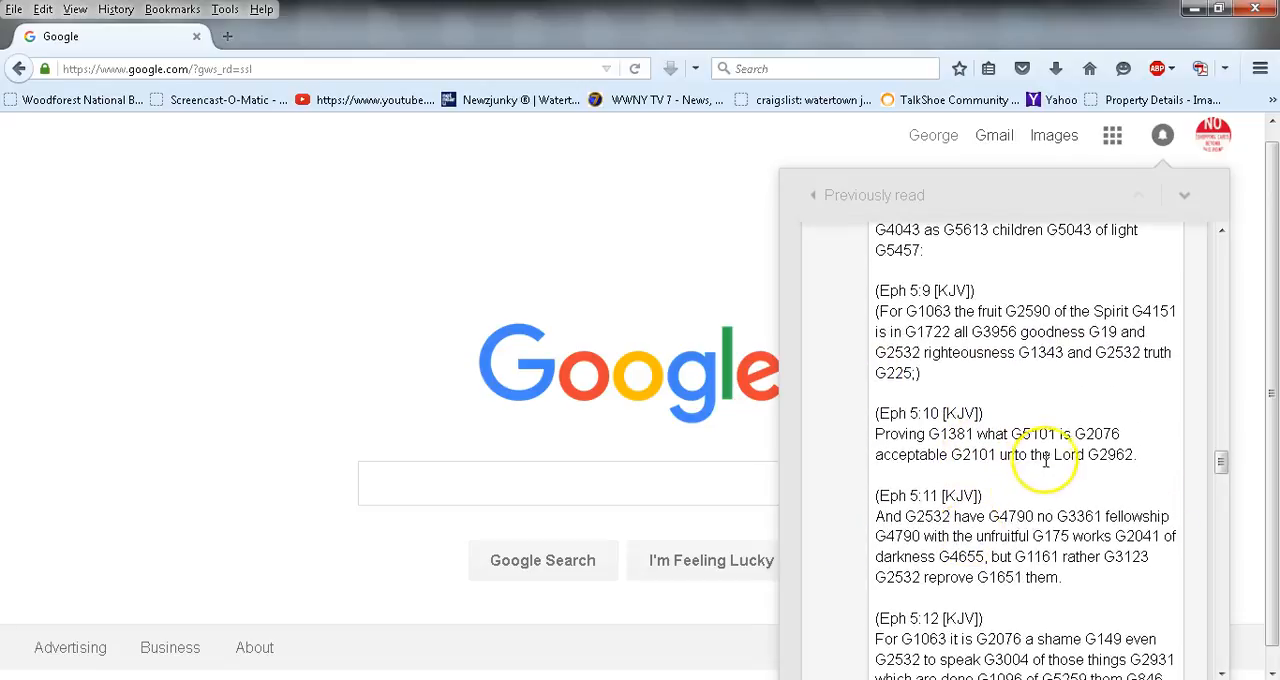
pyautogui.moveTo(937, 550)
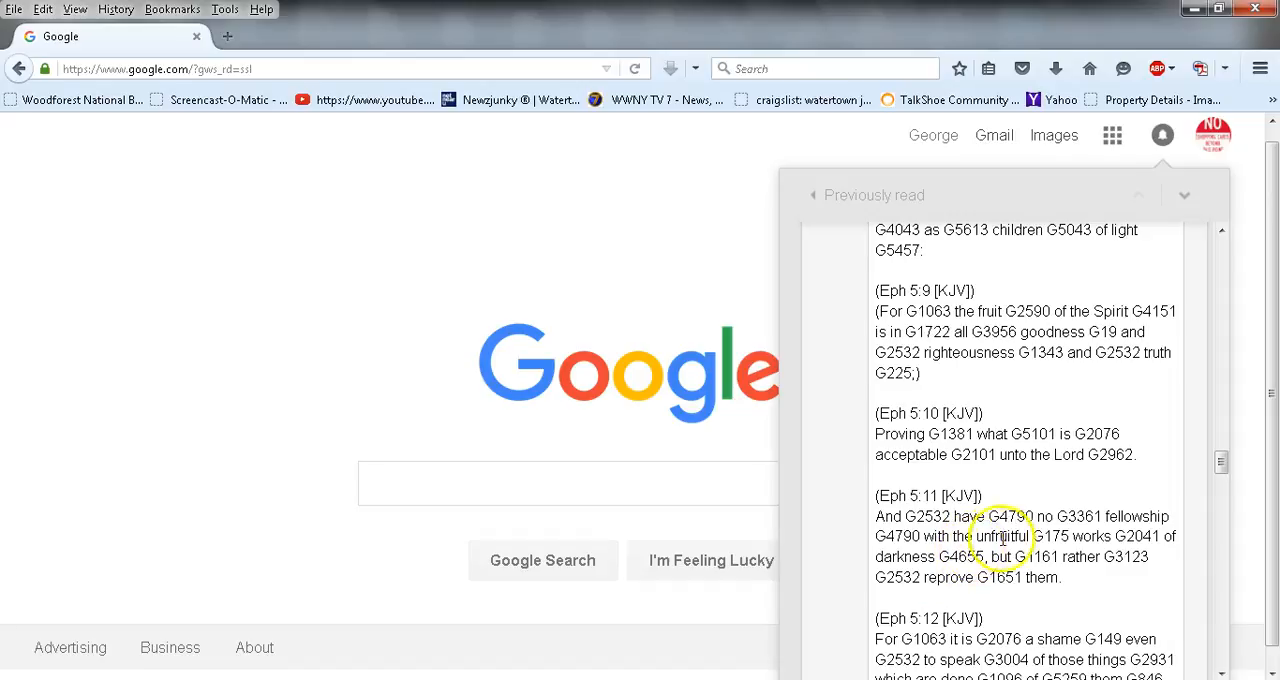
pyautogui.scroll(-3)
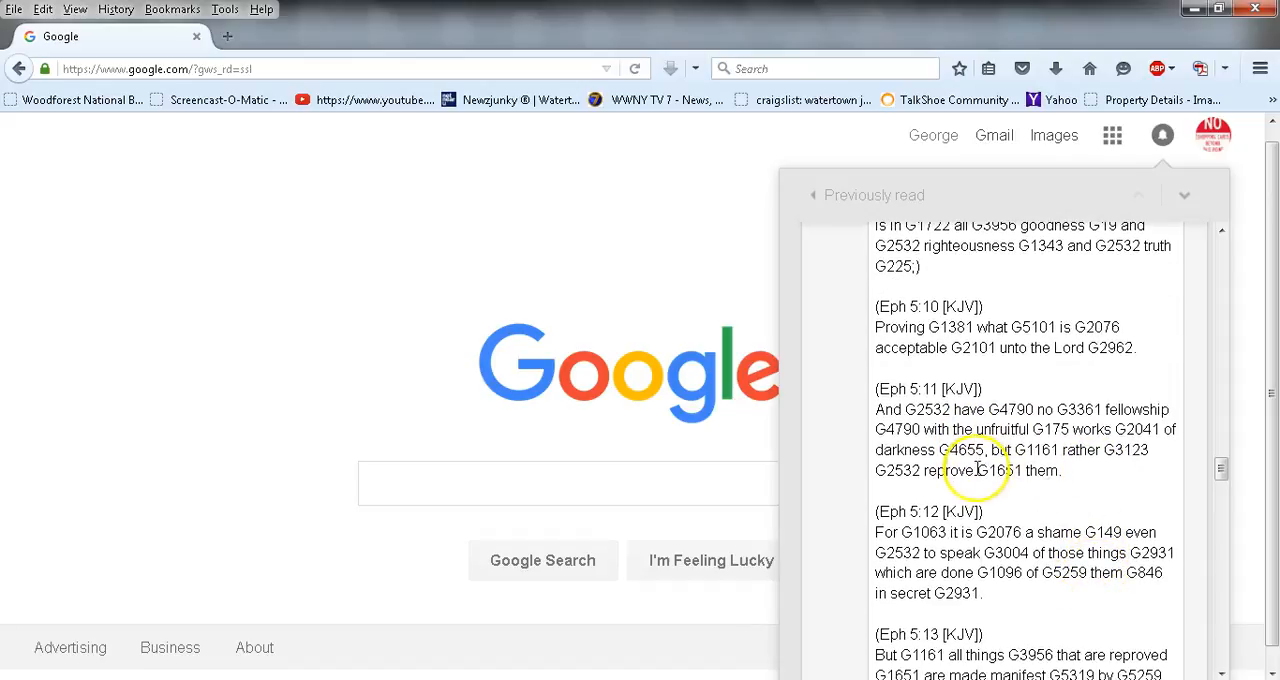
pyautogui.moveTo(1068, 497)
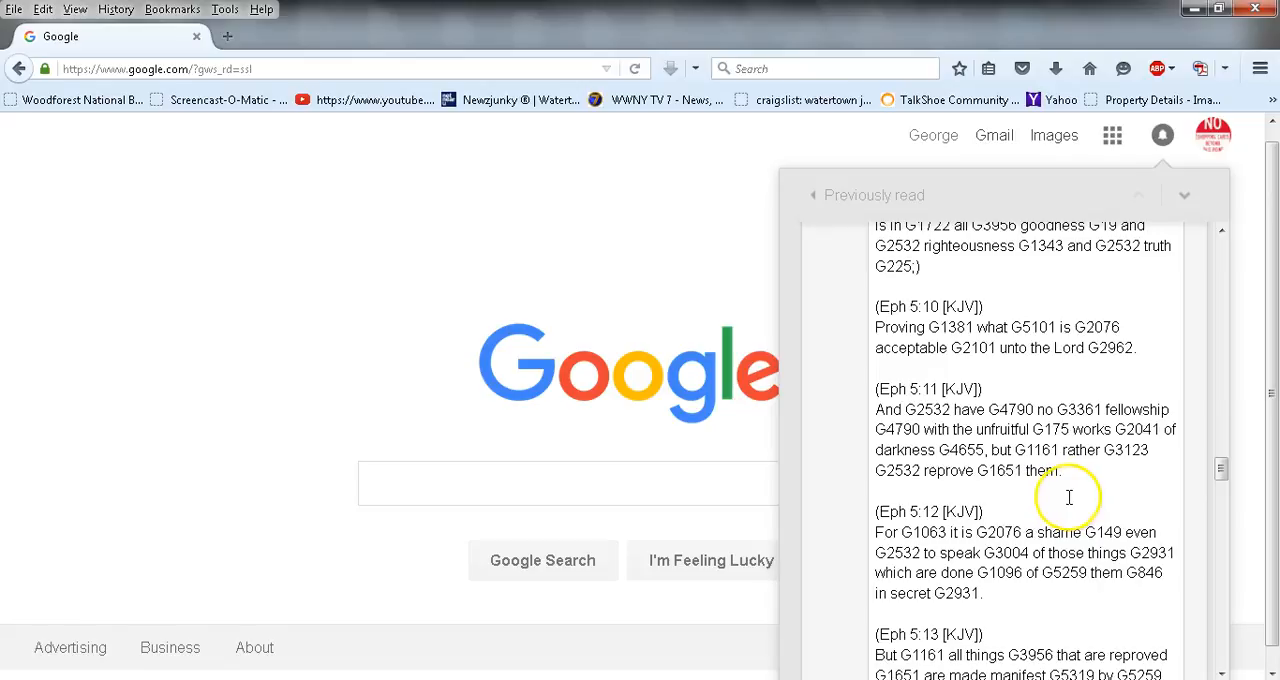
pyautogui.scroll(-3)
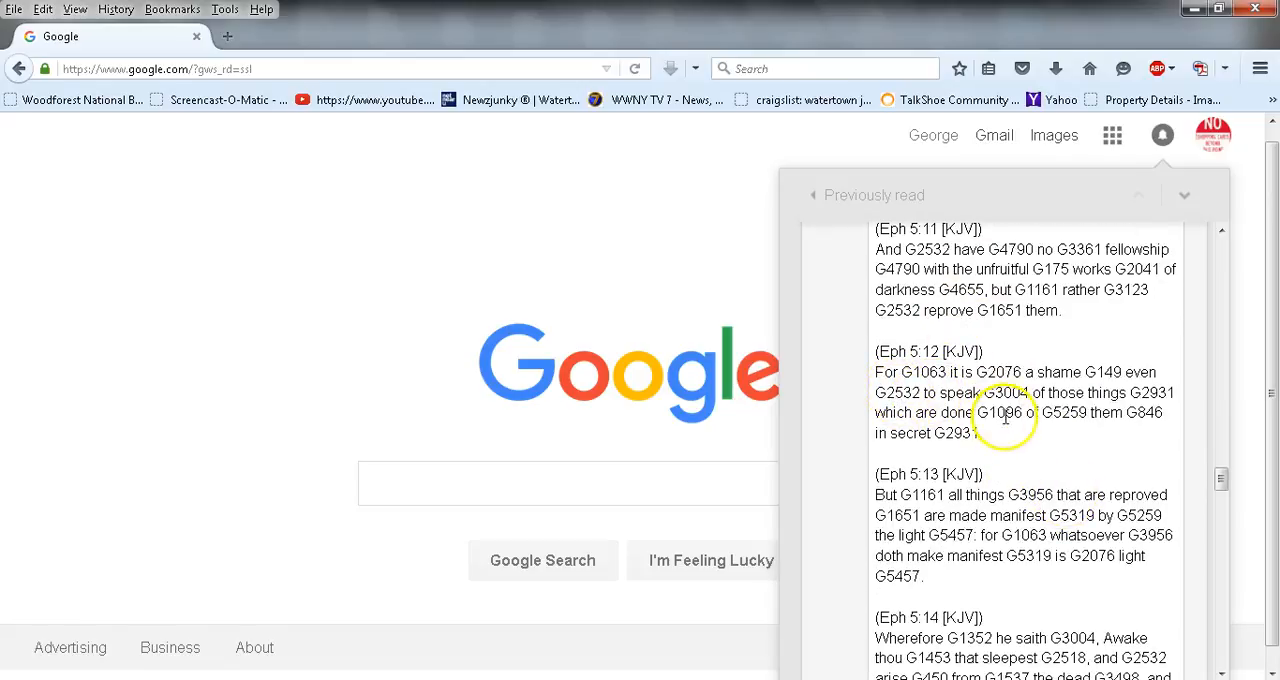
pyautogui.moveTo(1102, 421)
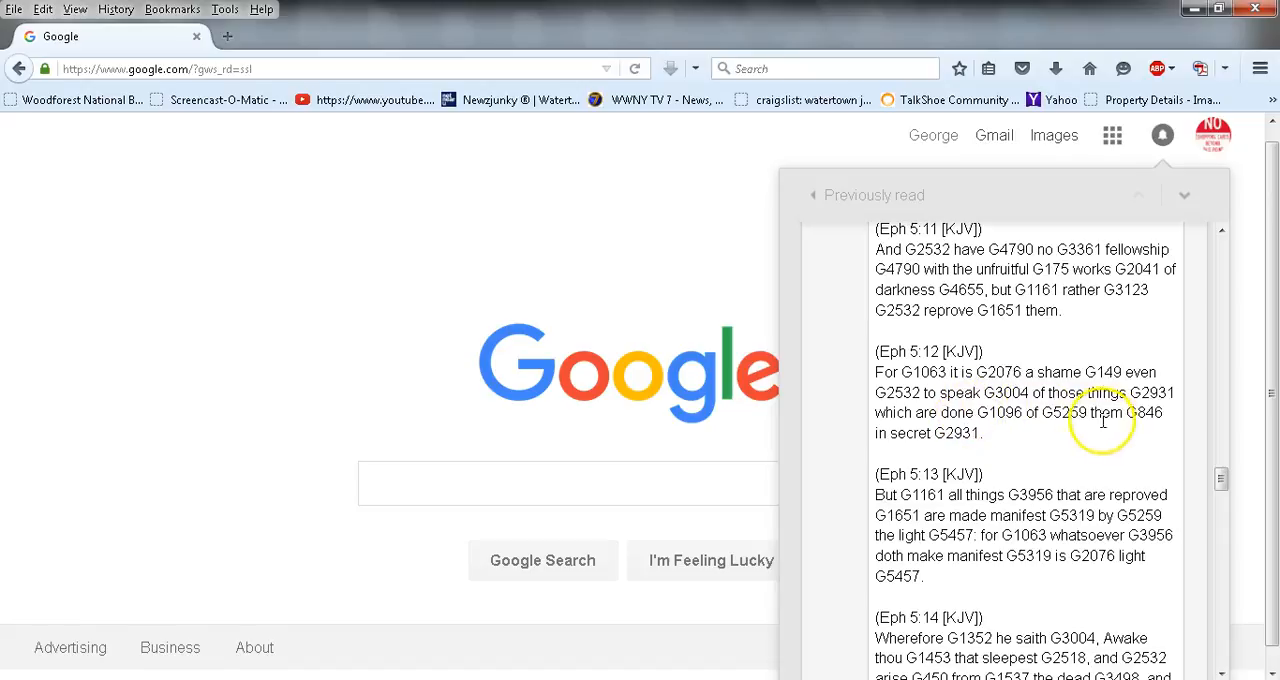
pyautogui.moveTo(1058, 441)
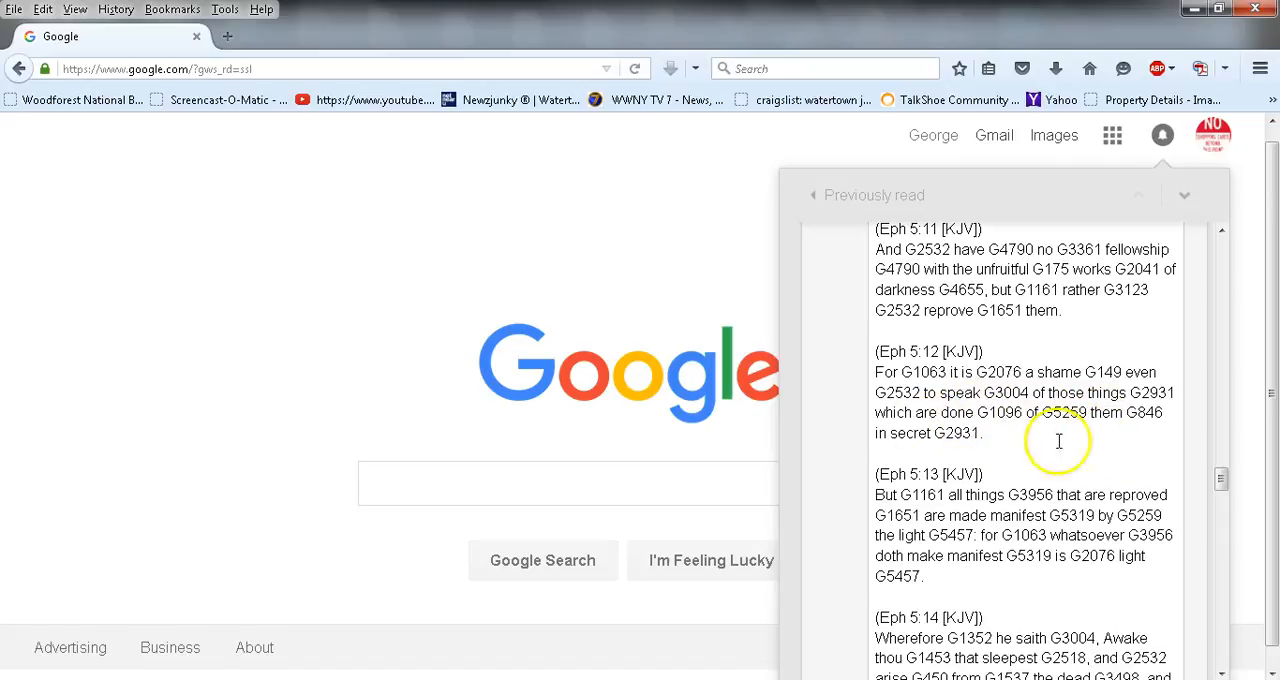
pyautogui.scroll(-3)
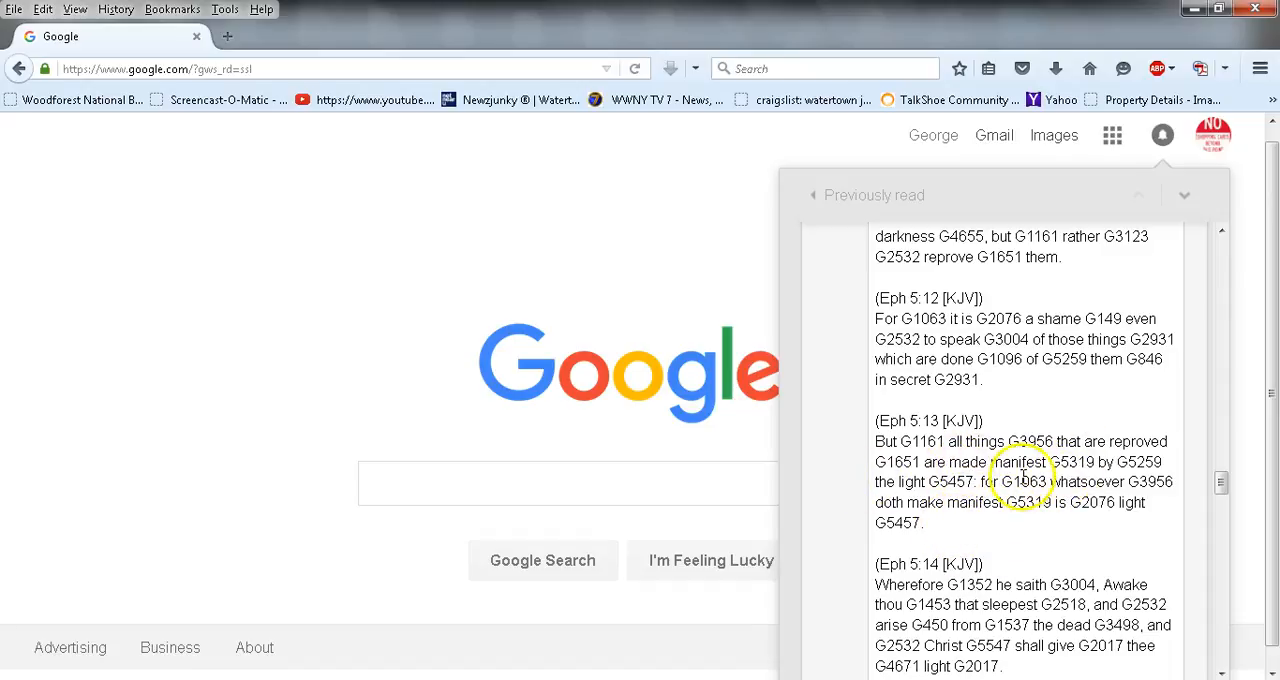
pyautogui.moveTo(1080, 497)
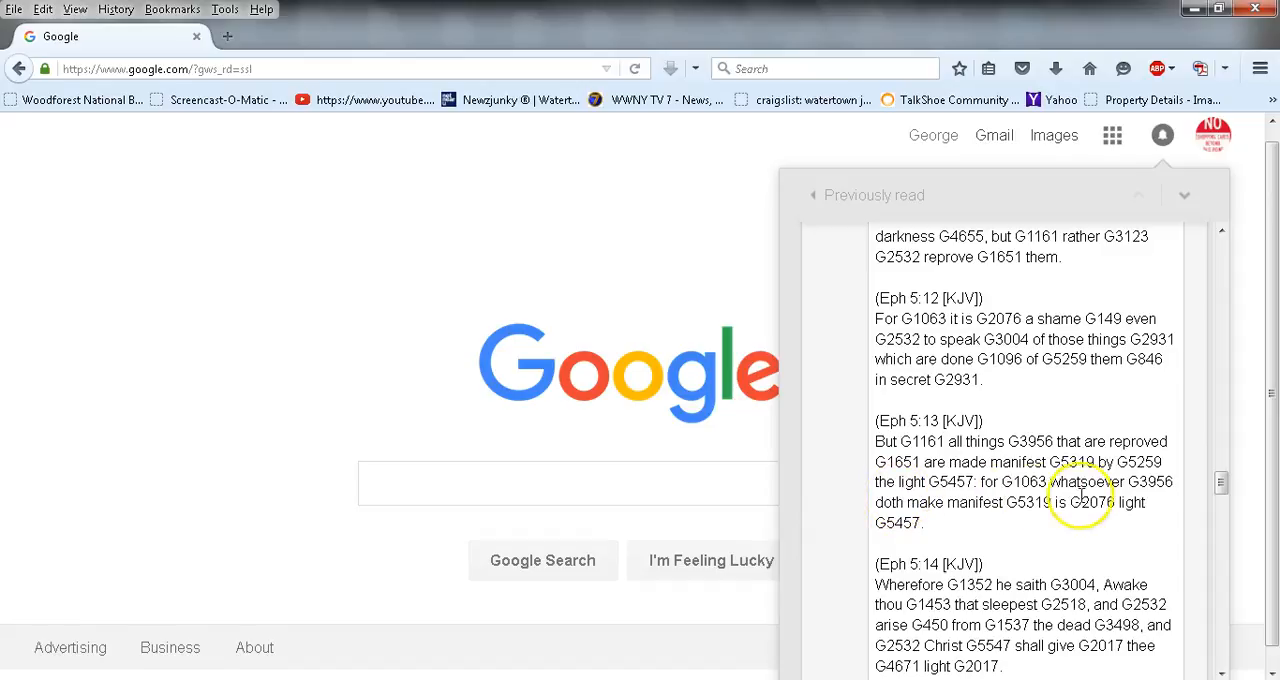
pyautogui.moveTo(1075, 535)
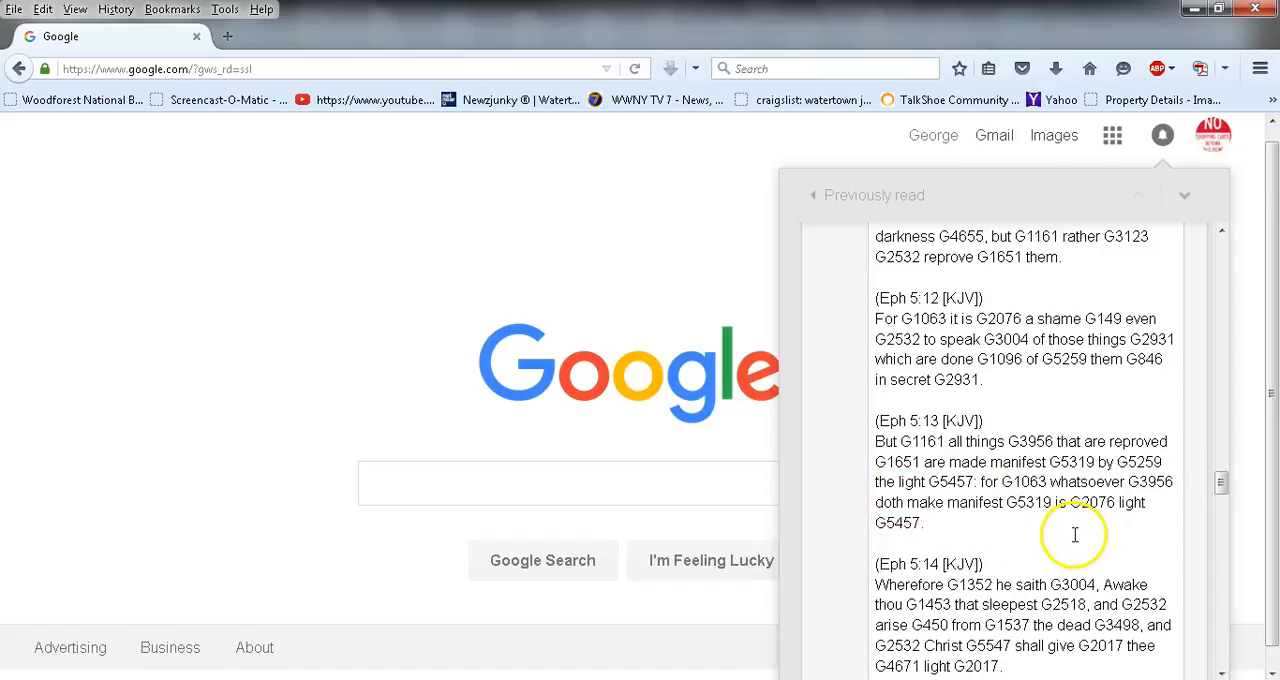
pyautogui.scroll(-3)
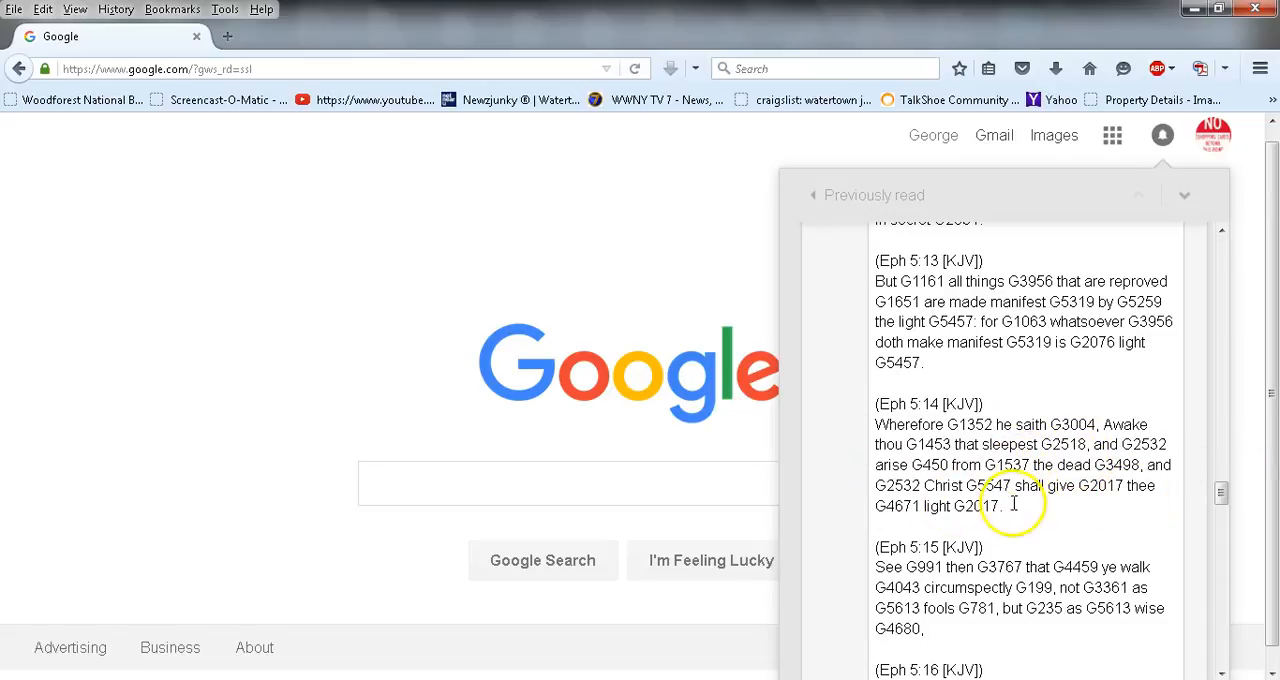
pyautogui.moveTo(970, 595)
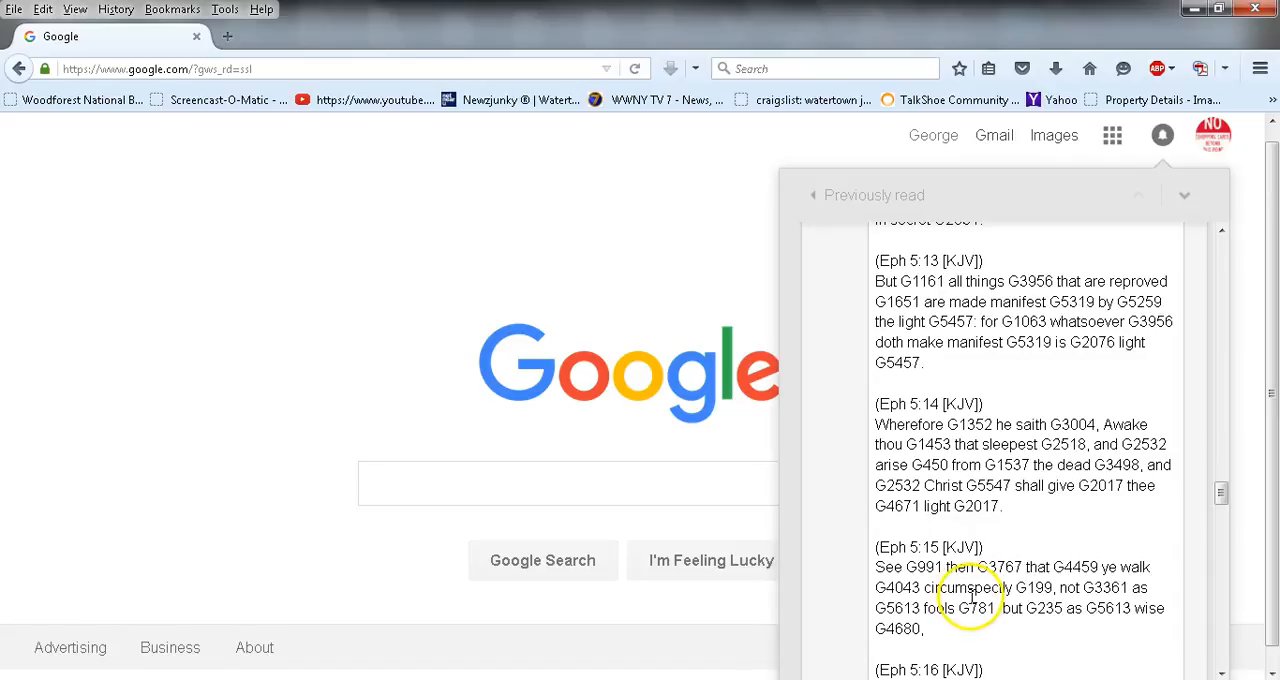
pyautogui.scroll(-3)
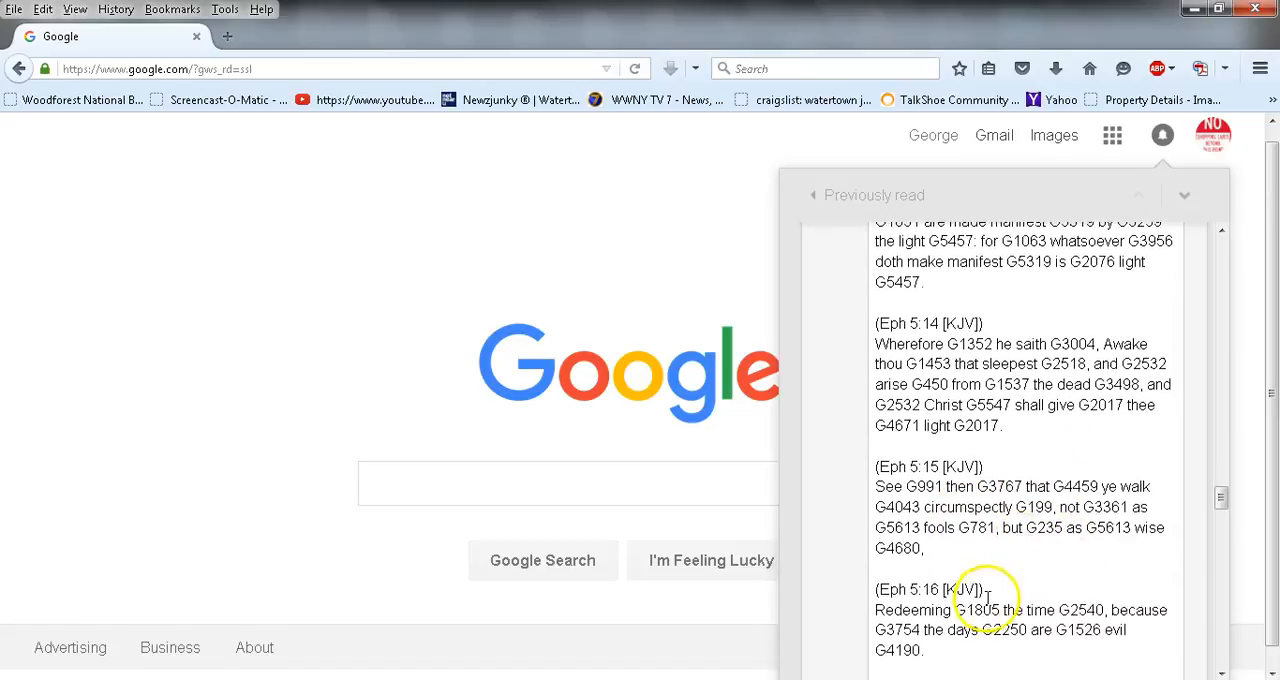
pyautogui.scroll(-3)
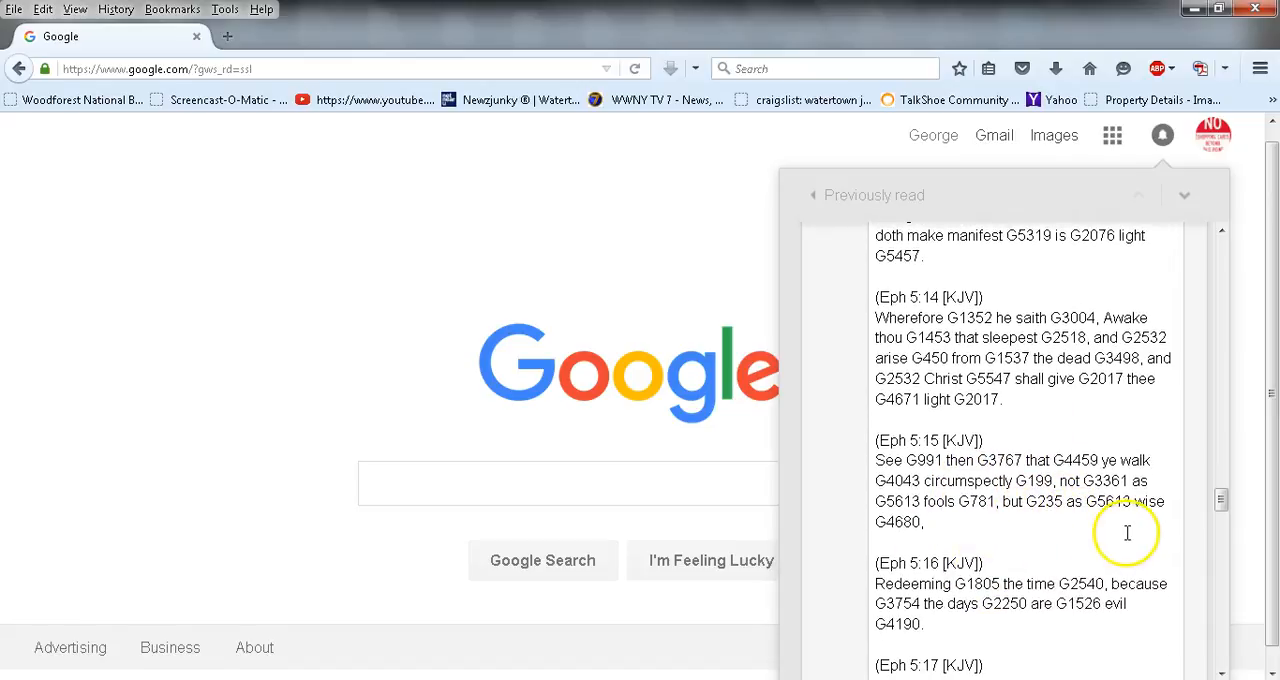
pyautogui.scroll(-3)
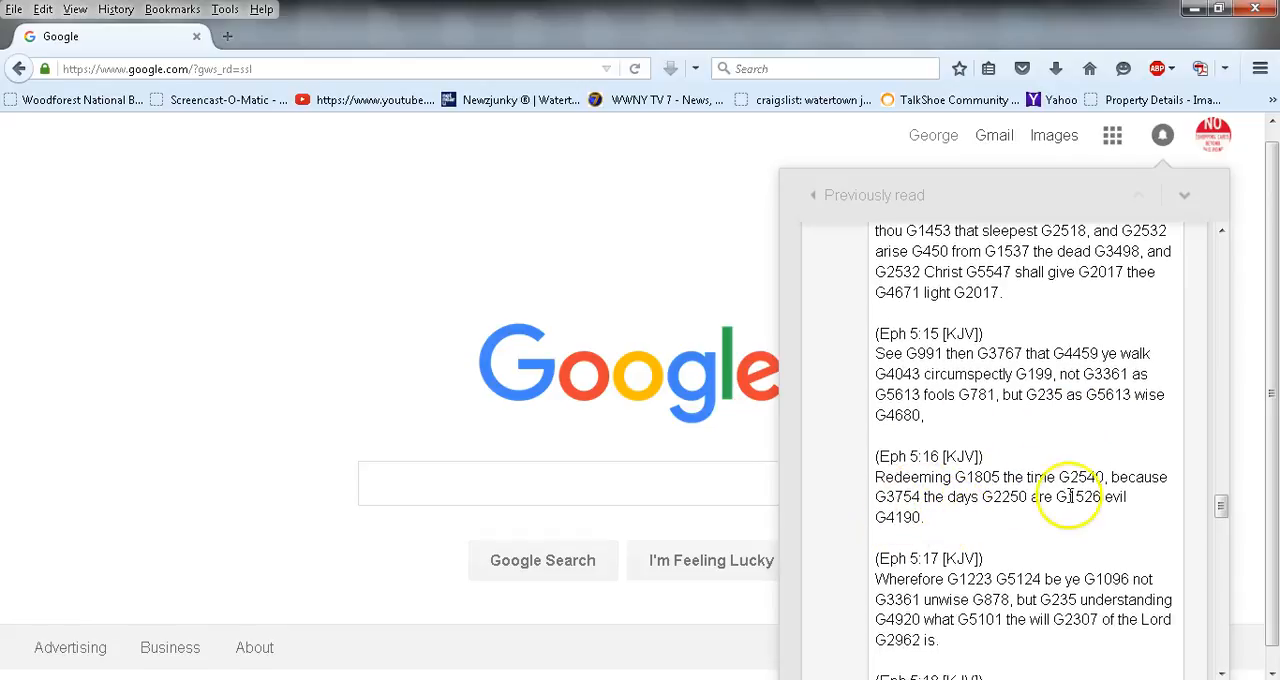
pyautogui.moveTo(953, 555)
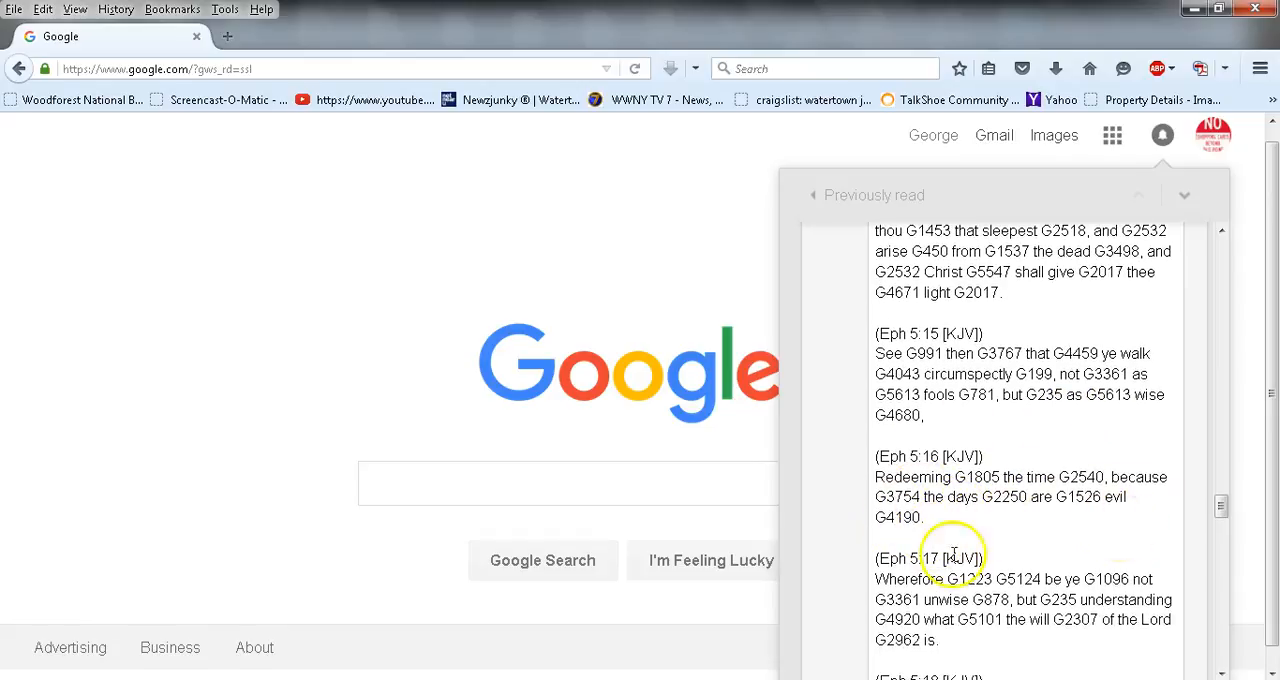
pyautogui.scroll(-3)
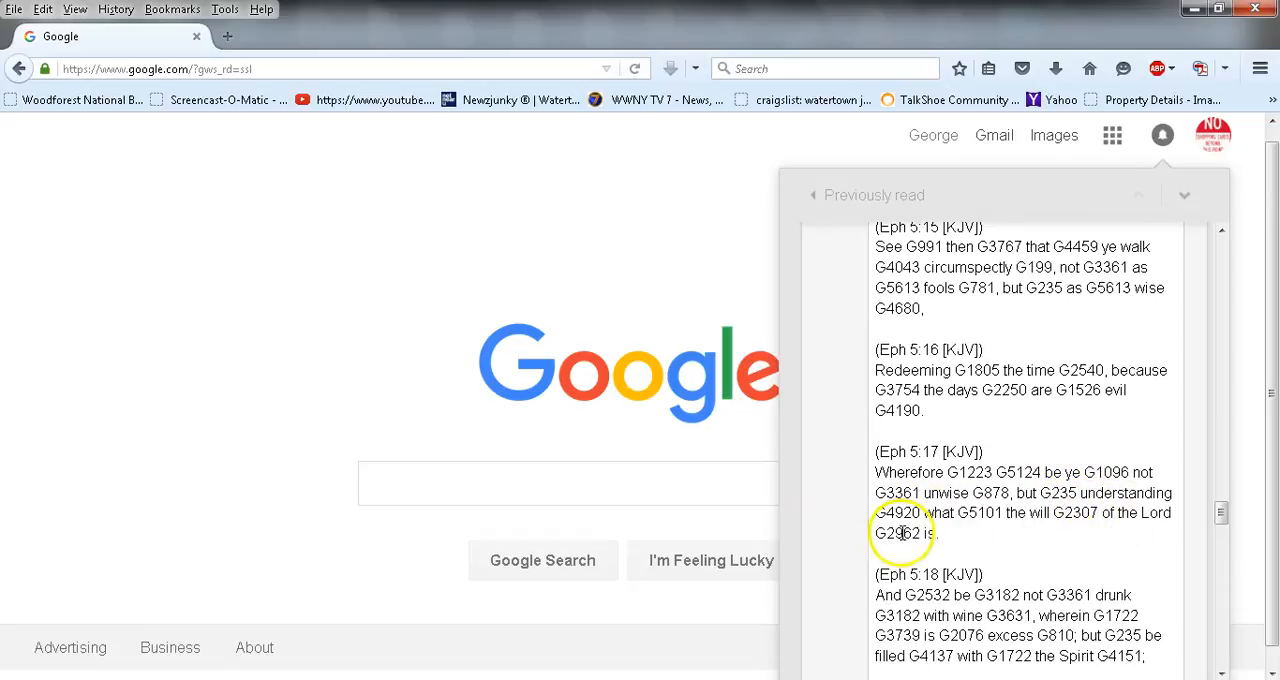
pyautogui.scroll(-3)
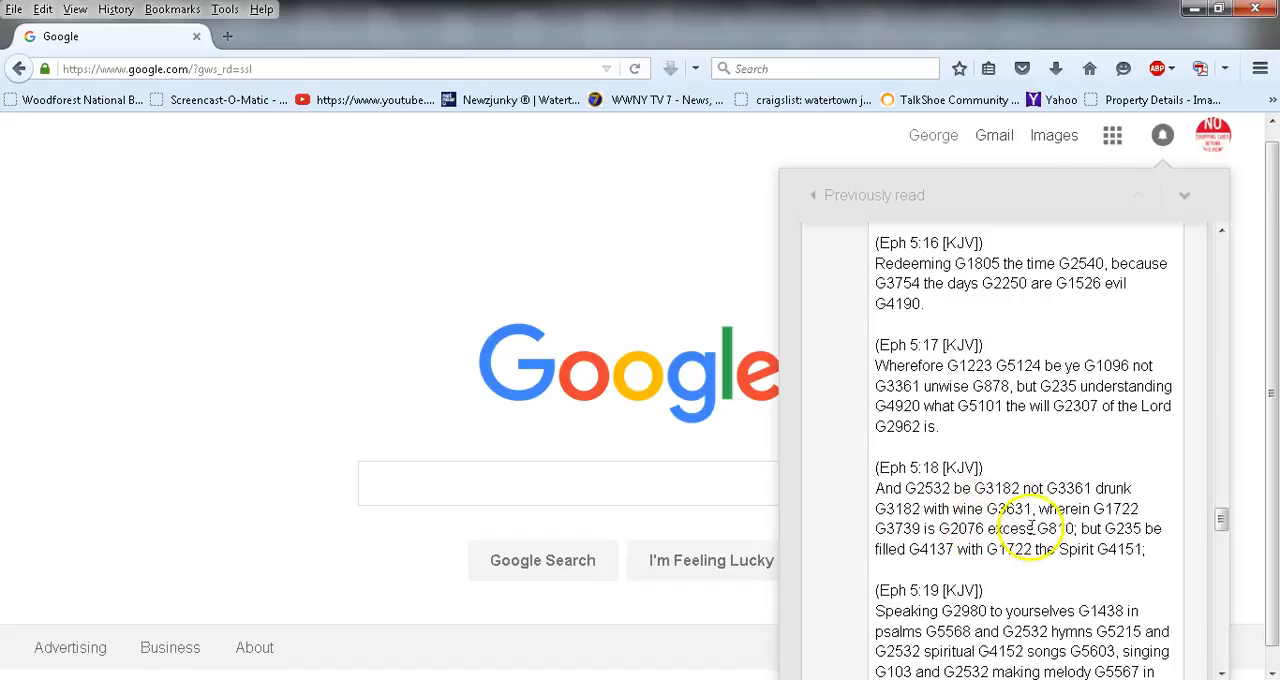
pyautogui.moveTo(1050, 543)
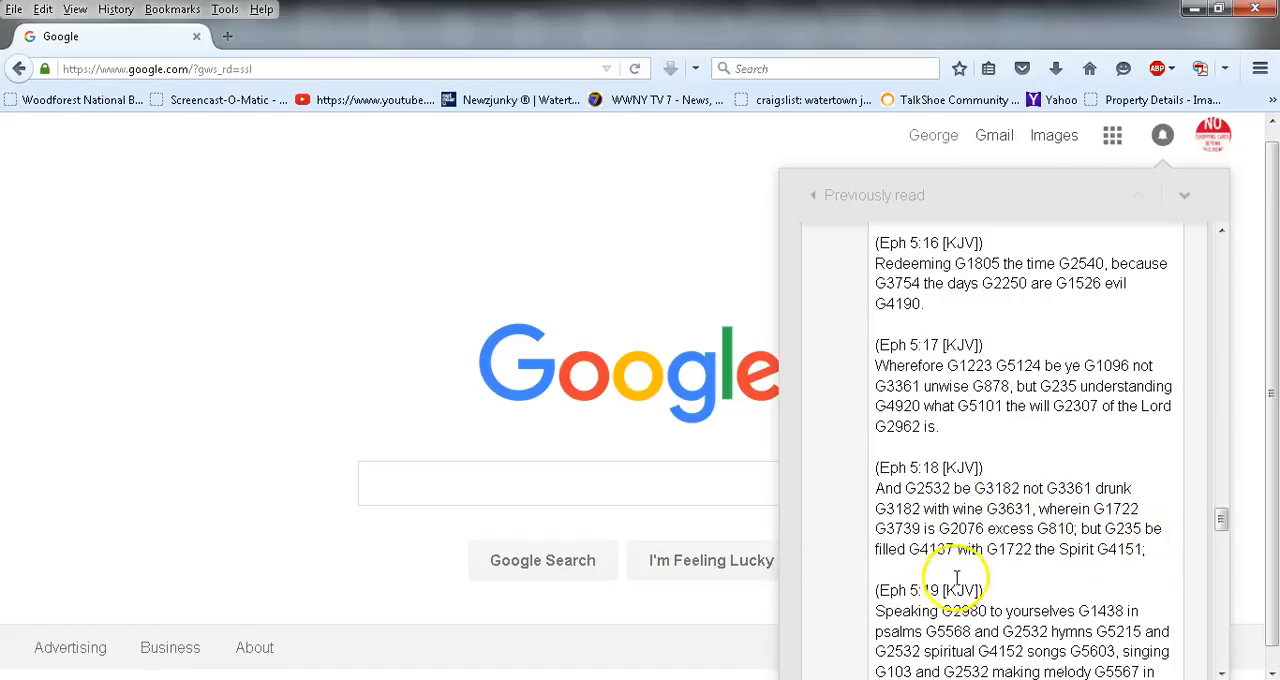
pyautogui.scroll(-3)
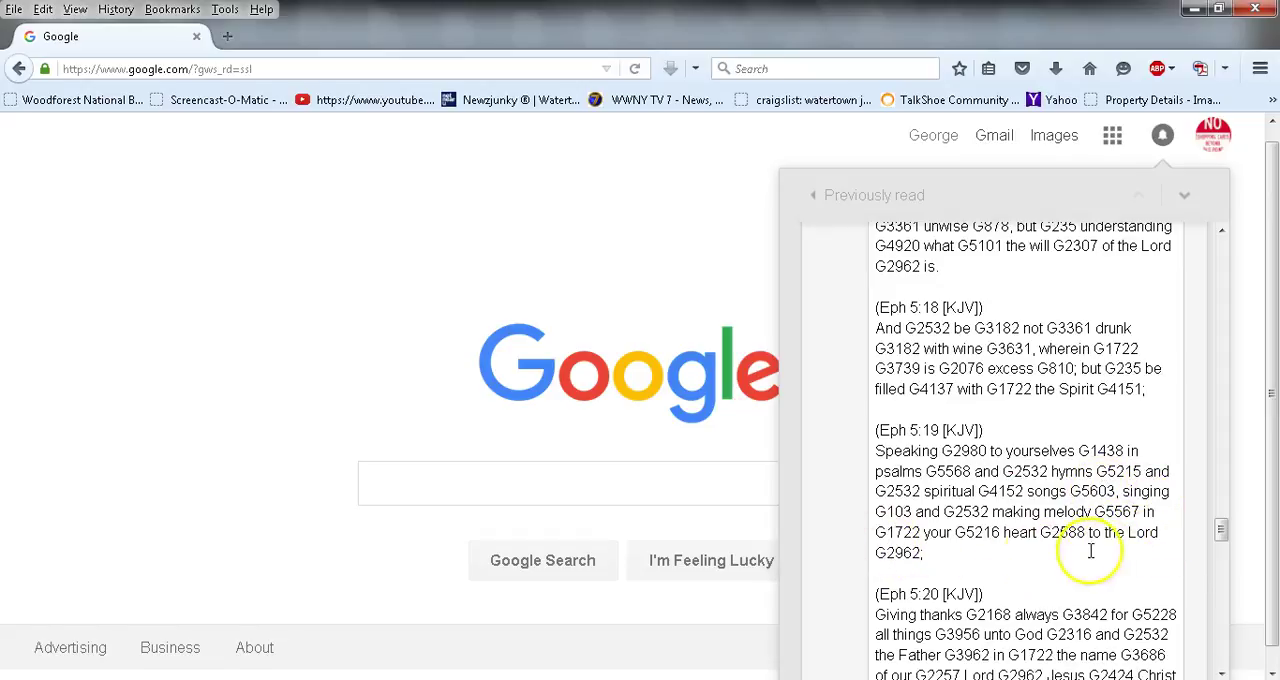
pyautogui.scroll(-3)
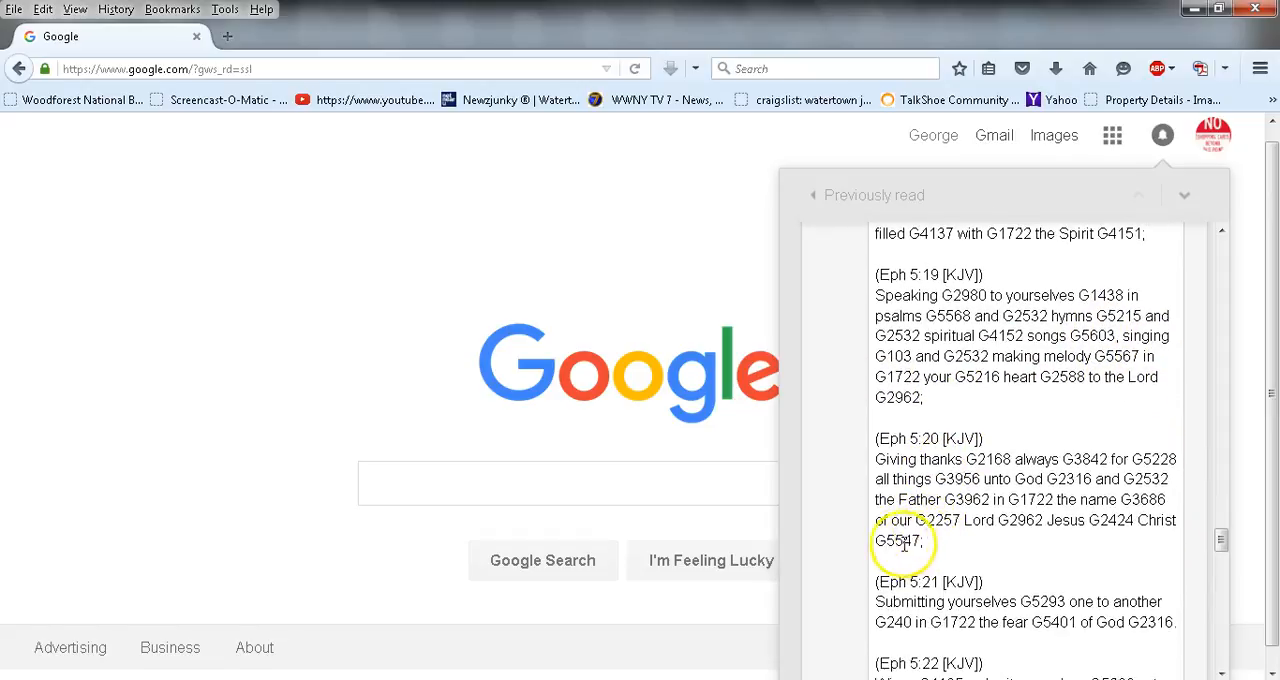
pyautogui.scroll(-3)
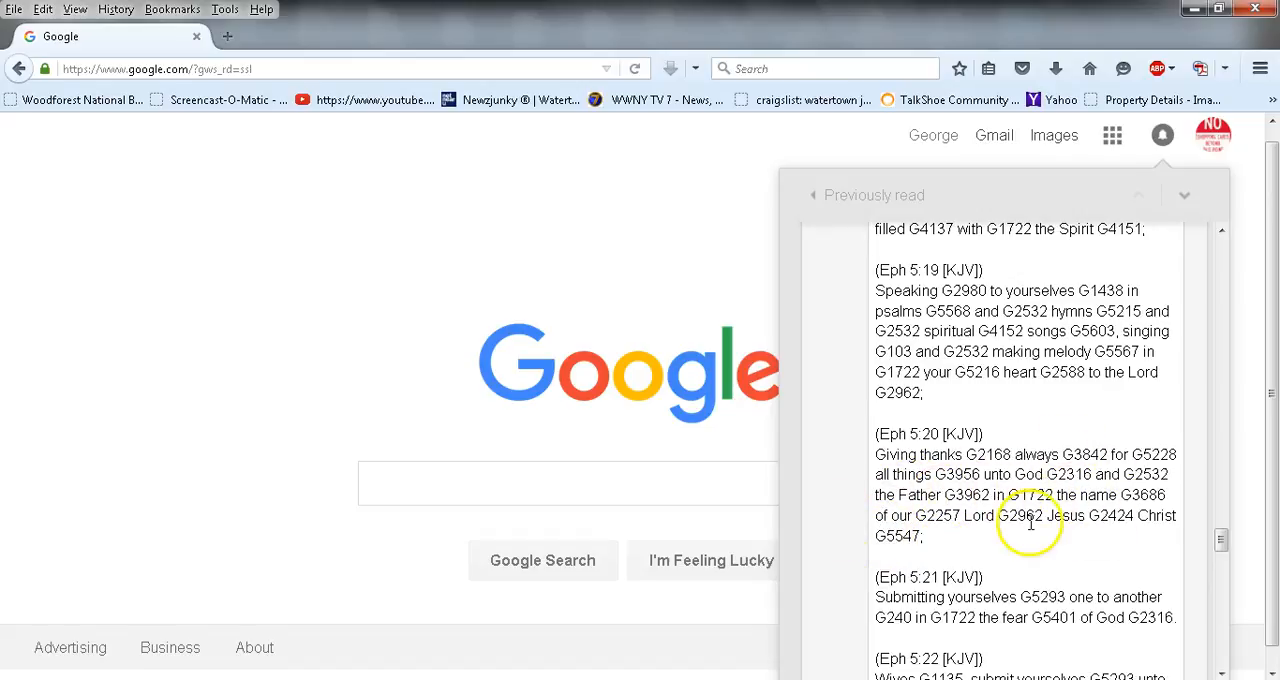
pyautogui.moveTo(985, 545)
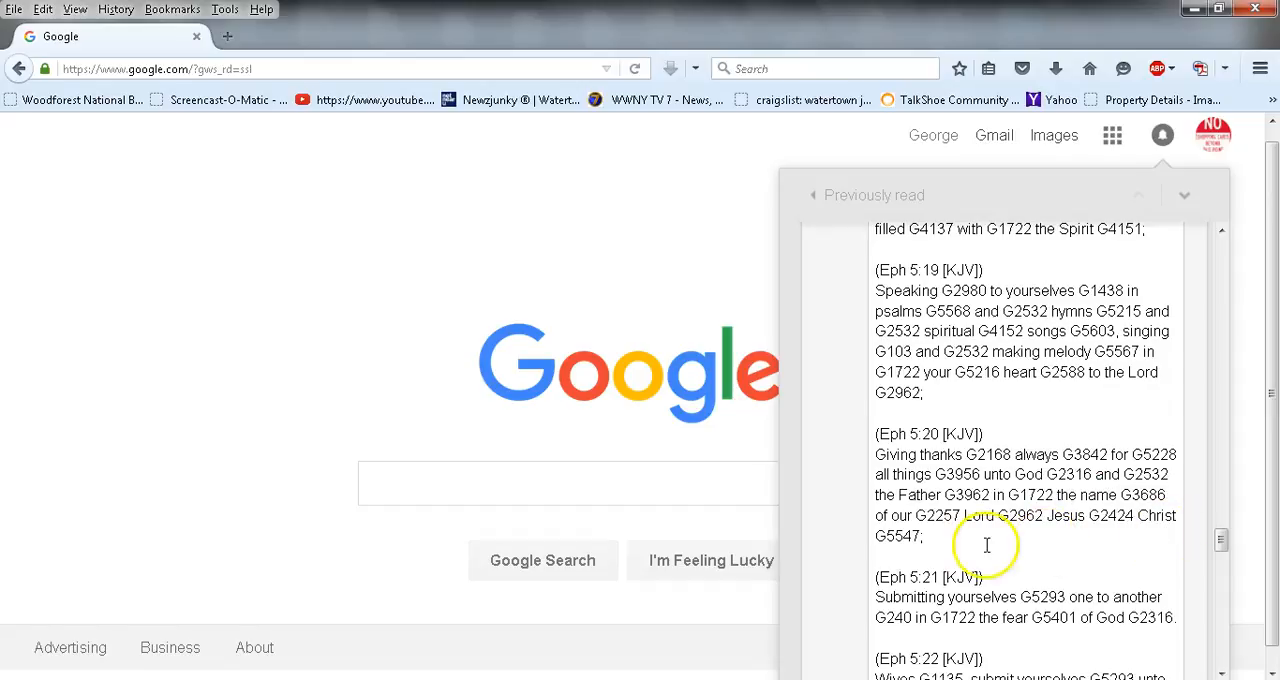
pyautogui.scroll(-3)
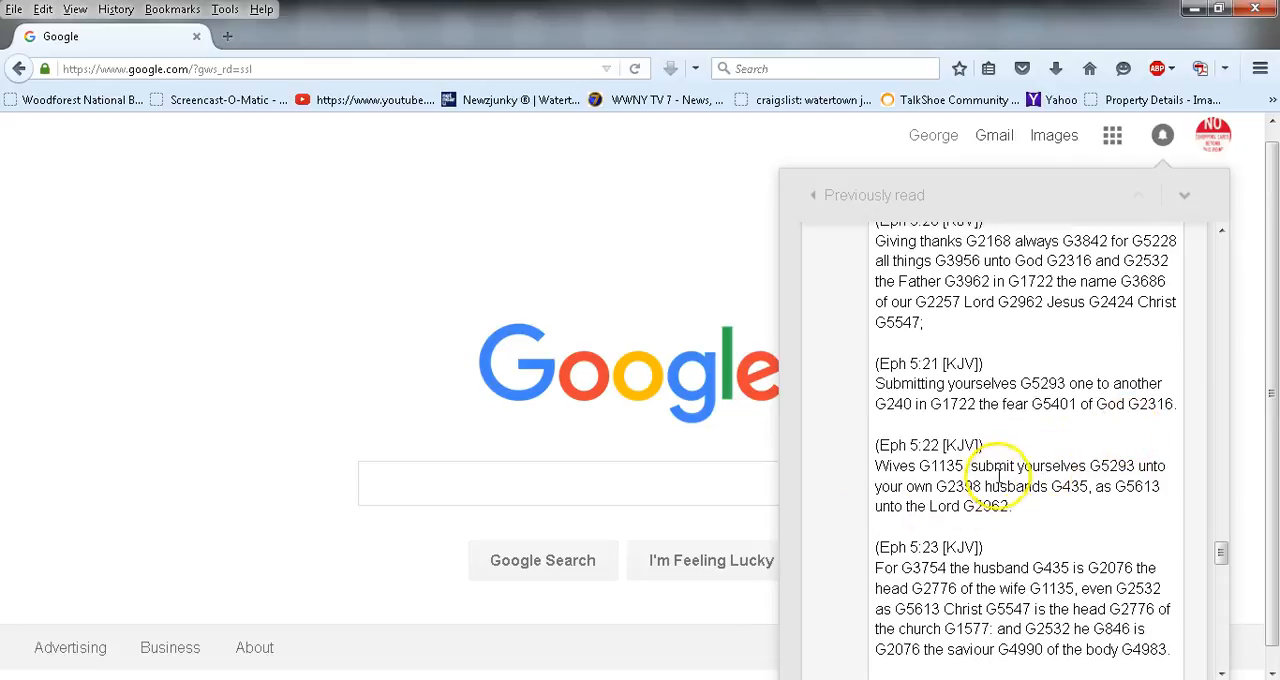
pyautogui.moveTo(1130, 486)
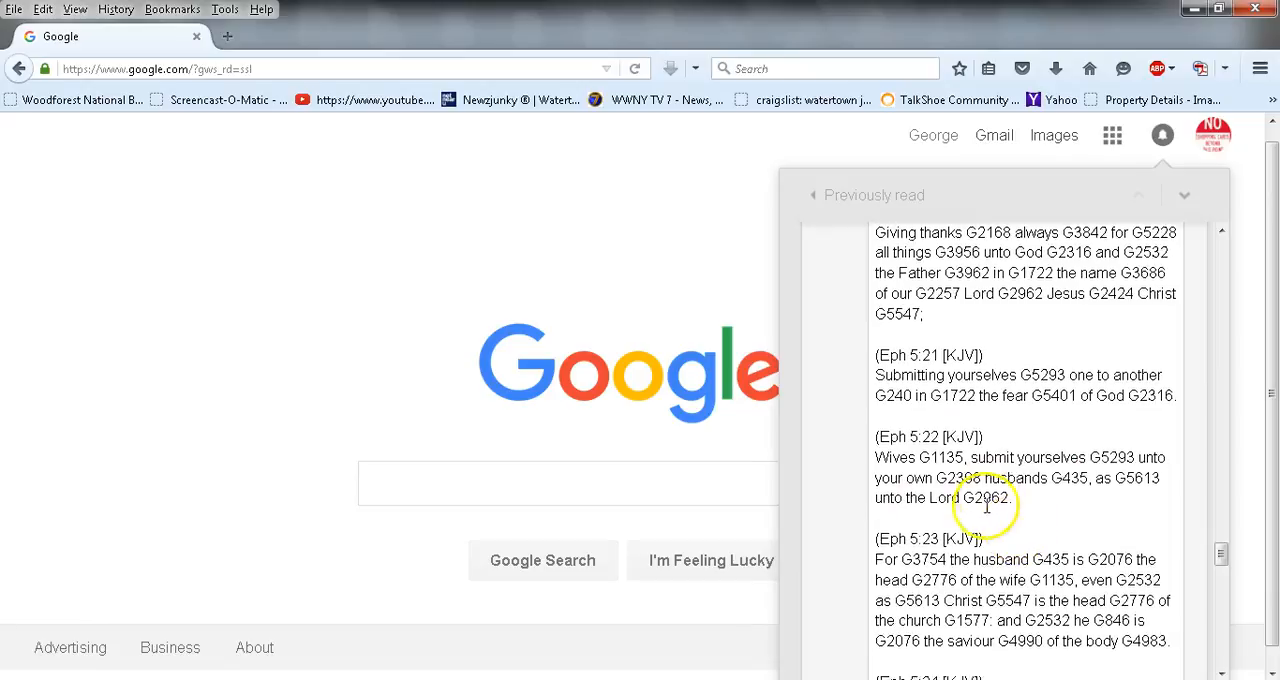
pyautogui.scroll(-3)
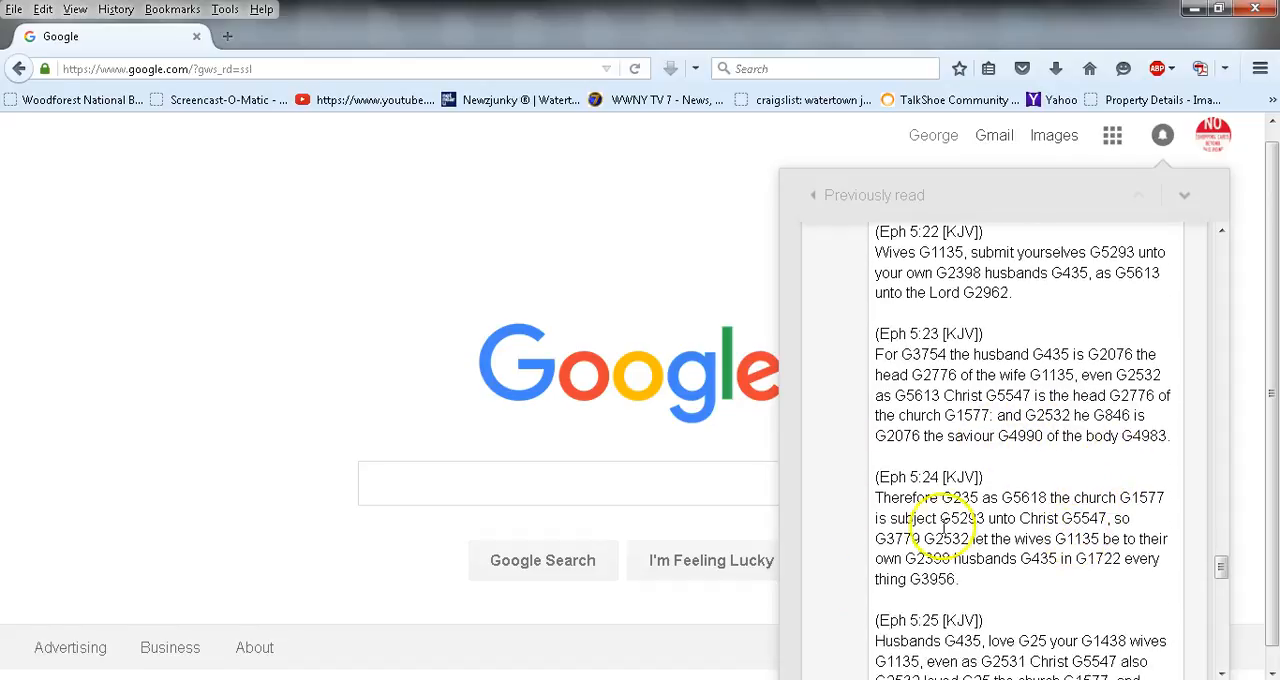
pyautogui.moveTo(889, 528)
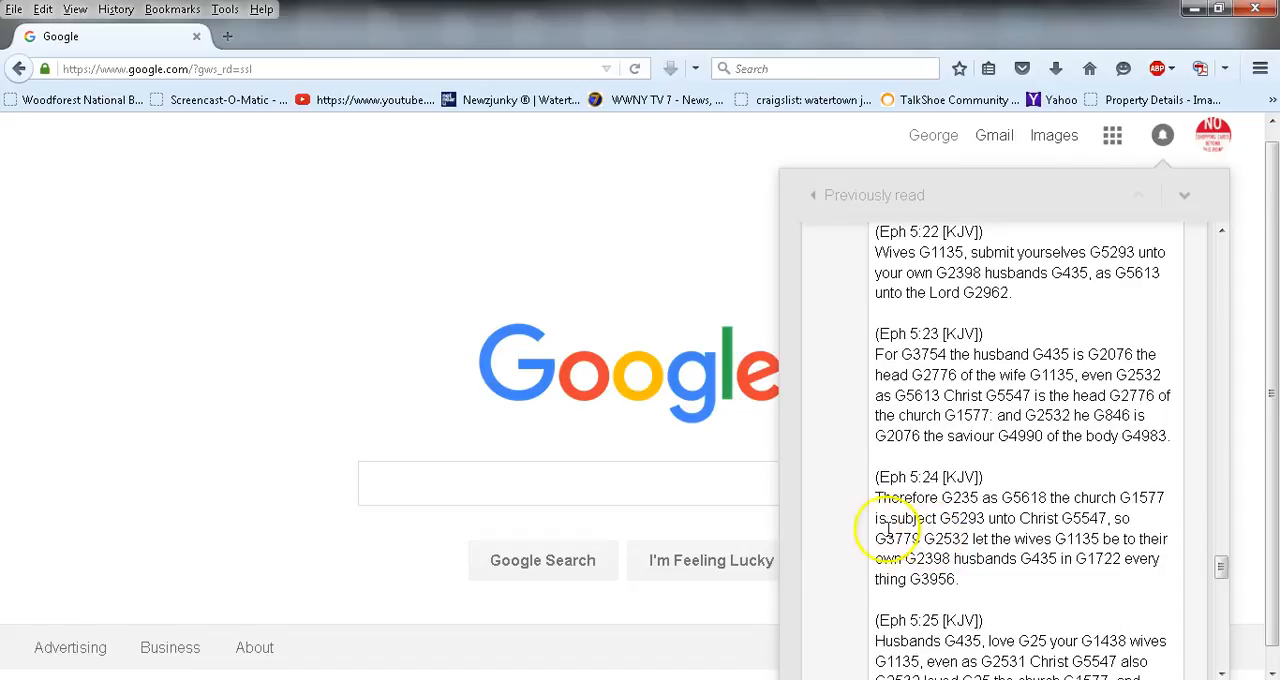
pyautogui.moveTo(1123, 548)
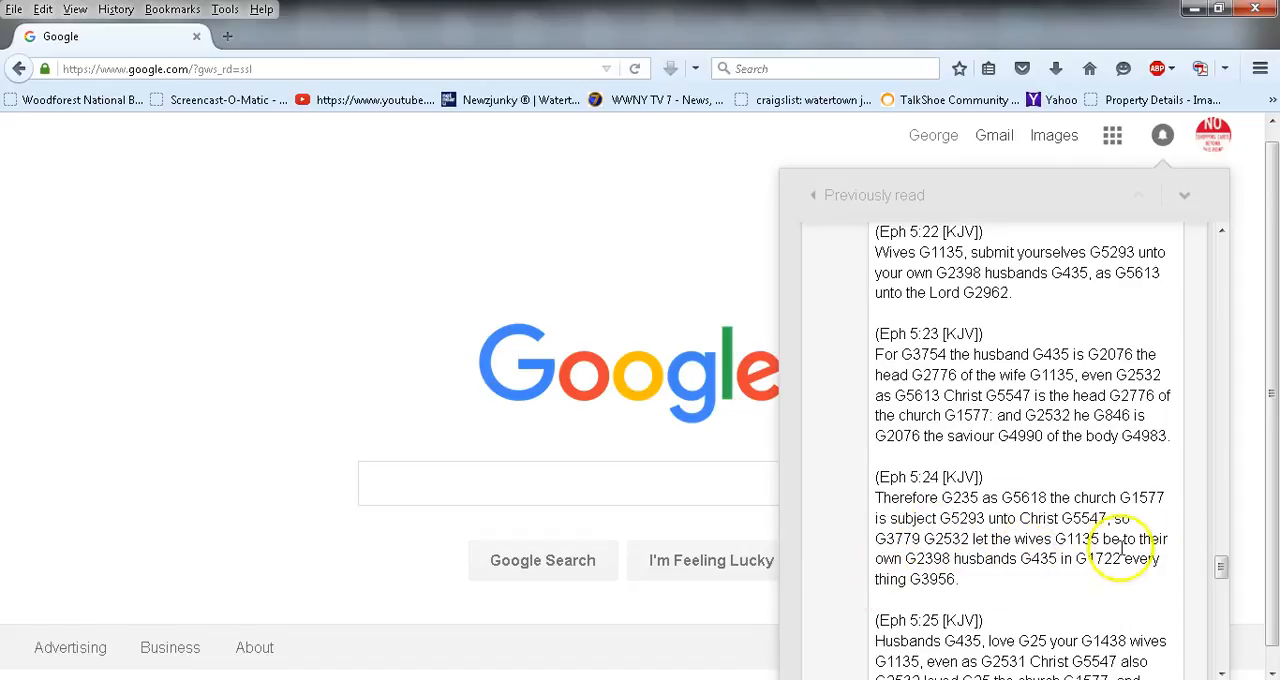
pyautogui.moveTo(1103, 597)
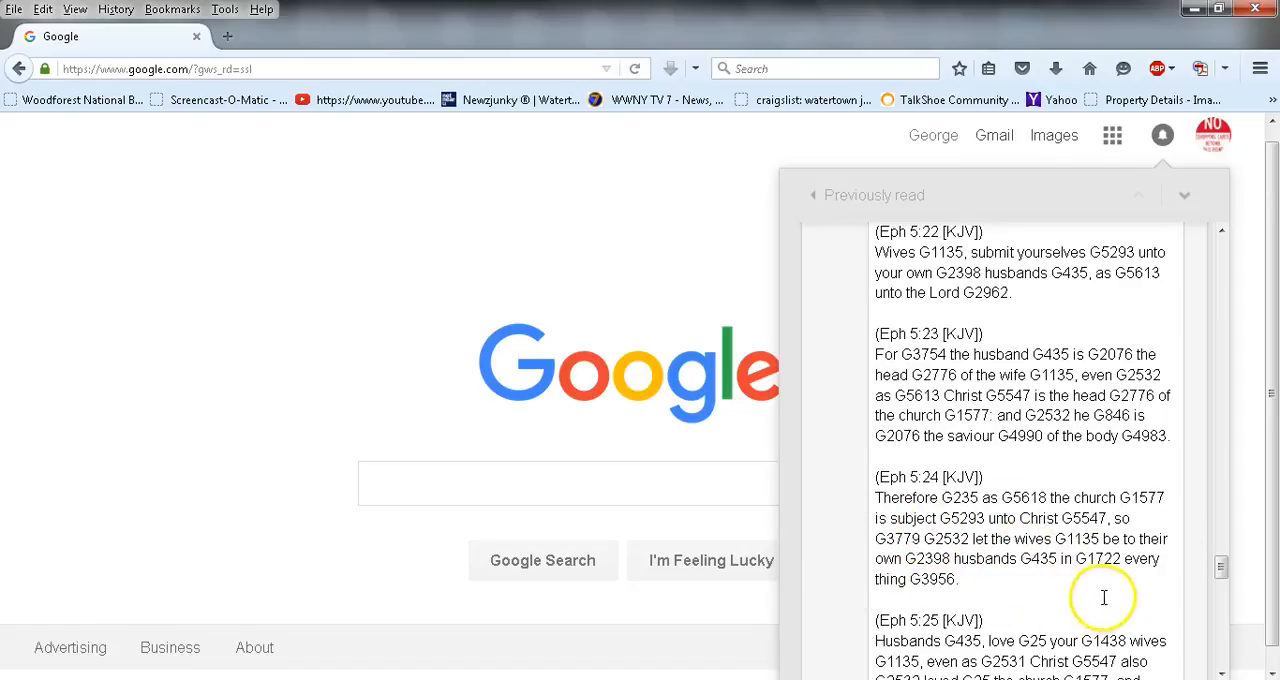
pyautogui.scroll(-3)
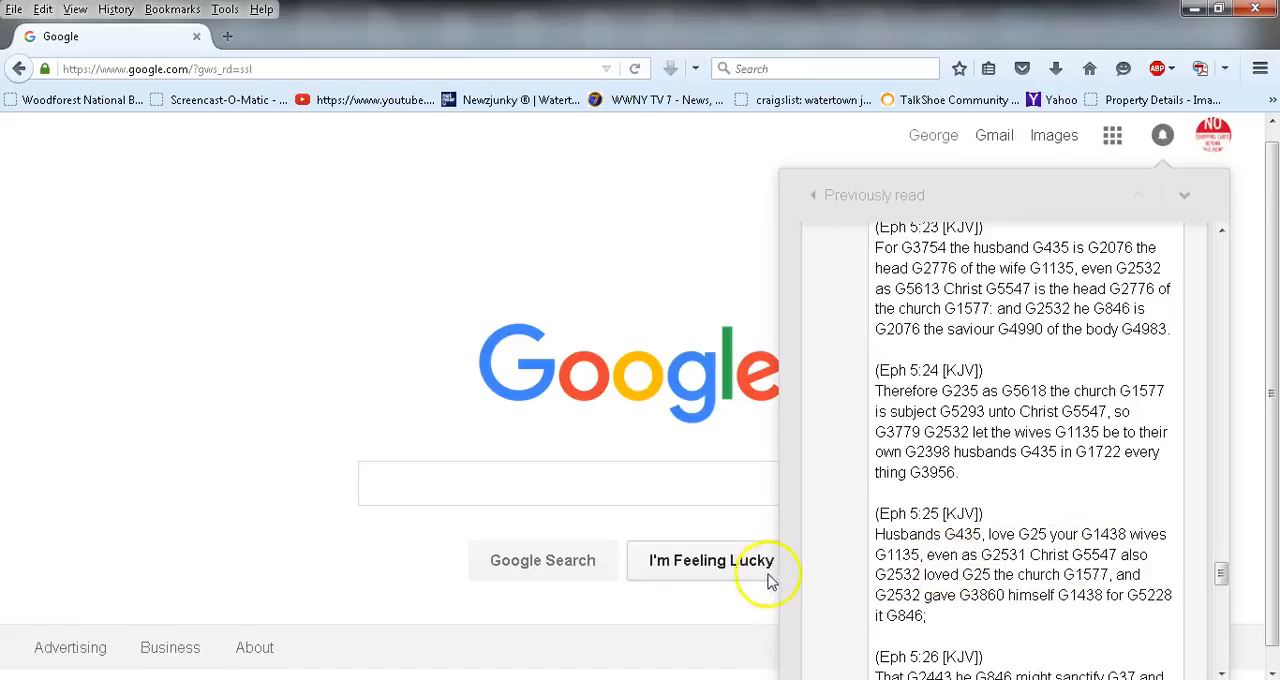
pyautogui.moveTo(1085, 580)
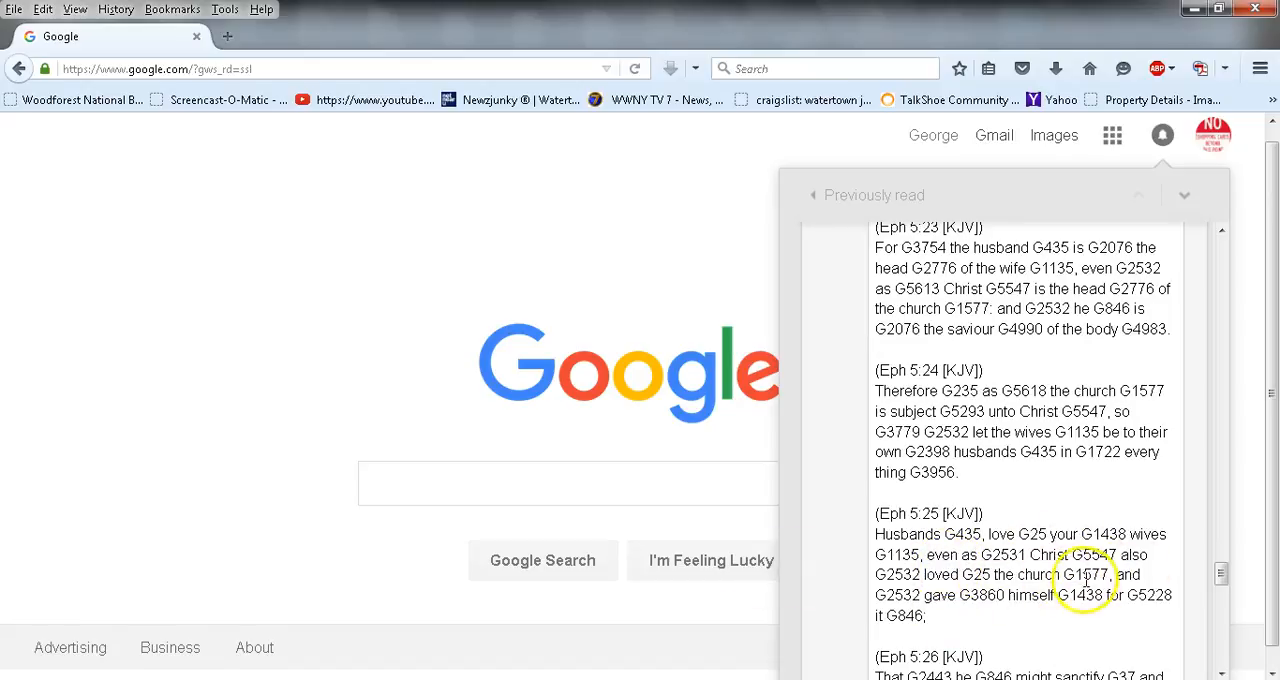
pyautogui.scroll(-3)
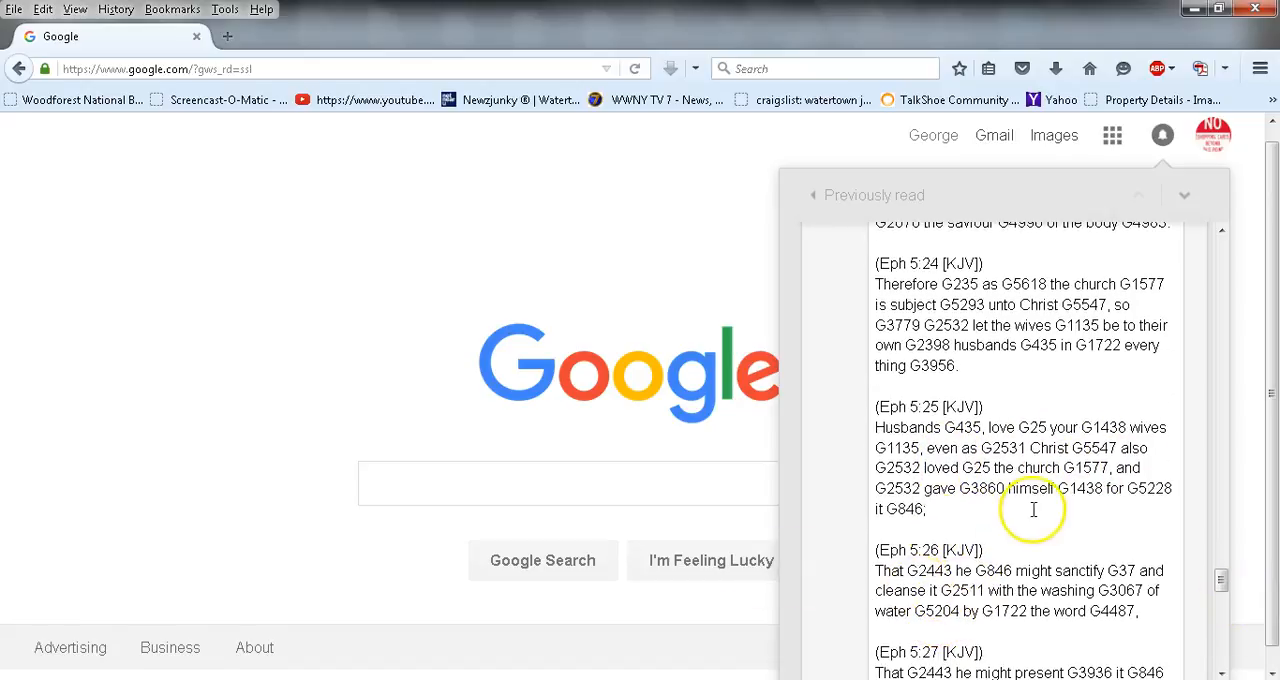
pyautogui.moveTo(930, 570)
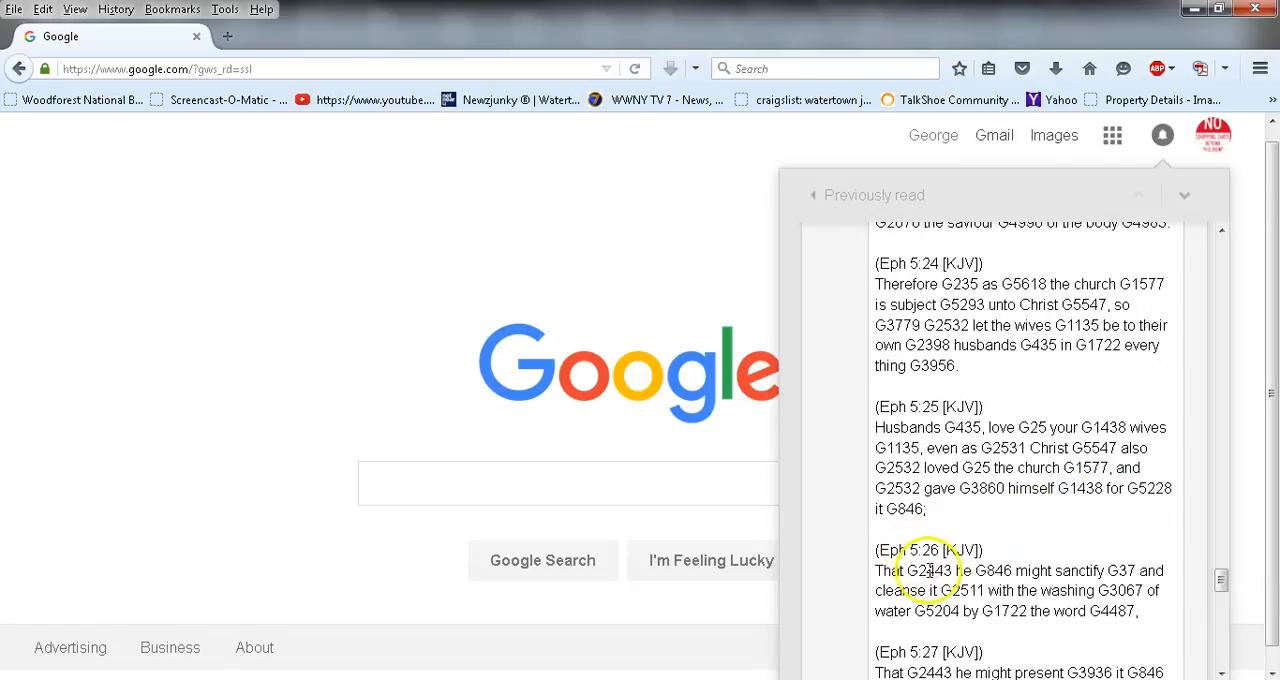
pyautogui.scroll(-3)
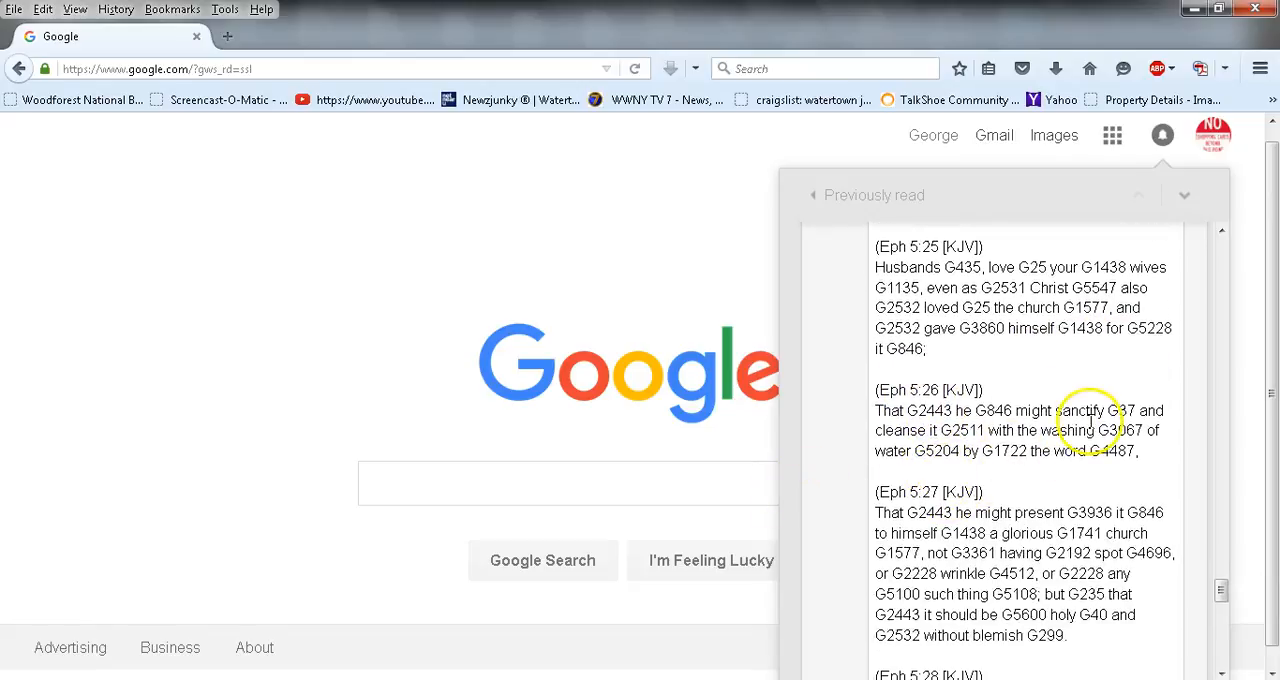
pyautogui.moveTo(1065, 450)
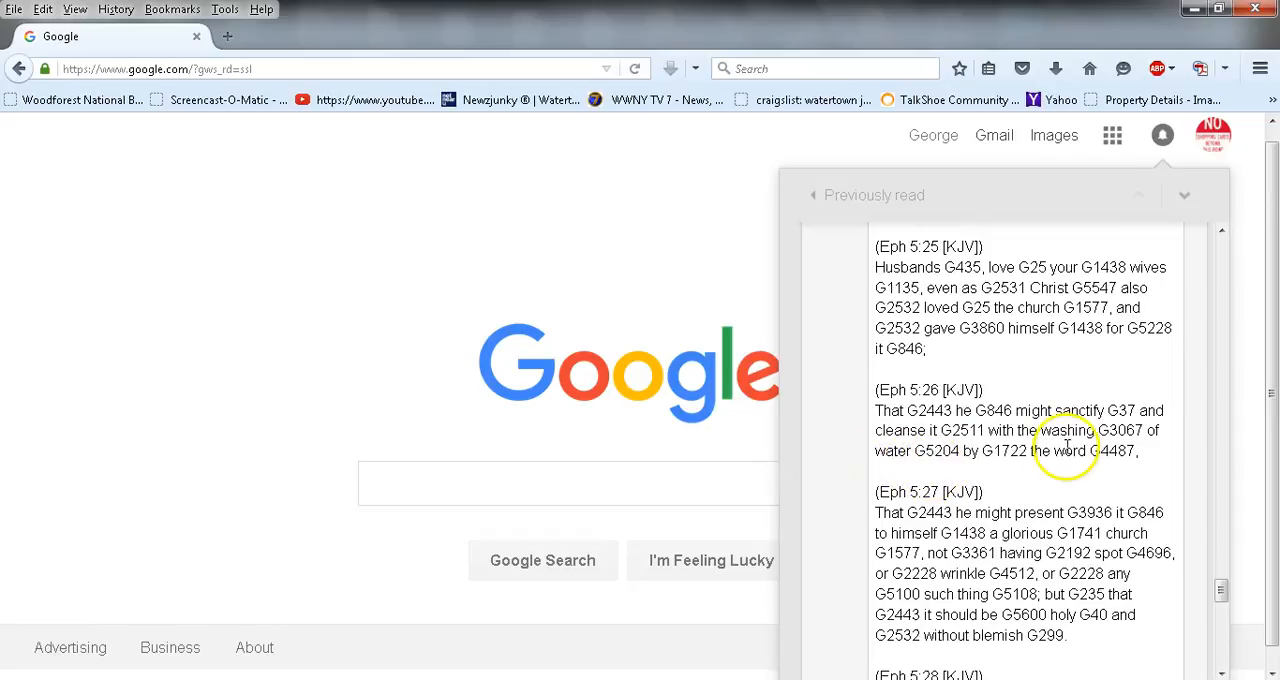
pyautogui.scroll(-3)
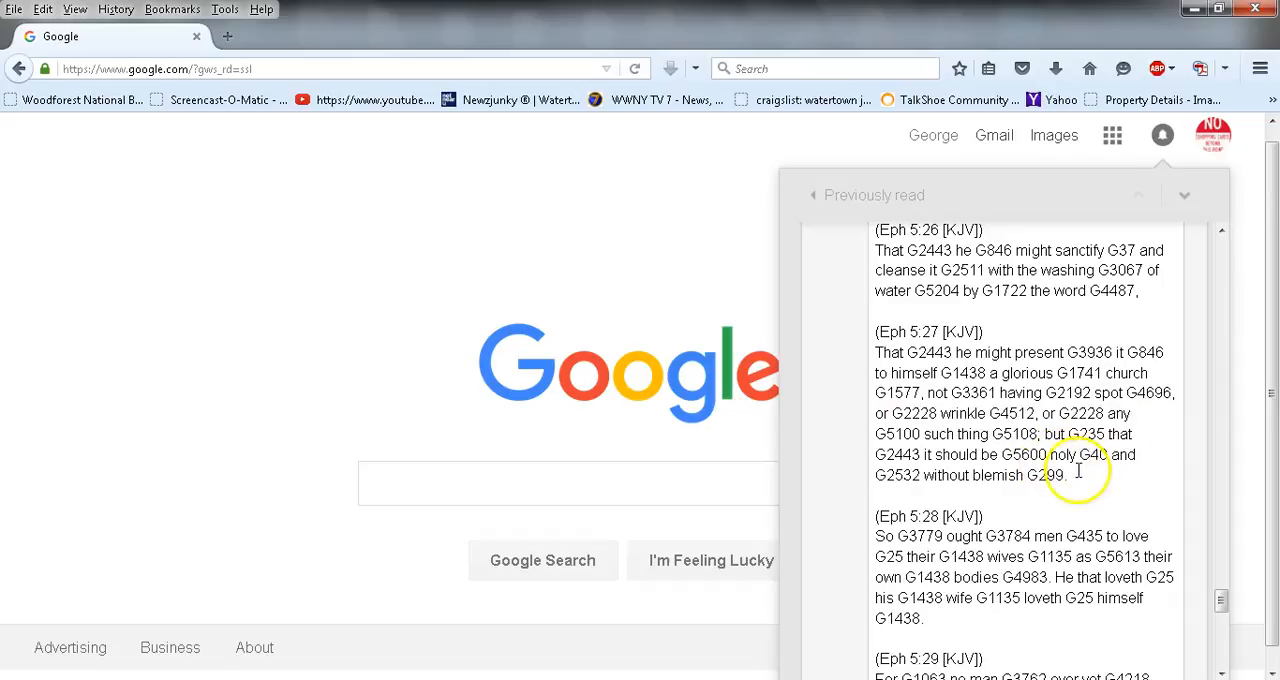
pyautogui.scroll(-3)
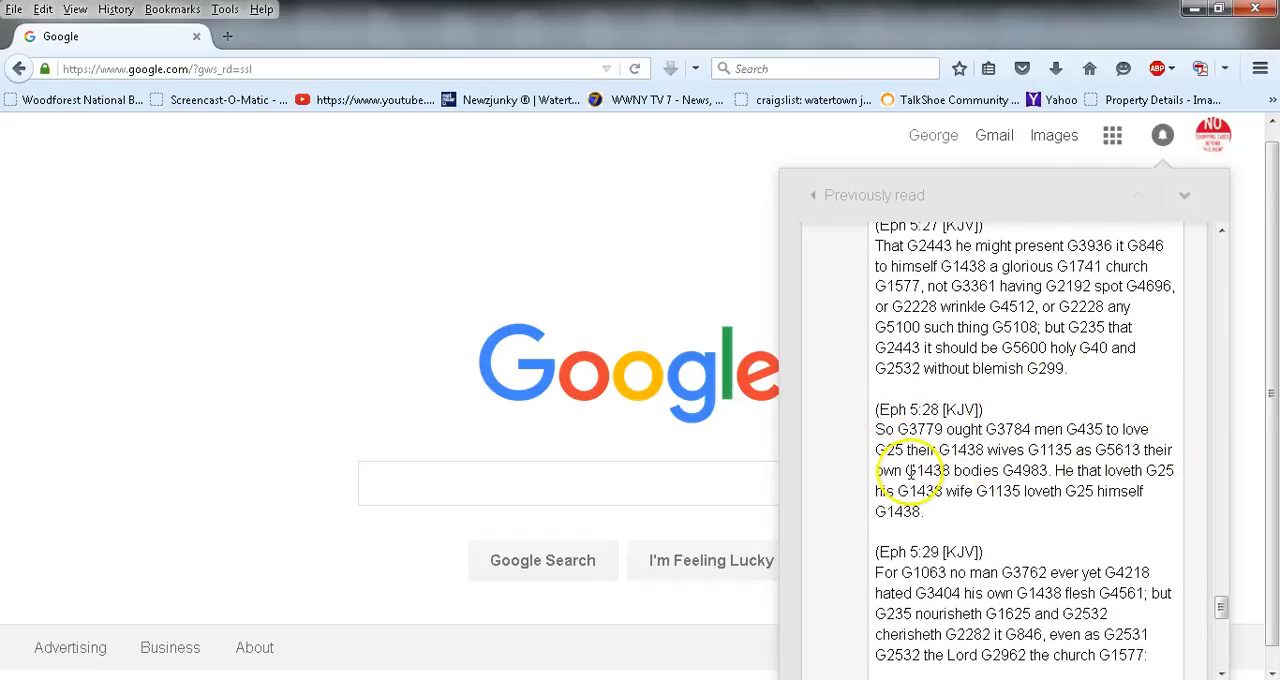
pyautogui.moveTo(943, 475)
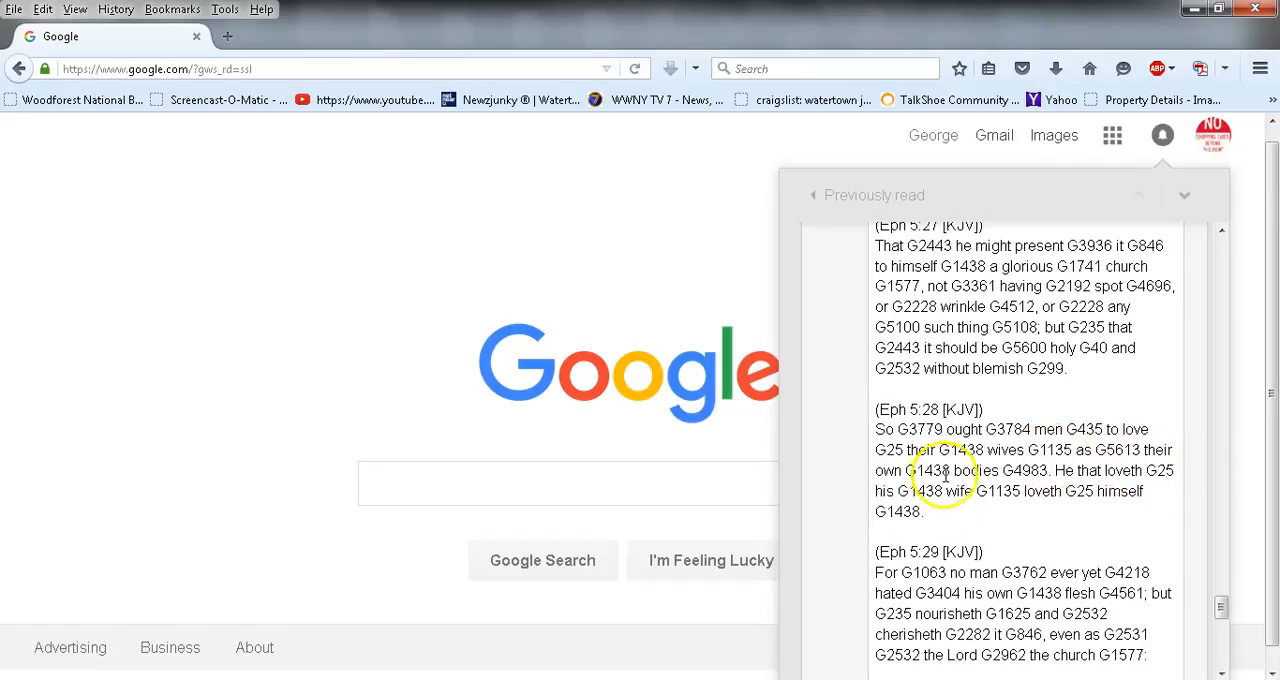
pyautogui.moveTo(993, 503)
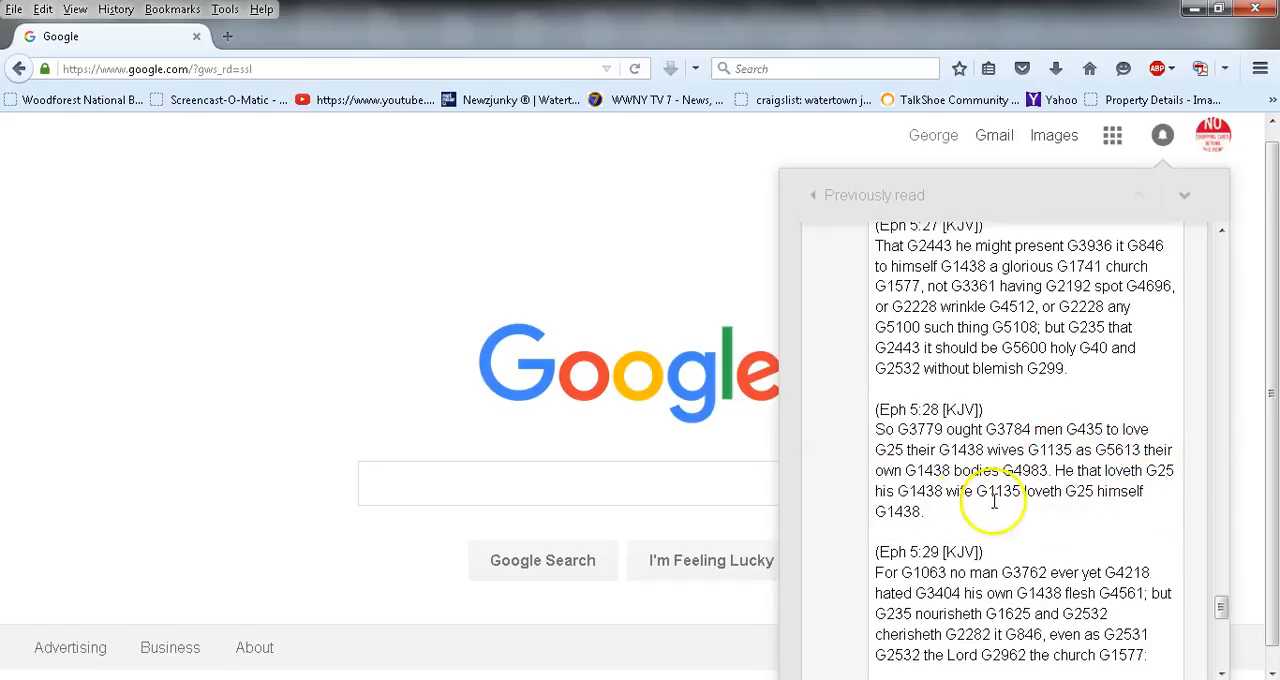
pyautogui.scroll(-3)
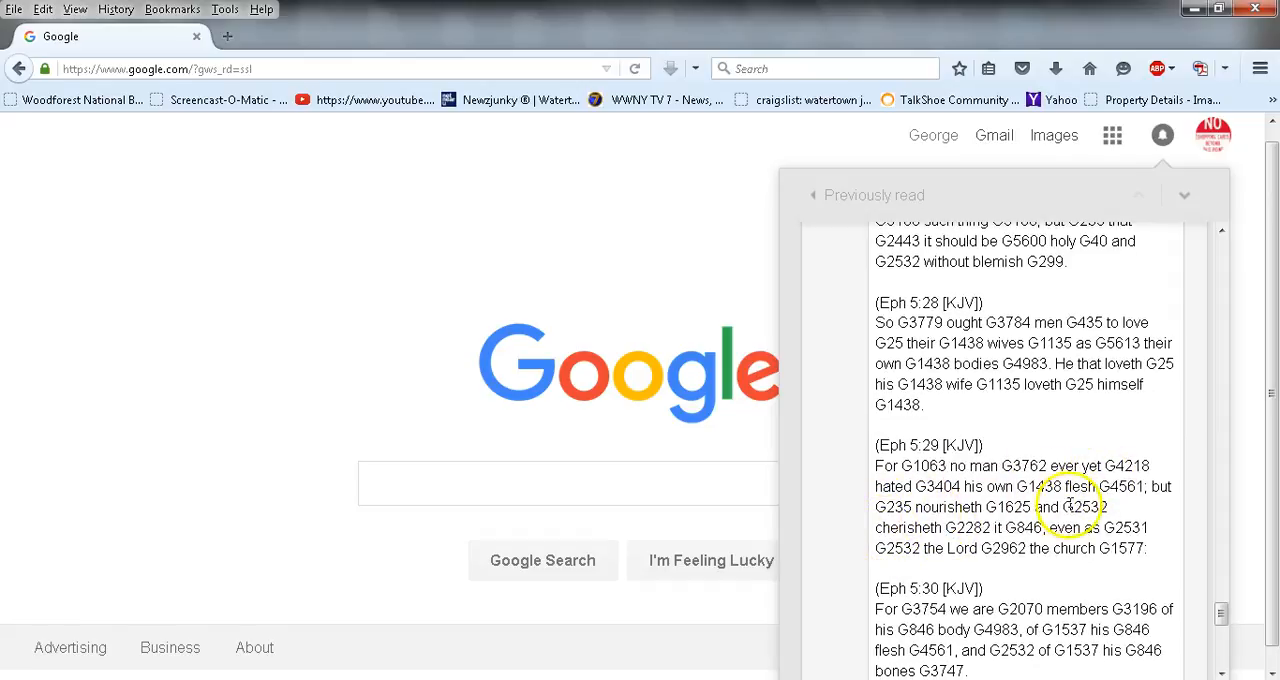
pyautogui.moveTo(843, 548)
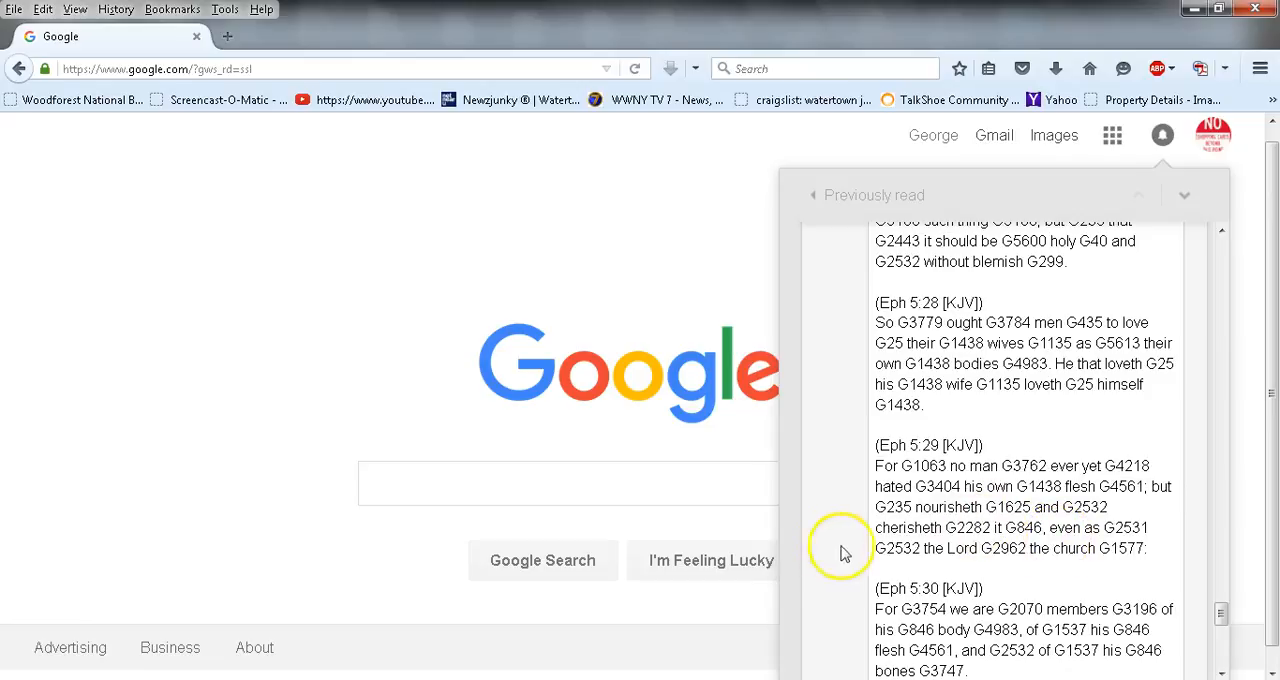
pyautogui.moveTo(1075, 538)
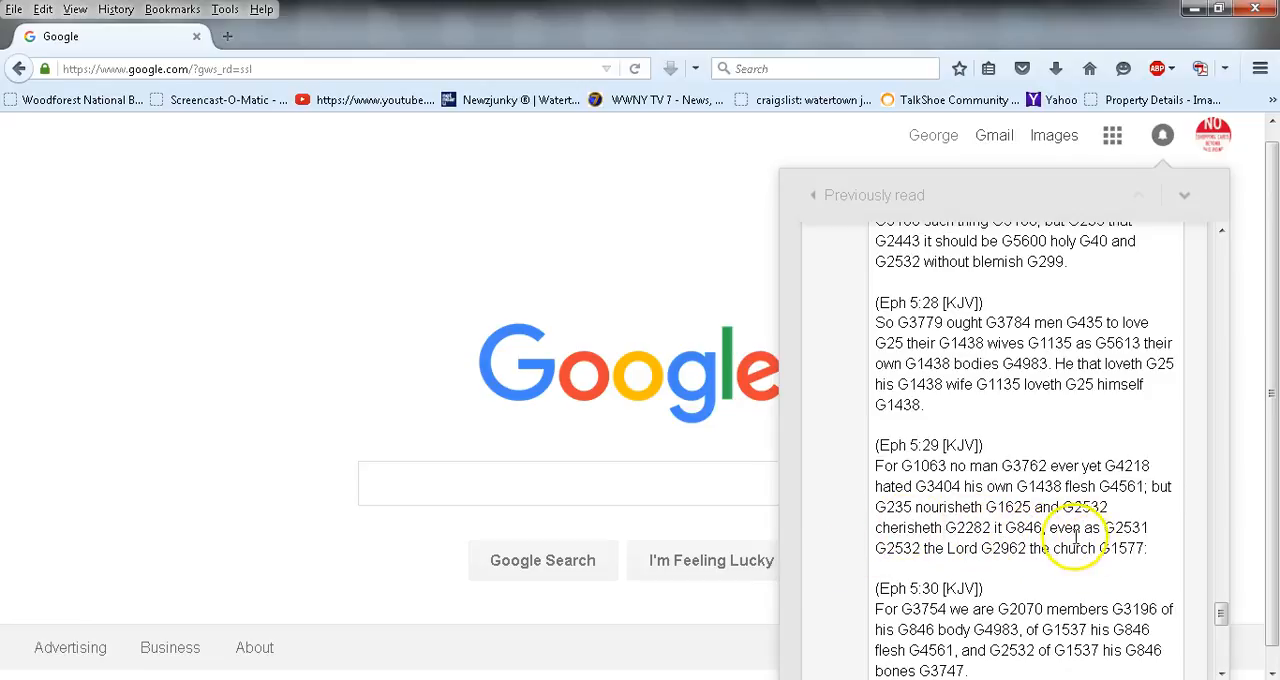
pyautogui.scroll(-3)
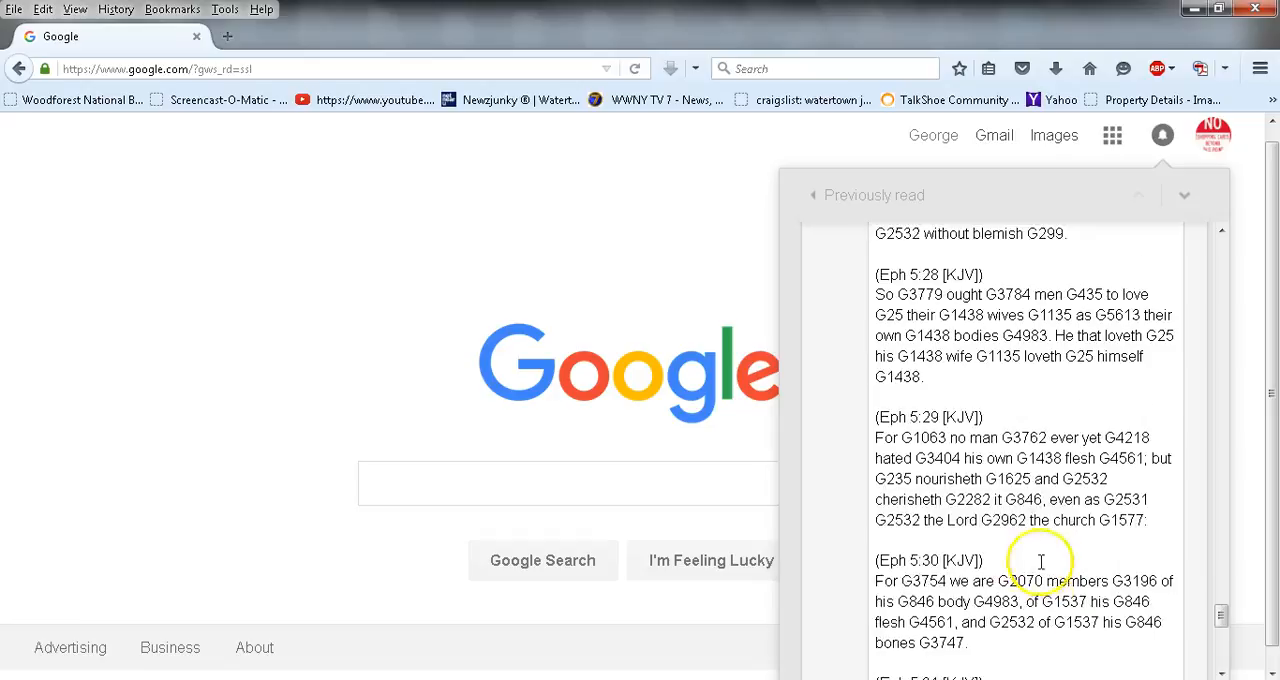
pyautogui.scroll(-3)
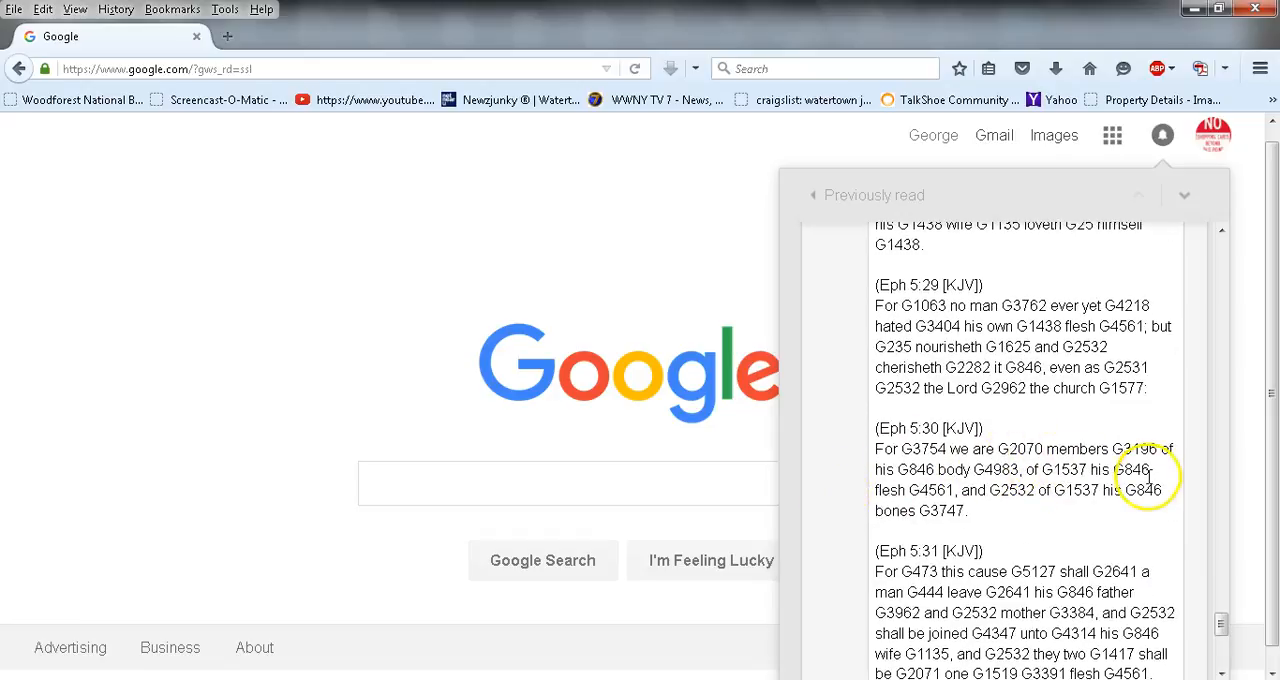
pyautogui.moveTo(1022, 490)
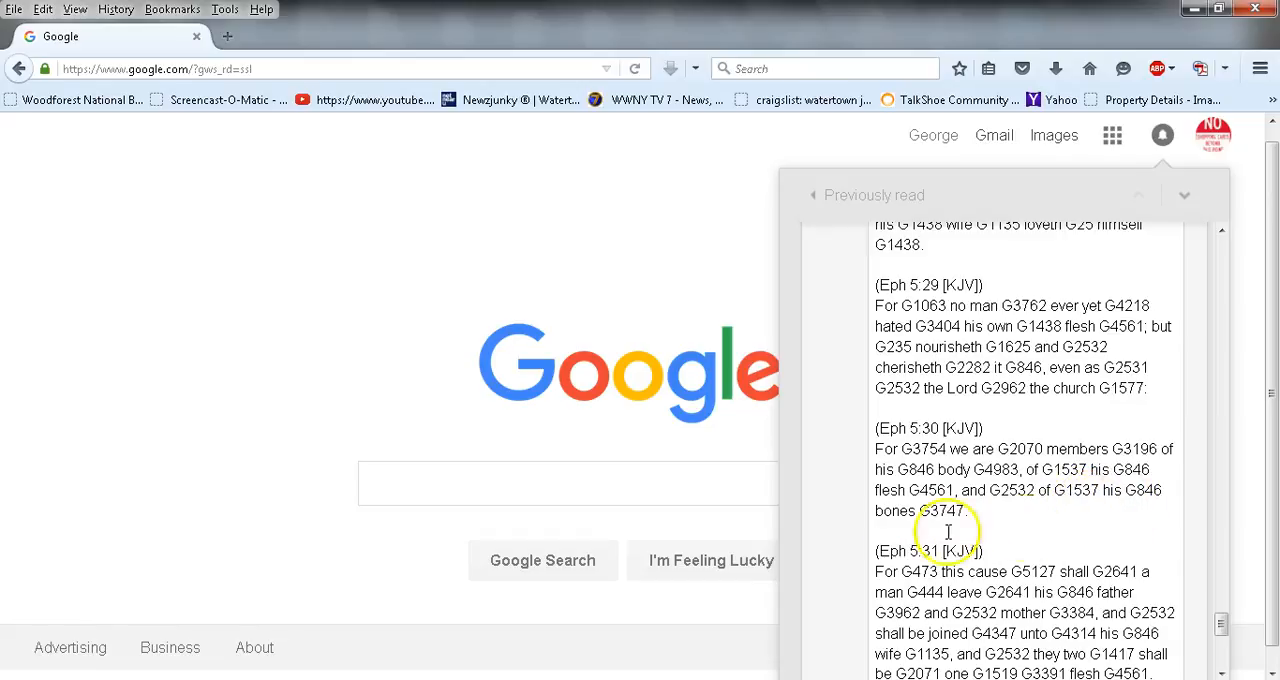
pyautogui.scroll(-3)
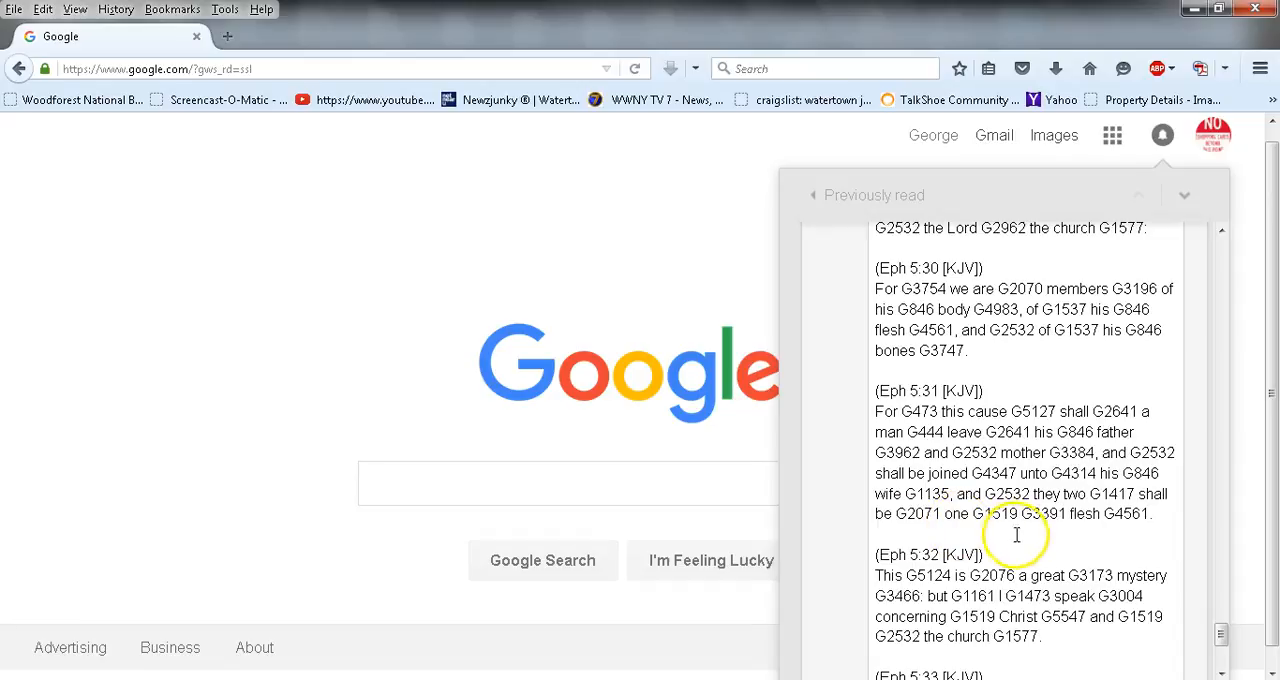
pyautogui.scroll(-3)
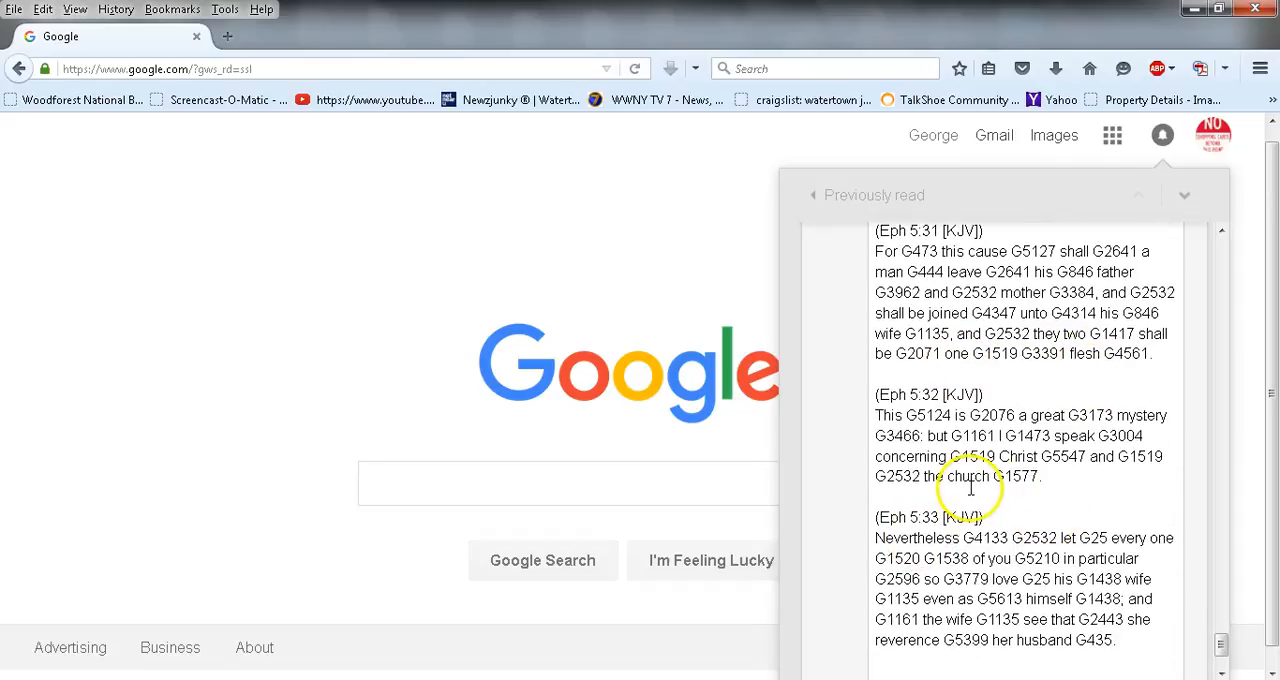
pyautogui.moveTo(1055, 450)
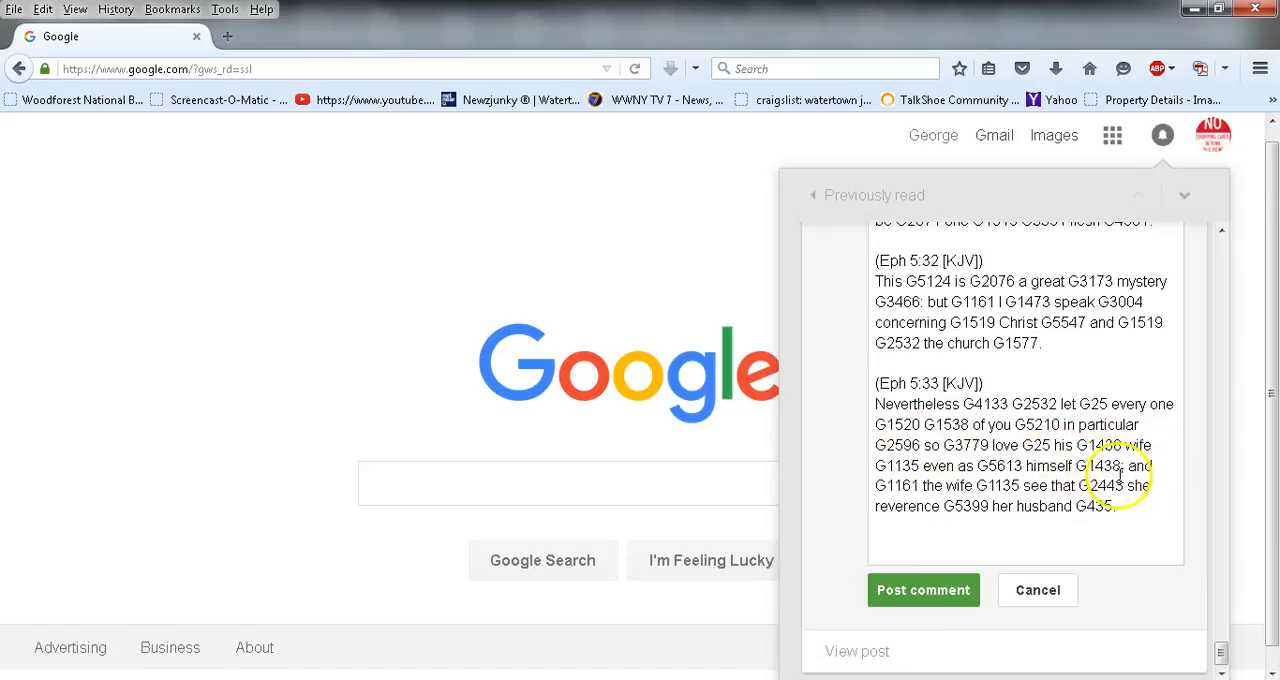
pyautogui.moveTo(1065, 505)
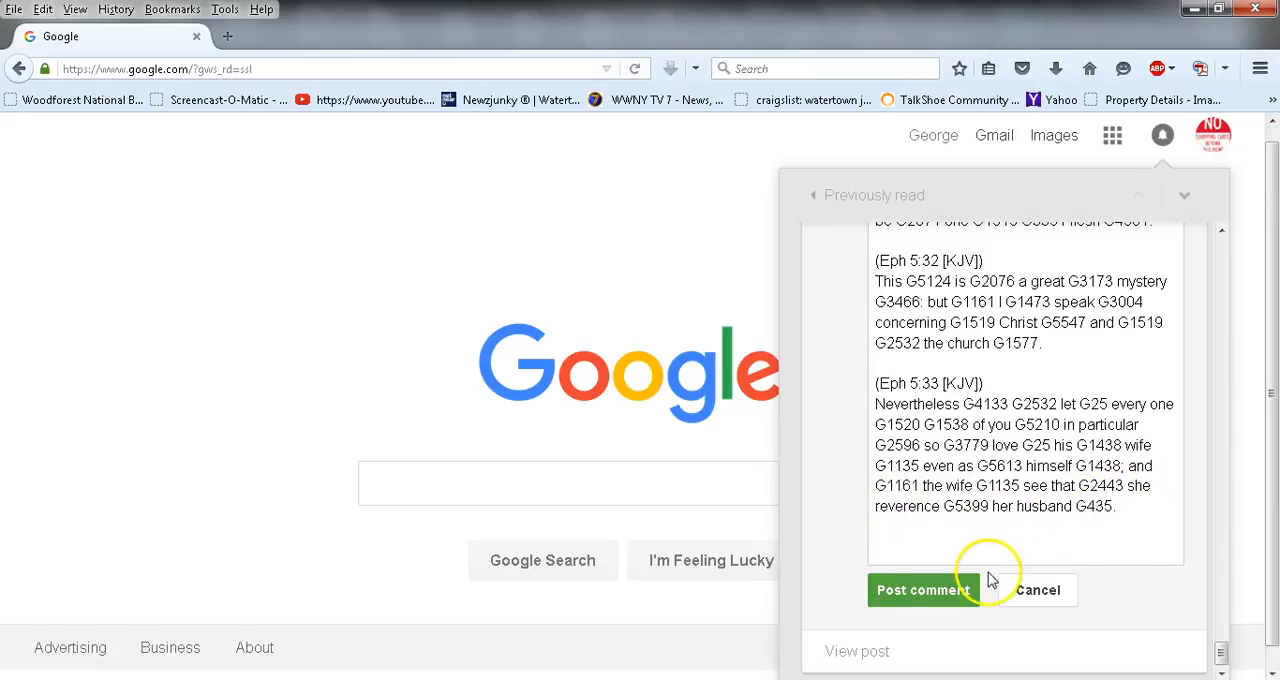
pyautogui.moveTo(1183, 505)
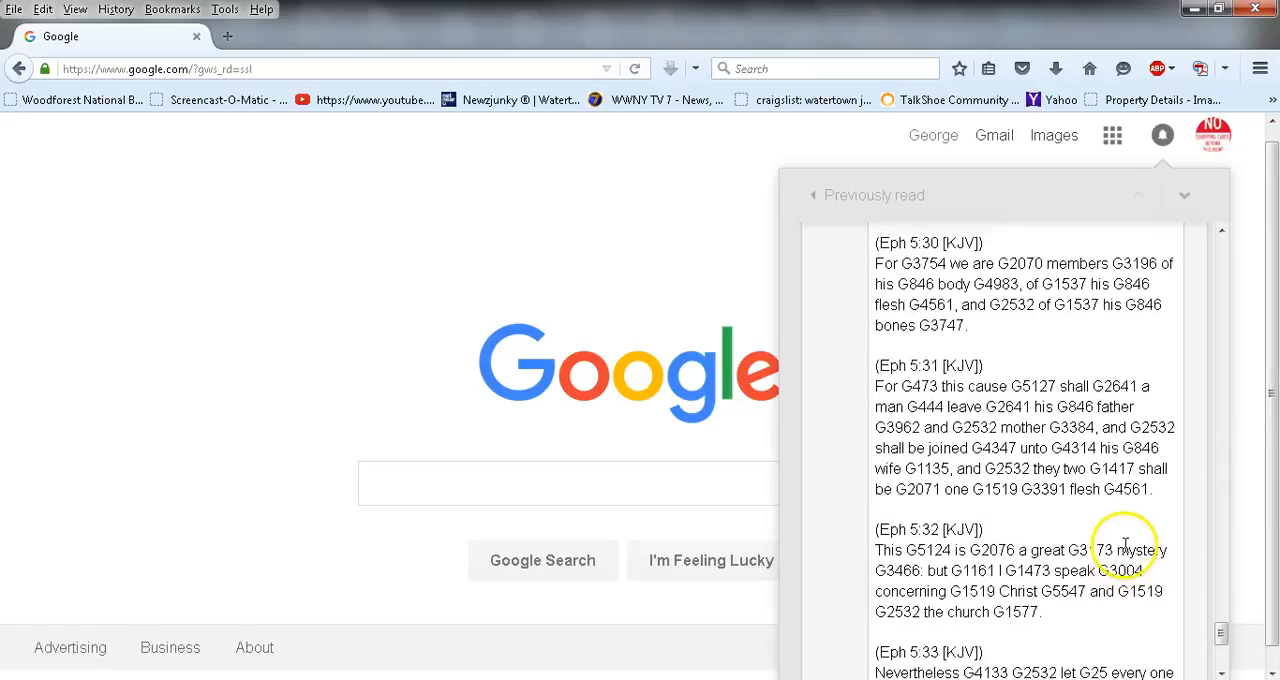
# Scroll up to verse 5:22, select part of verse 5:27, then return to the post option
pyautogui.scroll(3)
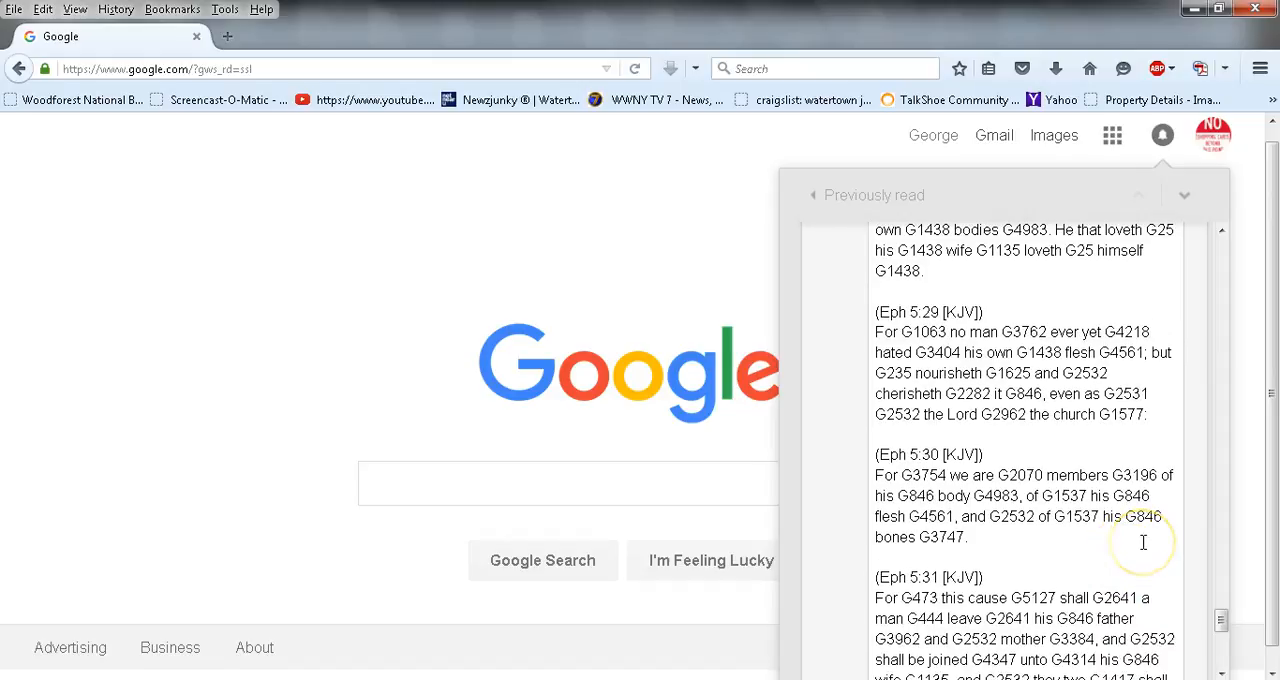
pyautogui.scroll(3)
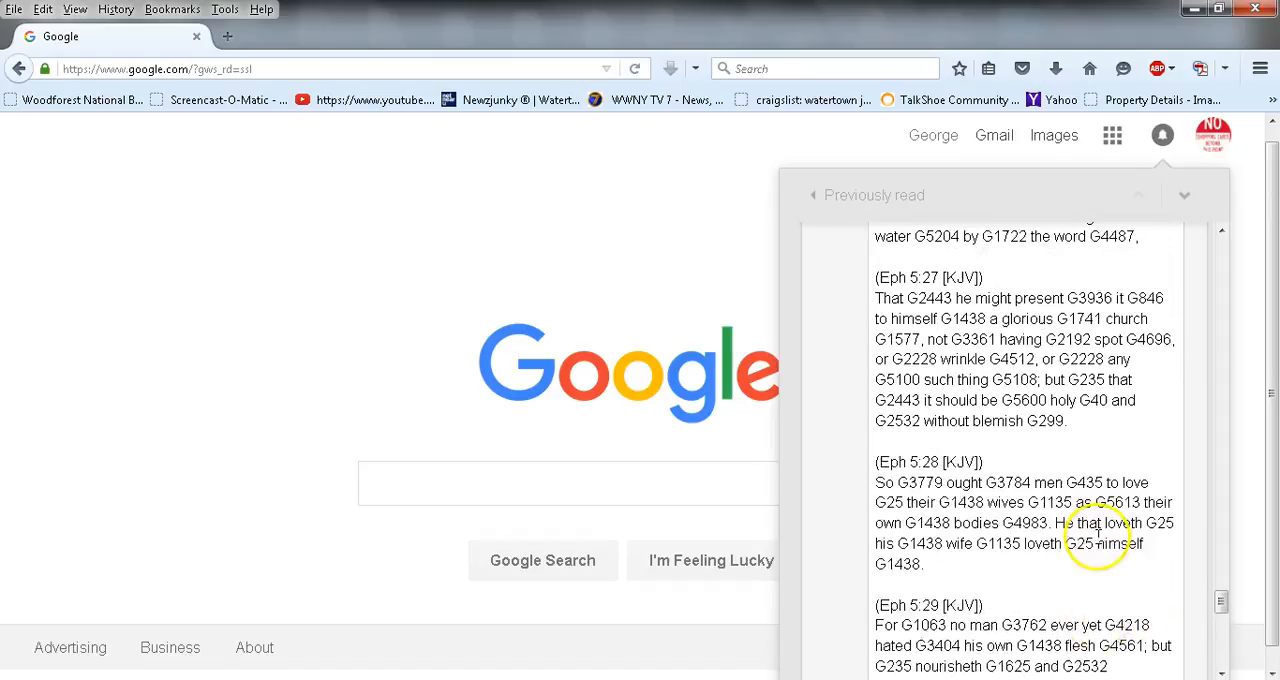
pyautogui.scroll(3)
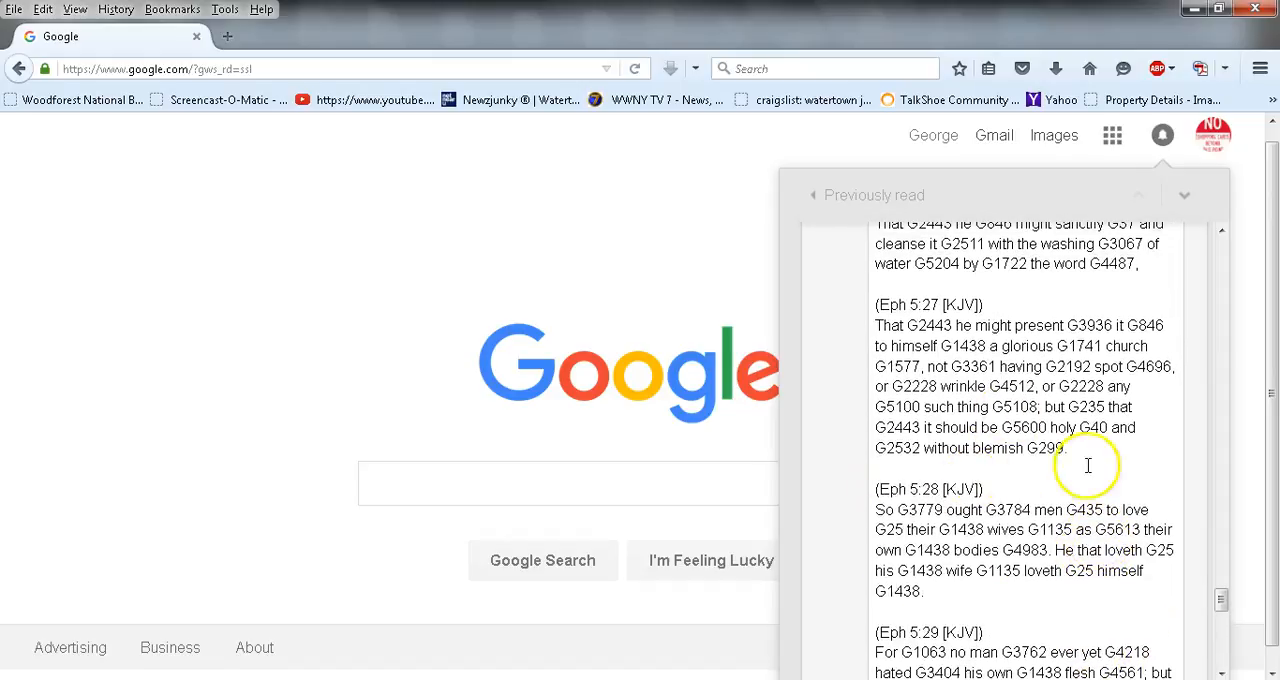
pyautogui.moveTo(1032, 325); pyautogui.dragTo(1065, 447)
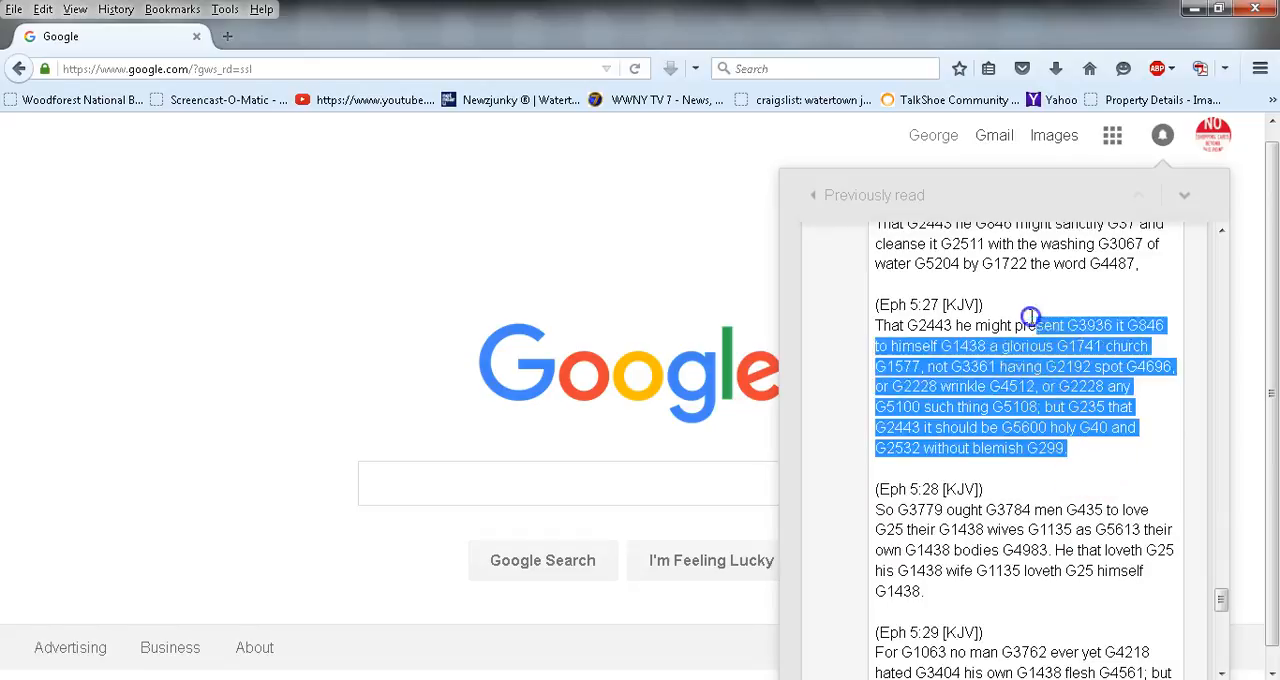
pyautogui.scroll(3)
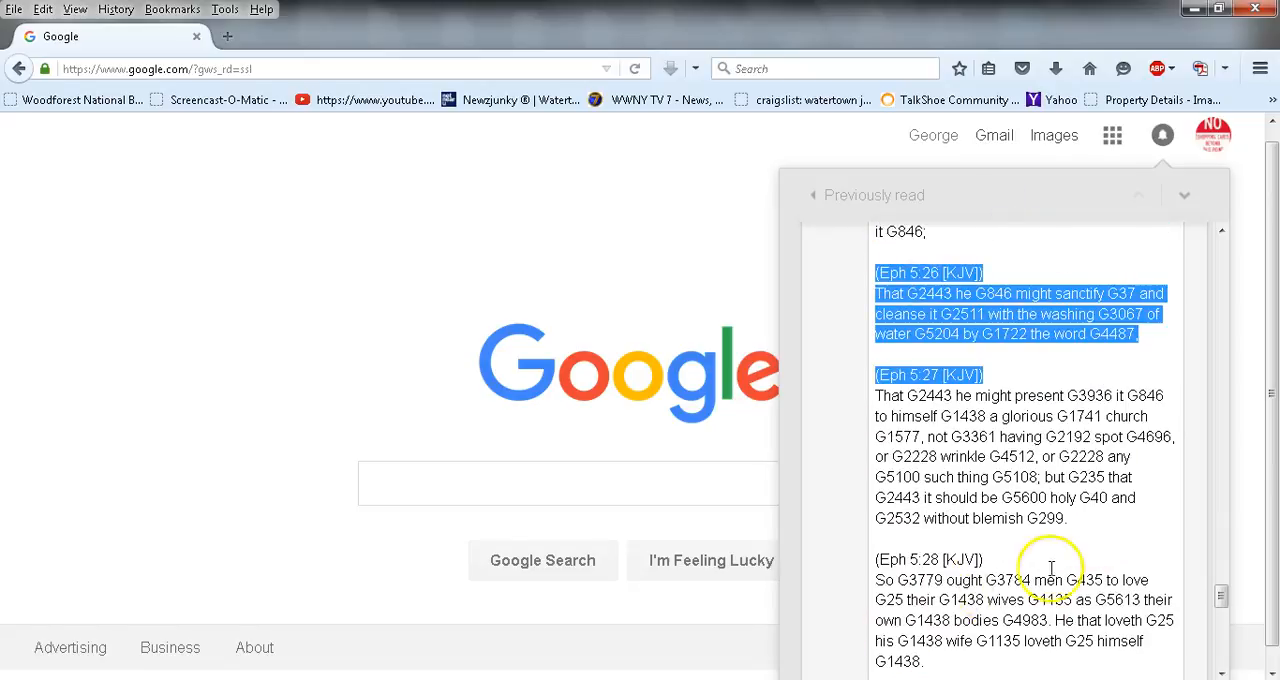
pyautogui.scroll(-3)
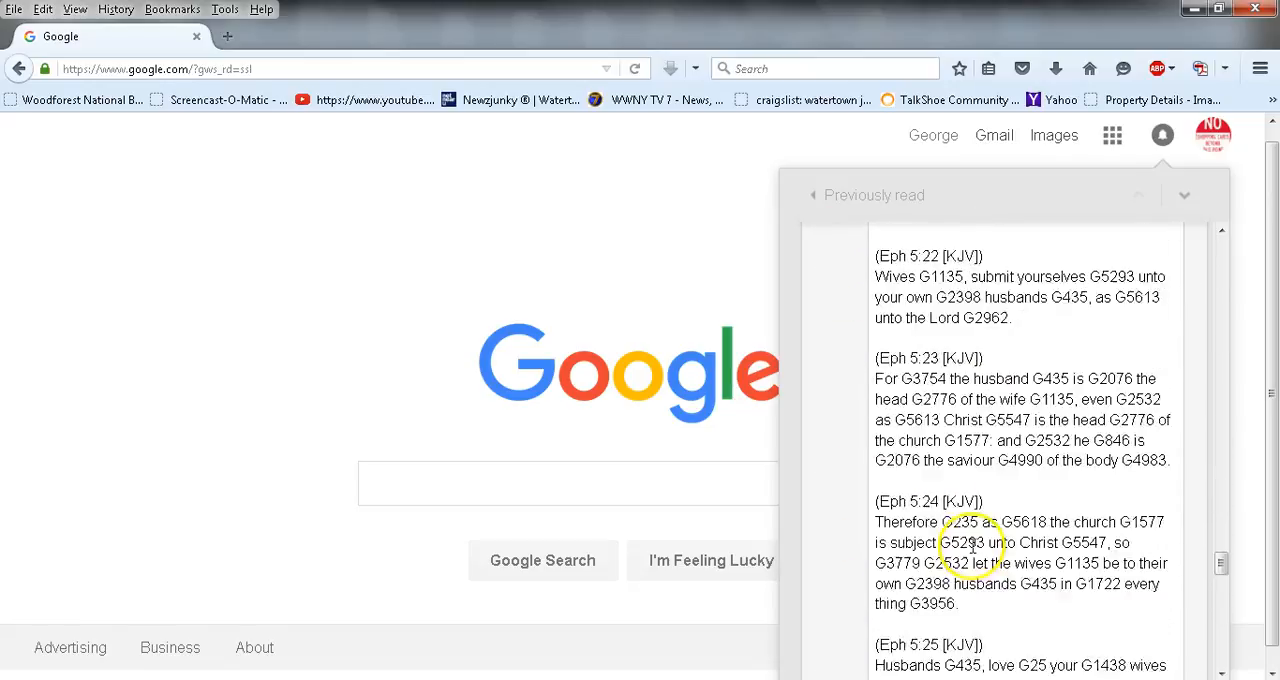
pyautogui.scroll(-3)
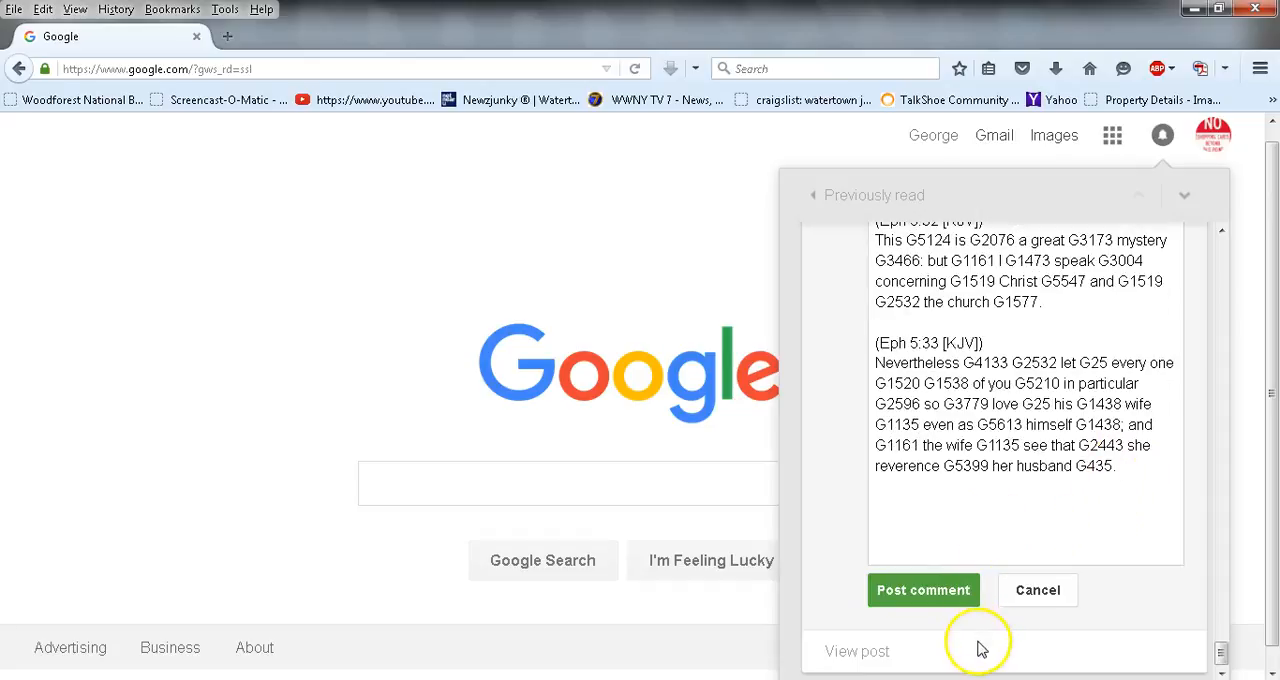
pyautogui.moveTo(985, 605)
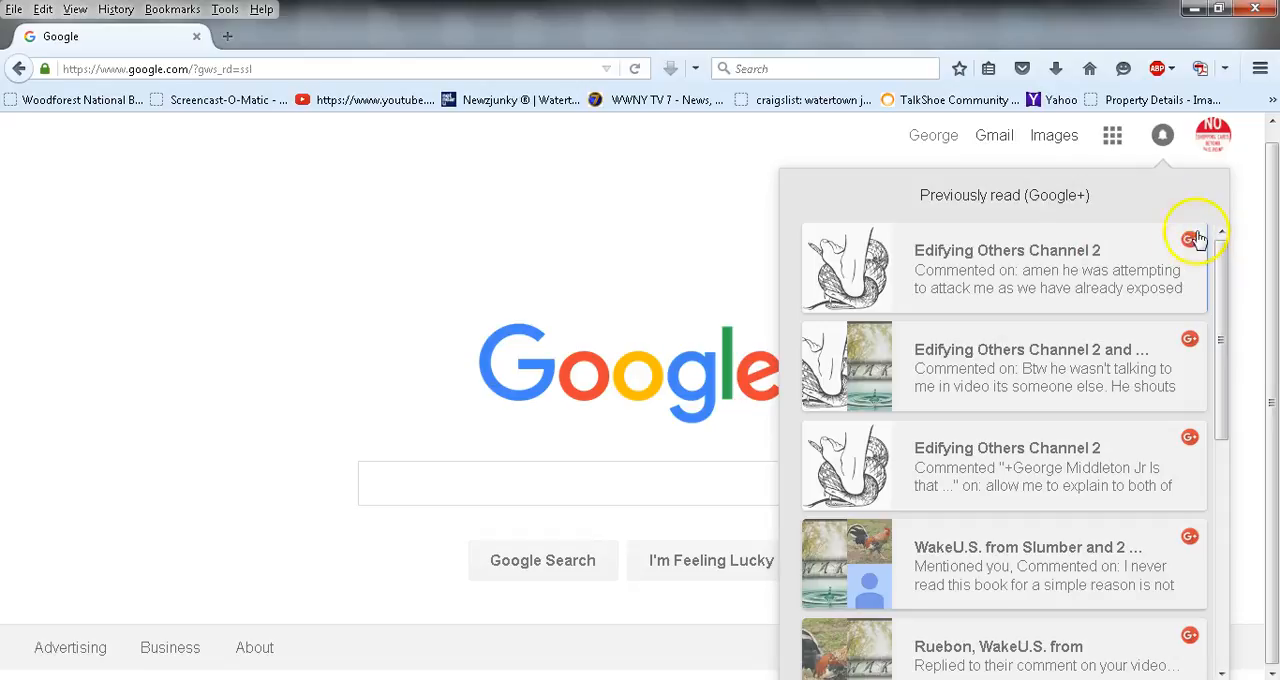
pyautogui.moveTo(994, 210)
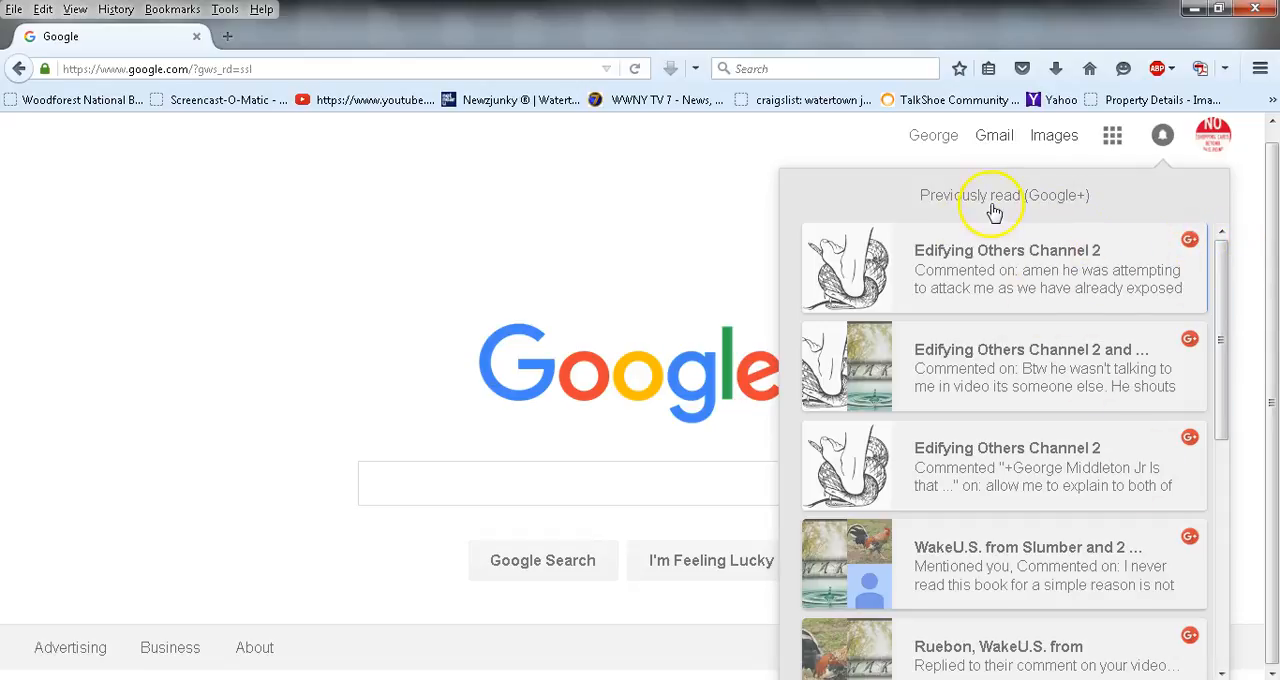
# Close the notifications dropdown and load YouTube from the bookmarks bar
pyautogui.click(1162, 135)
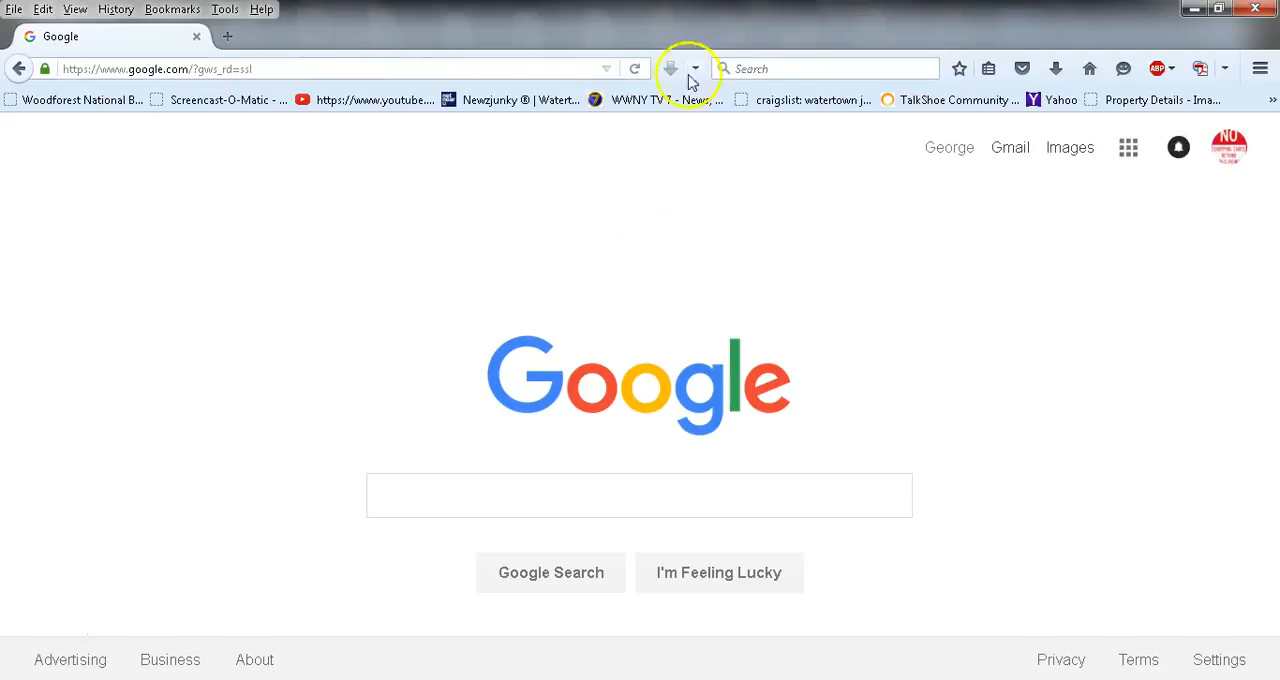
pyautogui.click(373, 99)
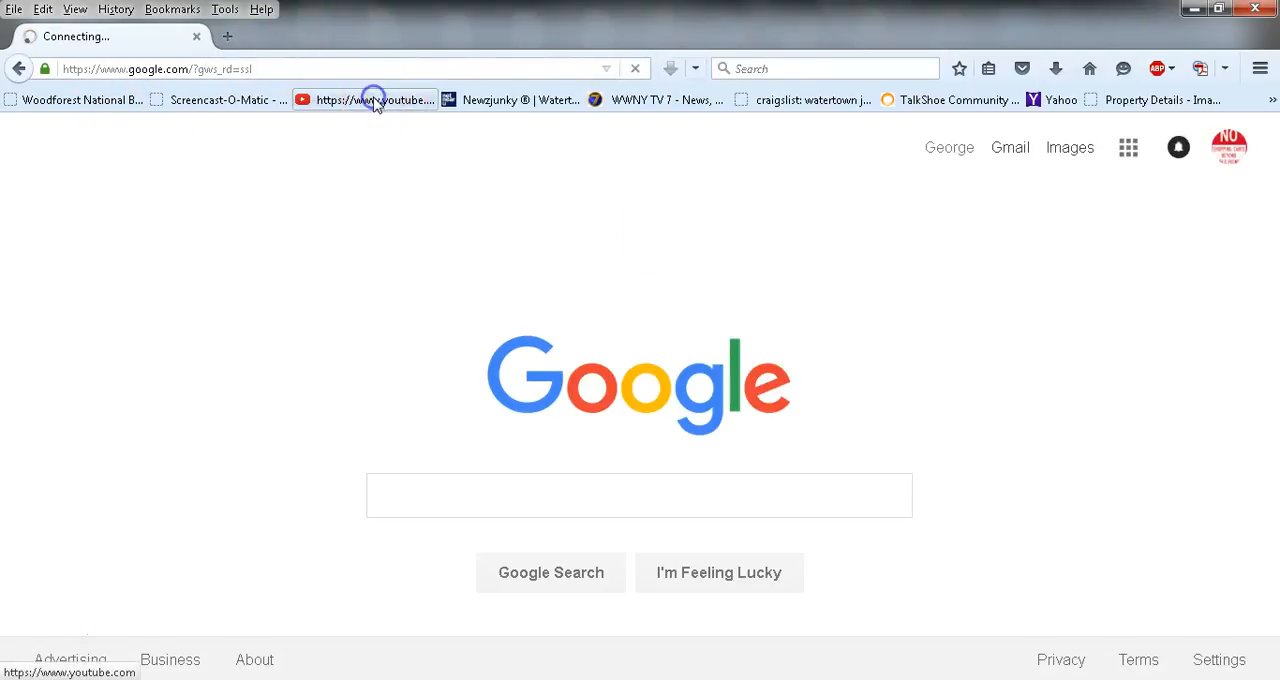
pyautogui.moveTo(535, 265)
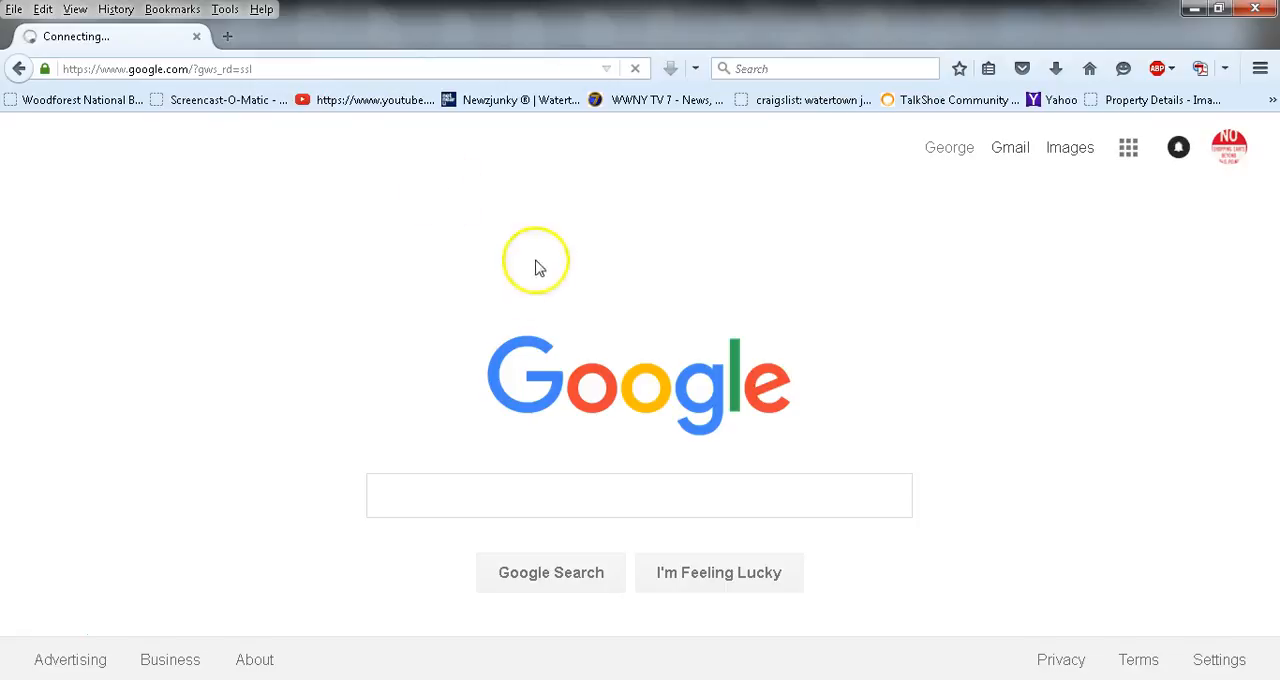
pyautogui.moveTo(1278, 298)
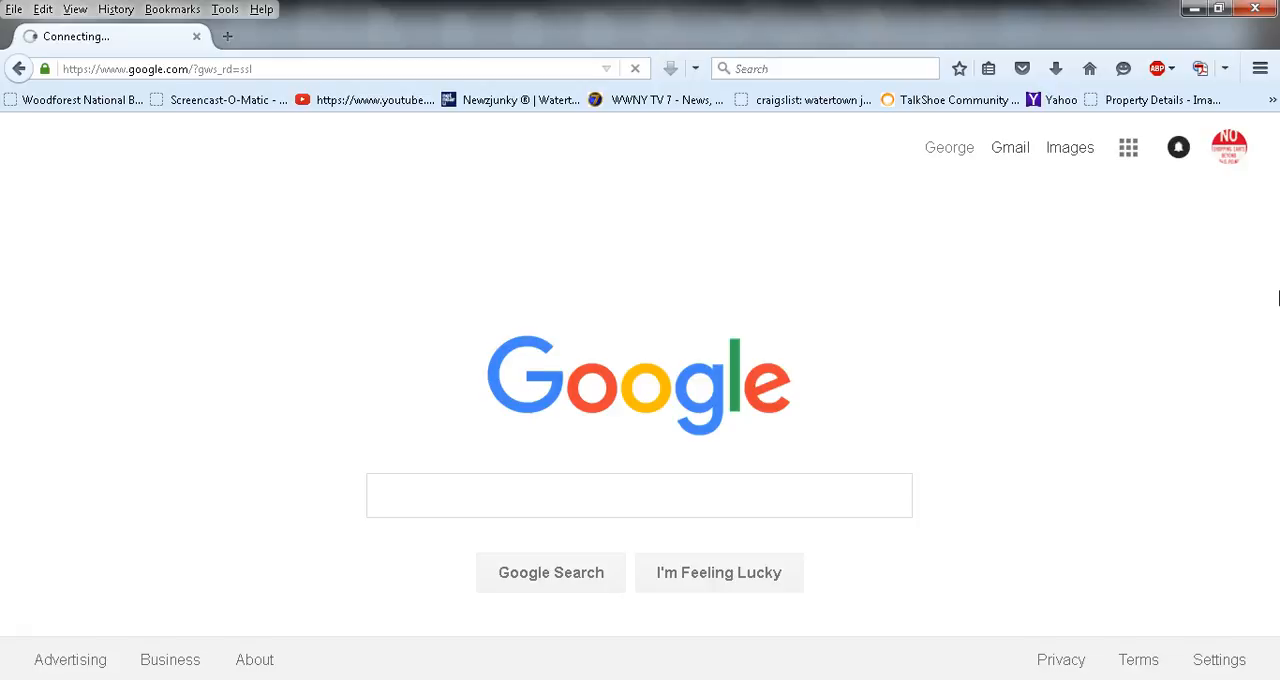
pyautogui.moveTo(1227, 147)
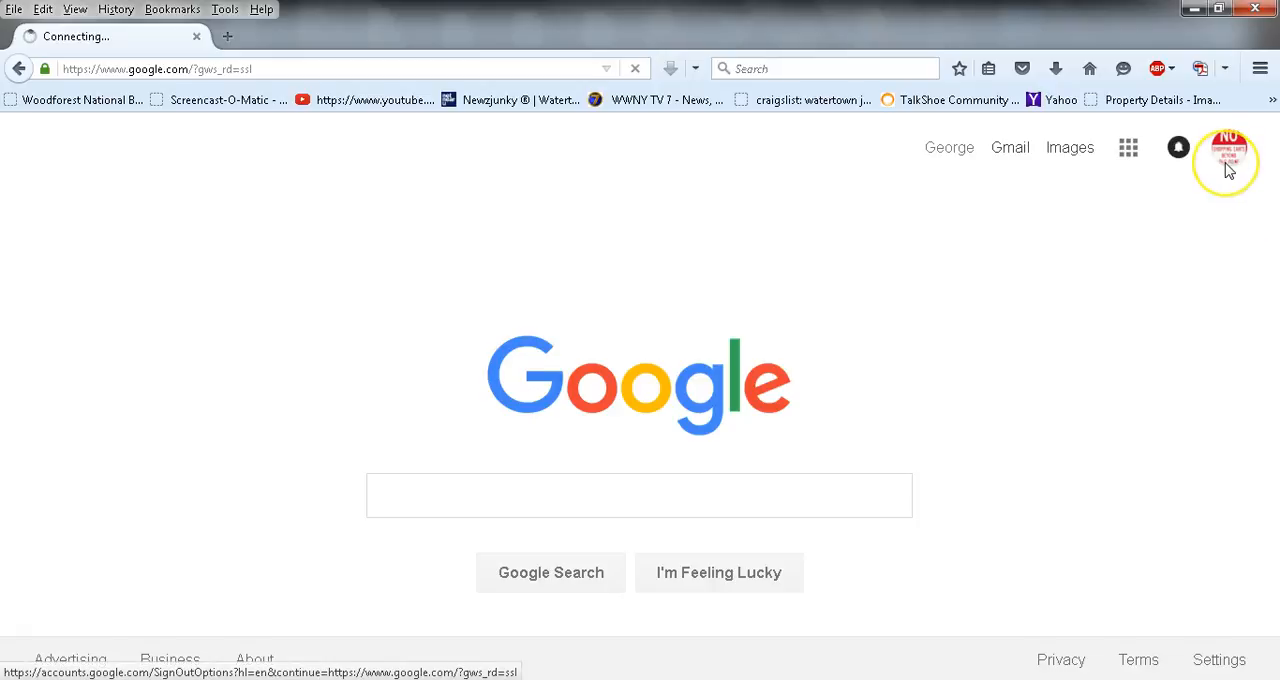
pyautogui.moveTo(1228, 160)
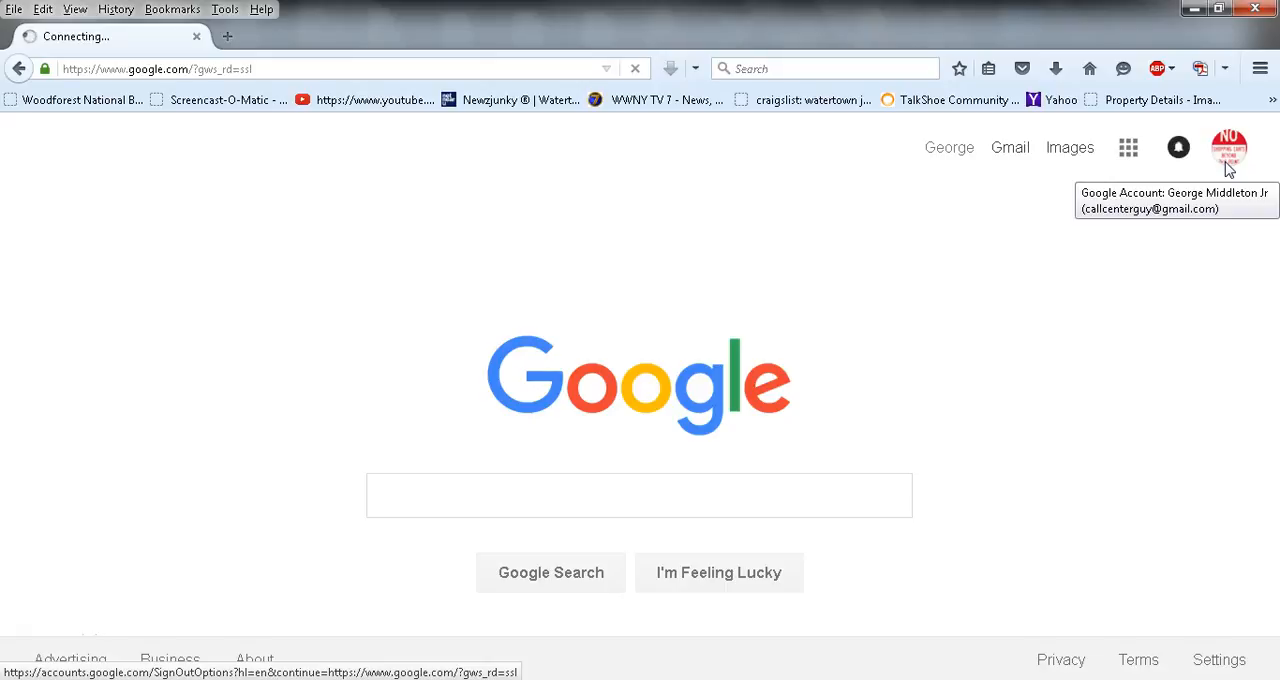
pyautogui.moveTo(1180, 25)
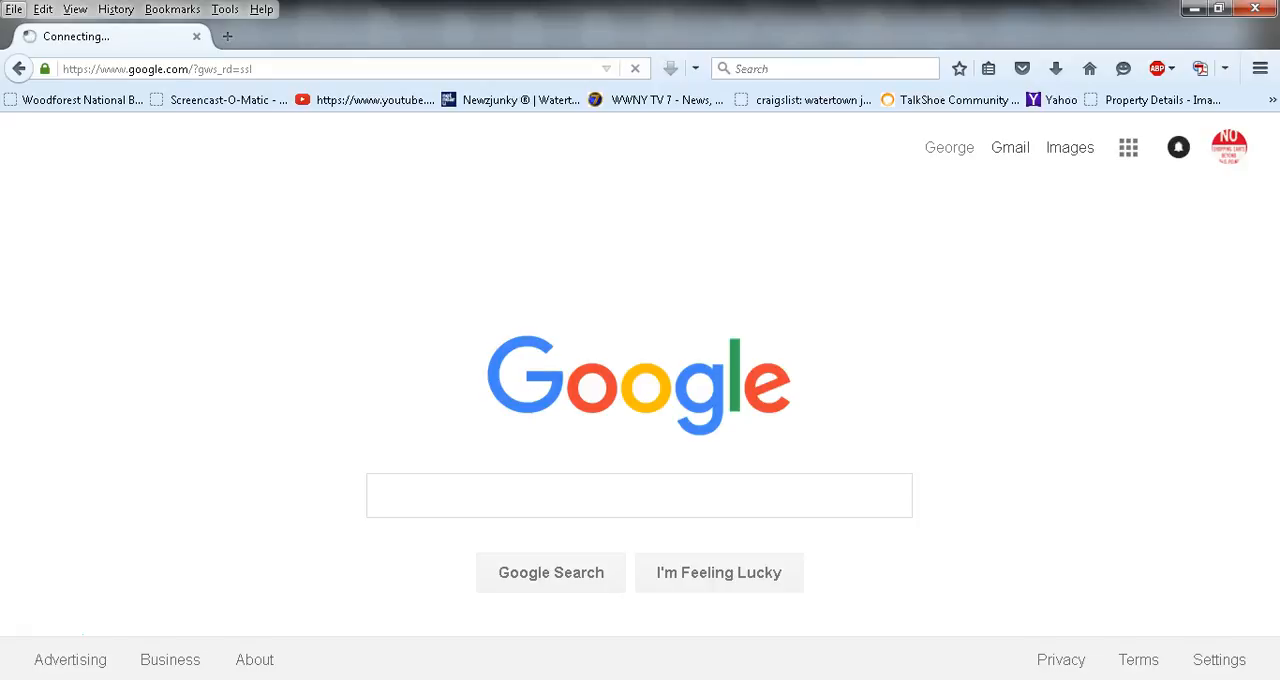
pyautogui.moveTo(303, 184)
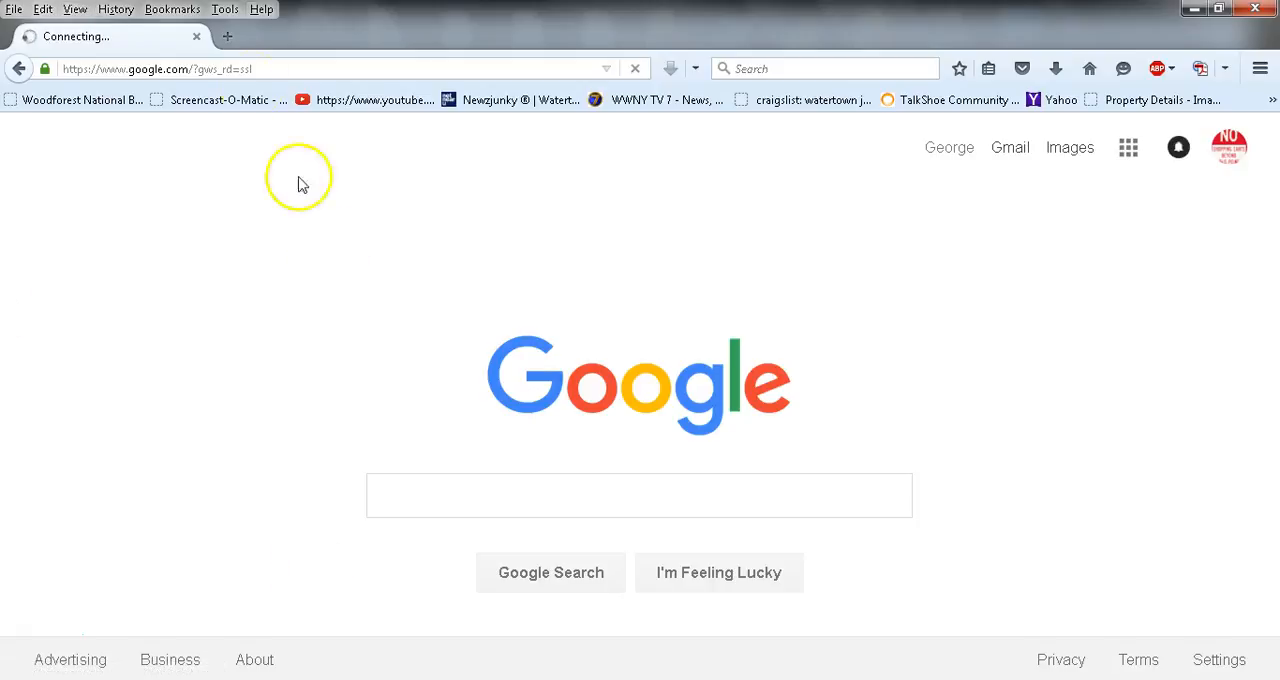
pyautogui.moveTo(490, 18)
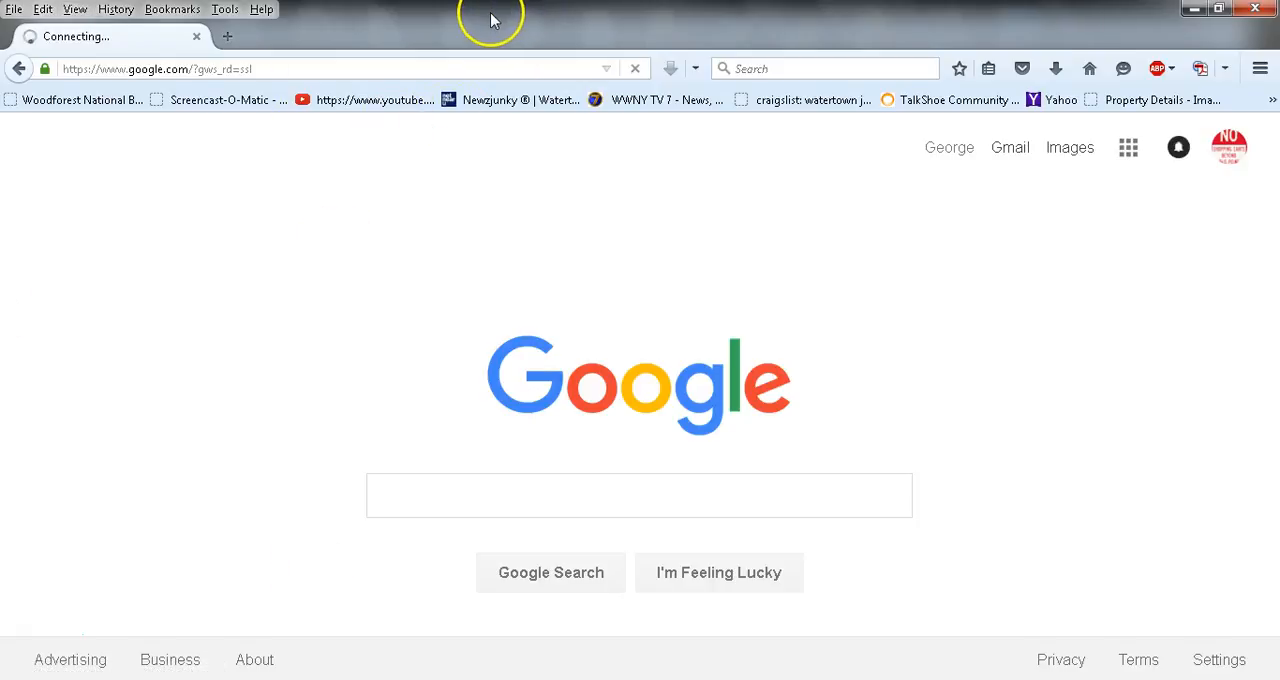
pyautogui.moveTo(858, 398)
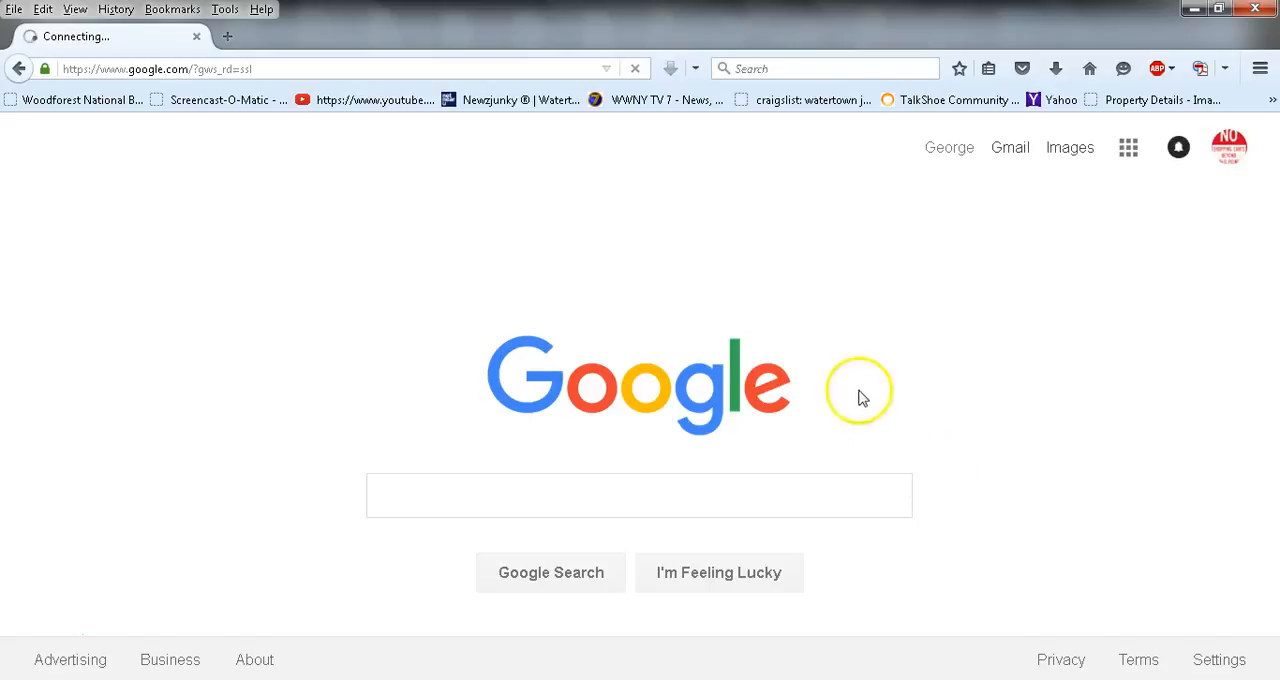
pyautogui.moveTo(168, 208)
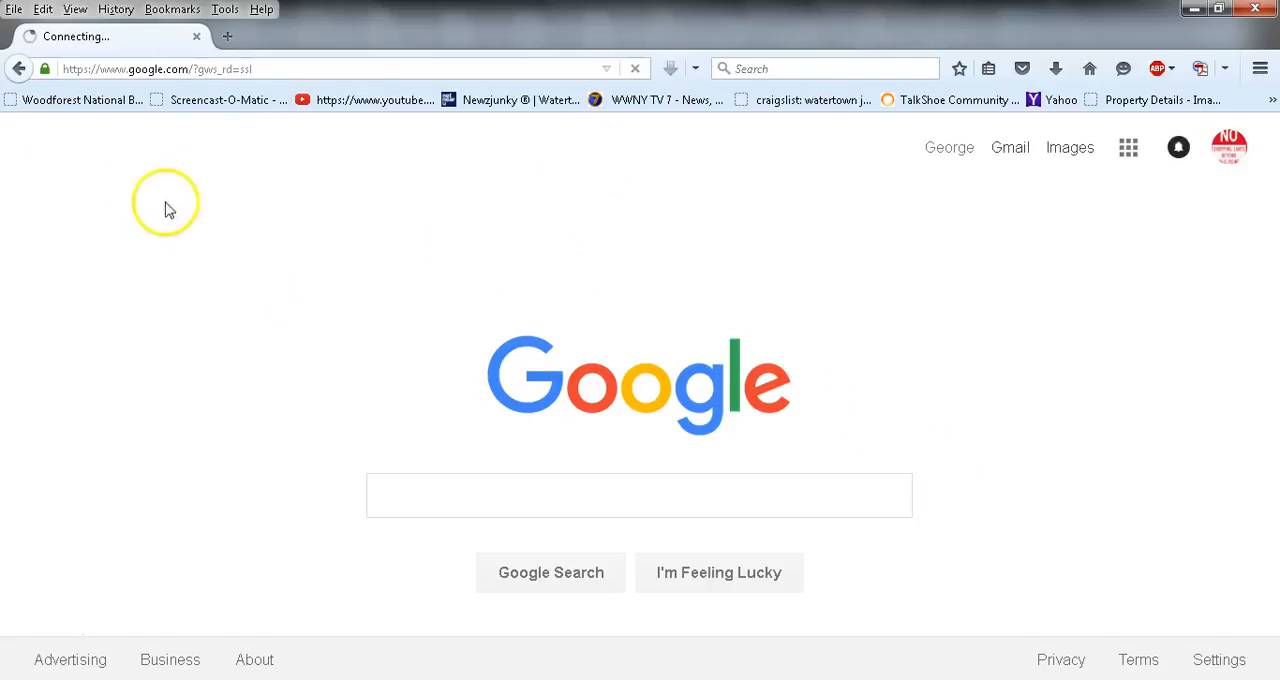
pyautogui.moveTo(432, 280)
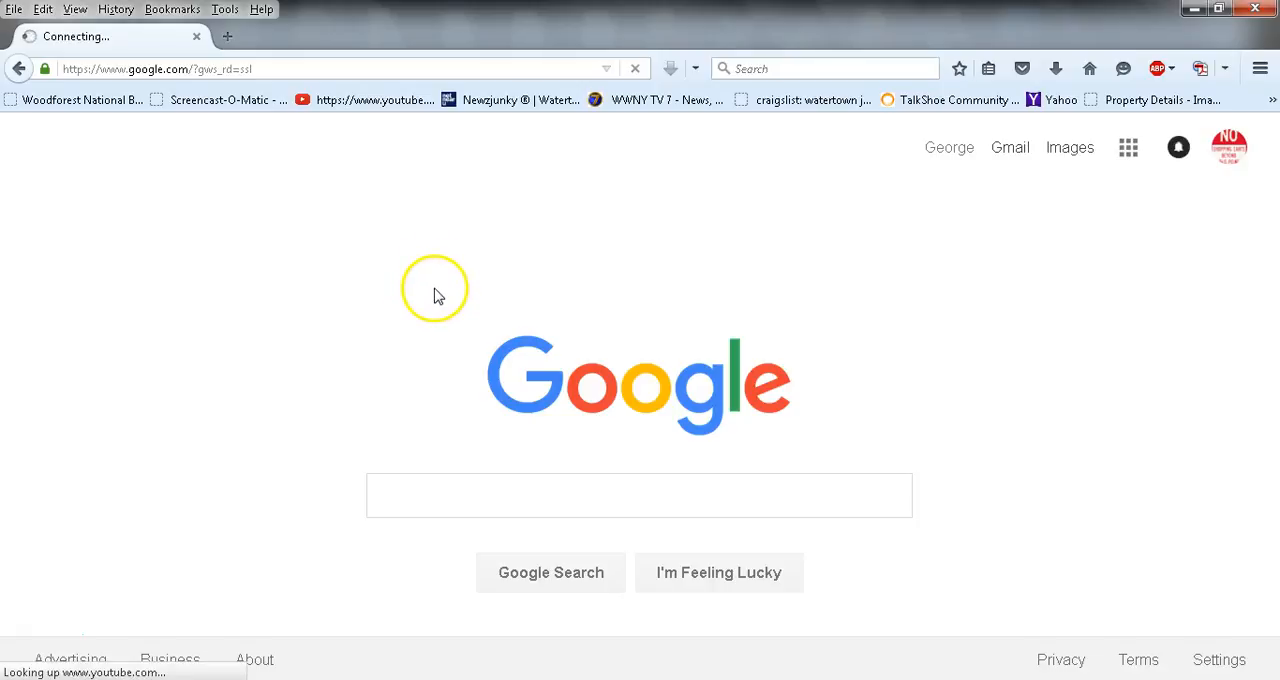
pyautogui.moveTo(28, 640)
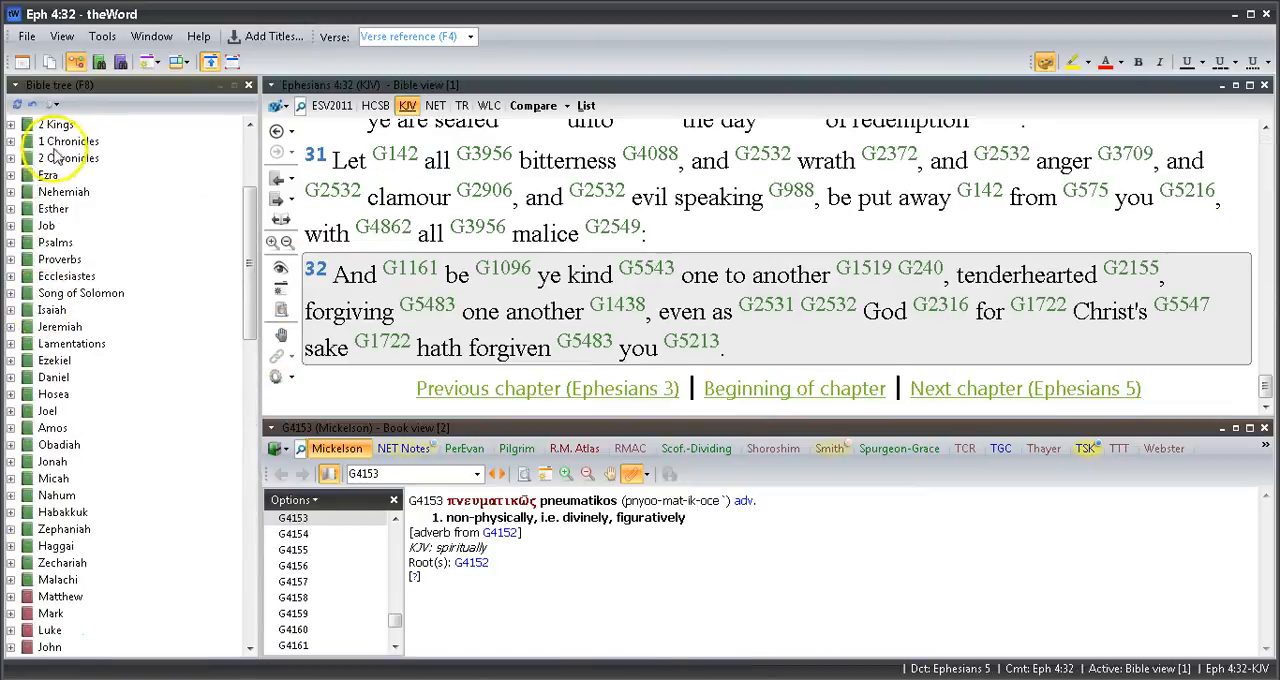
# Select Matthew chapter 5 in the Bible tree to show the Beatitudes in KJV with Strong's numbers
pyautogui.scroll(3)
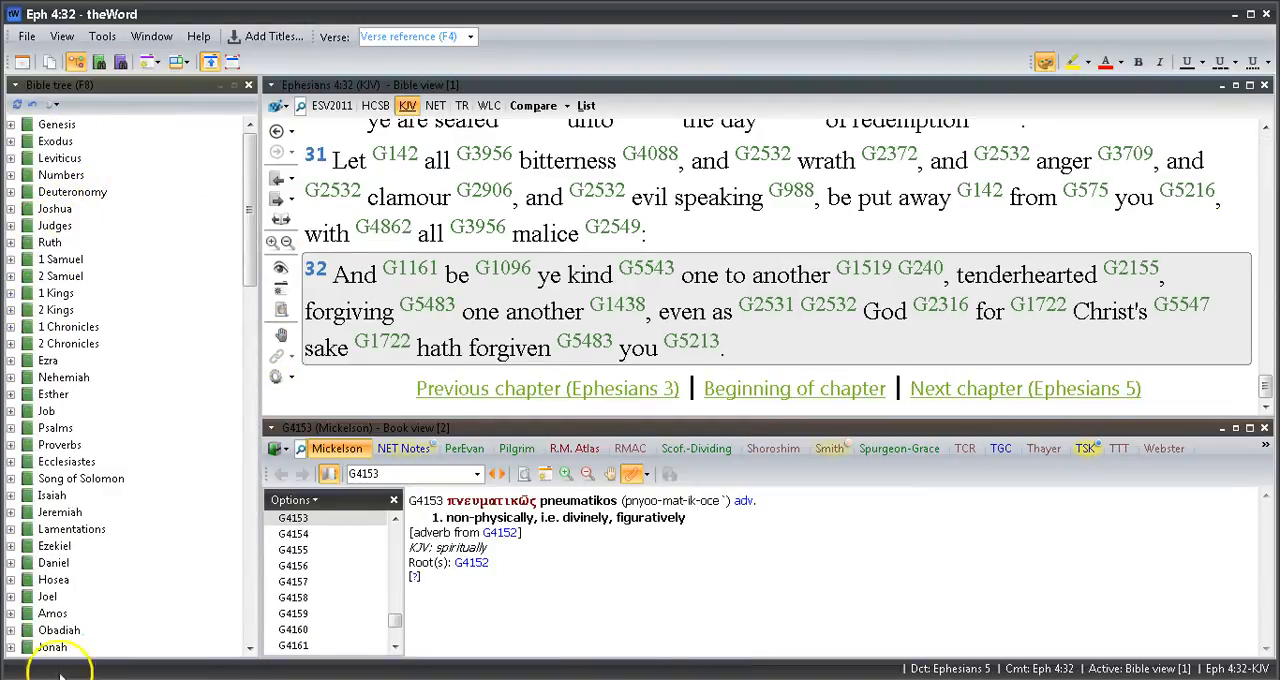
pyautogui.scroll(-3)
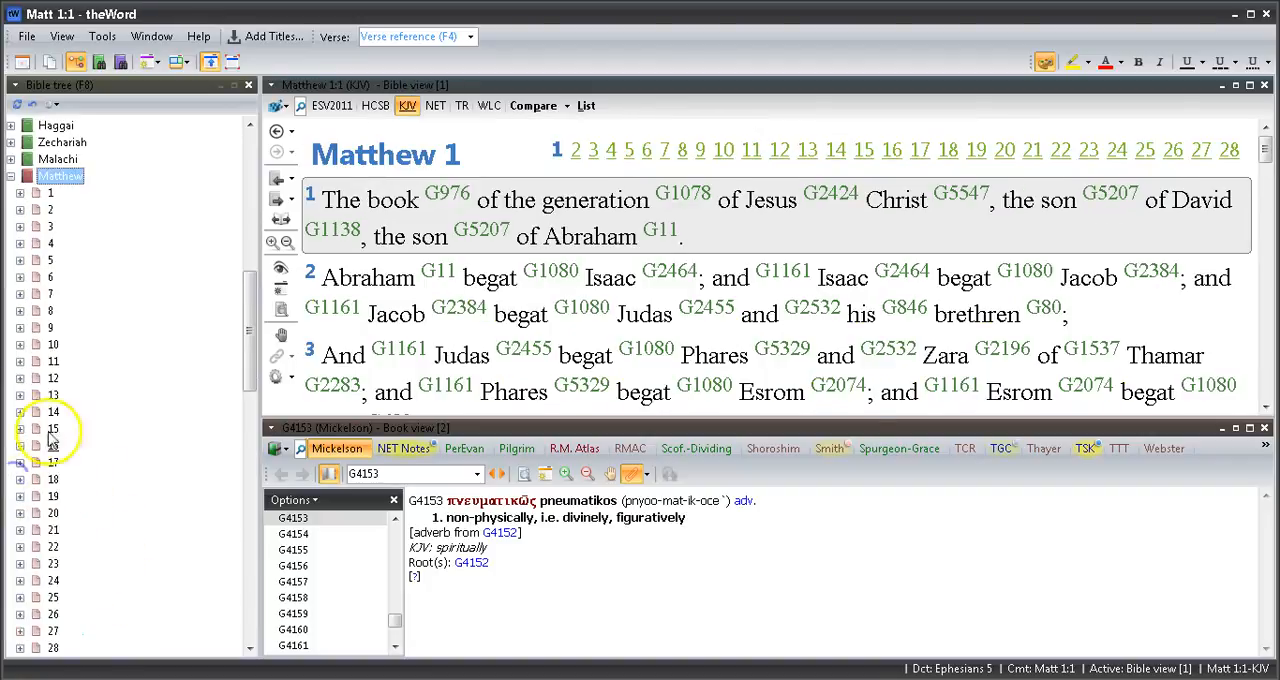
pyautogui.click(50, 259)
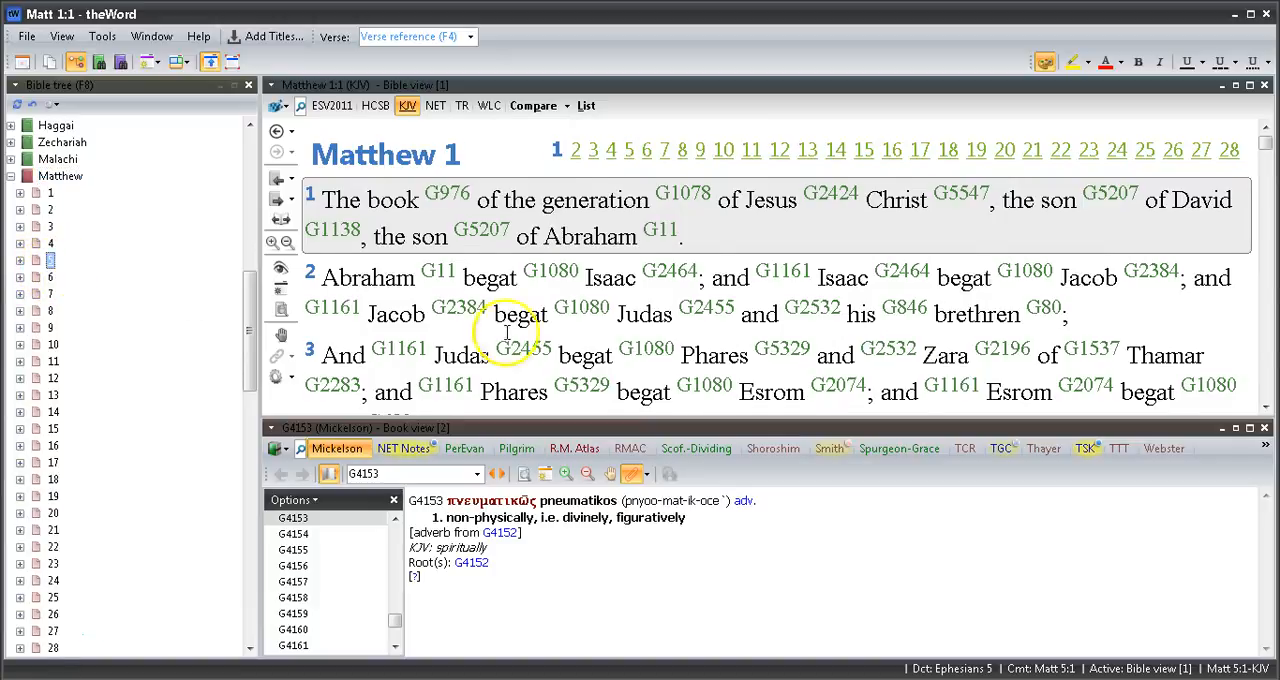
pyautogui.click(627, 149)
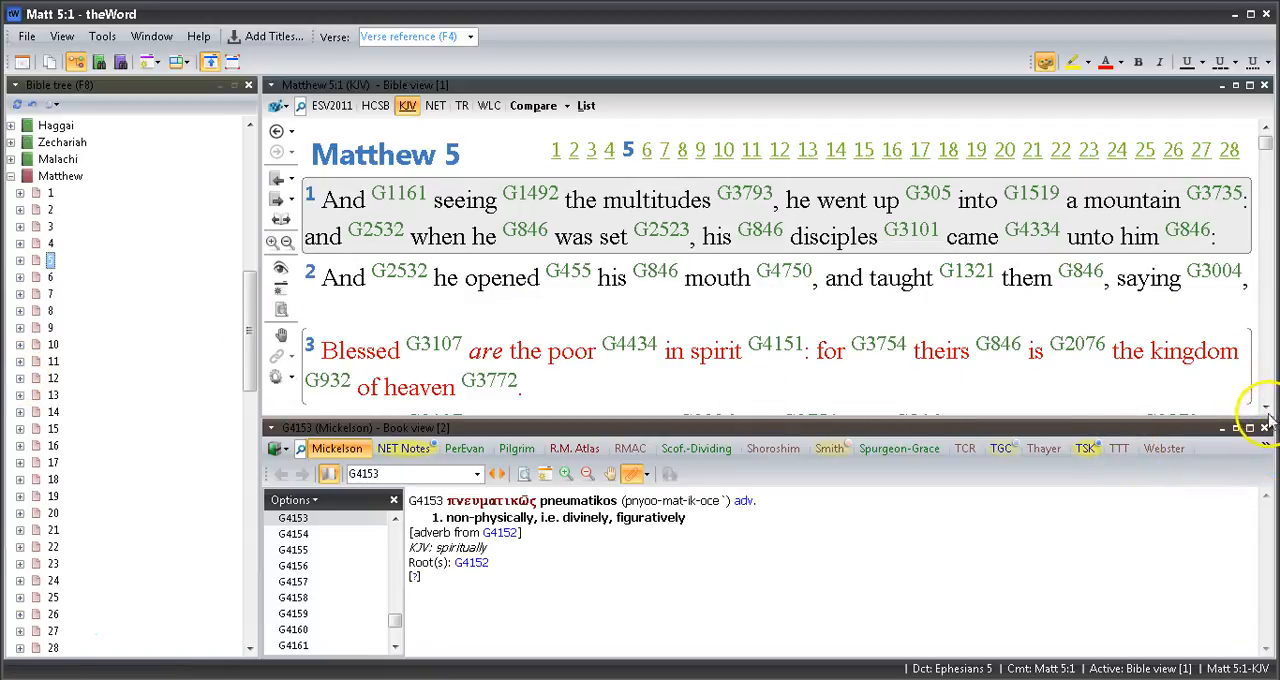
# Scroll Matthew 5 past the Beatitudes and salt-and-light verses until verse 17 shows in full
pyautogui.click(1265, 412)
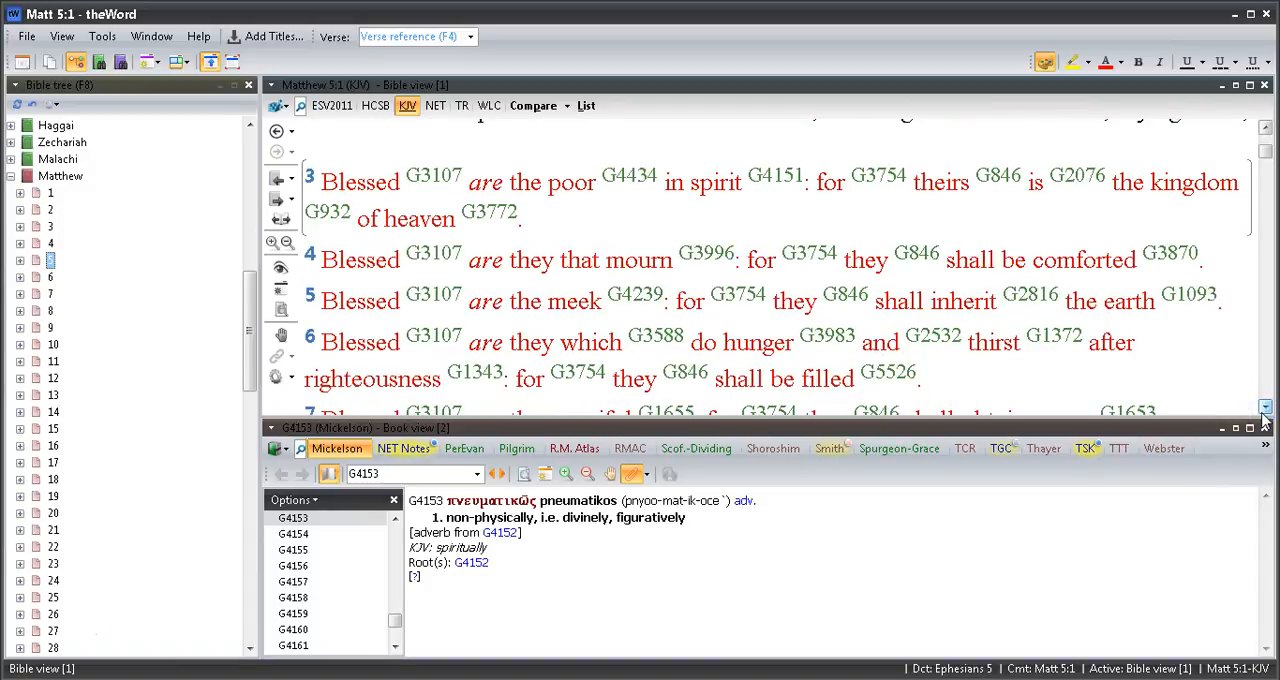
pyautogui.click(1264, 410)
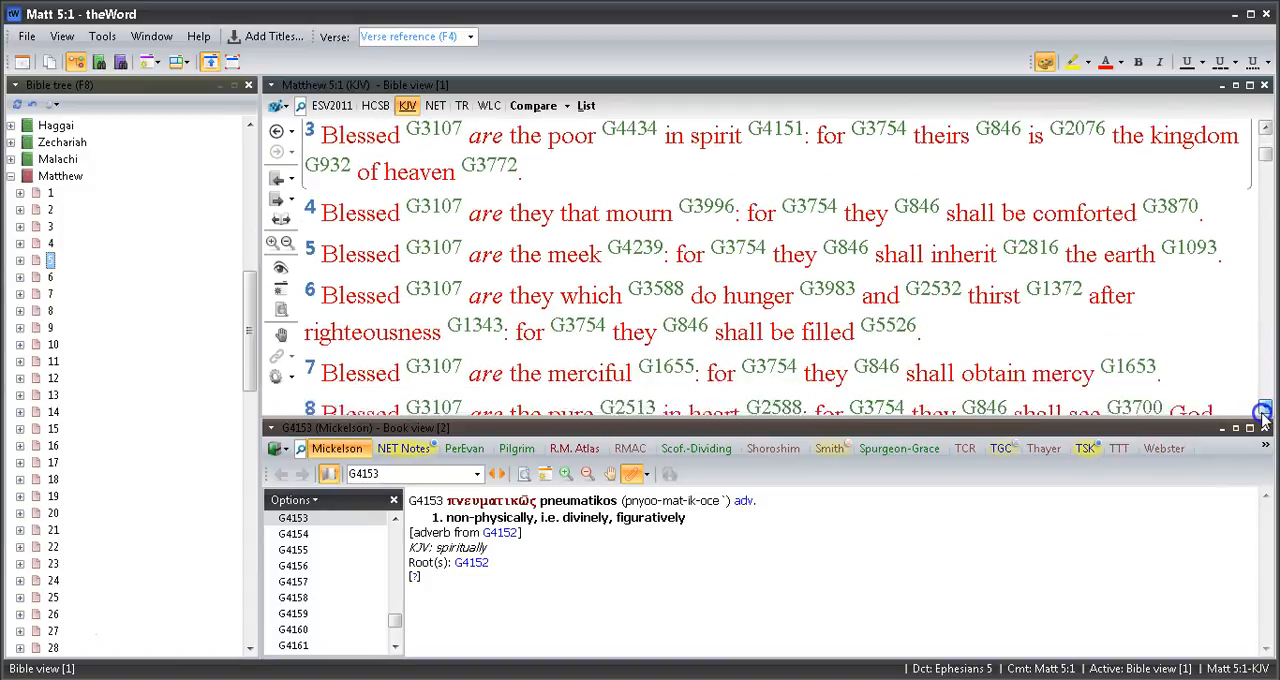
pyautogui.scroll(-3)
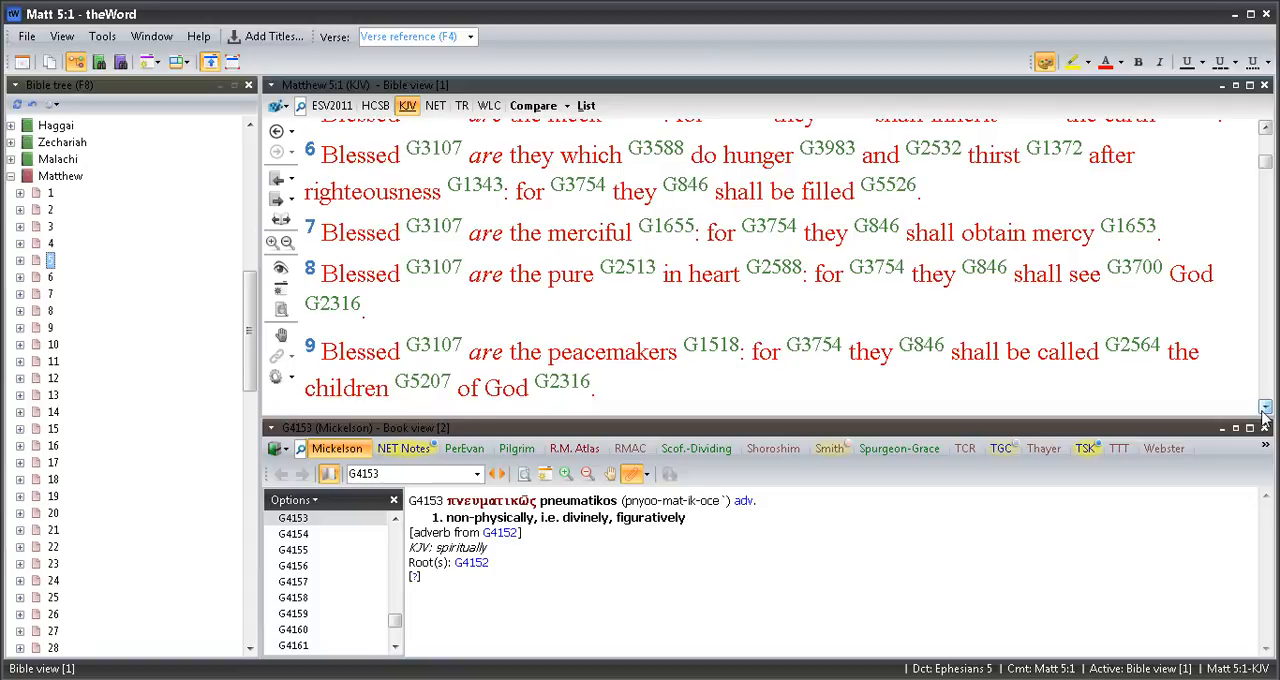
pyautogui.scroll(-3)
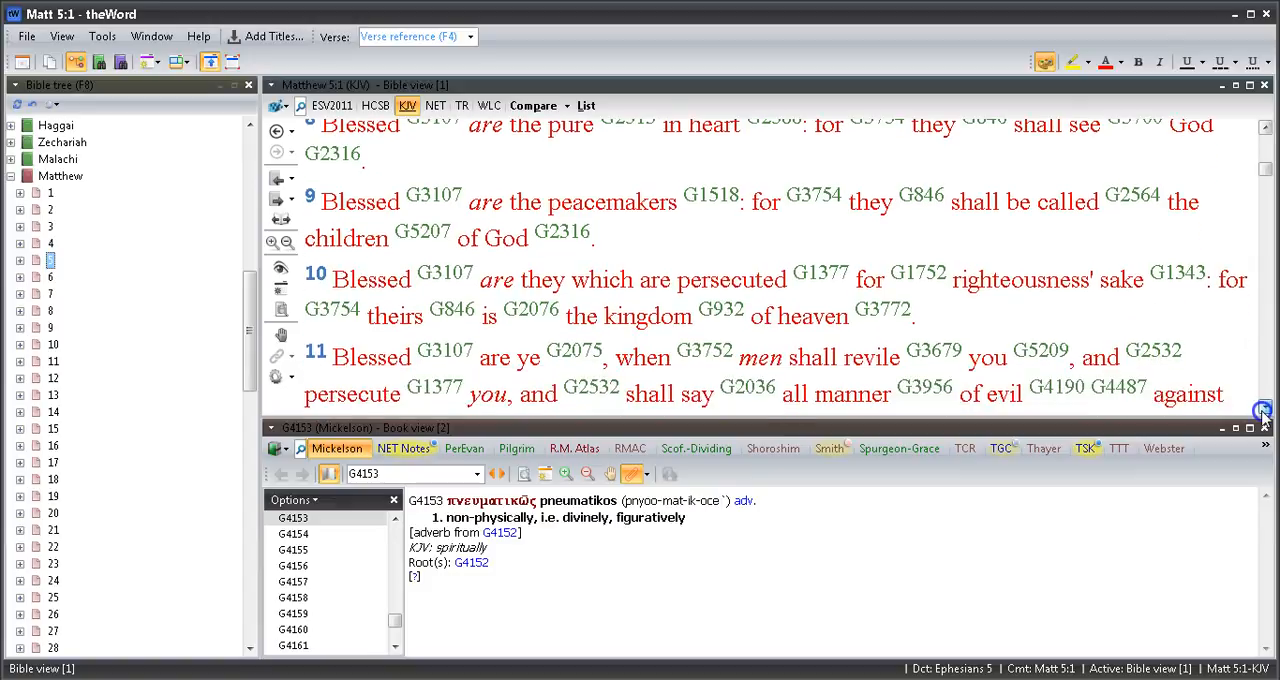
pyautogui.click(1264, 407)
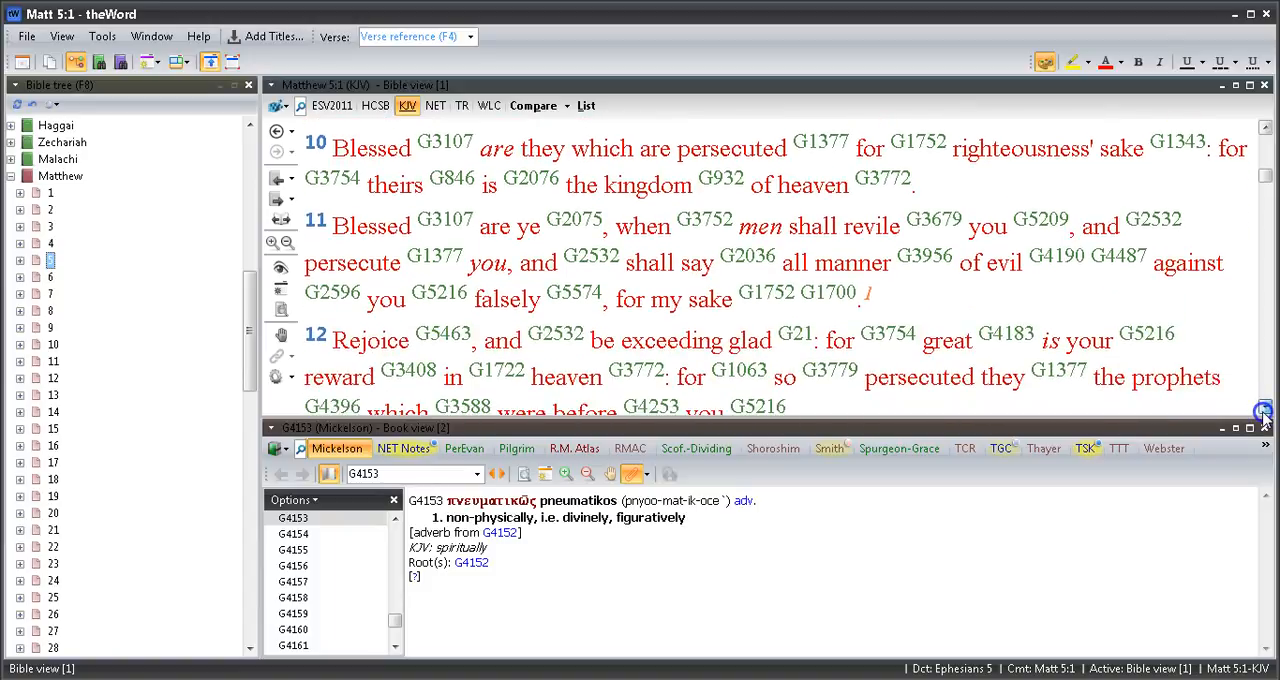
pyautogui.scroll(3)
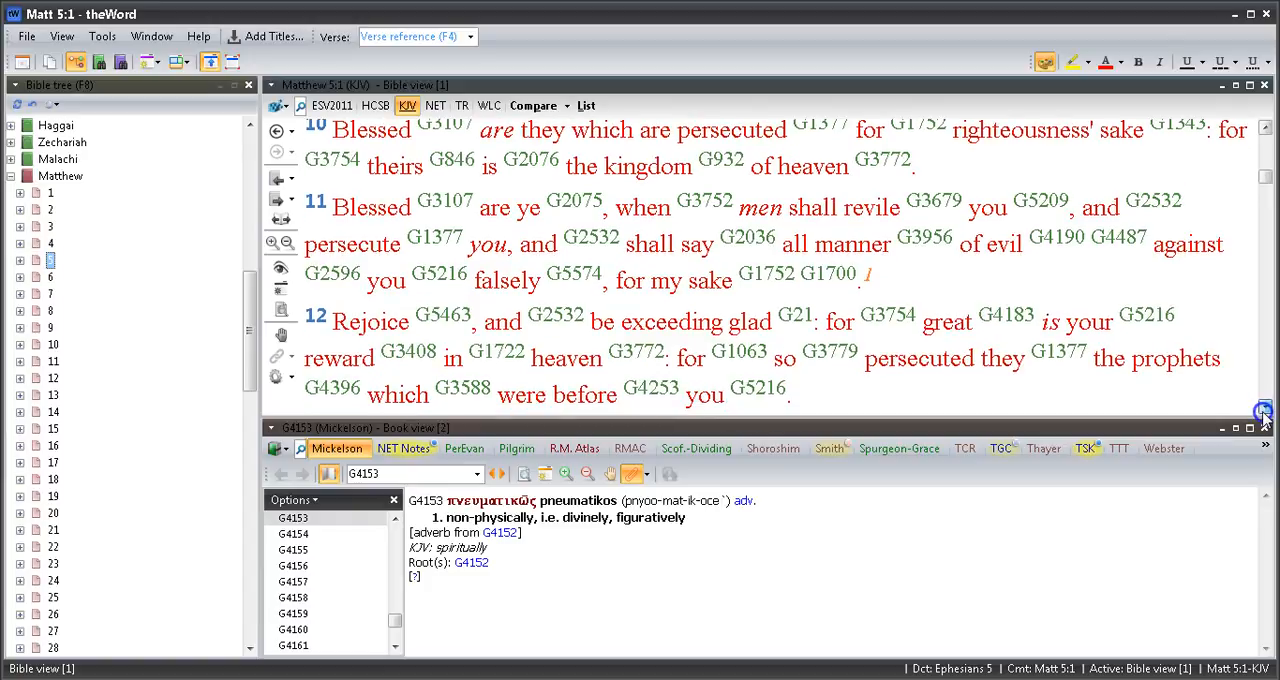
pyautogui.scroll(-3)
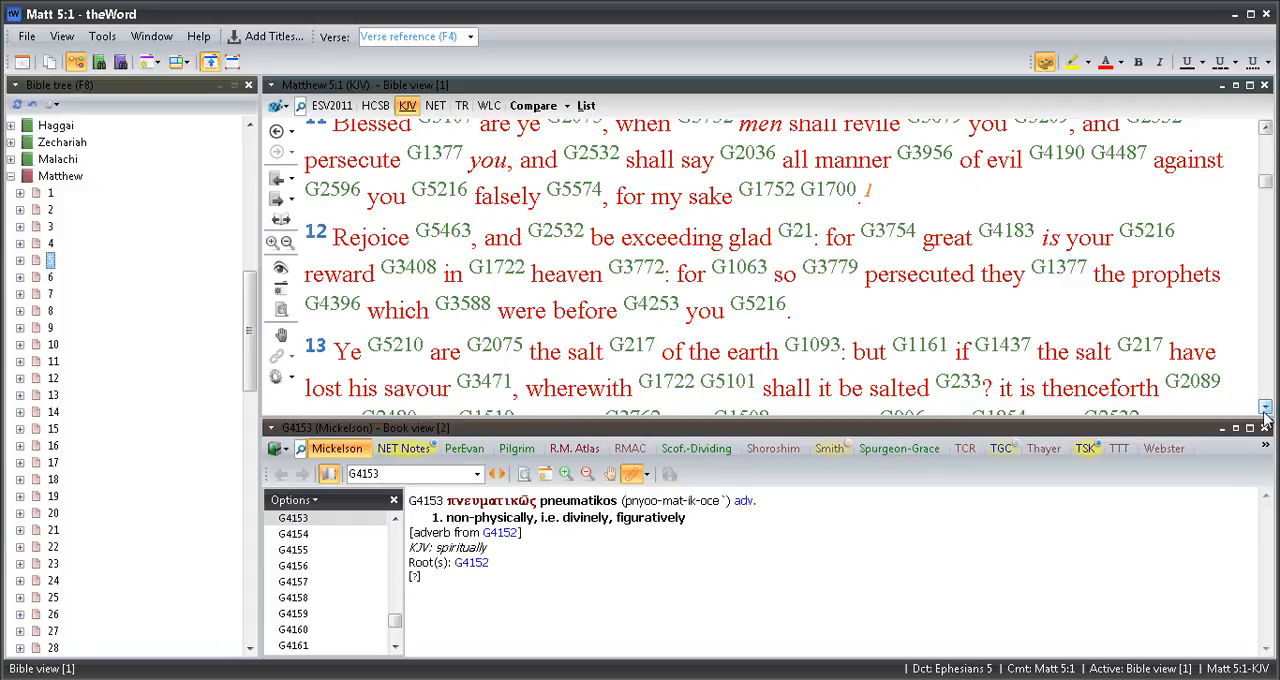
pyautogui.scroll(-3)
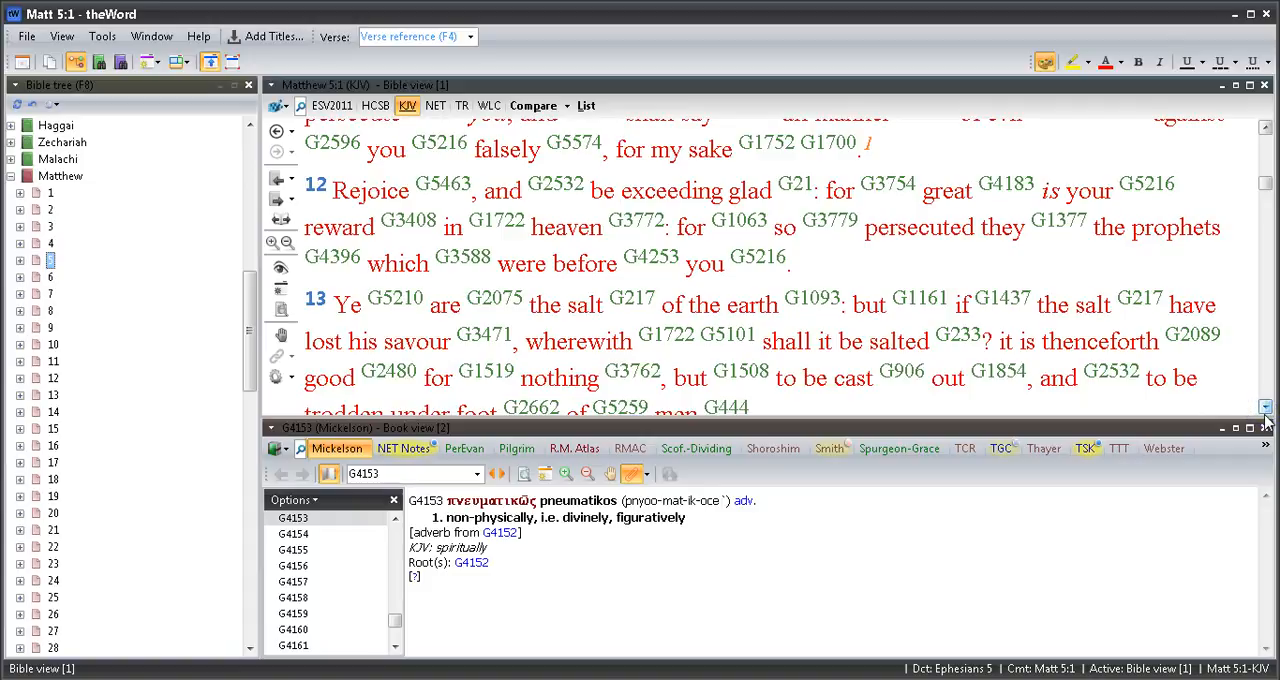
pyautogui.scroll(-3)
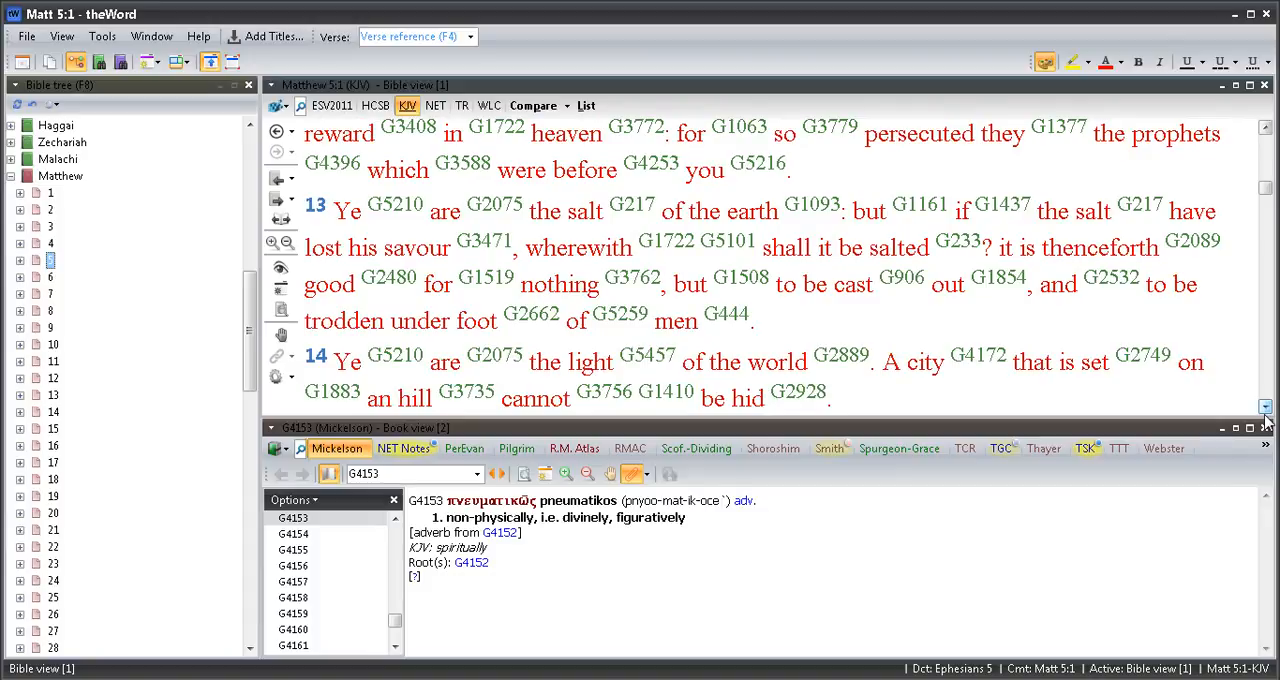
pyautogui.scroll(-3)
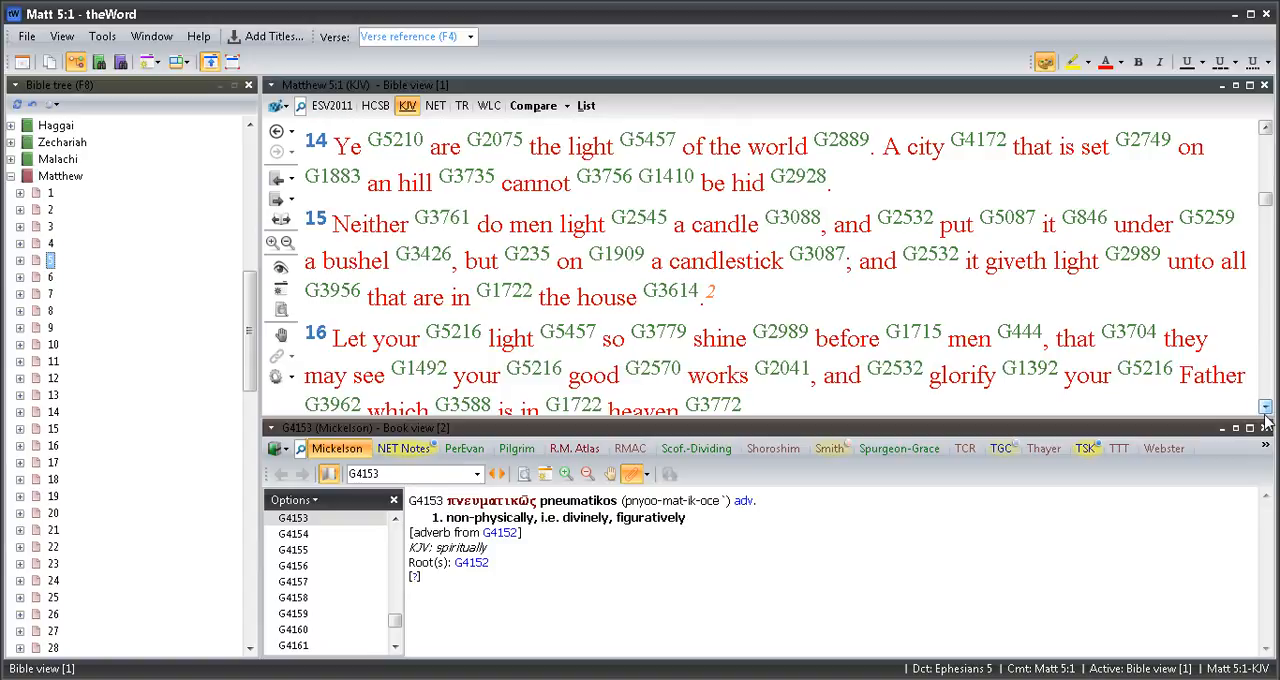
pyautogui.scroll(-3)
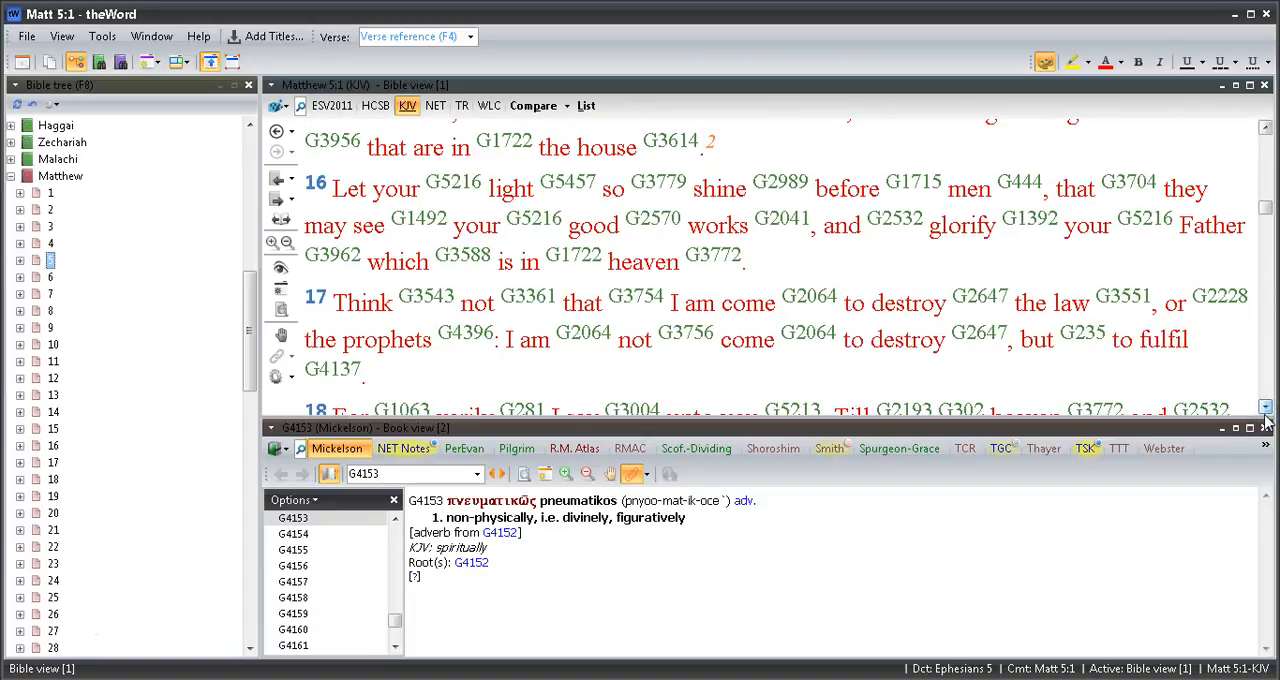
# Scroll the Matthew 5 text with Strong's numbers down onward from verse 18
pyautogui.click(1265, 408)
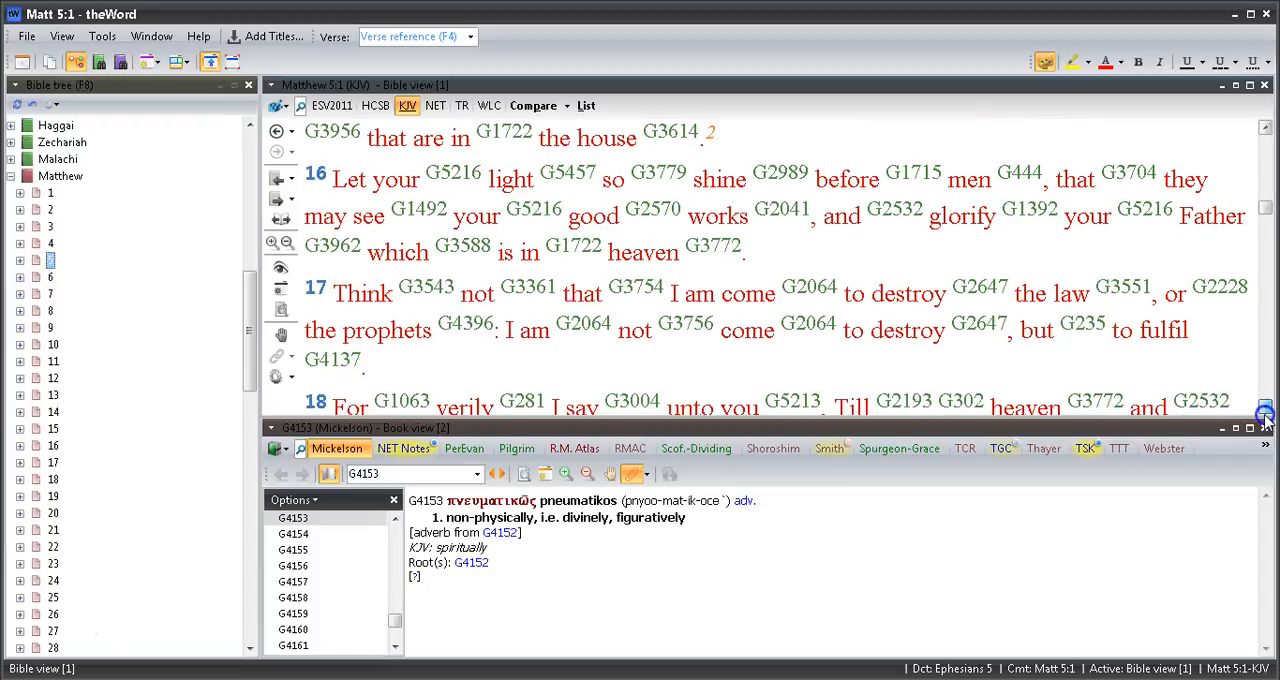
pyautogui.scroll(-3)
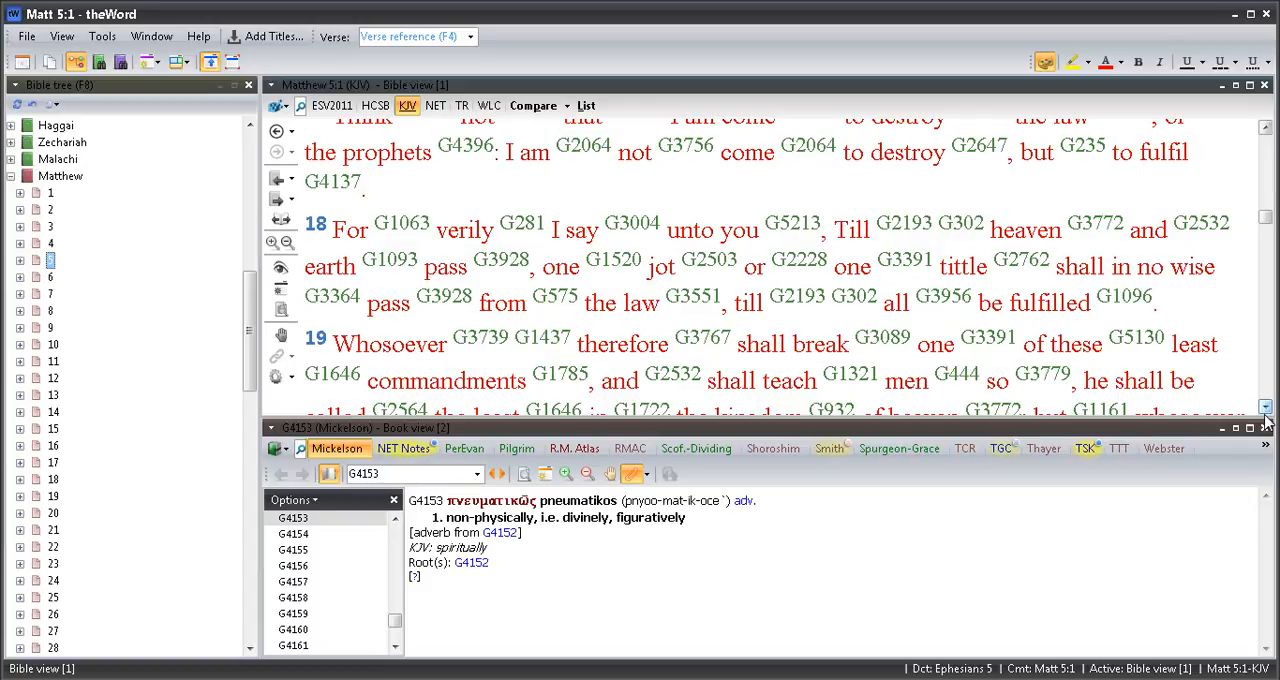
pyautogui.scroll(-3)
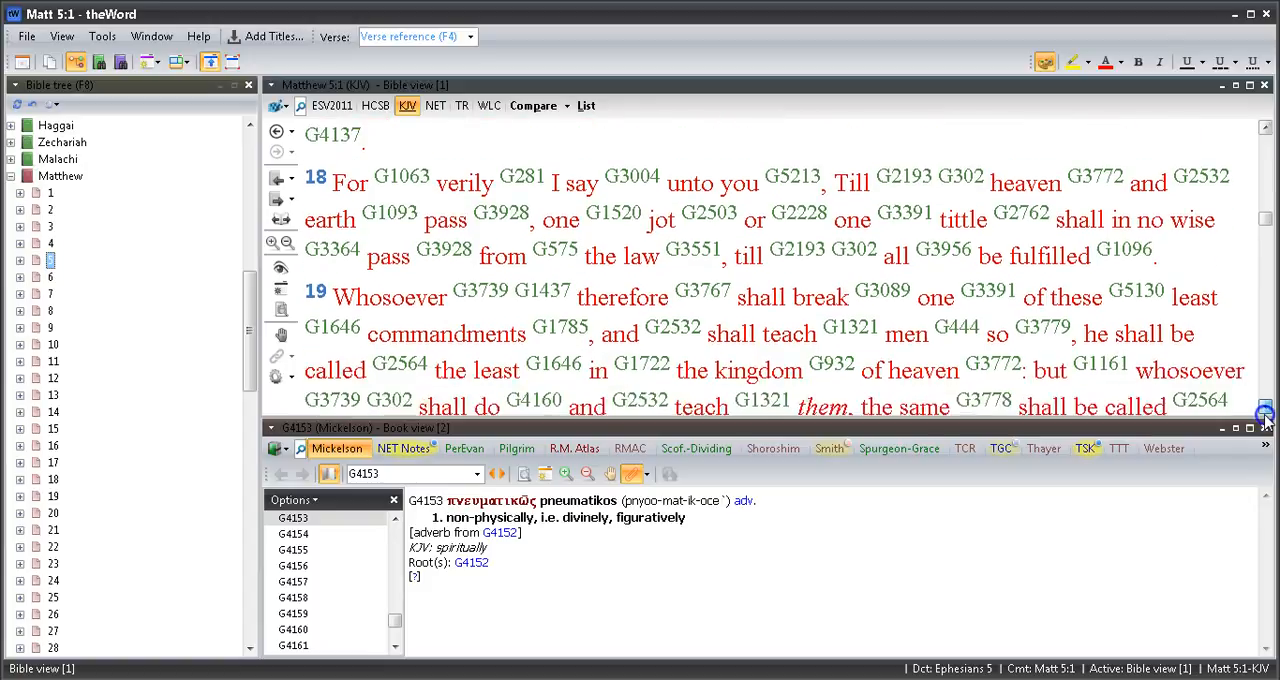
pyautogui.scroll(-3)
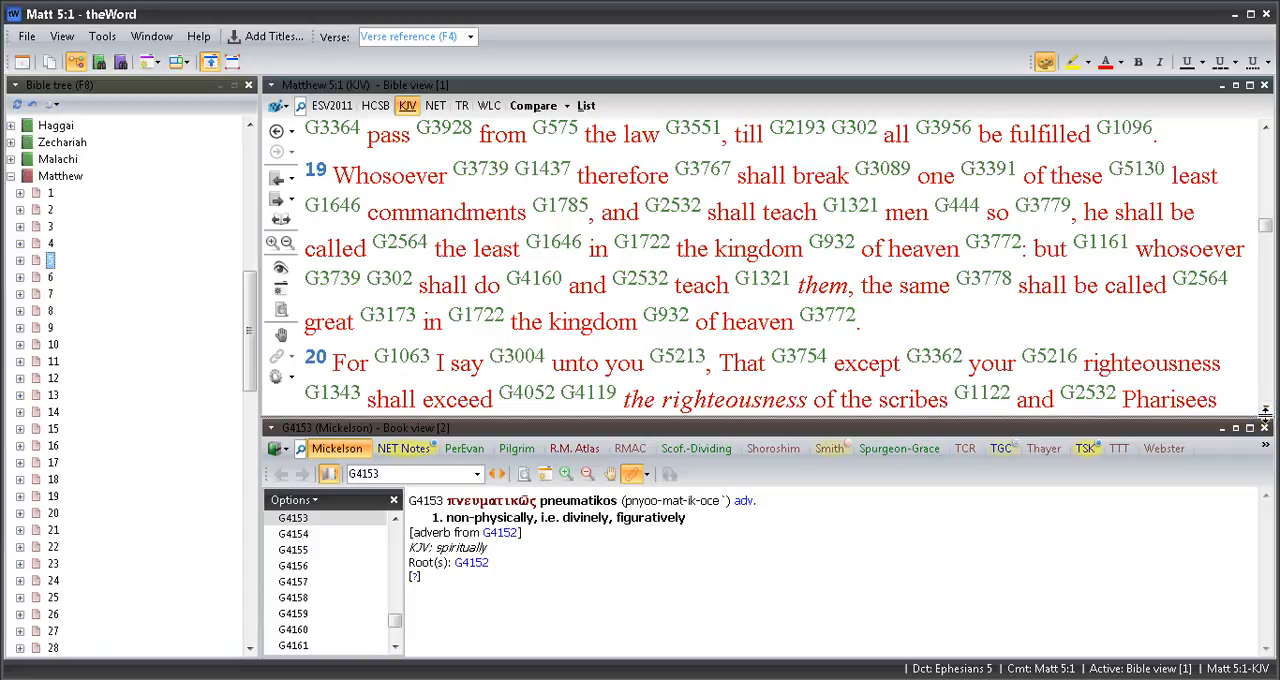
pyautogui.moveTo(1268, 410)
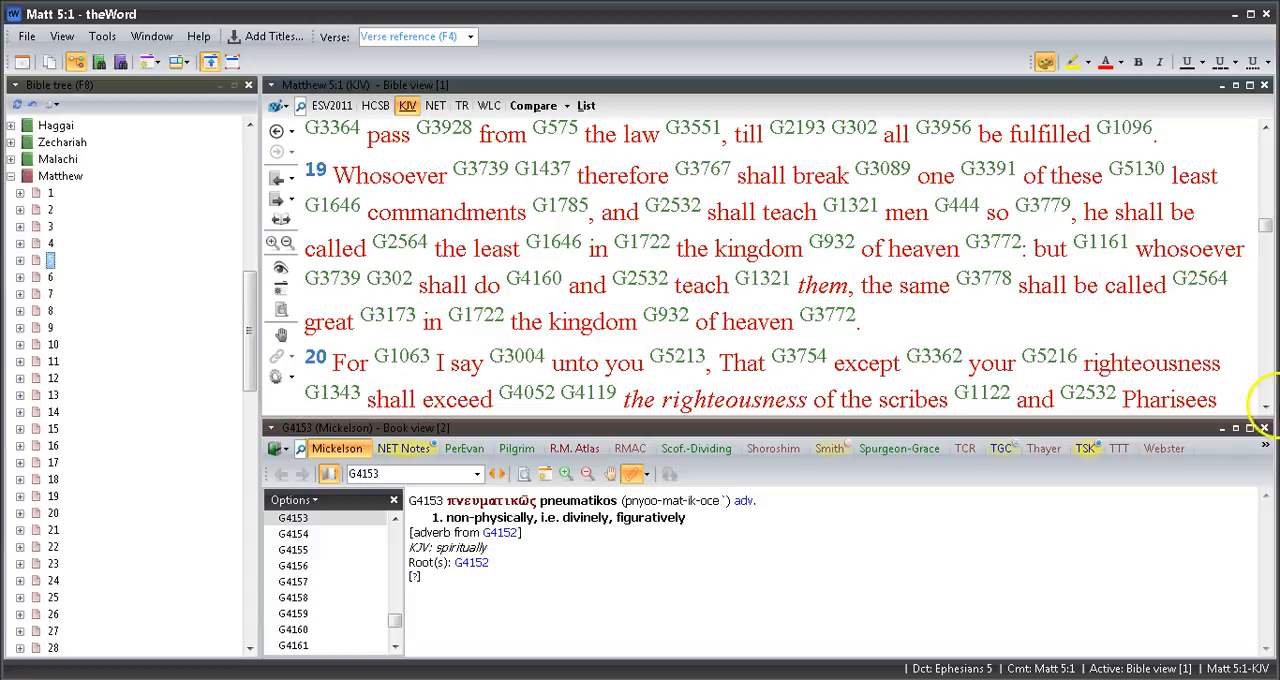
pyautogui.scroll(-3)
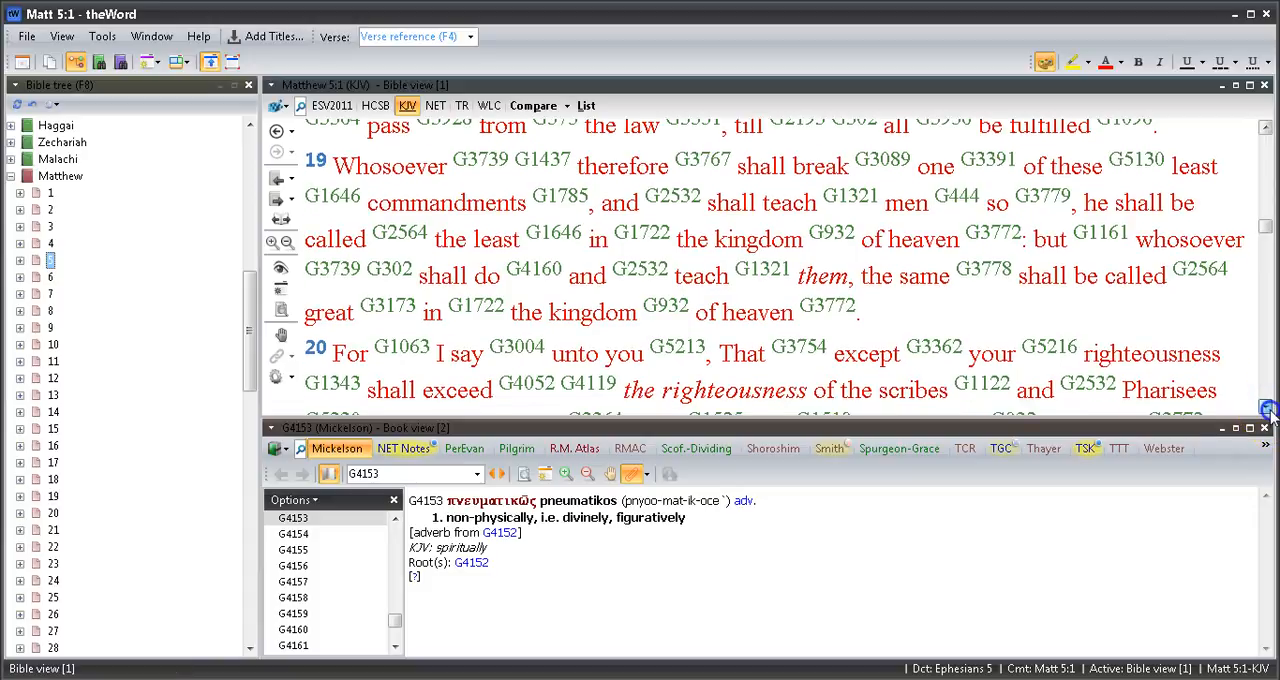
pyautogui.scroll(-3)
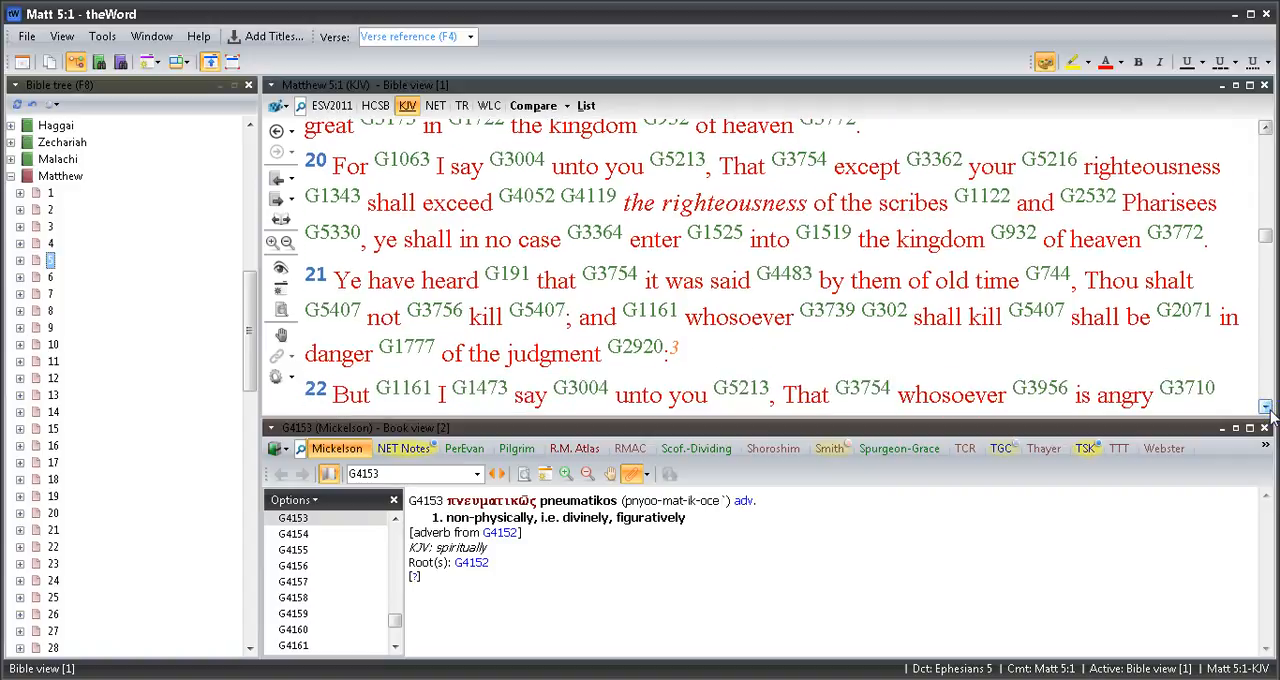
pyautogui.scroll(-3)
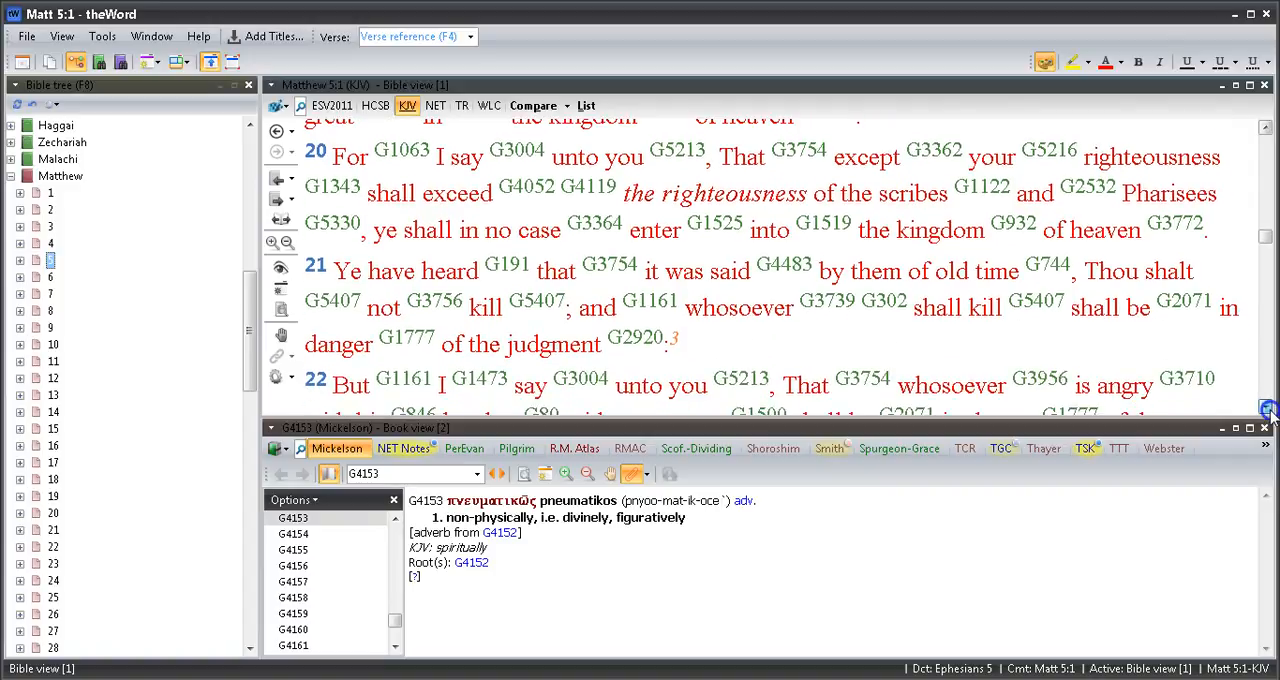
pyautogui.scroll(-3)
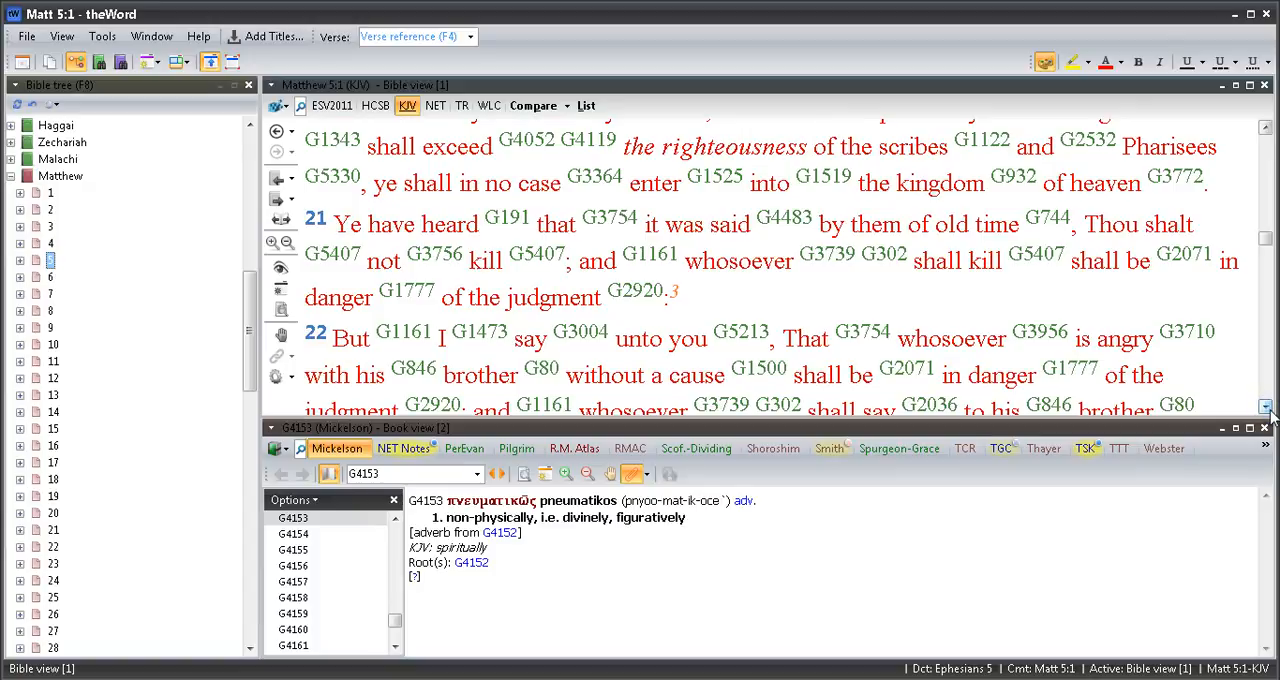
pyautogui.scroll(-3)
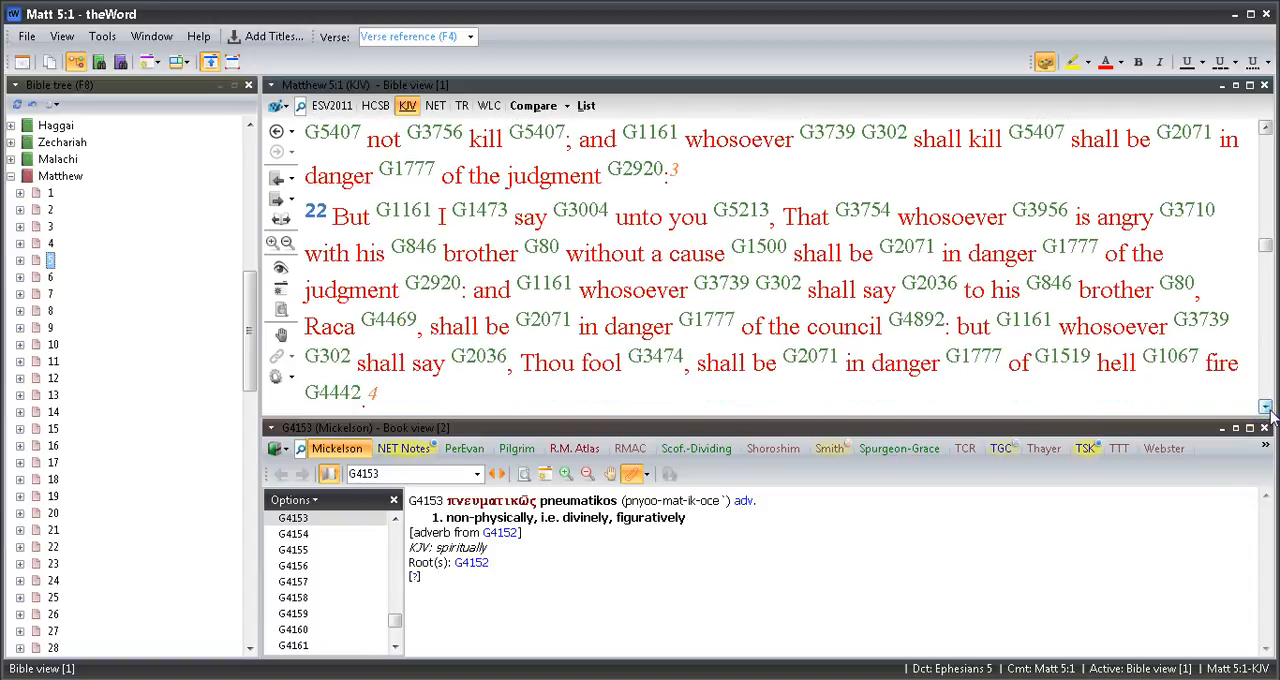
pyautogui.scroll(-3)
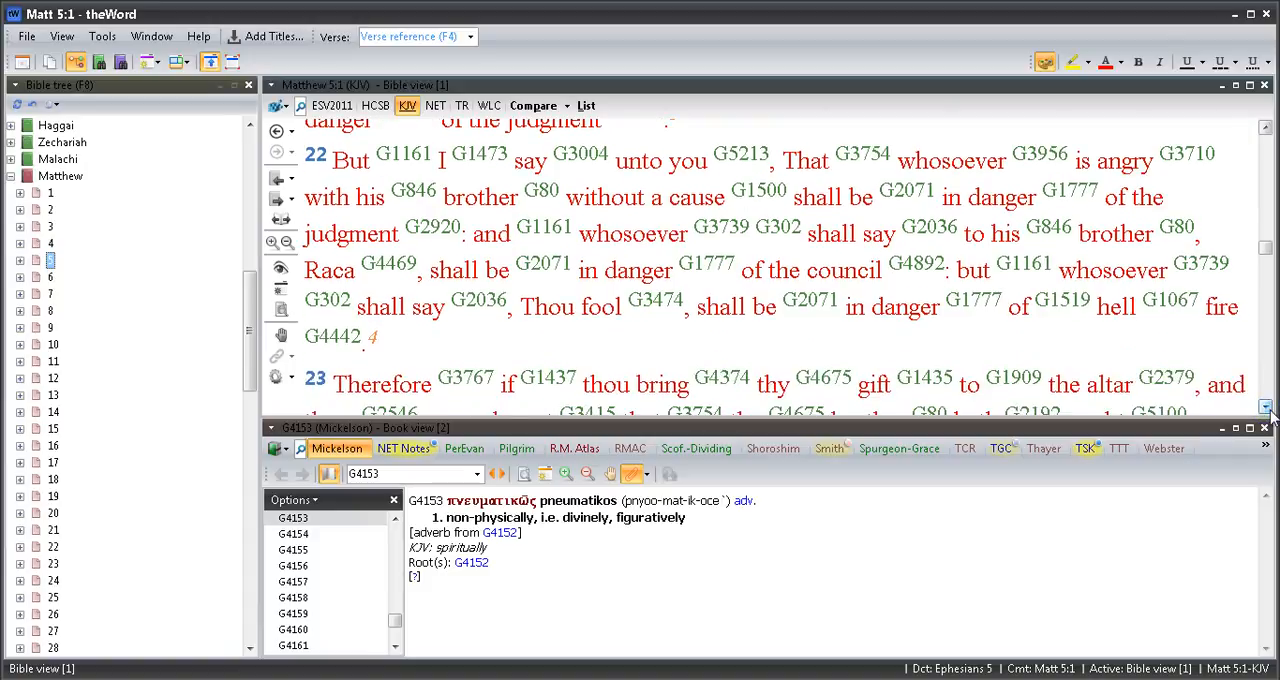
pyautogui.scroll(-3)
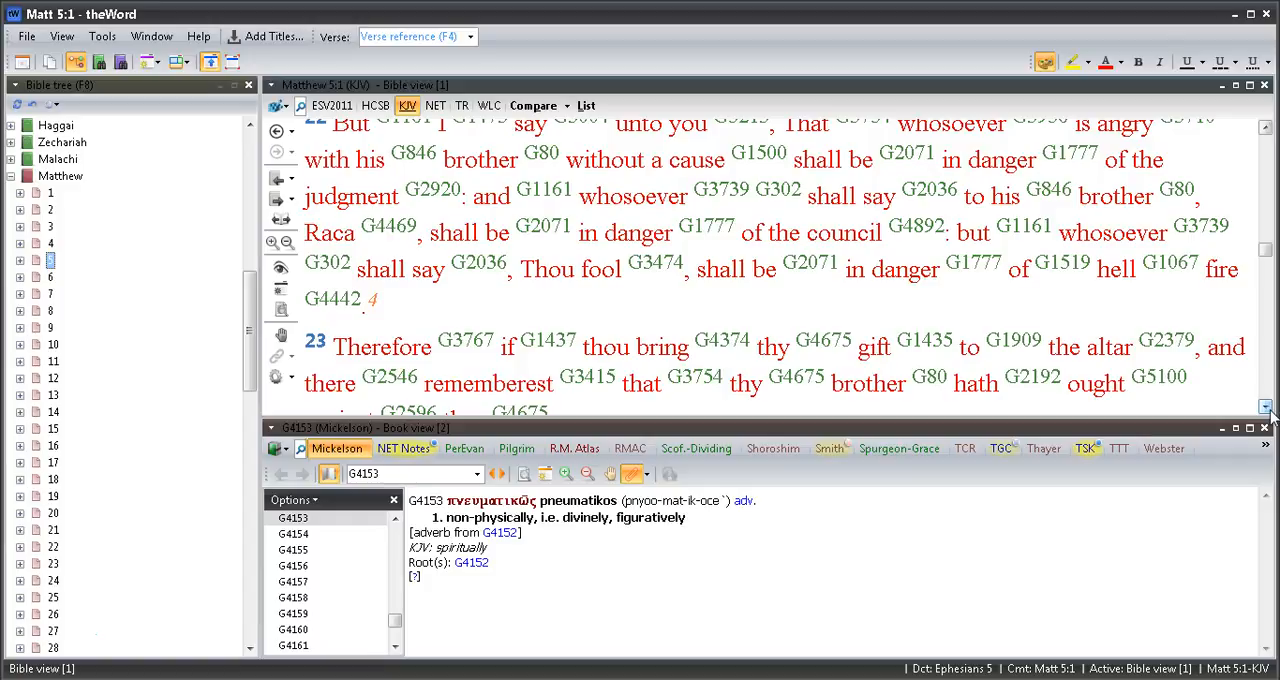
pyautogui.scroll(-3)
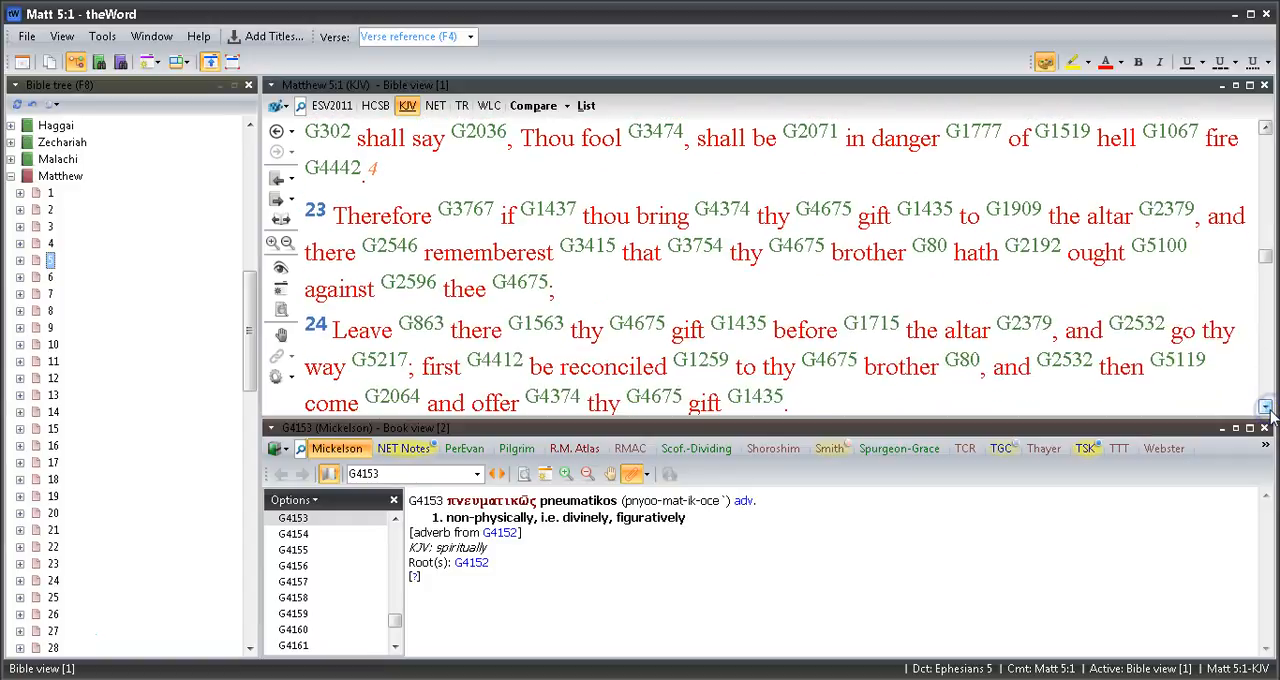
# Continue through the adultery teaching until verse 30 is fully visible
pyautogui.scroll(-3)
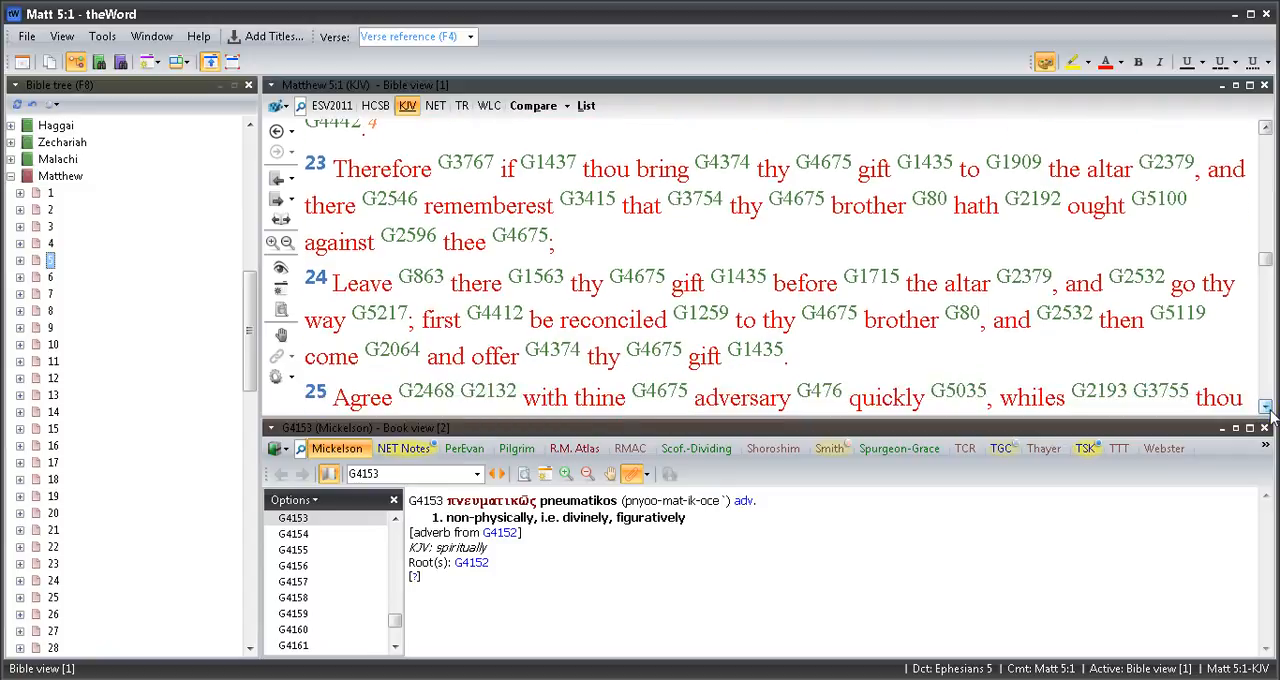
pyautogui.scroll(-3)
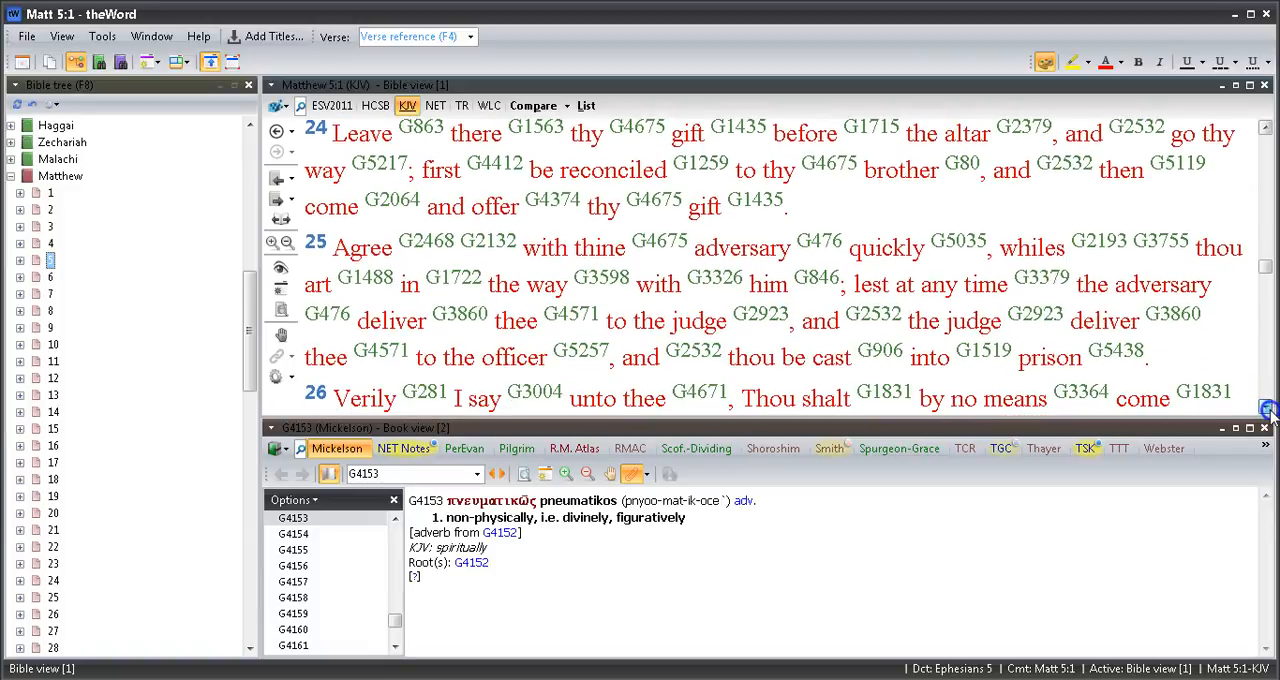
pyautogui.scroll(-3)
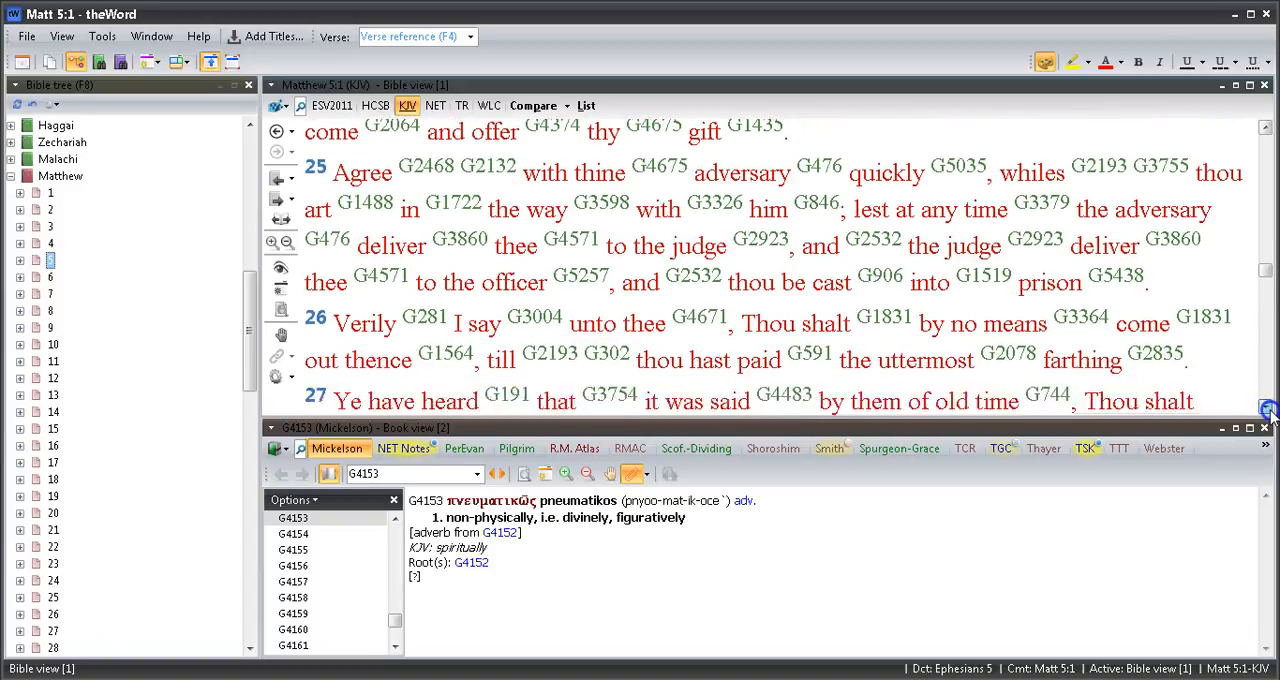
pyautogui.scroll(-3)
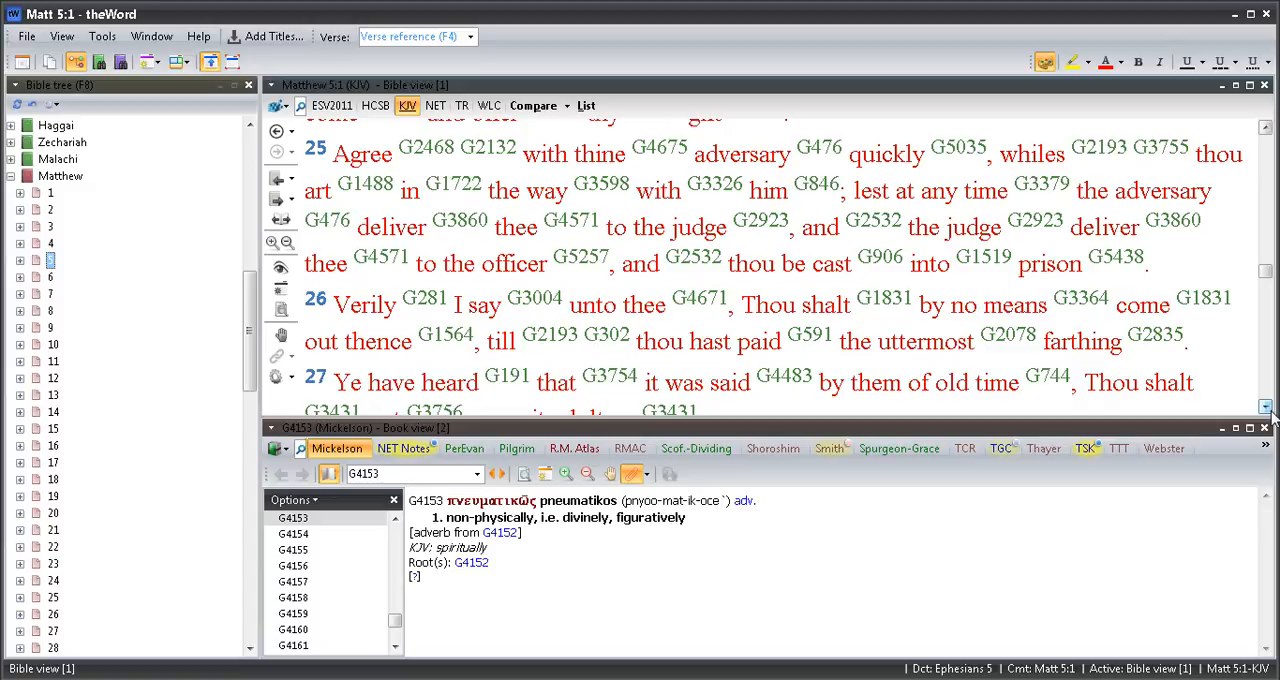
pyautogui.scroll(-3)
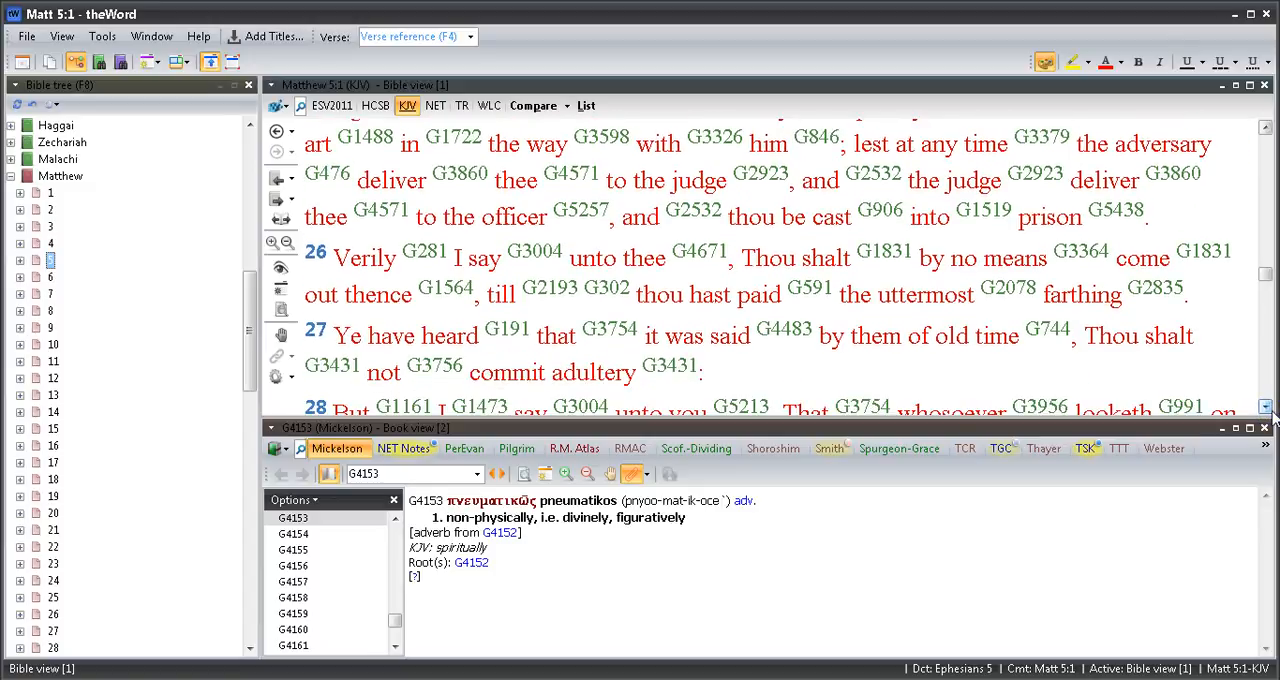
pyautogui.scroll(3)
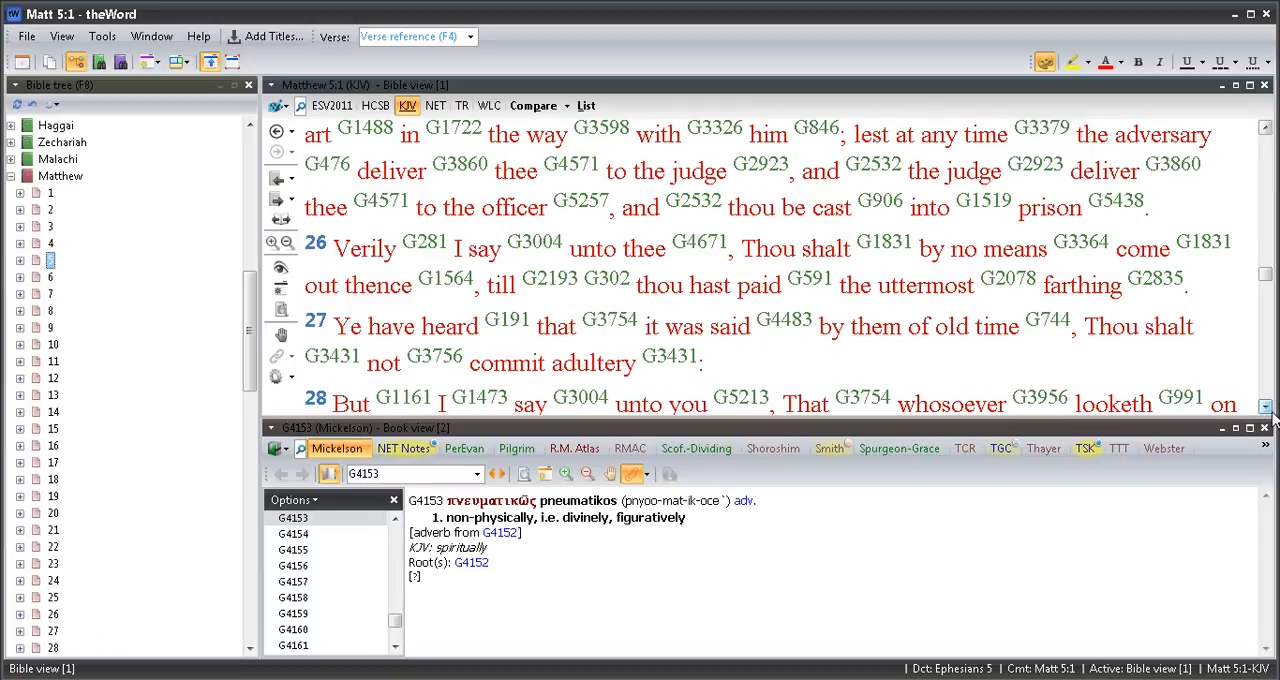
pyautogui.scroll(-3)
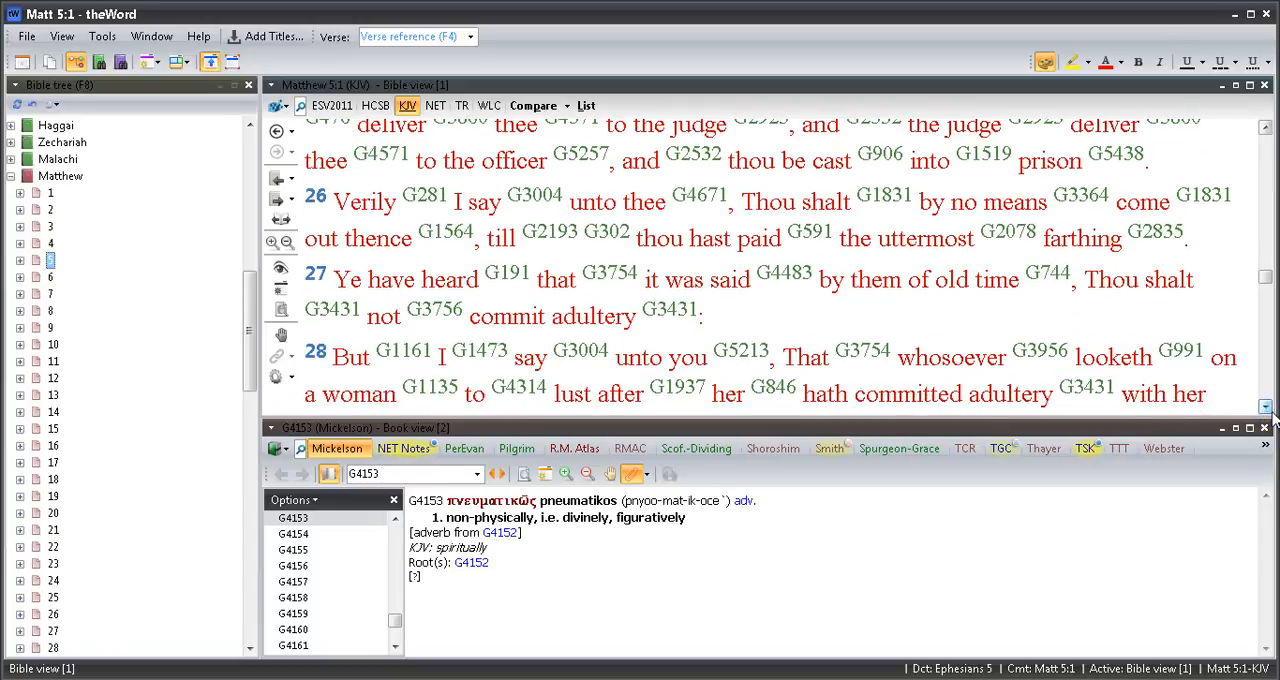
pyautogui.scroll(-3)
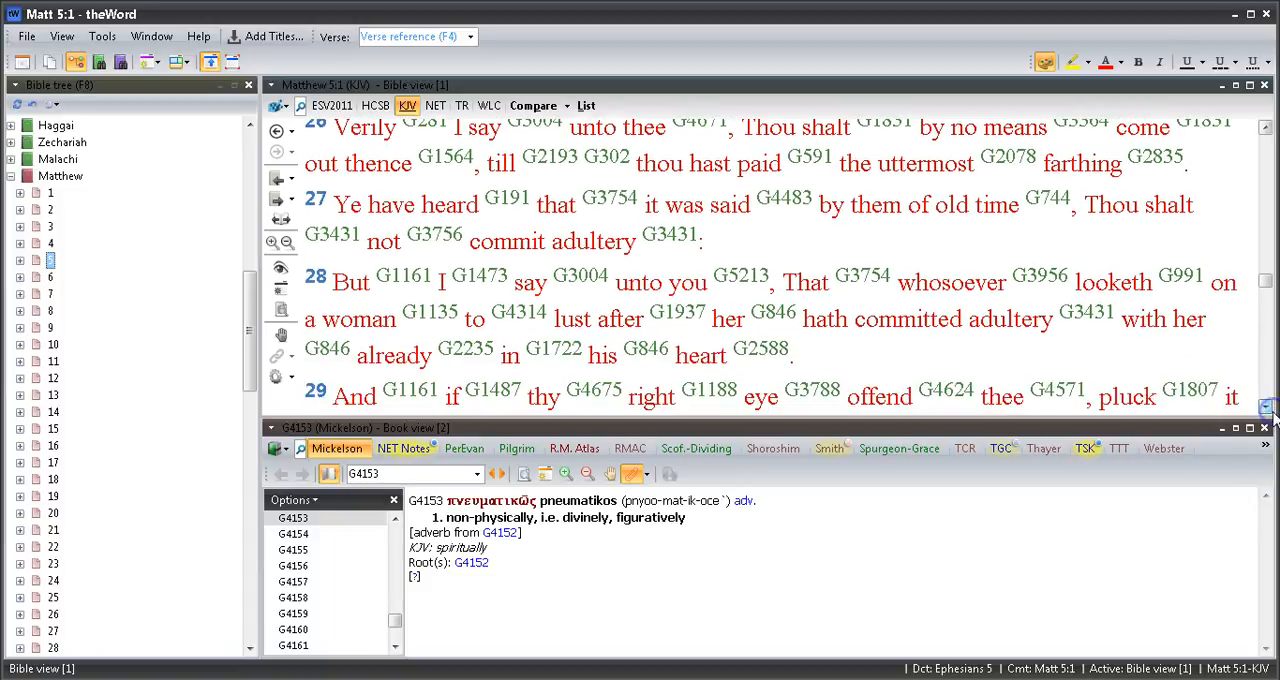
pyautogui.scroll(-3)
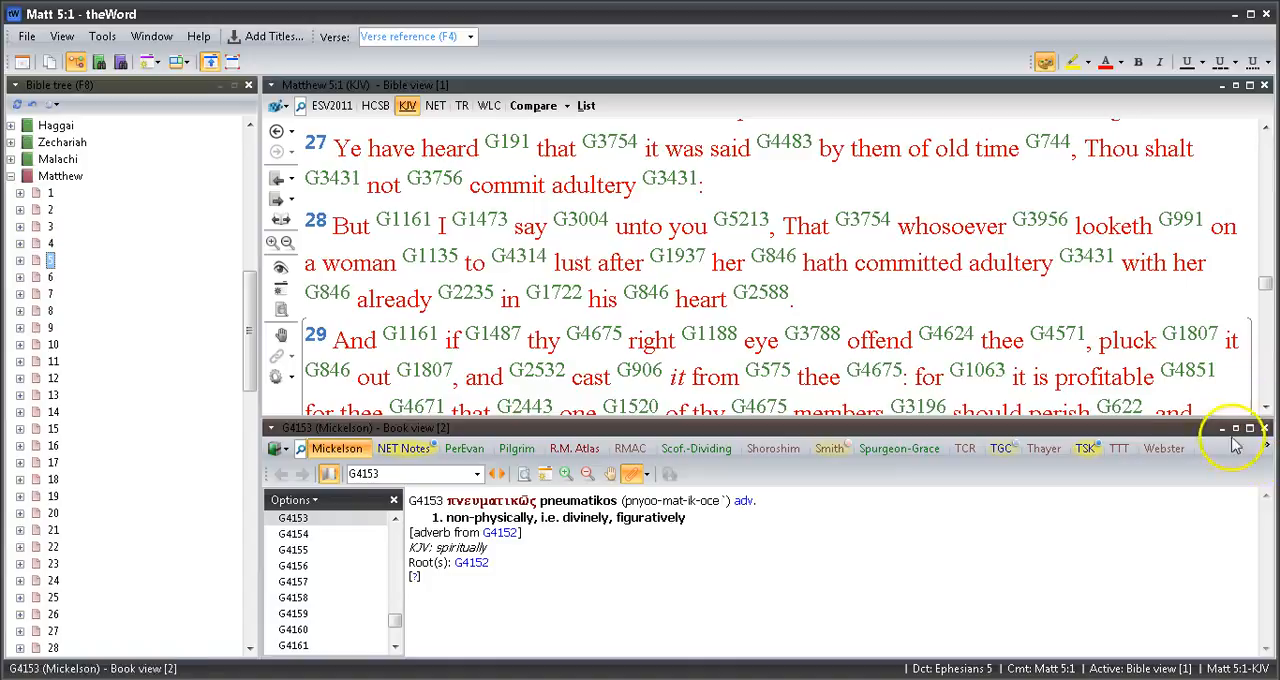
pyautogui.scroll(-3)
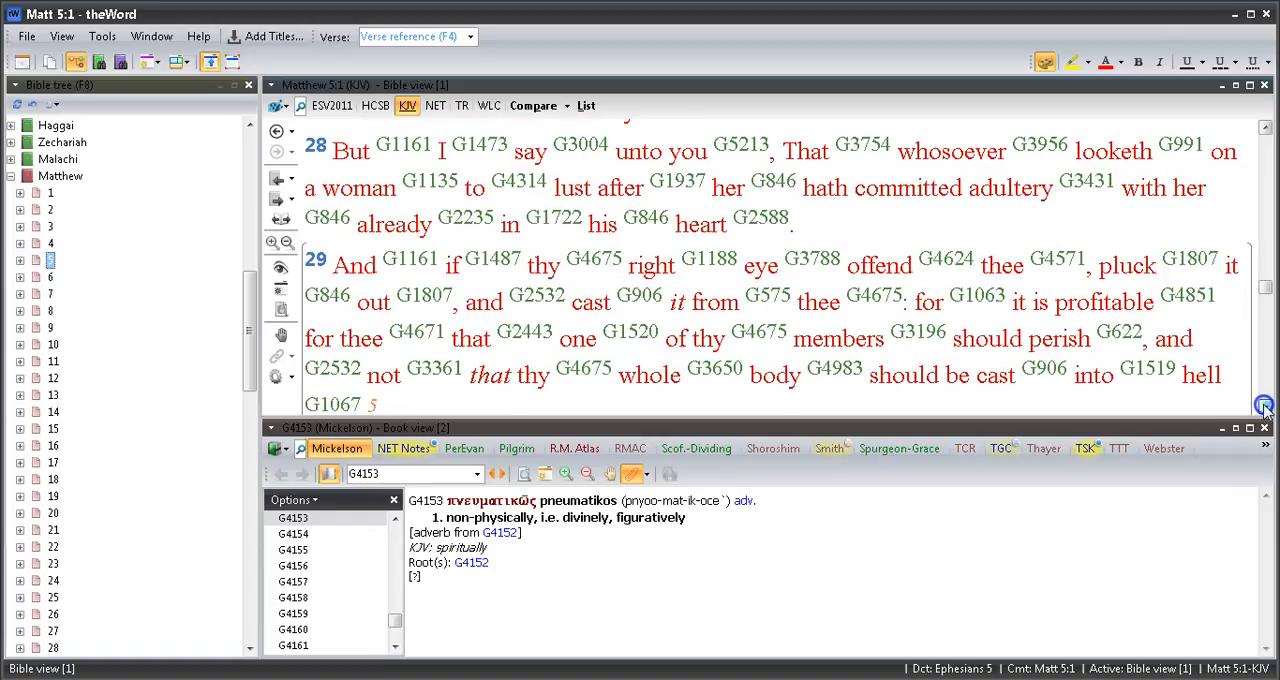
pyautogui.scroll(-3)
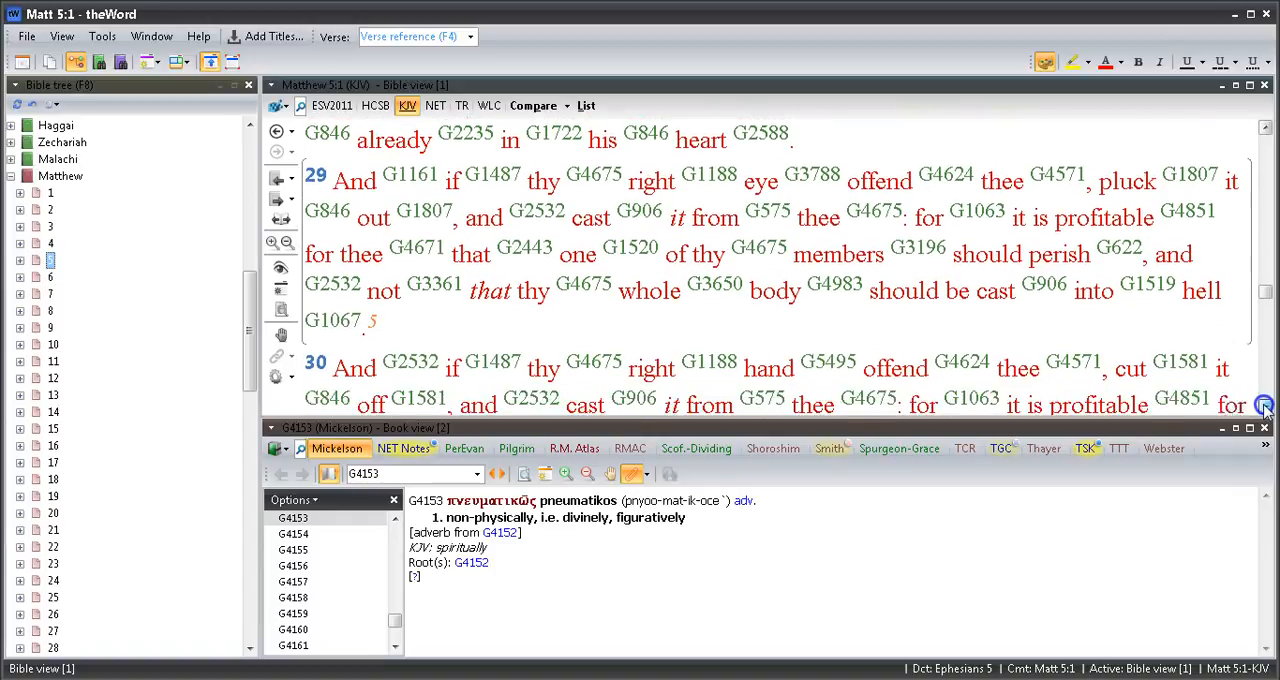
pyautogui.scroll(3)
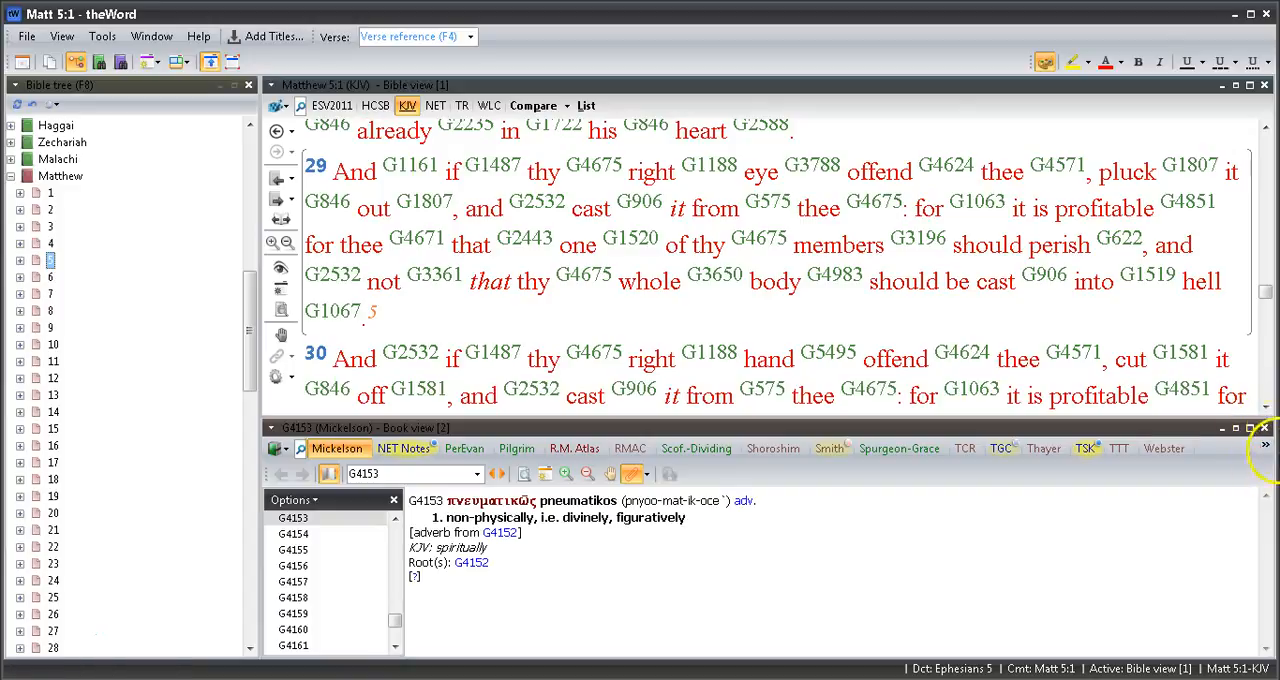
pyautogui.moveTo(1035, 245)
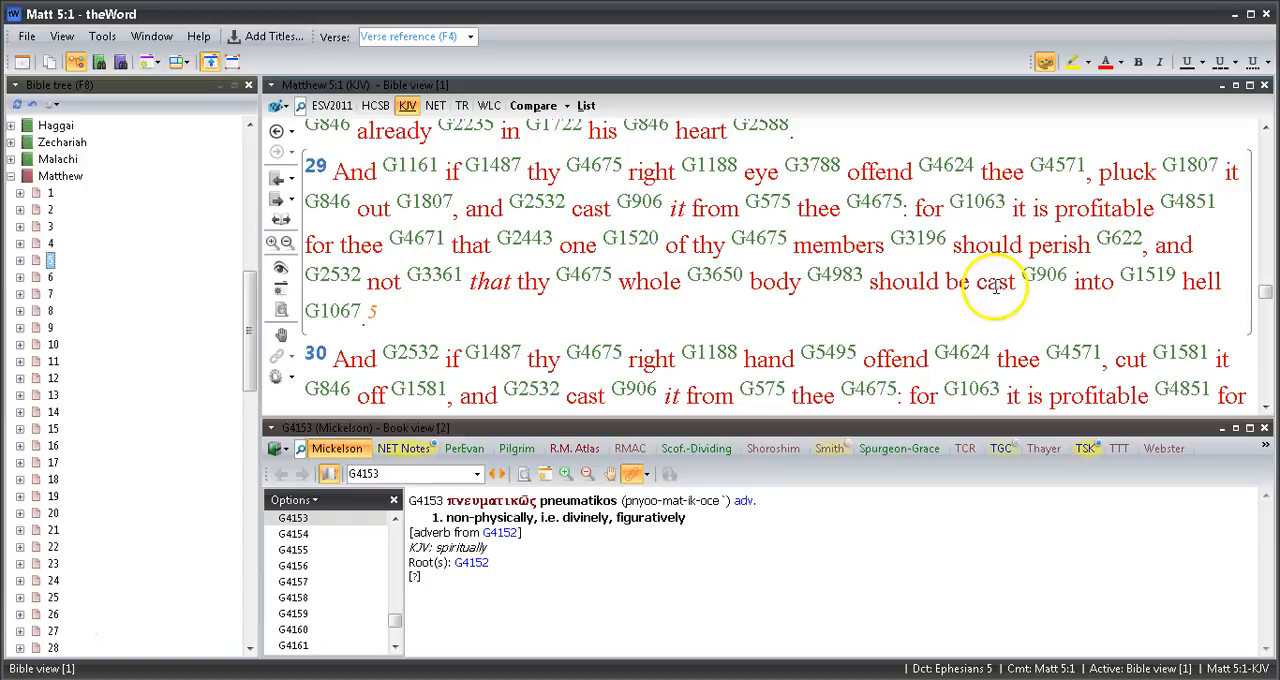
pyautogui.moveTo(1045, 400)
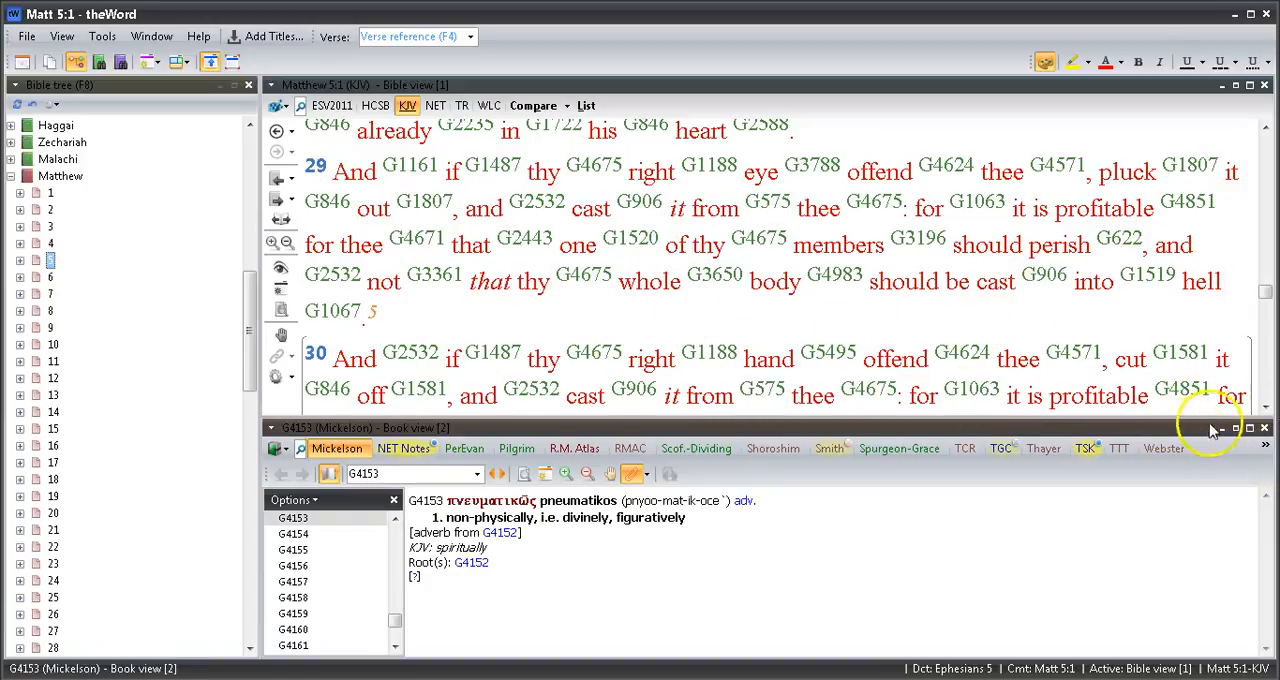
pyautogui.click(1268, 403)
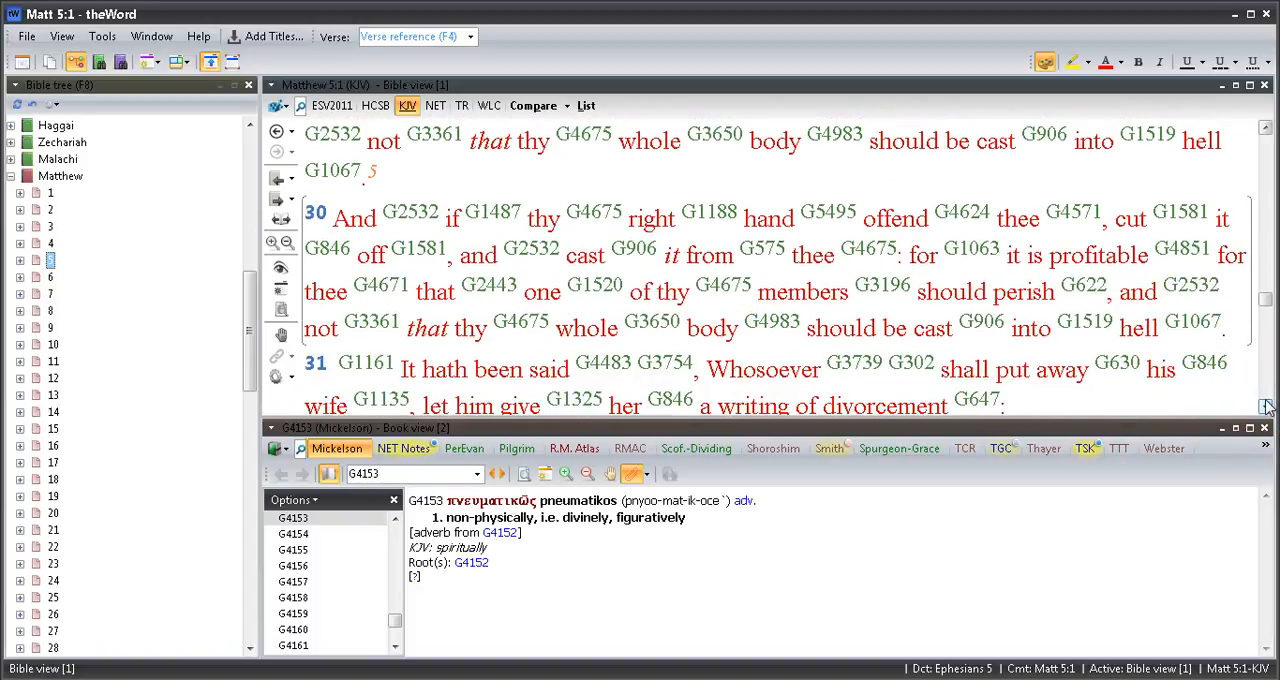
# Scroll Matthew 5 through the oath teaching until verses 39 and 40 show in full
pyautogui.scroll(-3)
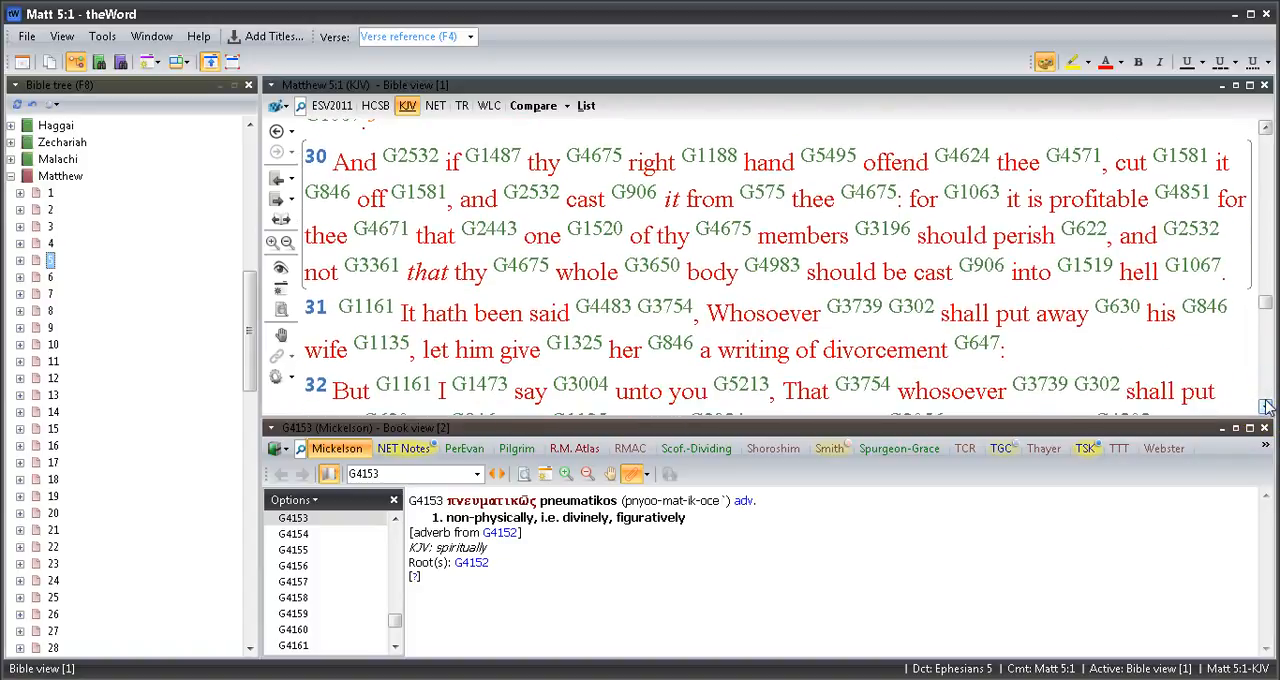
pyautogui.scroll(-3)
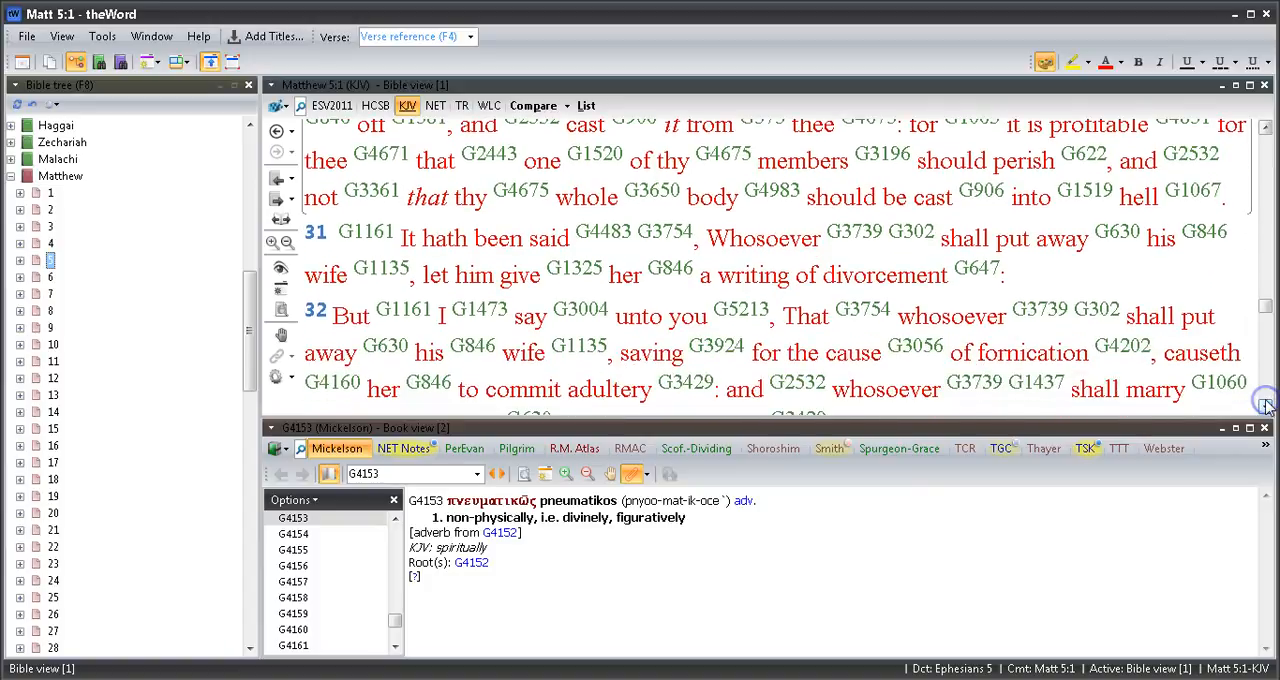
pyautogui.scroll(-3)
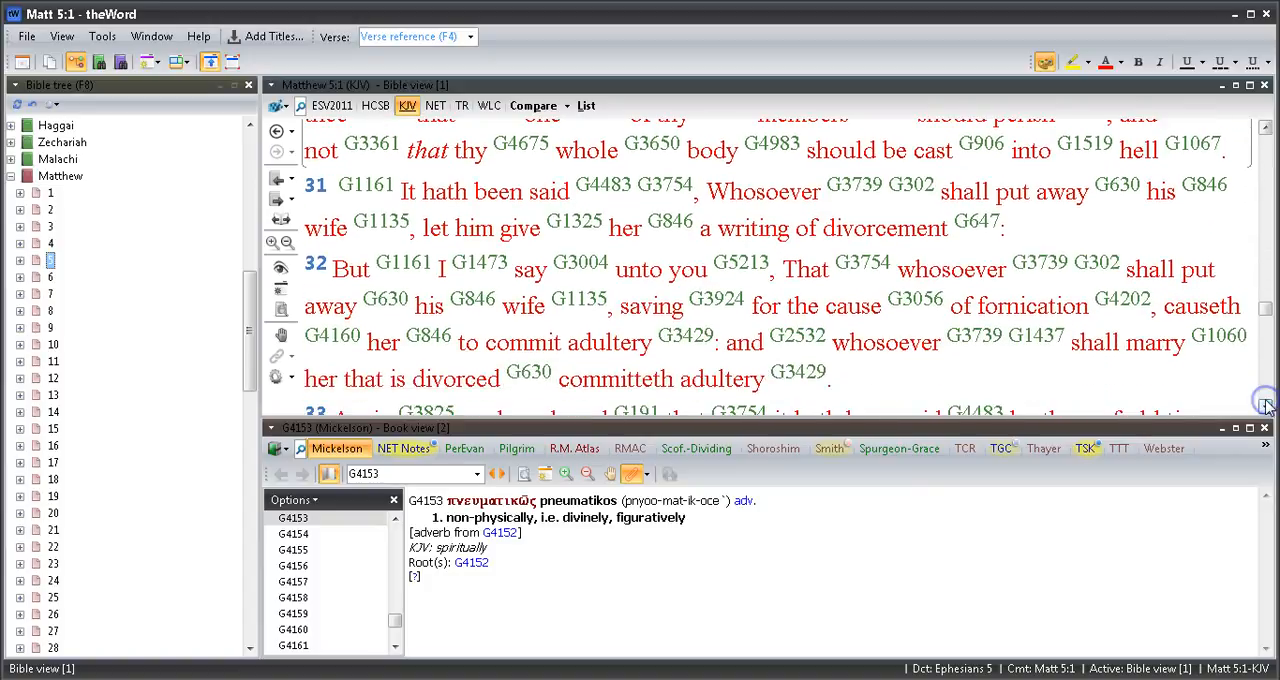
pyautogui.scroll(-3)
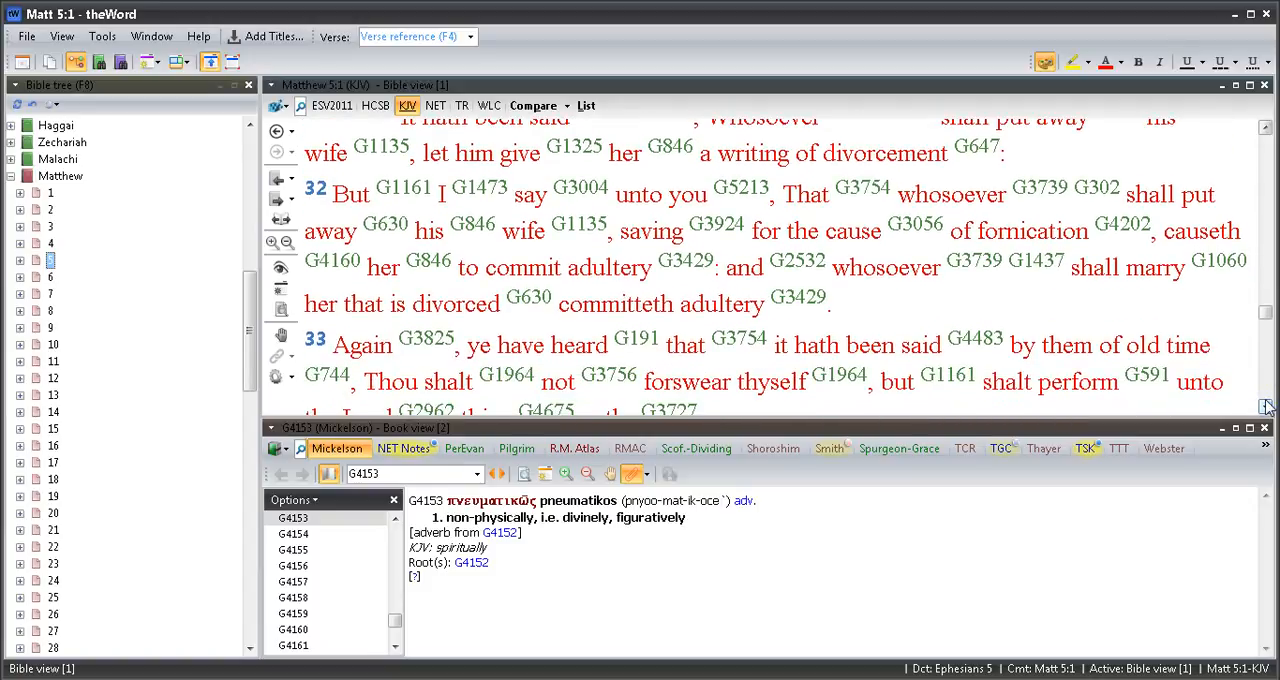
pyautogui.scroll(-3)
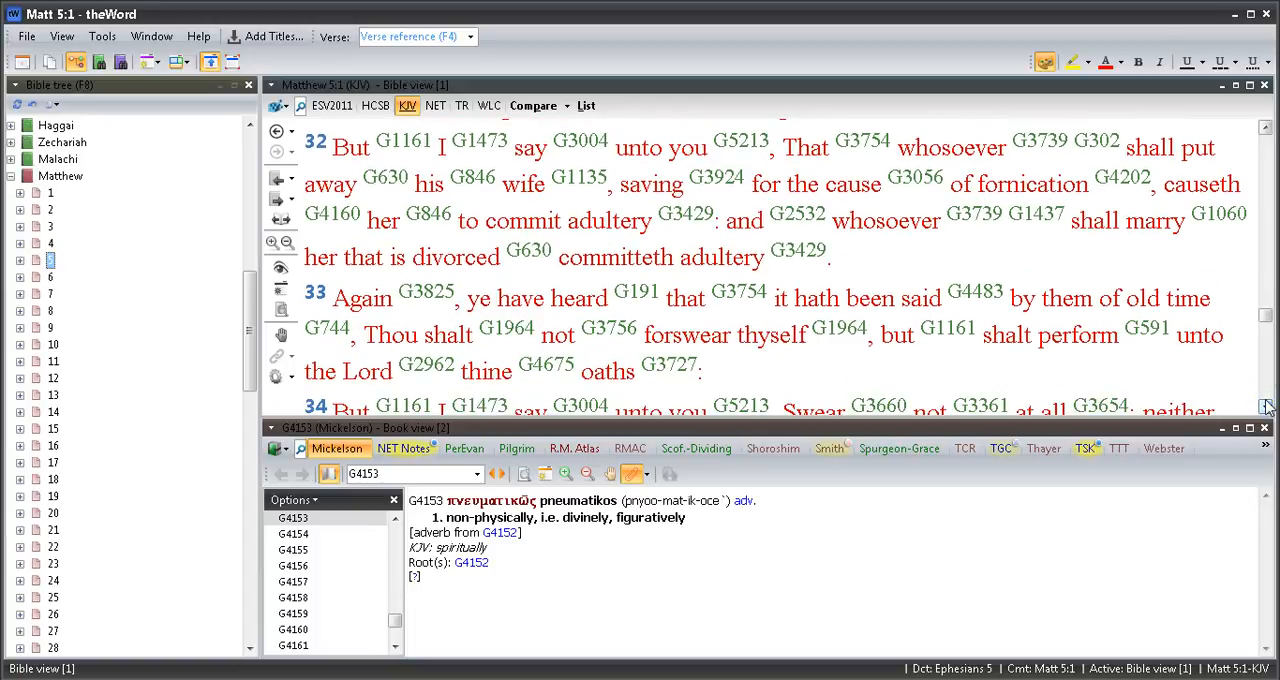
pyautogui.scroll(-3)
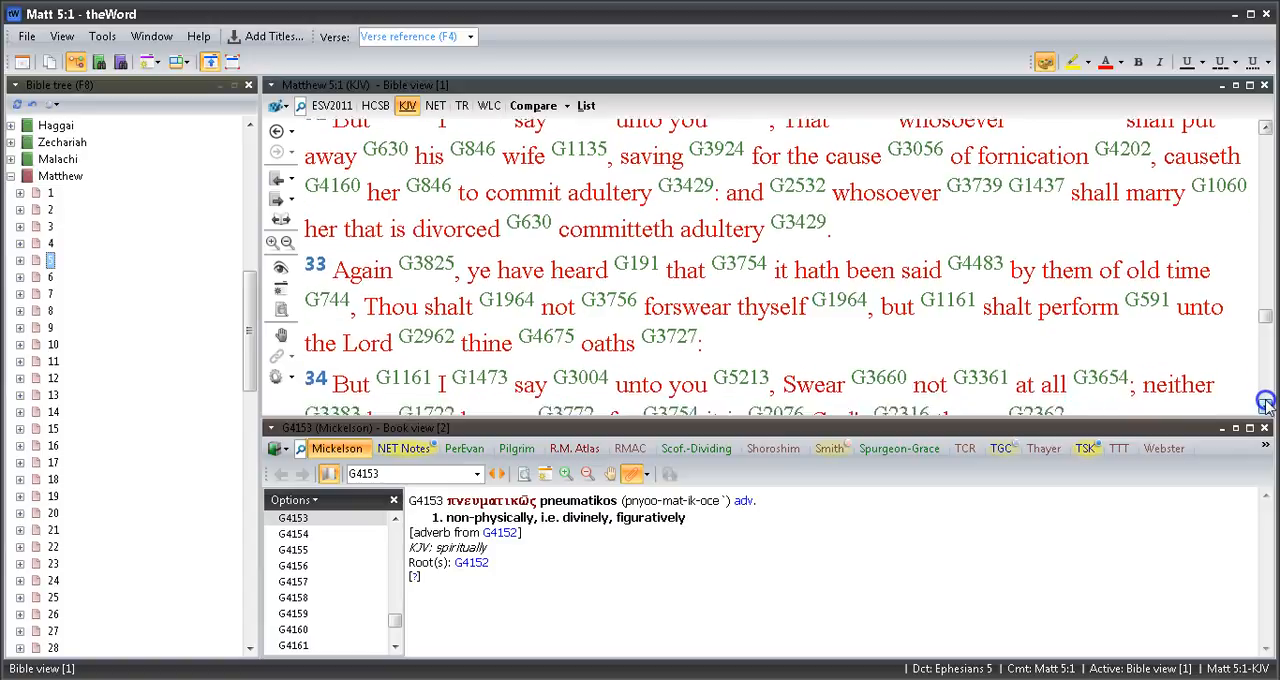
pyautogui.scroll(-3)
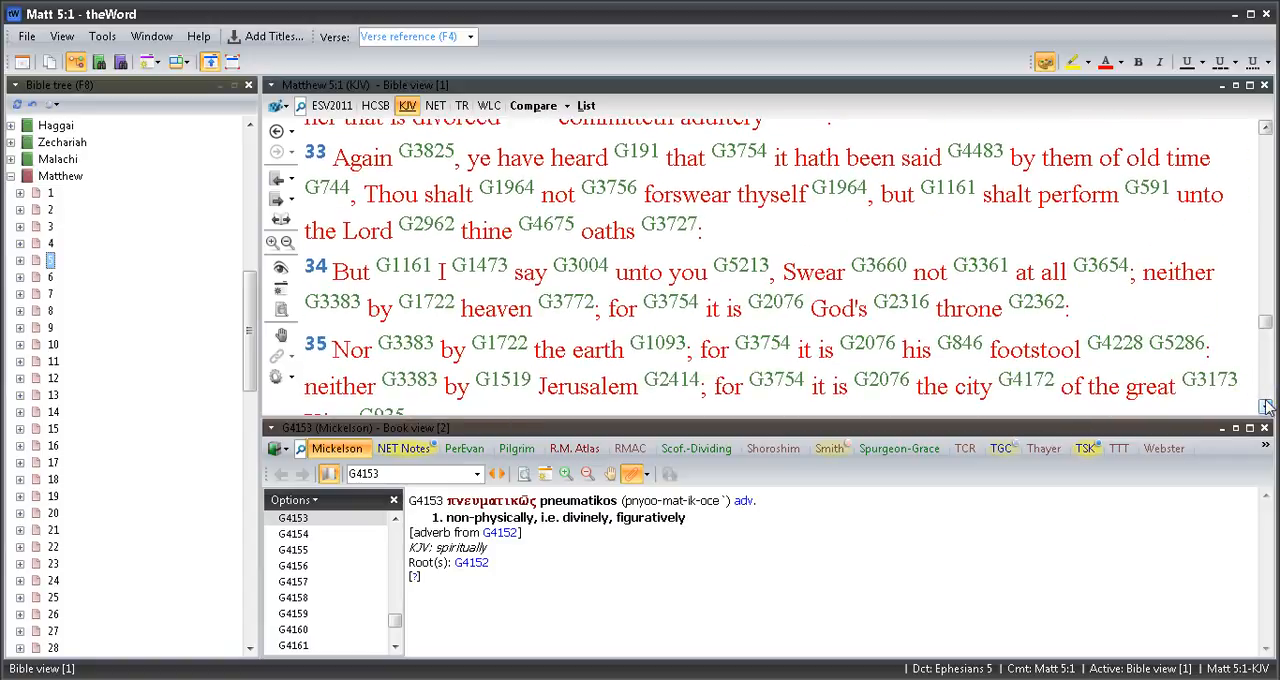
pyautogui.scroll(-3)
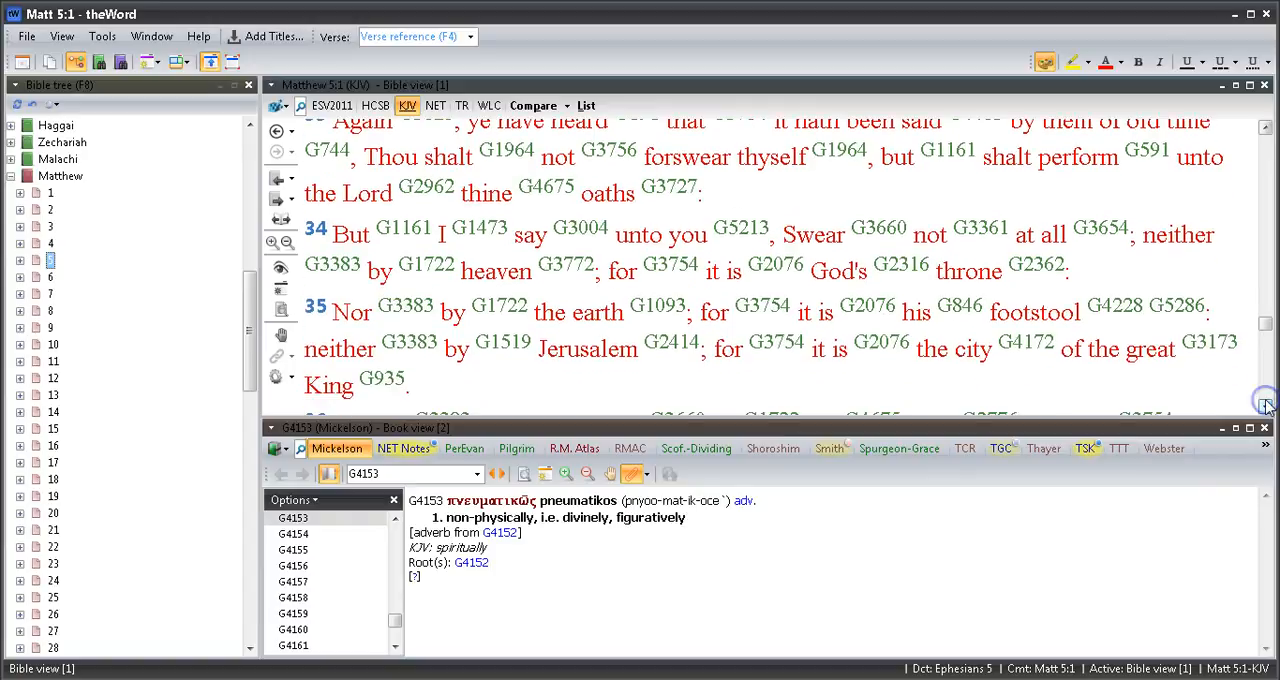
pyautogui.scroll(-3)
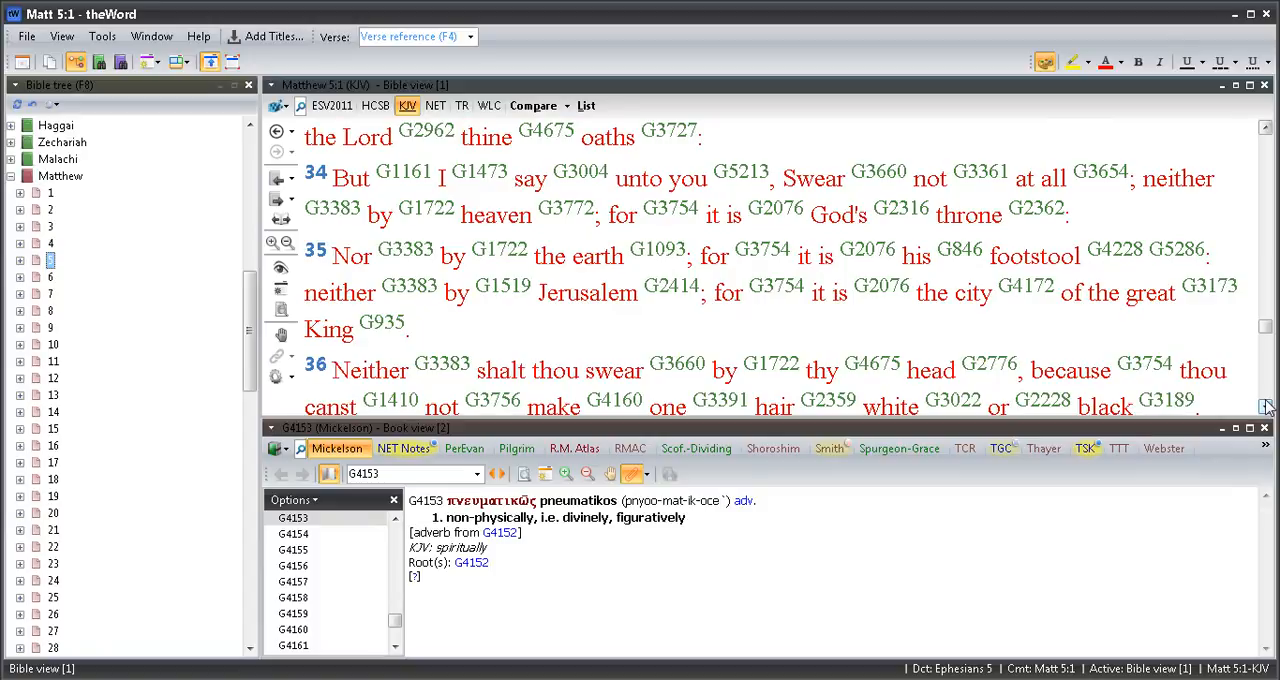
pyautogui.scroll(-3)
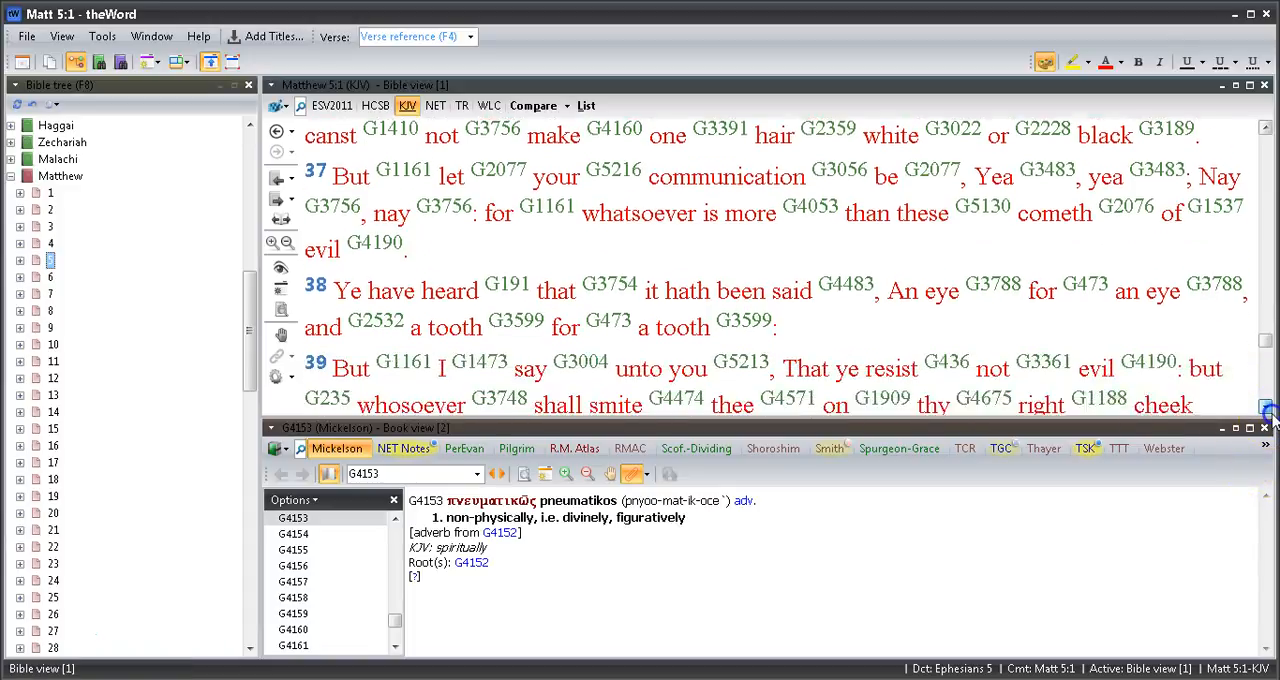
pyautogui.scroll(-3)
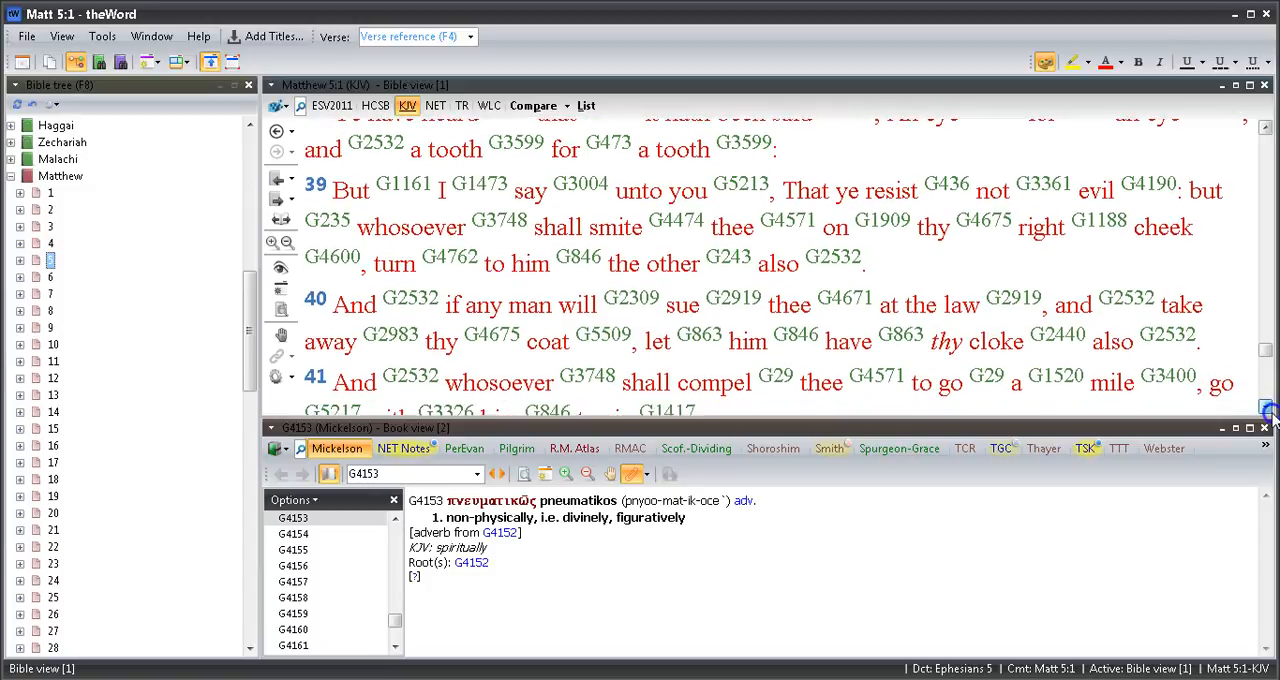
# Scroll past the loving-enemies verses to the chapter end, showing verses 46 and 47
pyautogui.scroll(-3)
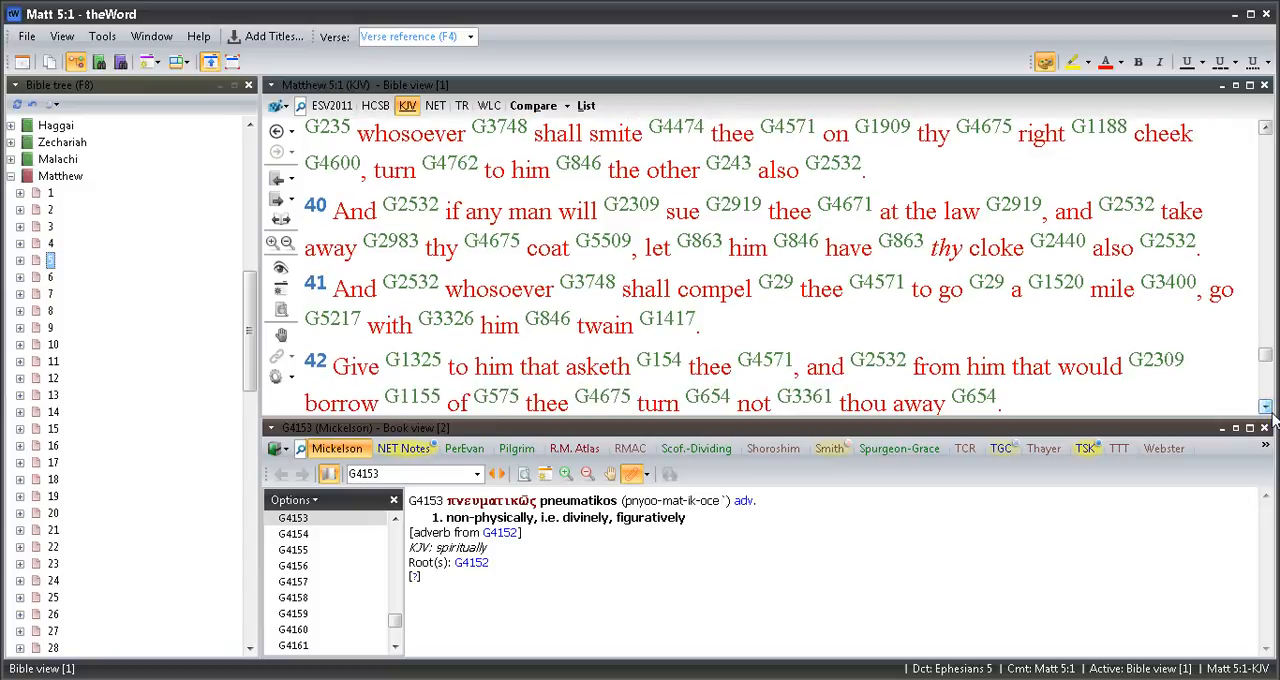
pyautogui.scroll(-3)
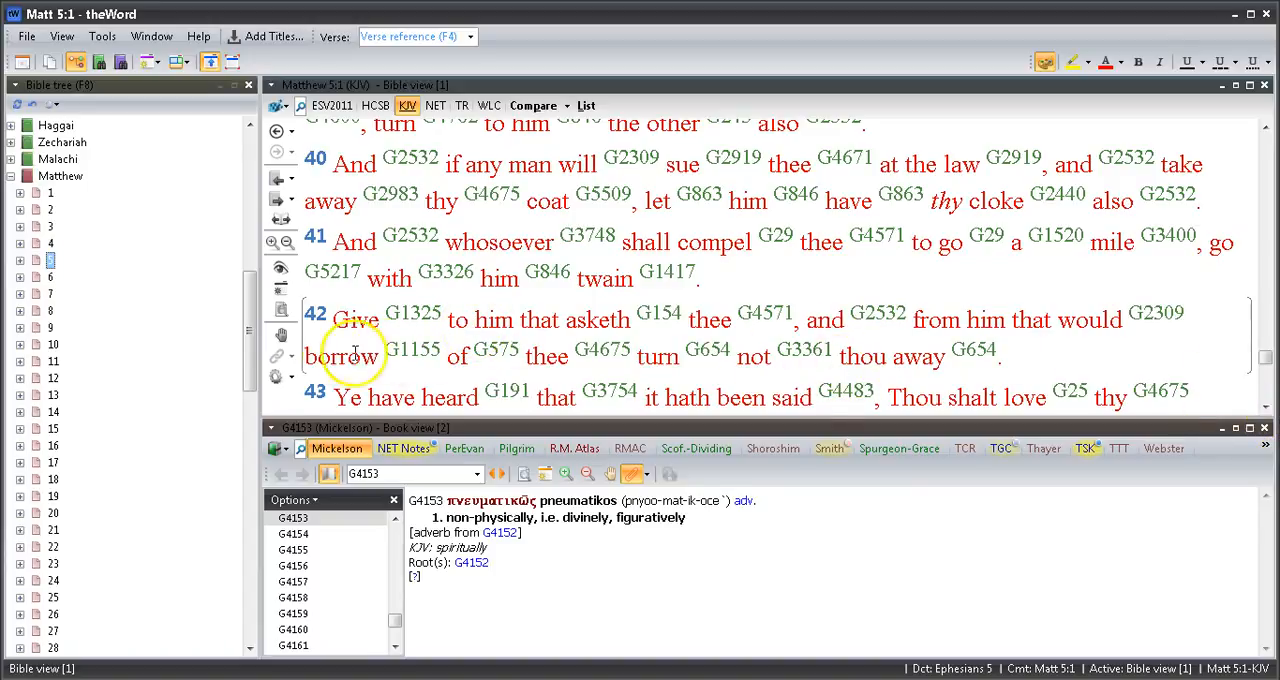
pyautogui.moveTo(995, 380)
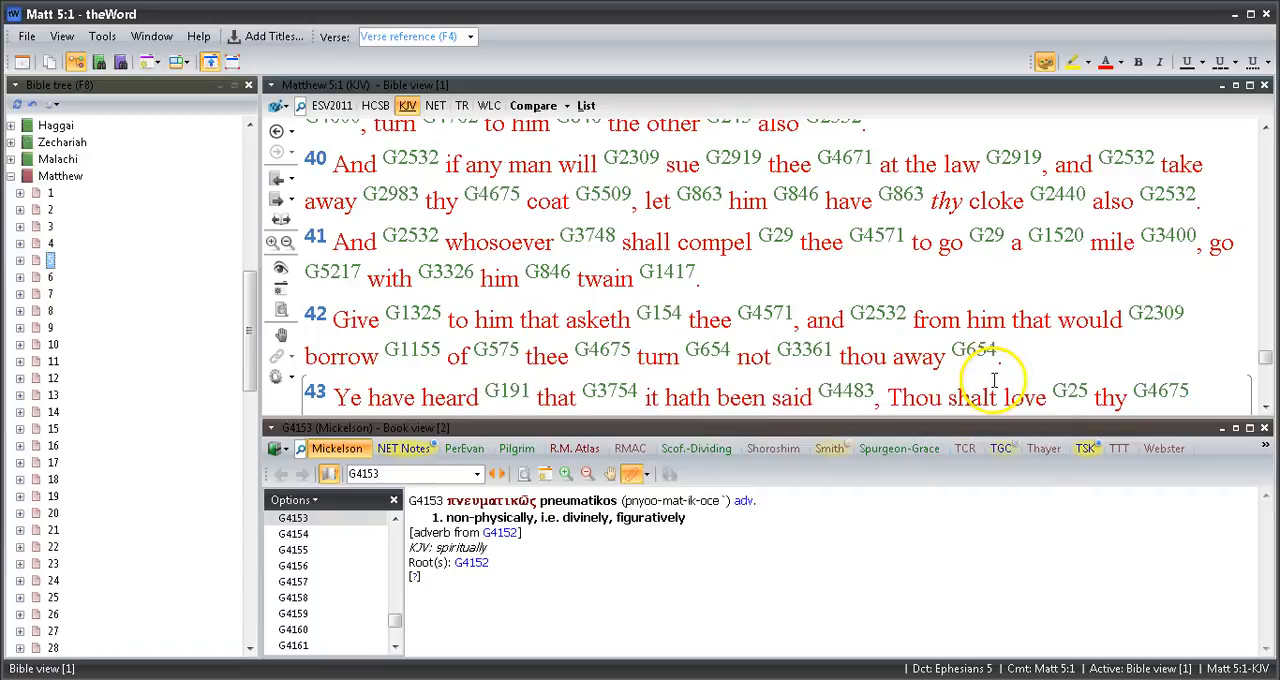
pyautogui.scroll(-3)
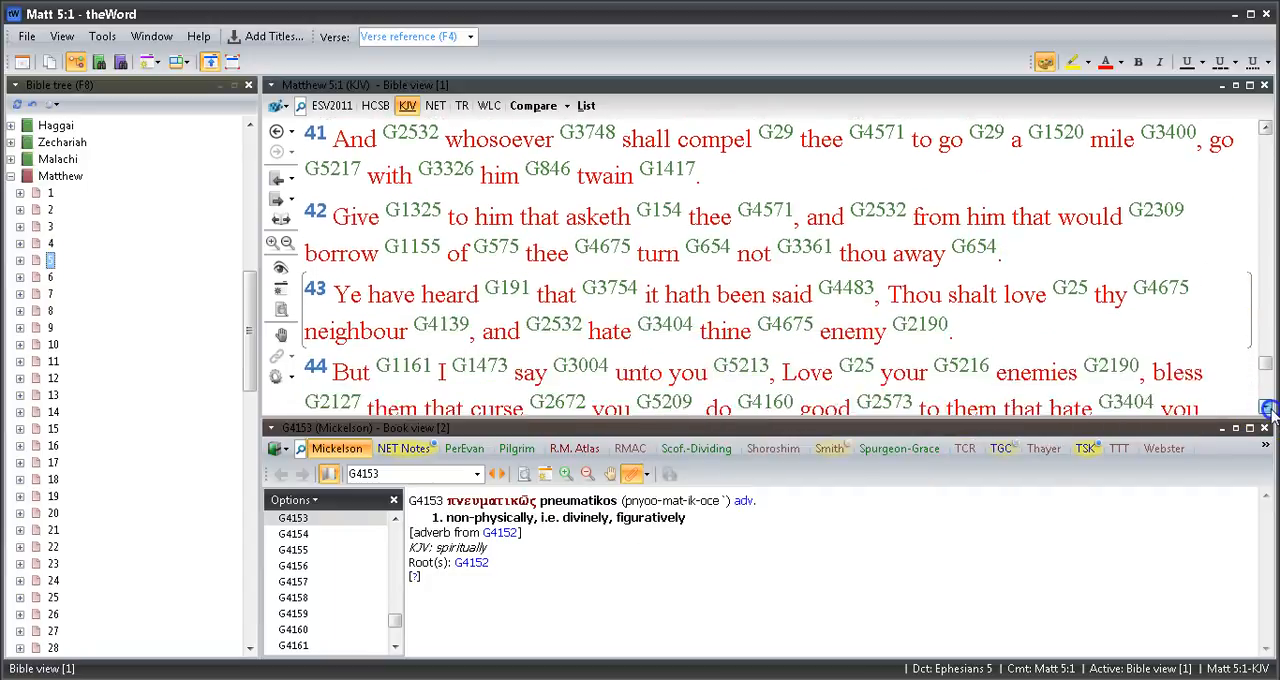
pyautogui.scroll(-3)
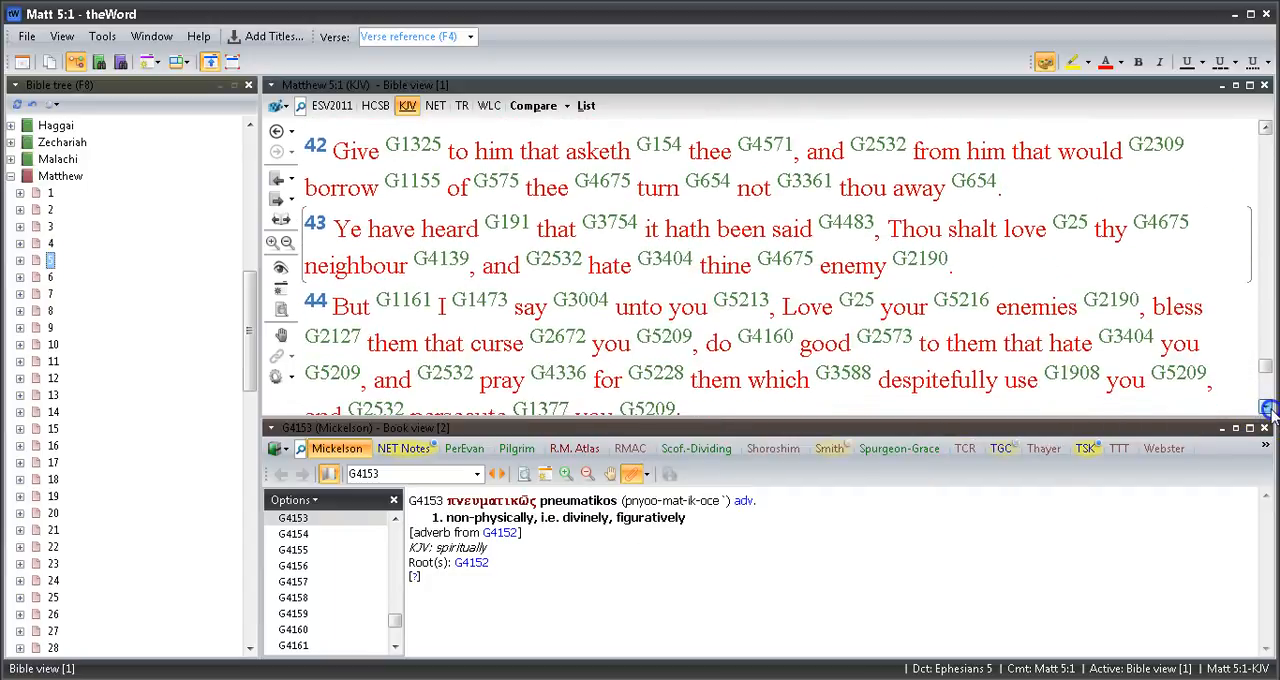
pyautogui.scroll(-3)
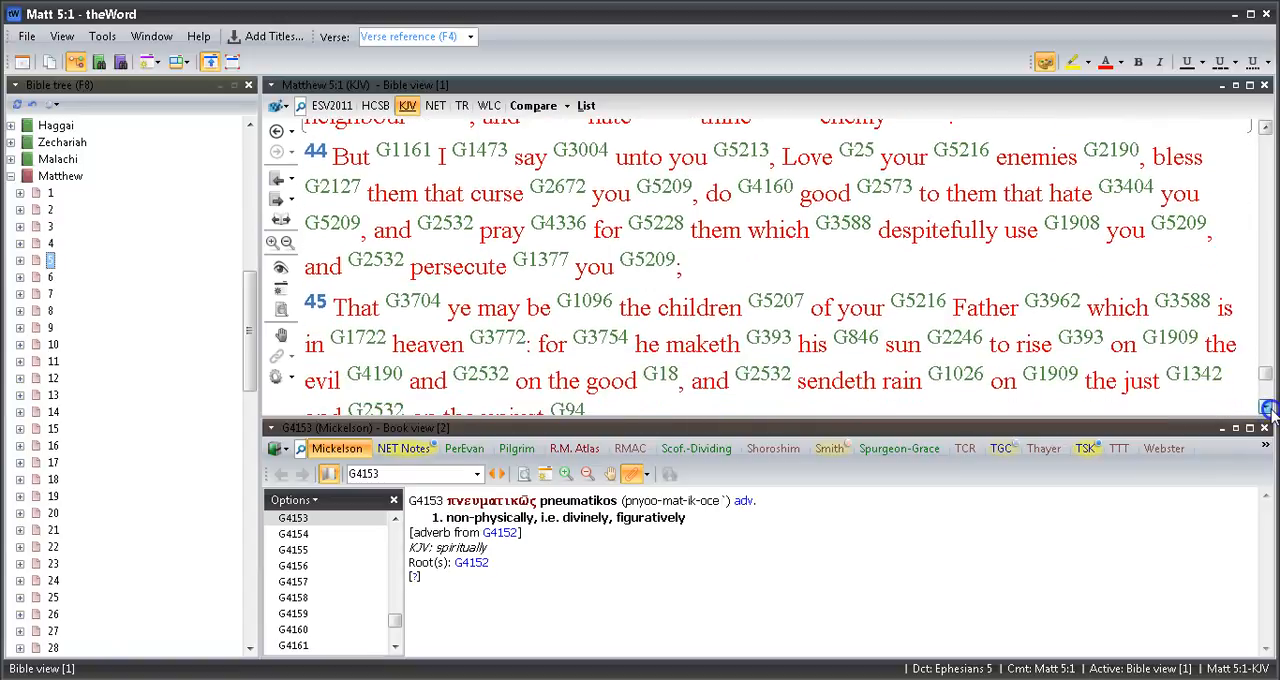
pyautogui.scroll(-3)
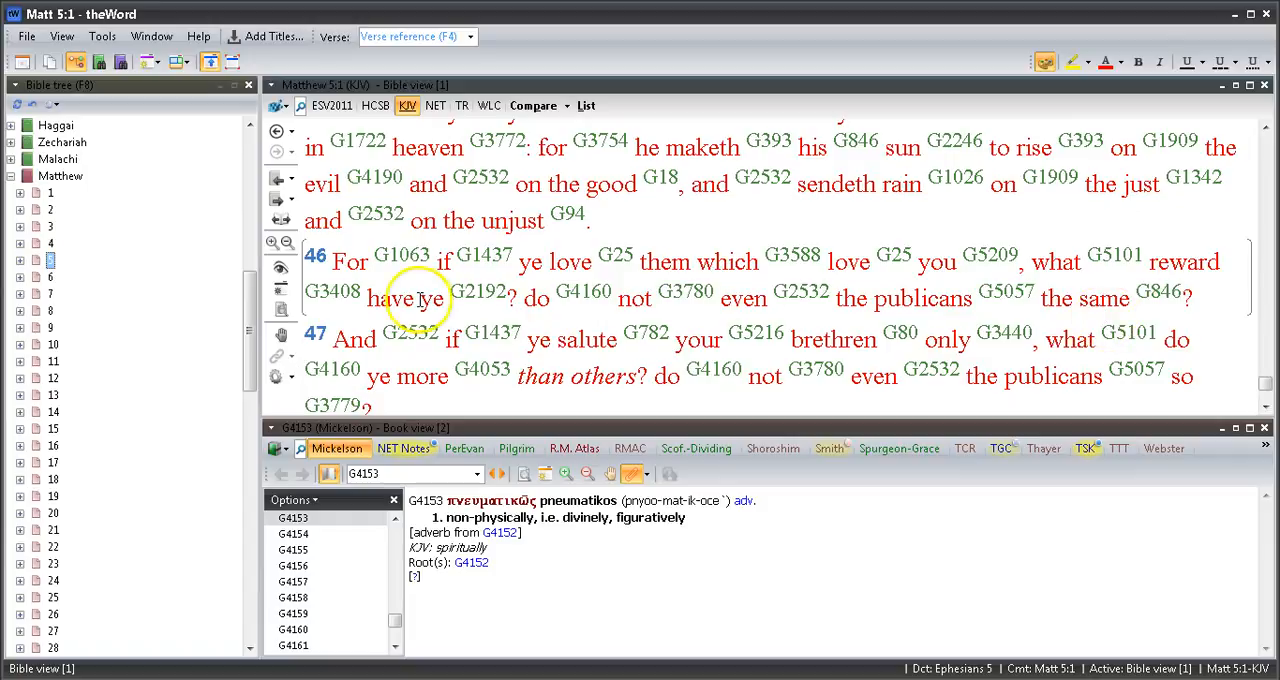
pyautogui.moveTo(1050, 365)
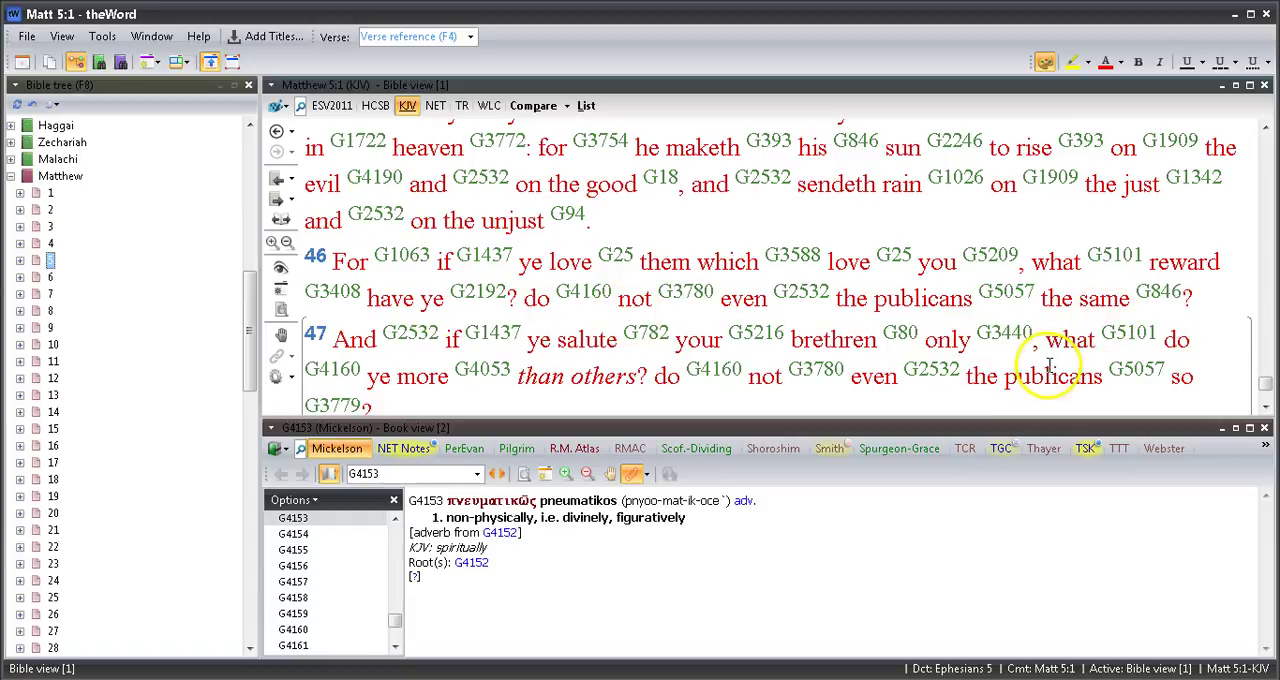
pyautogui.moveTo(1155, 383)
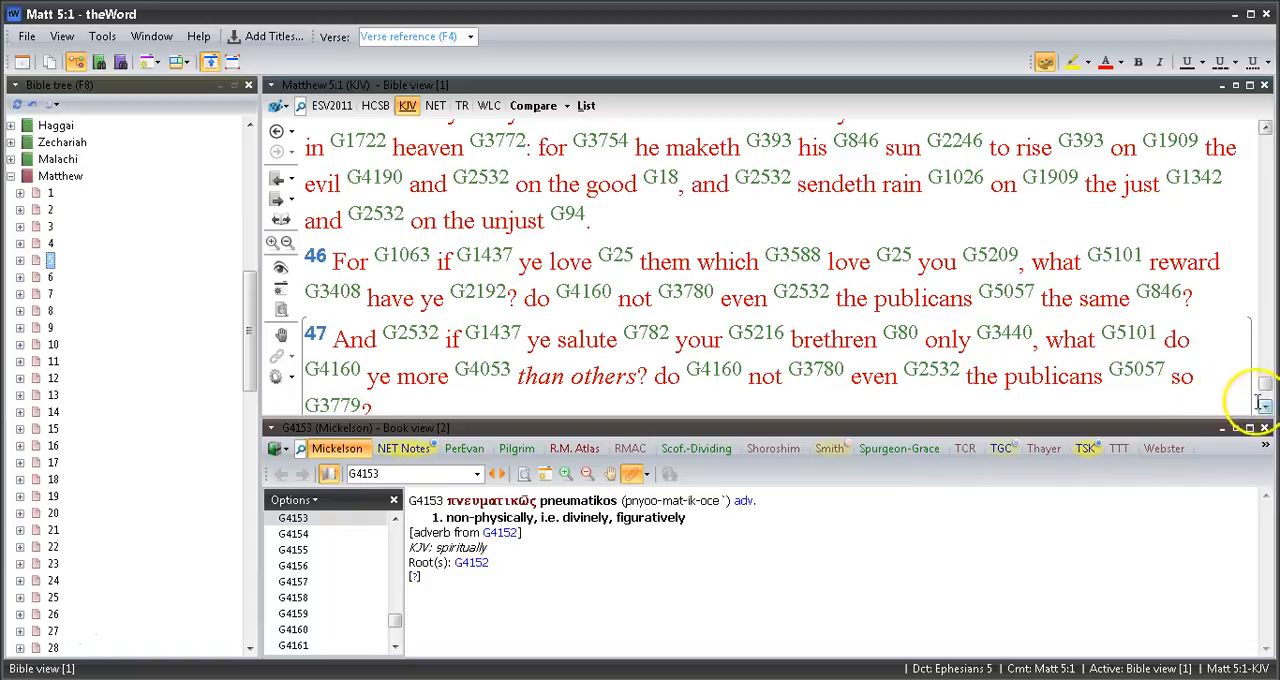
pyautogui.click(1264, 405)
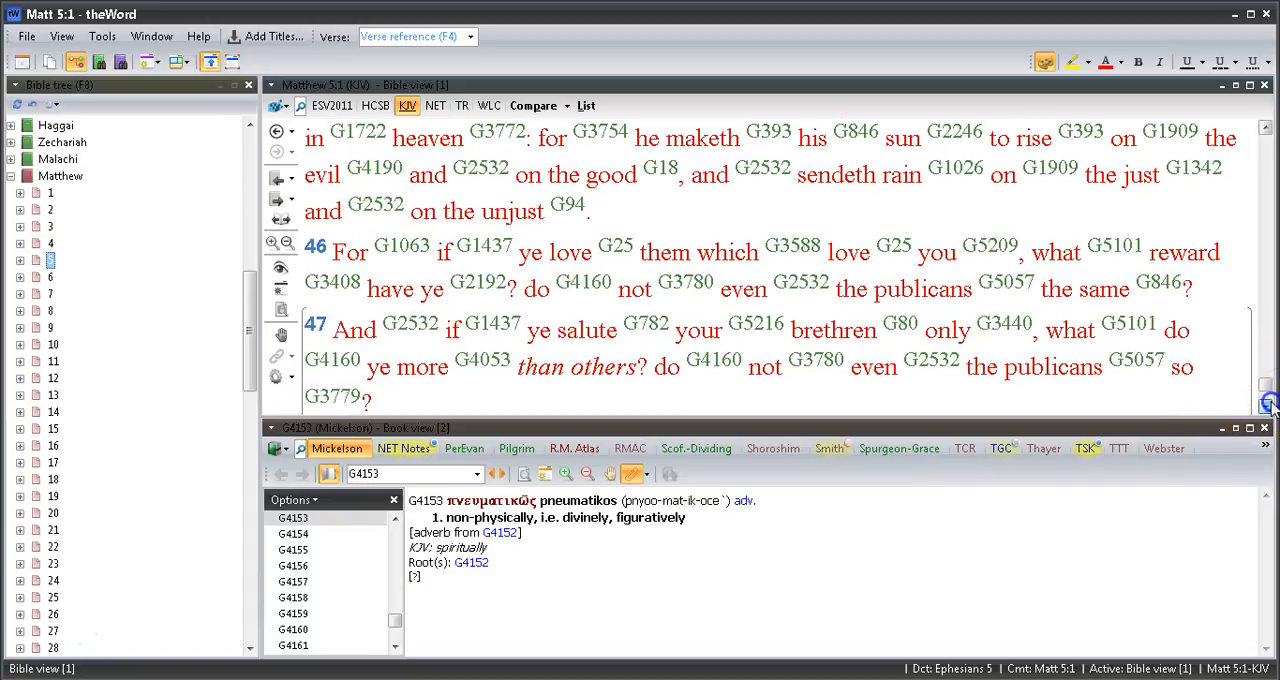
# Select chapter 5 under Matthew in the Bible tree to show verses 1 through 3
pyautogui.scroll(-3)
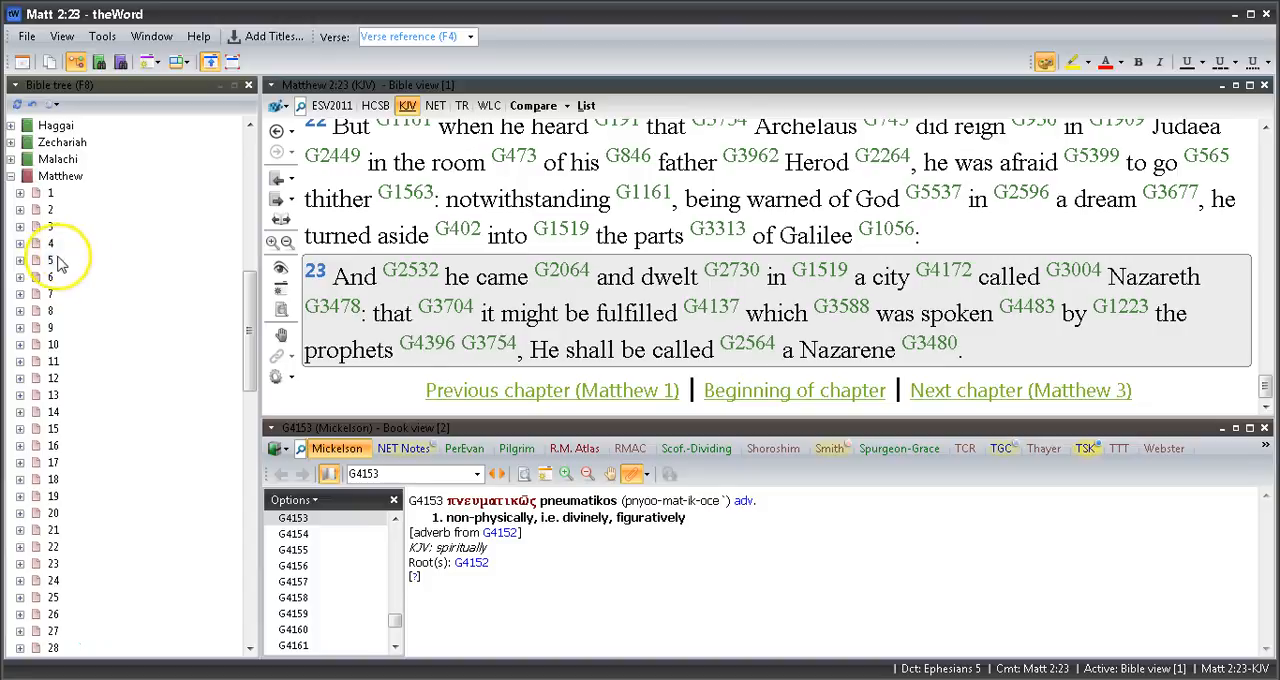
pyautogui.click(50, 259)
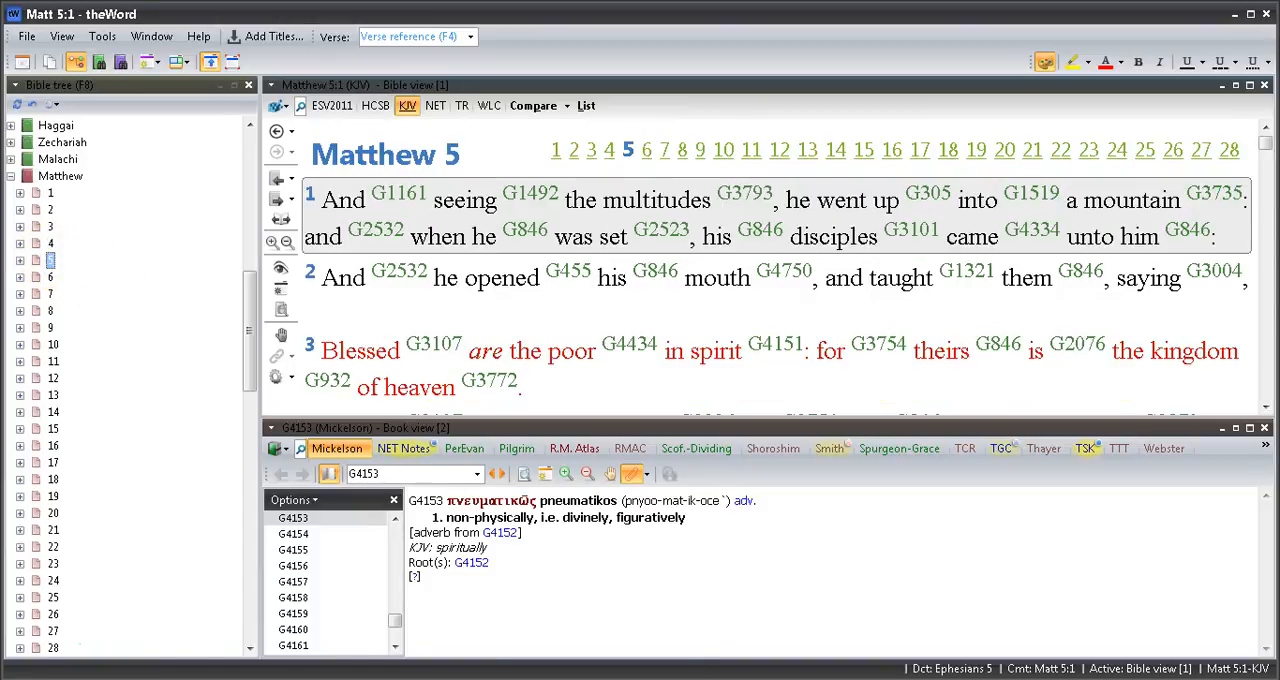
pyautogui.moveTo(197, 647)
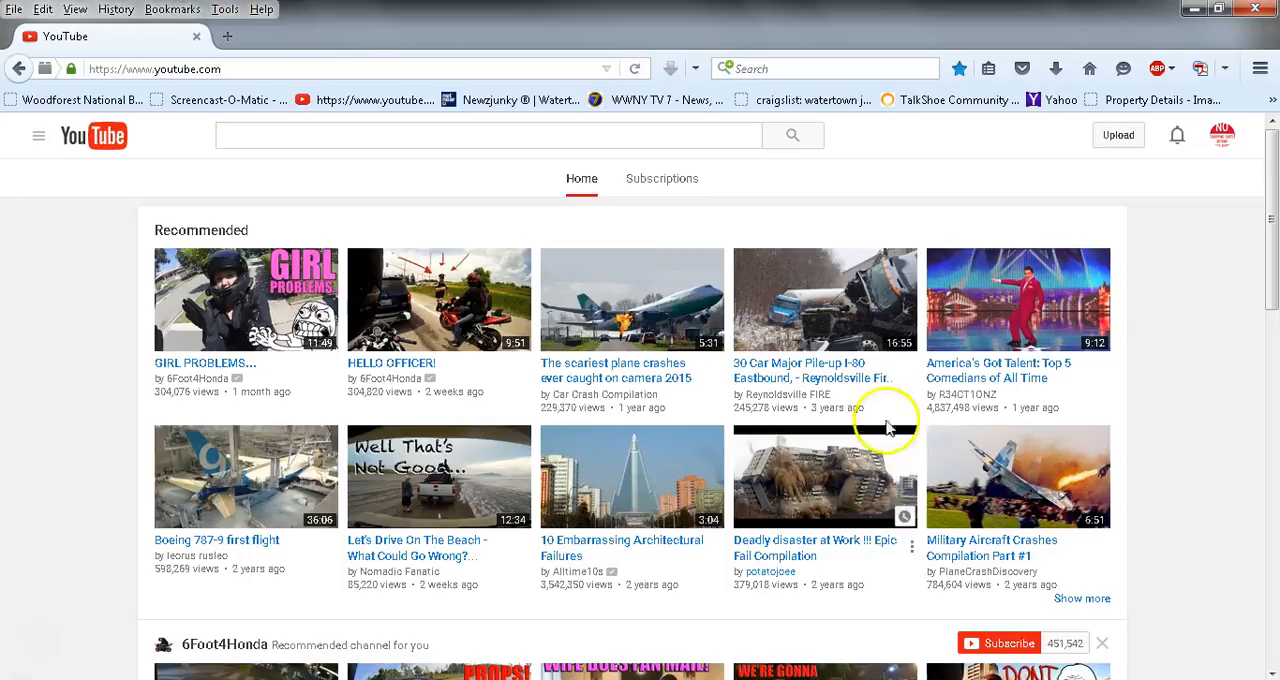
pyautogui.scroll(-3)
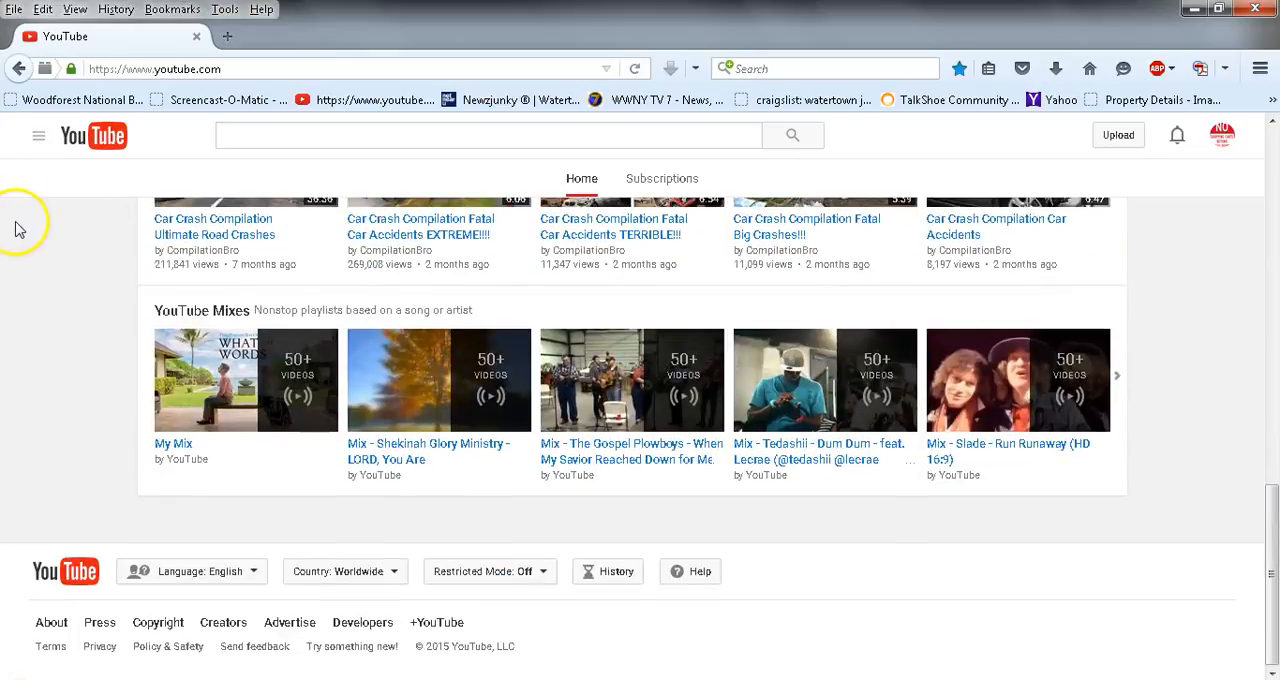
pyautogui.scroll(3)
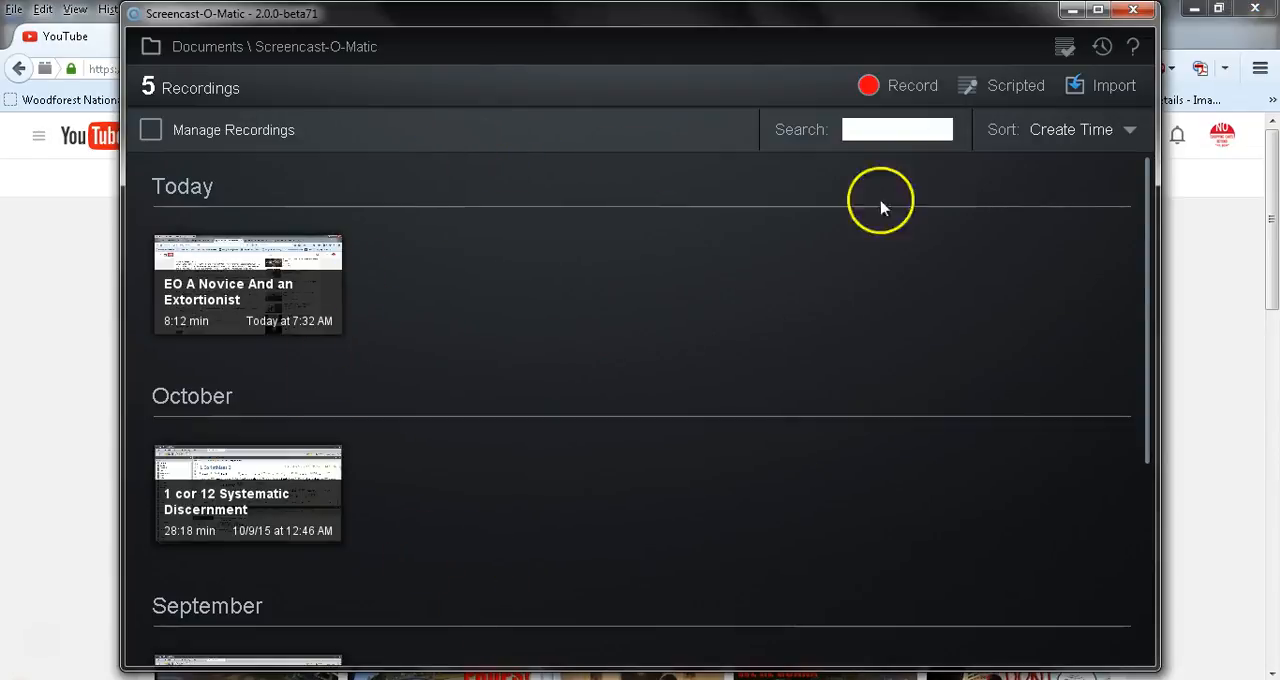
pyautogui.moveTo(898, 85)
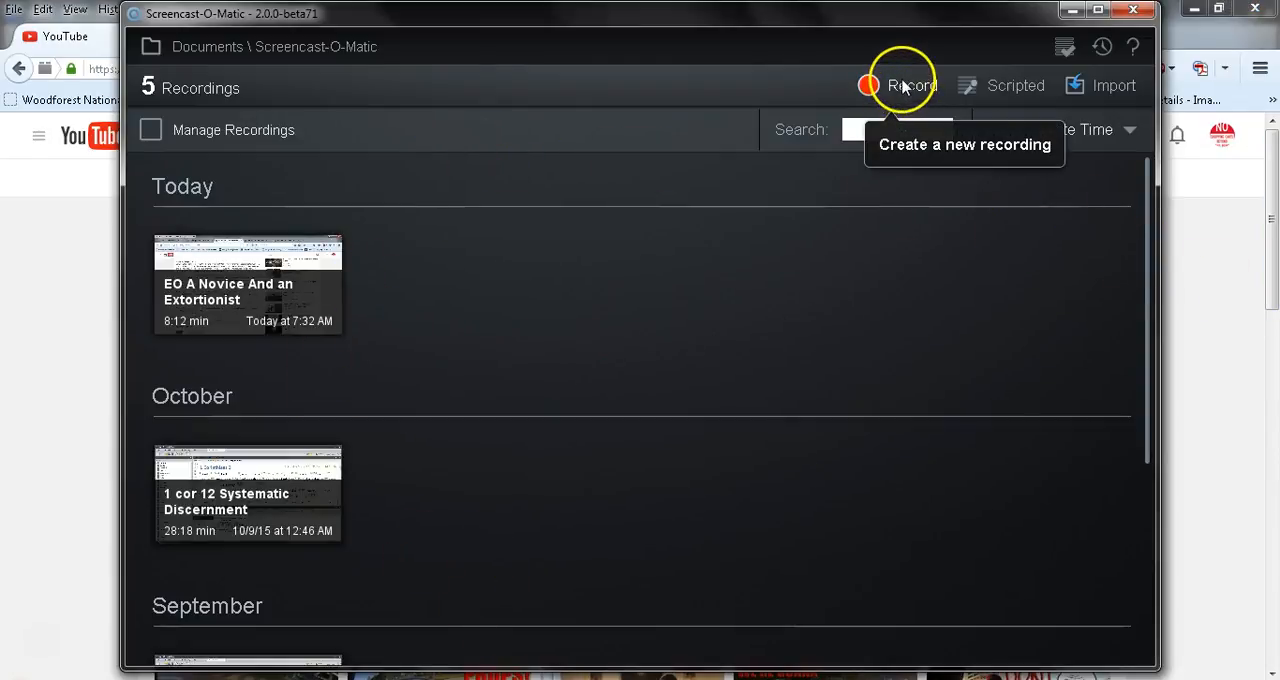
pyautogui.moveTo(42, 635)
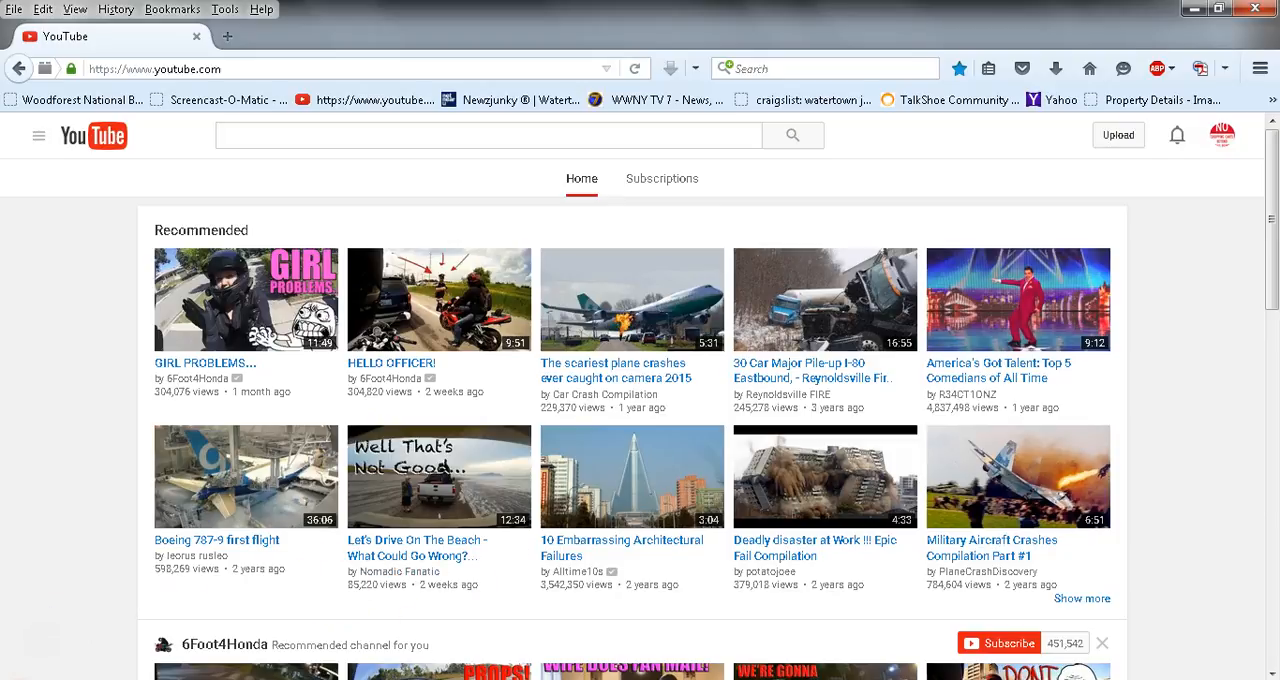
pyautogui.moveTo(44, 320)
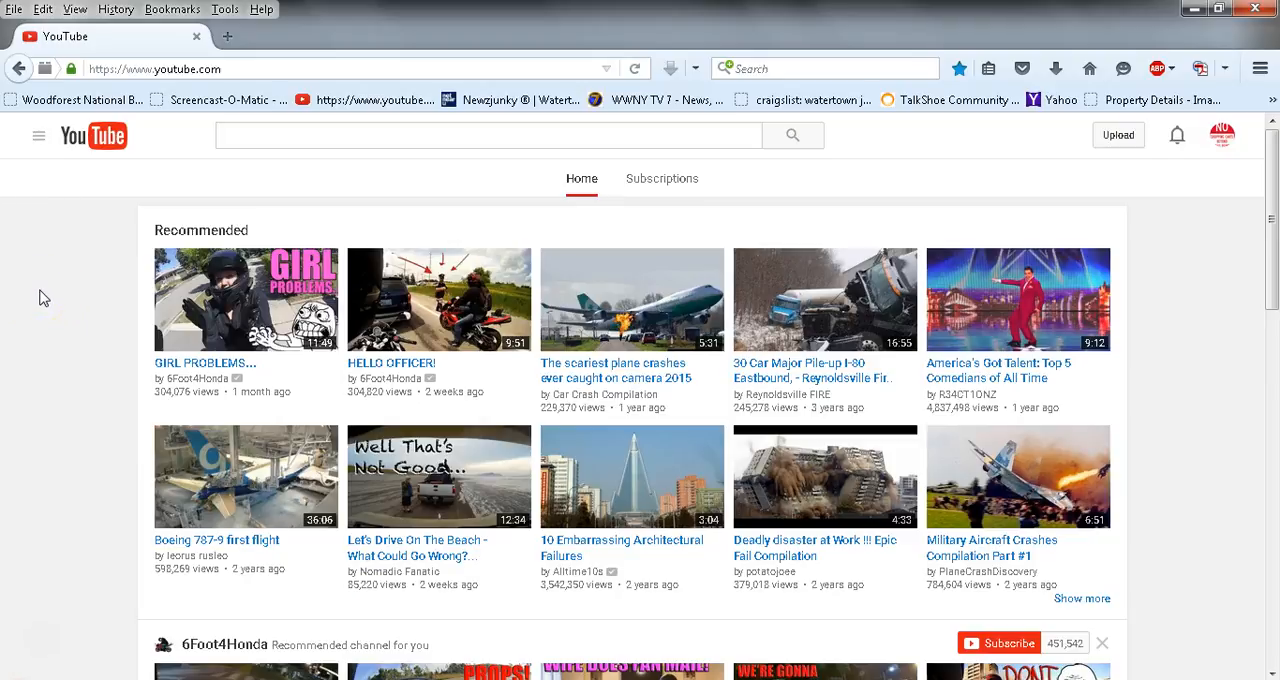
pyautogui.moveTo(877, 25)
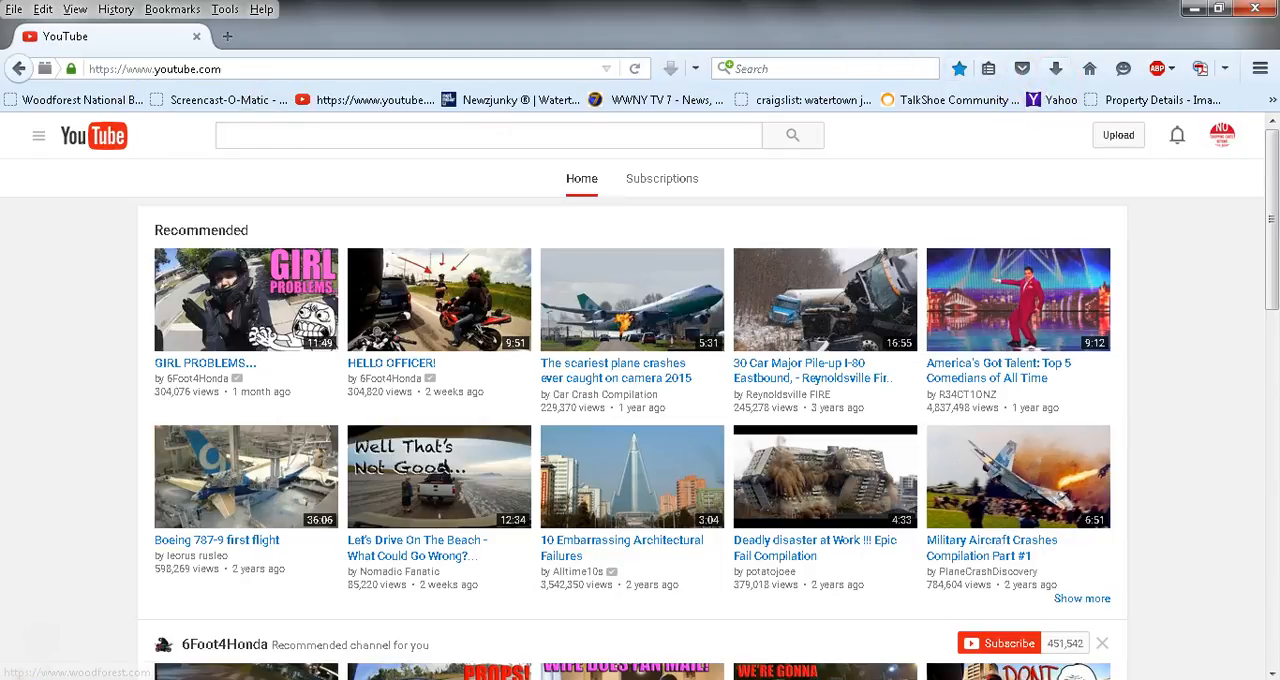
pyautogui.moveTo(48, 635)
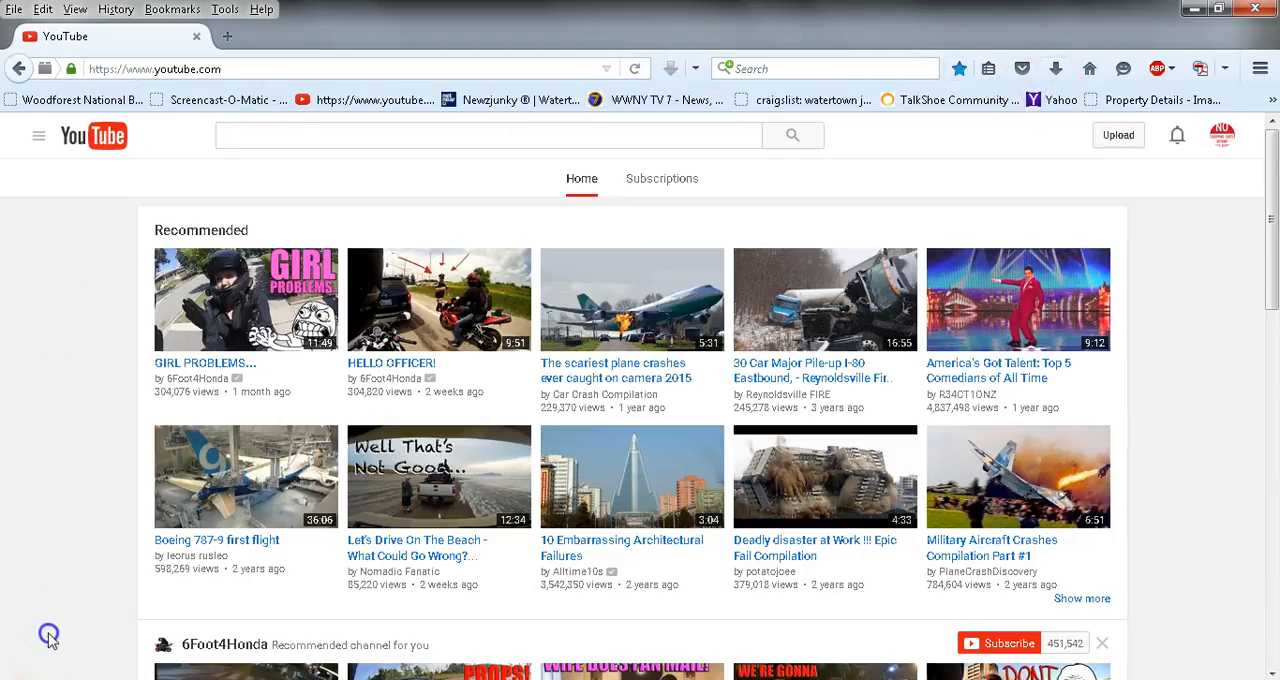